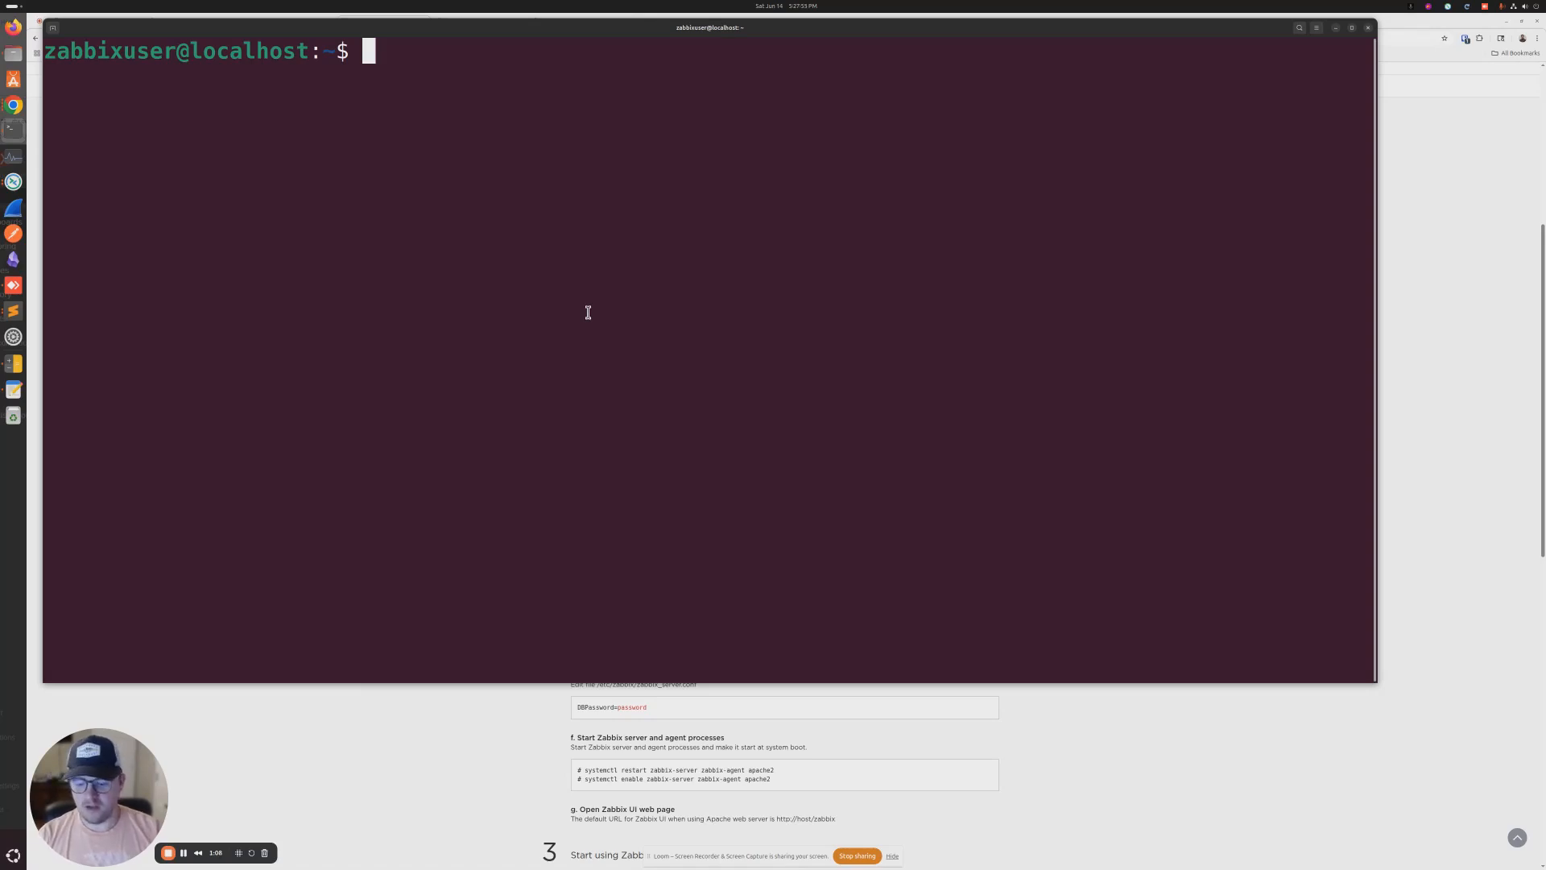
Clear the failed attempts and run 'groups zabbixuser', showing membership in sudo.
text(group zabbixuser)
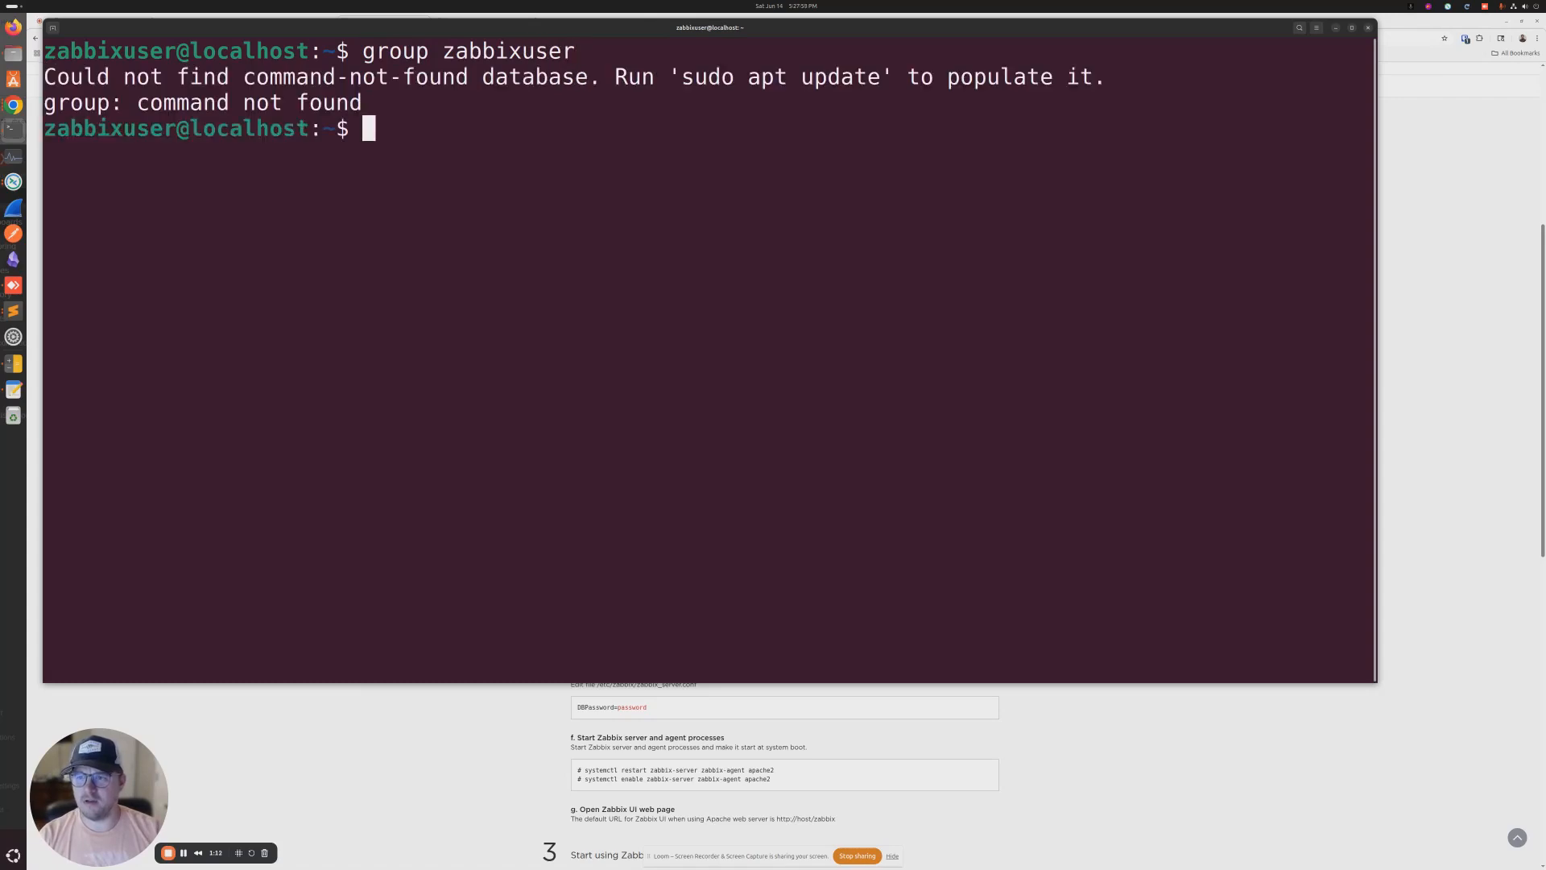
text(group zabbixuse)
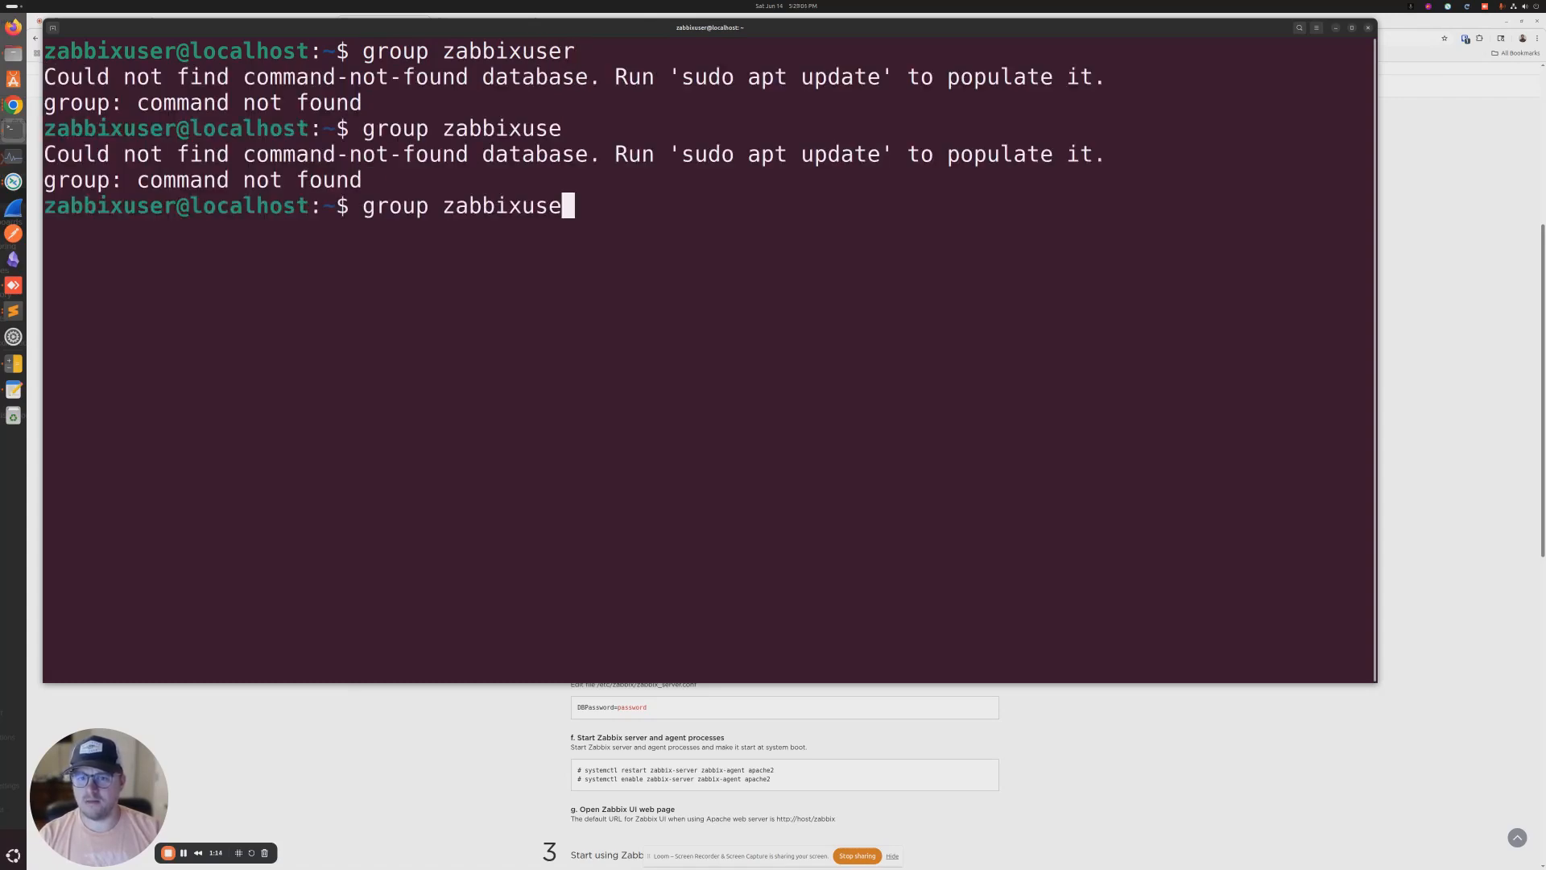
text(r)
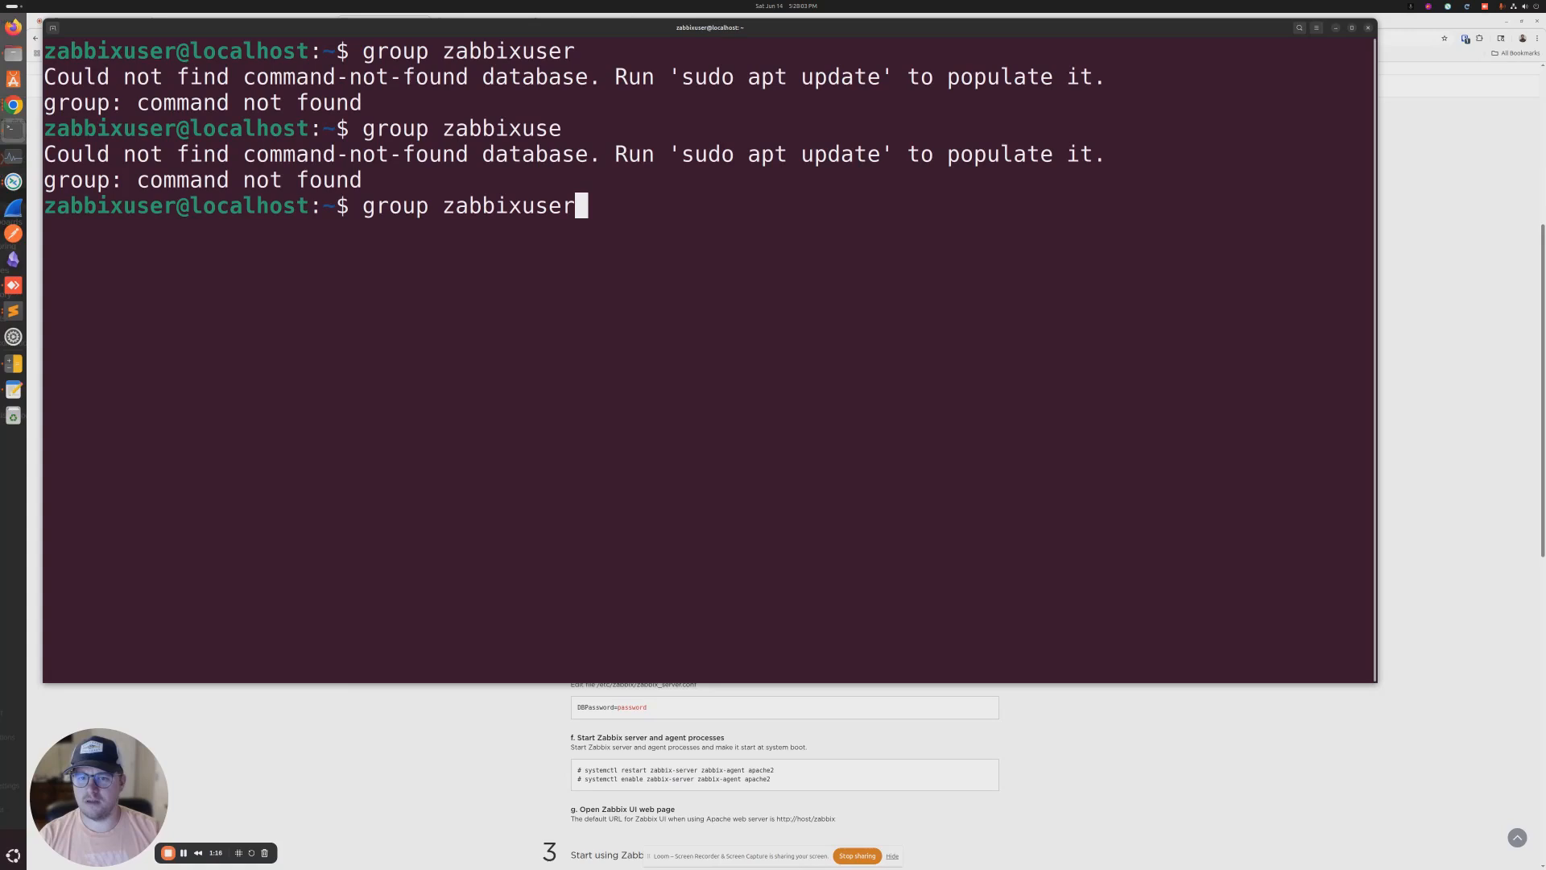
key(ctrl+l)
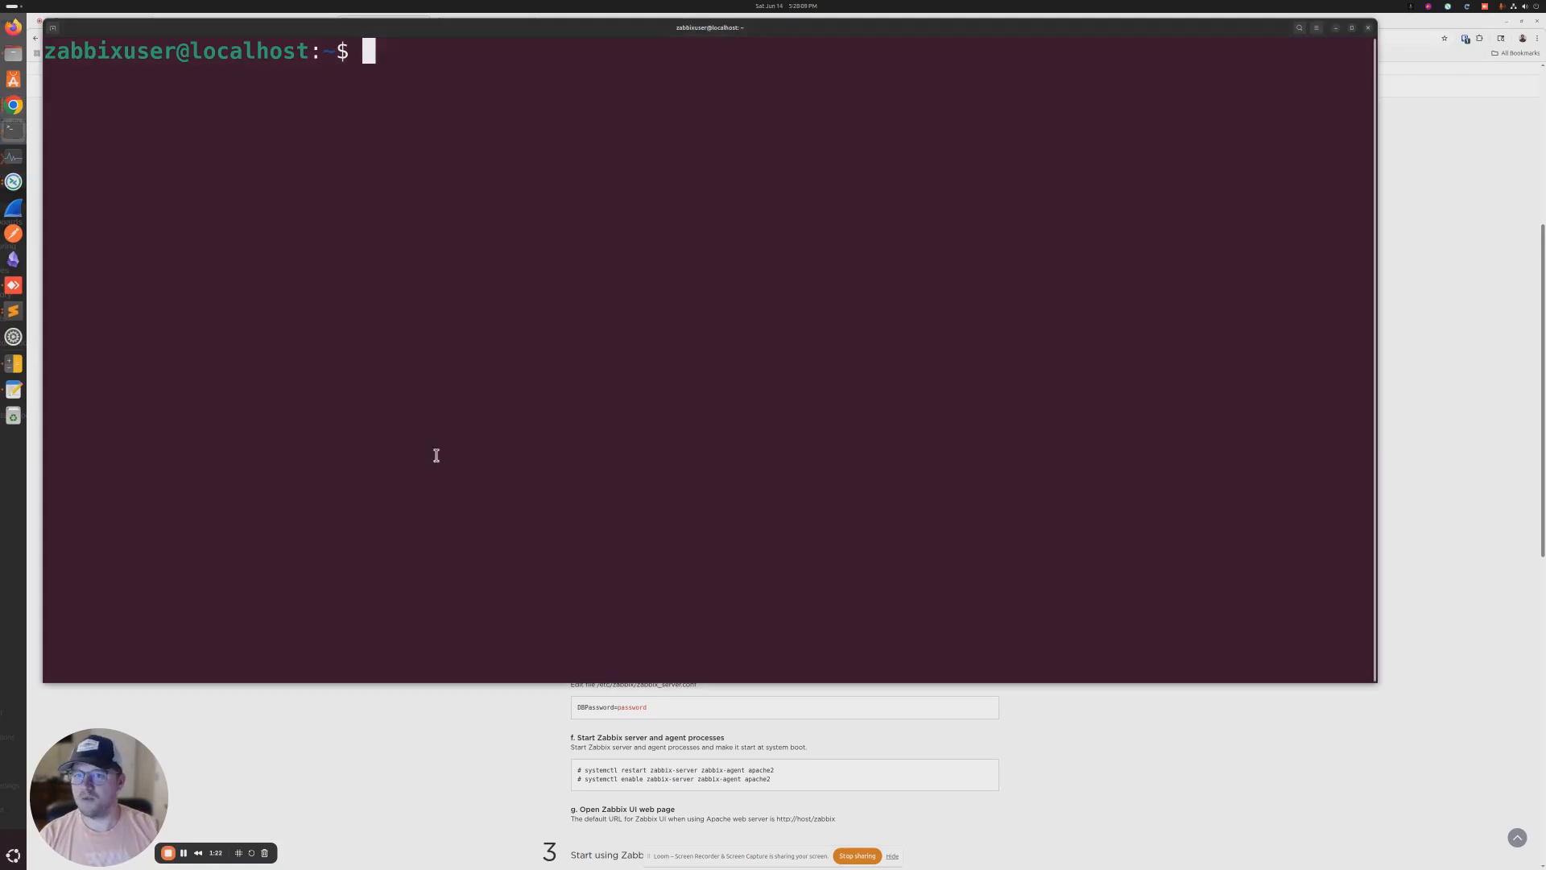
text(groups zabbixuser)
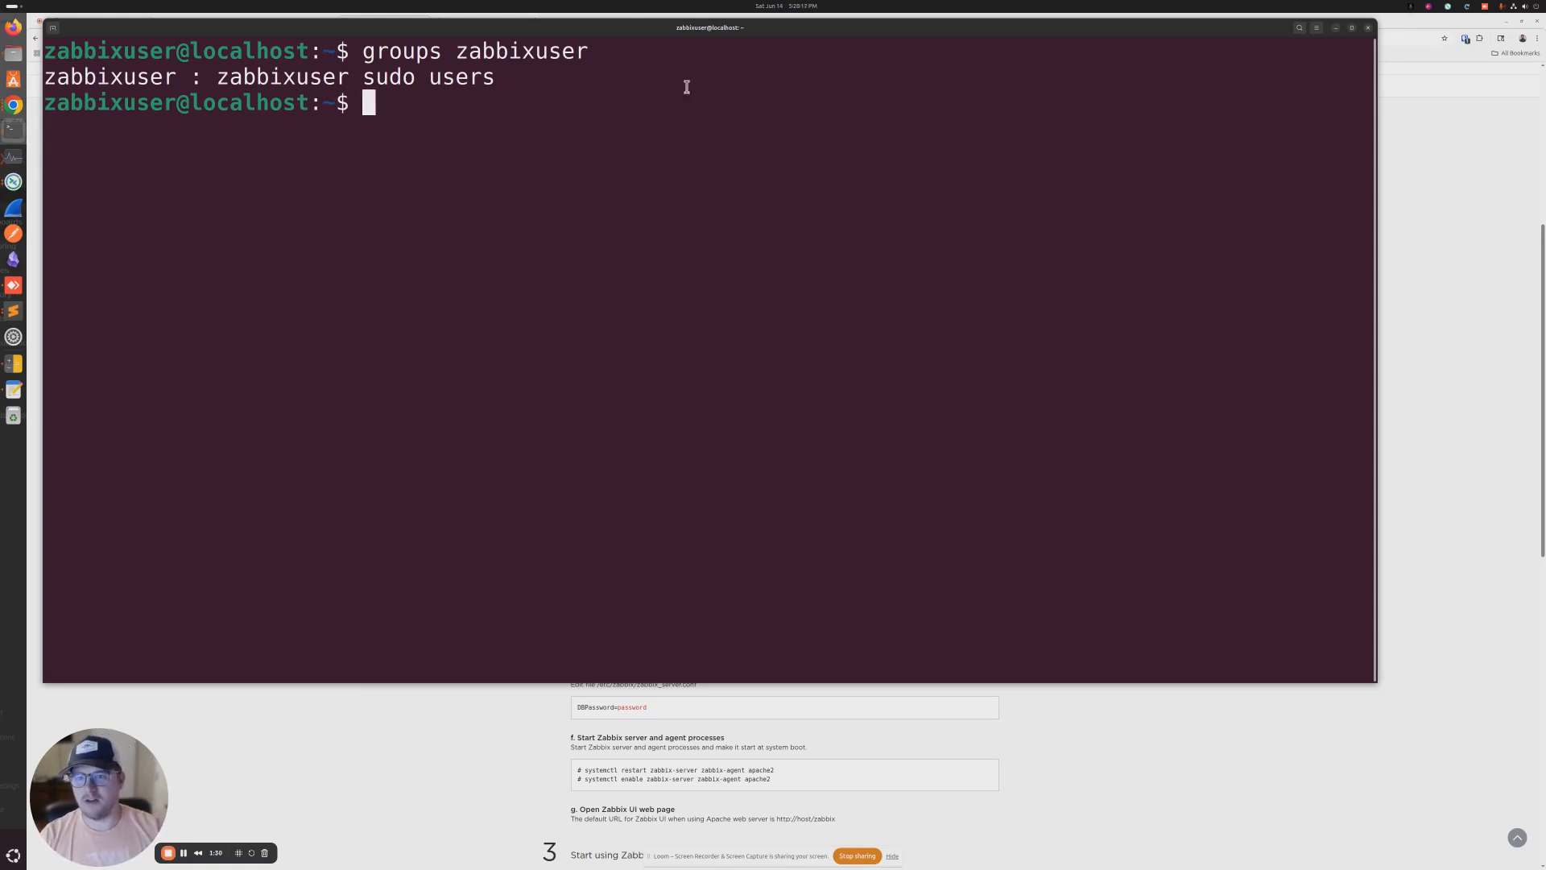
double_click(390, 78)
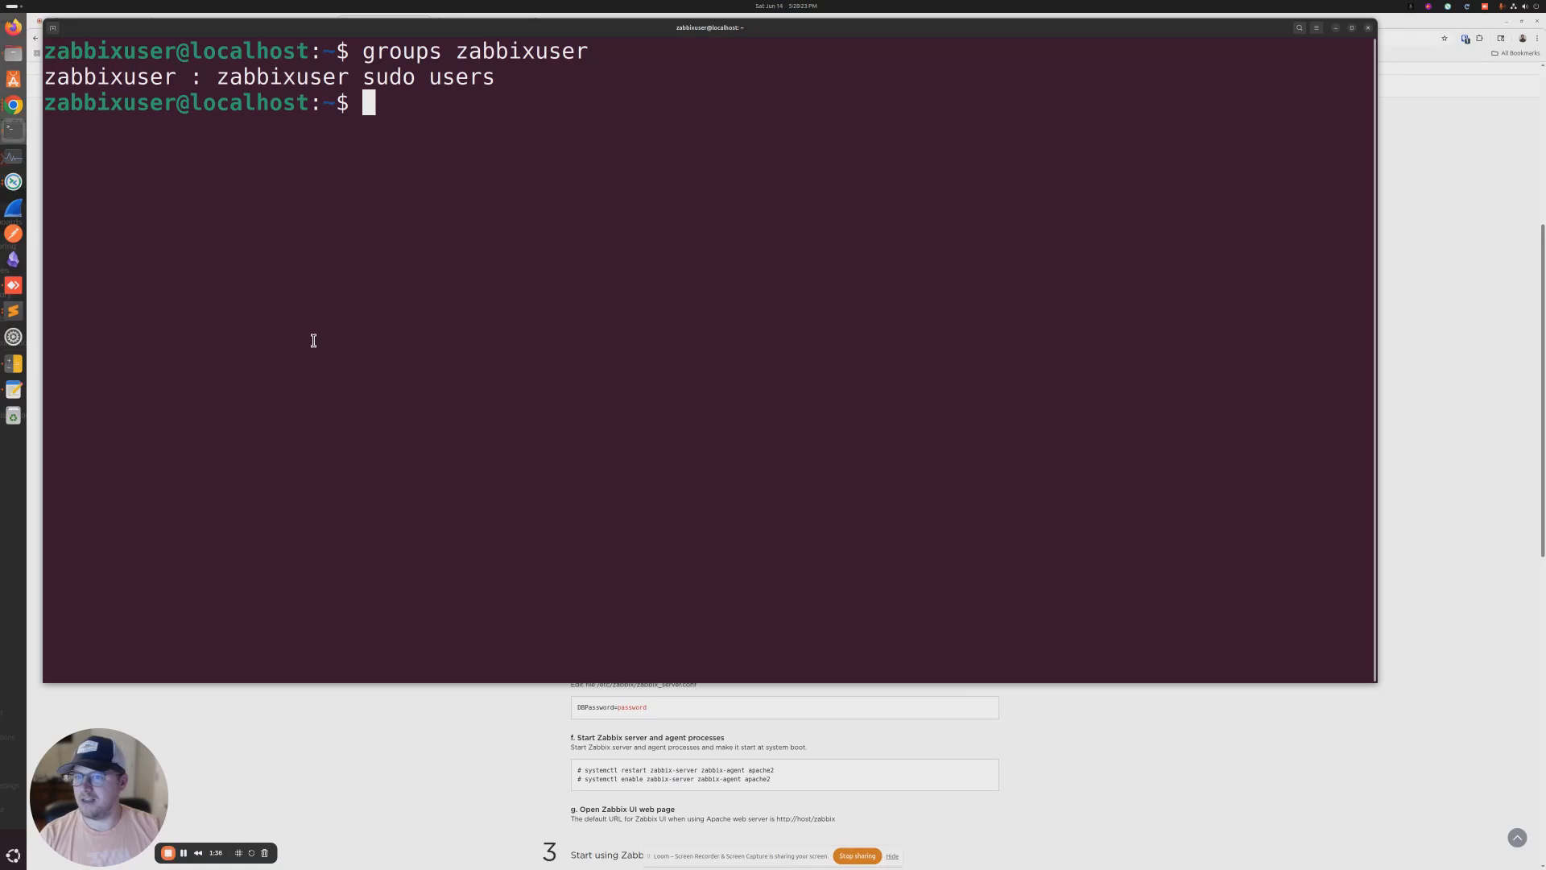
mouse_move(390, 108)
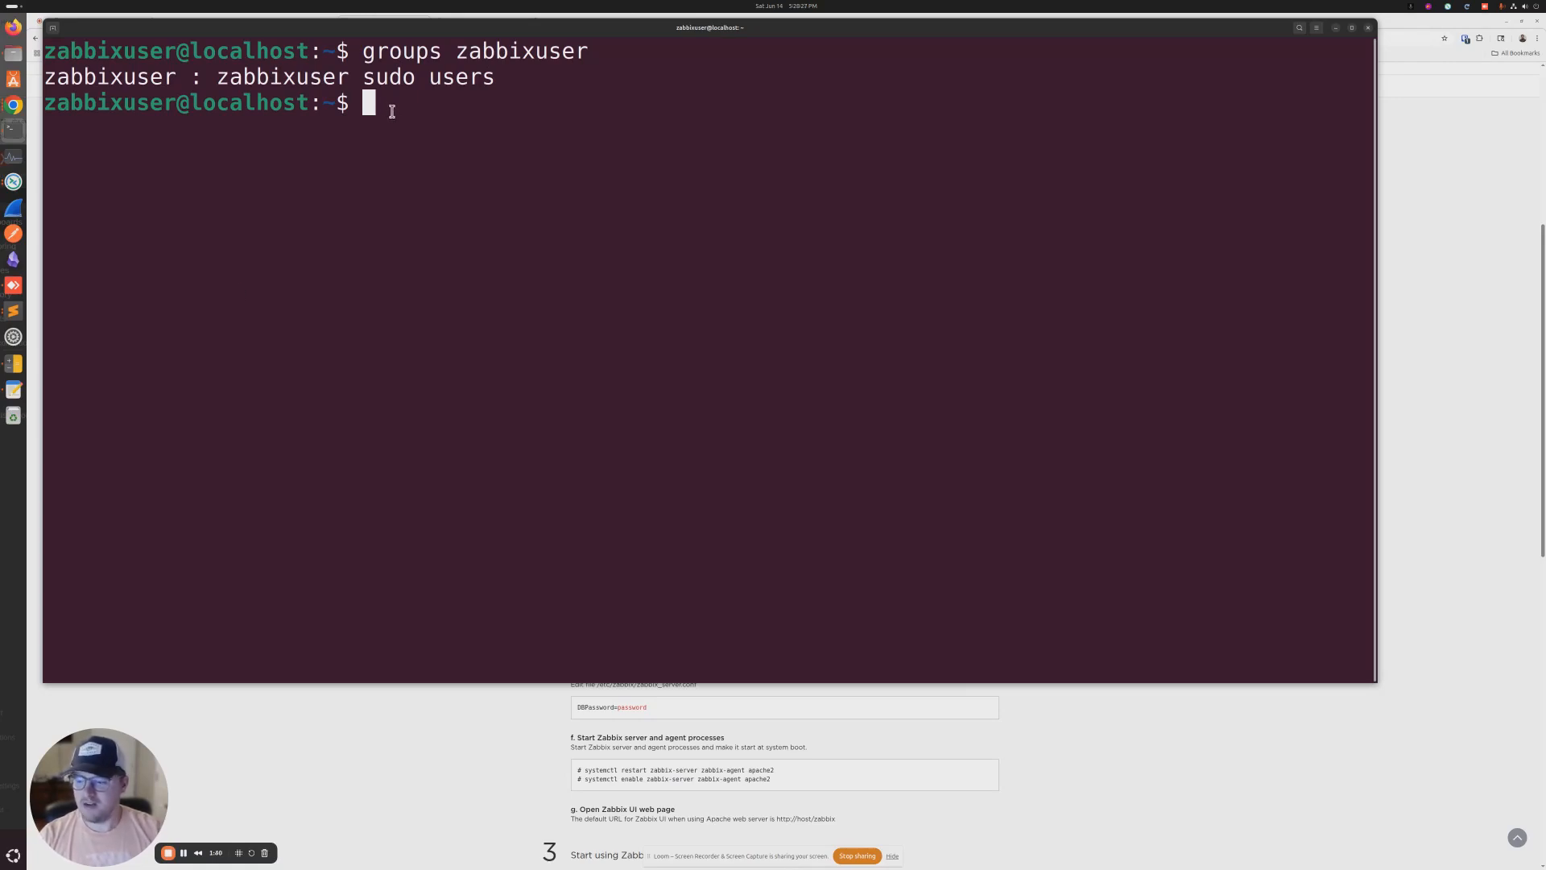
text(sudo -s)
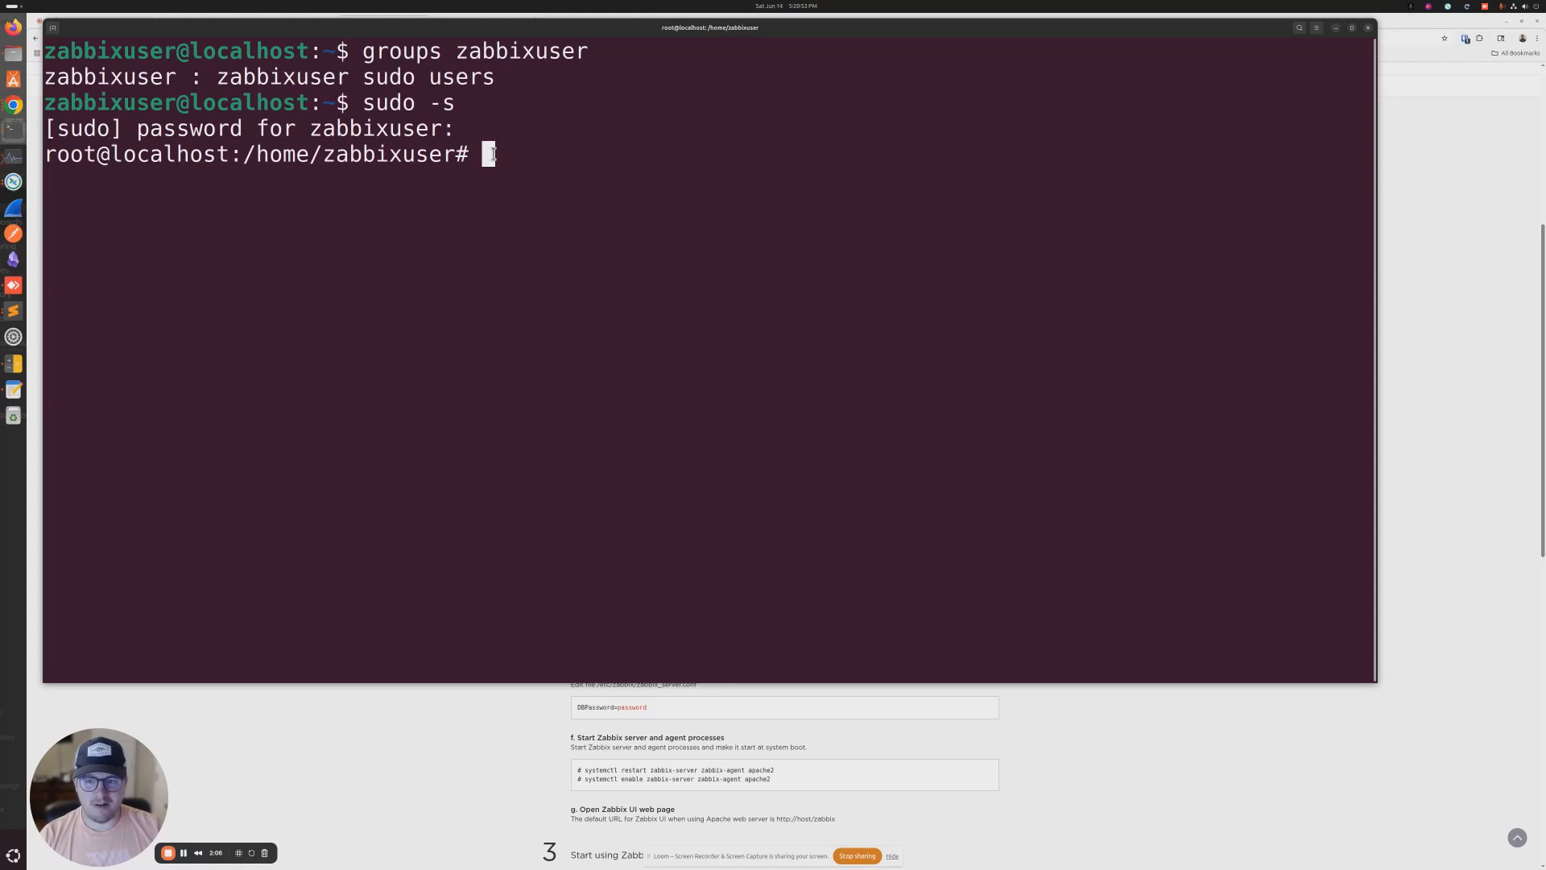
mouse_move(495, 154)
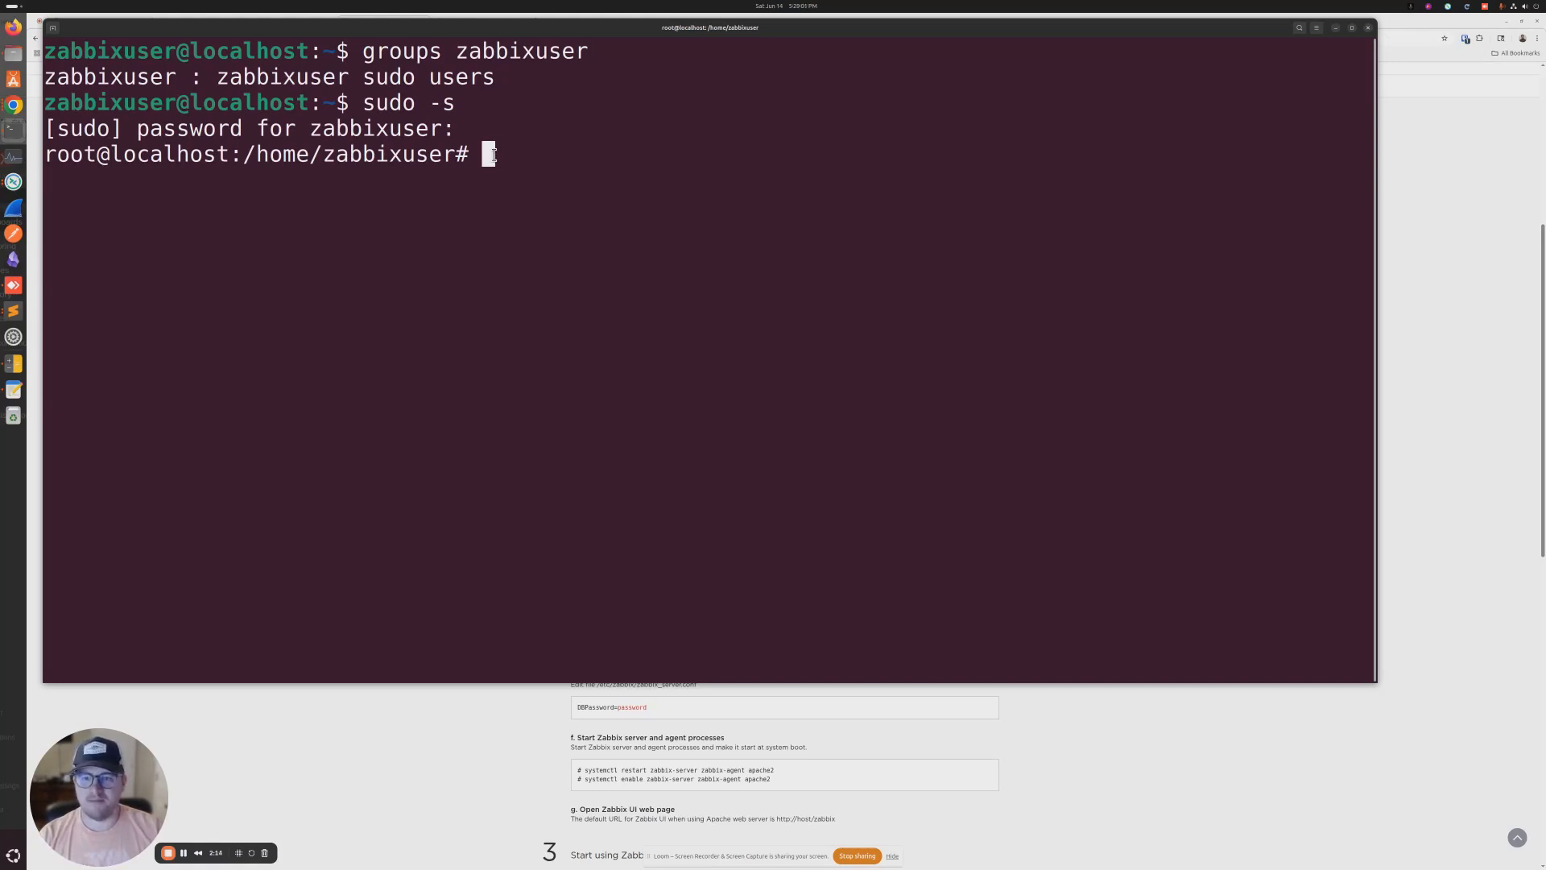
Open a root shell with 'sudo -s' and clear the screen.
right_click(493, 153)
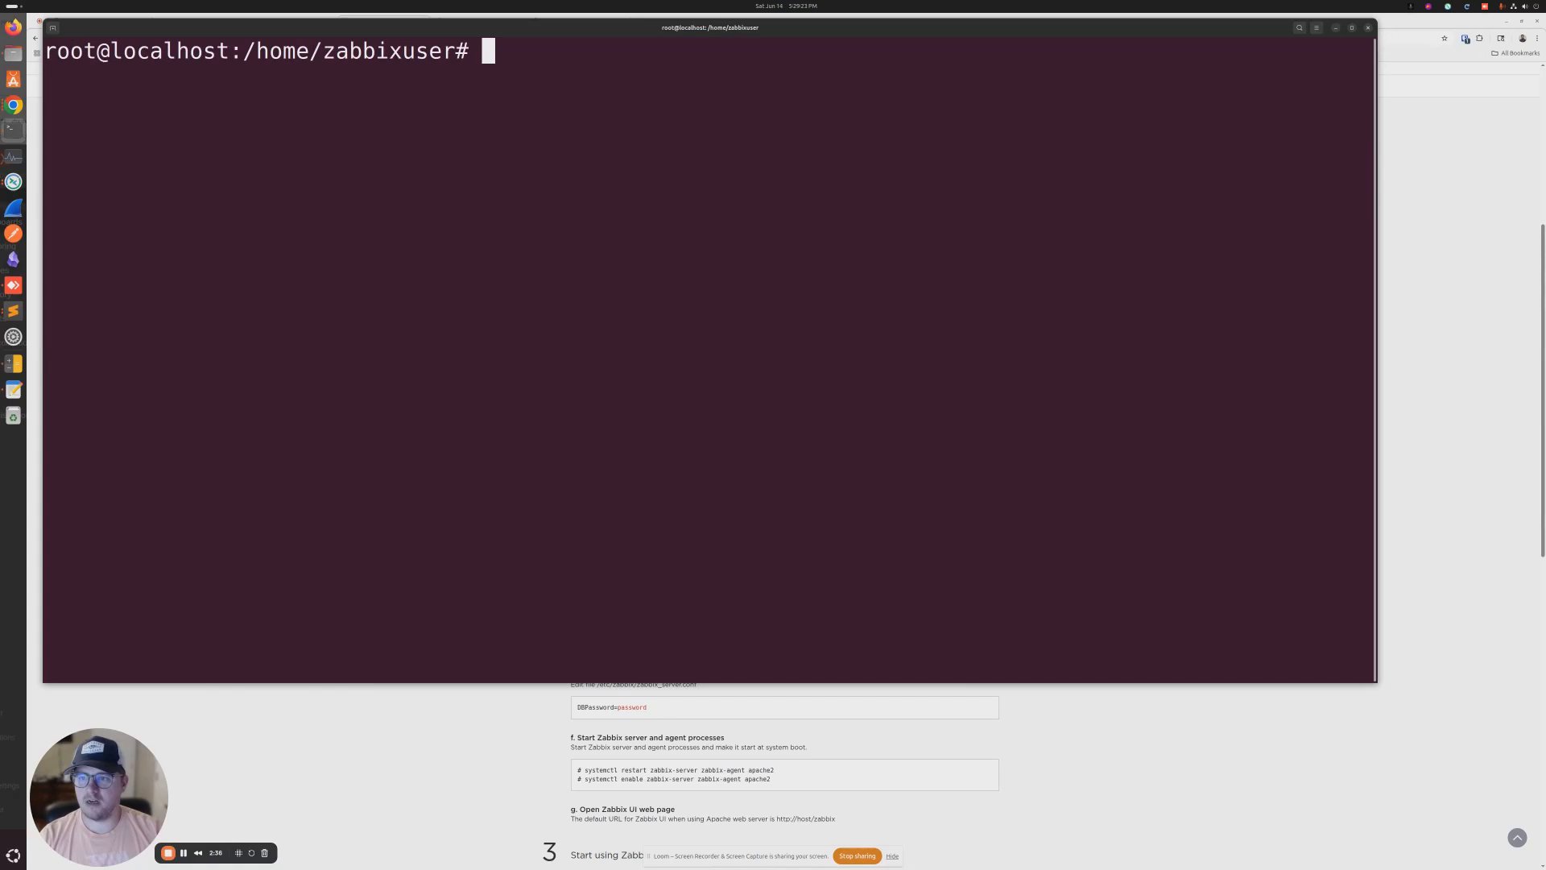
Run 'apt update' and paste the guide's Zabbix install command, including Apache configuration.
text(apt updat)
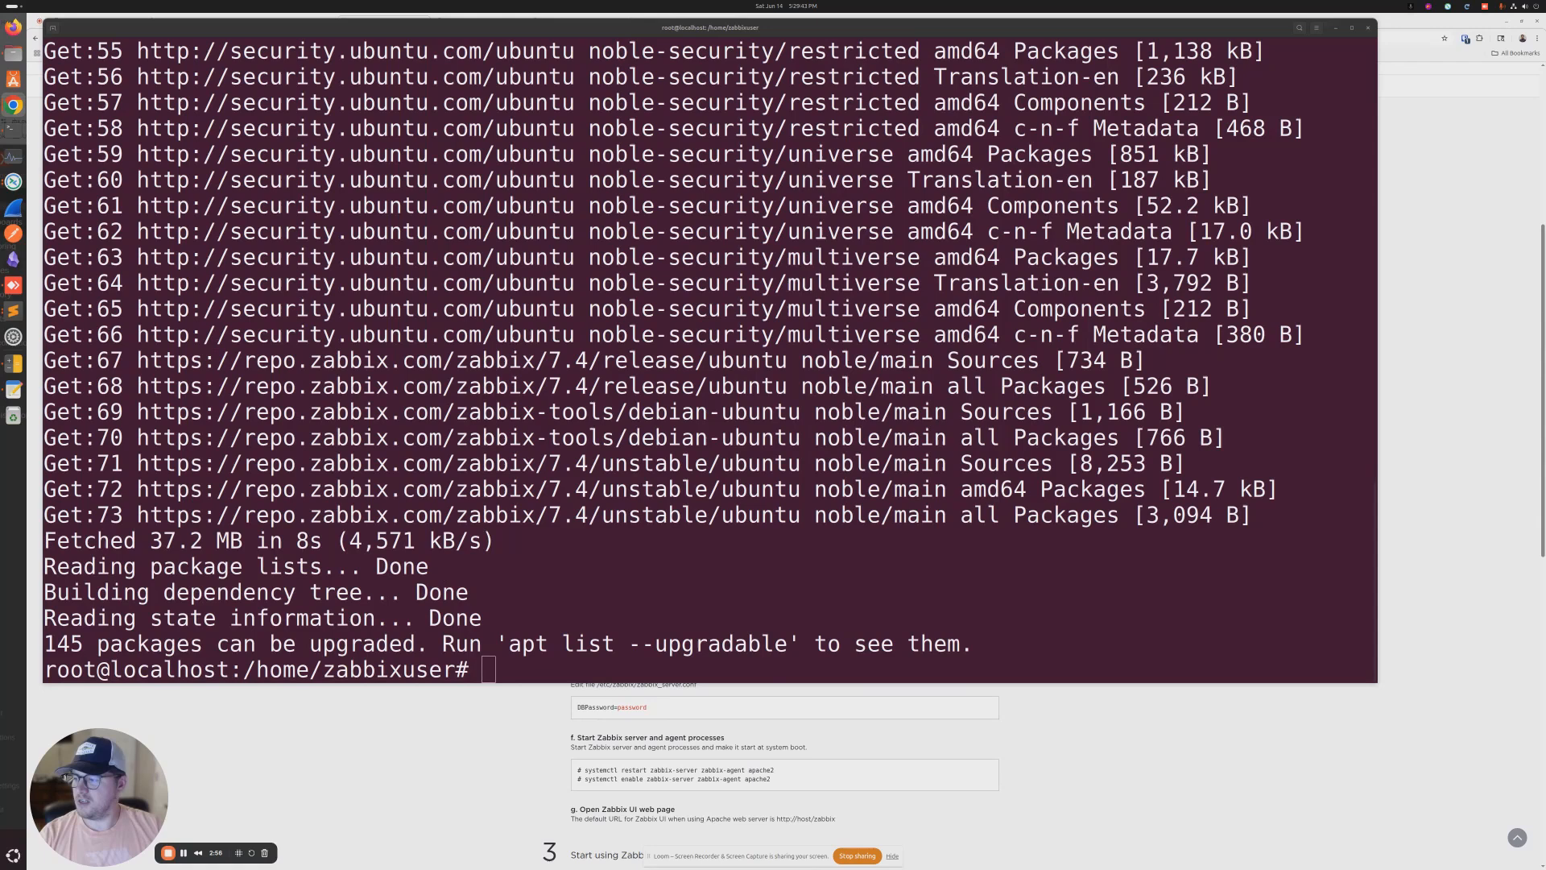
mouse_move(664, 608)
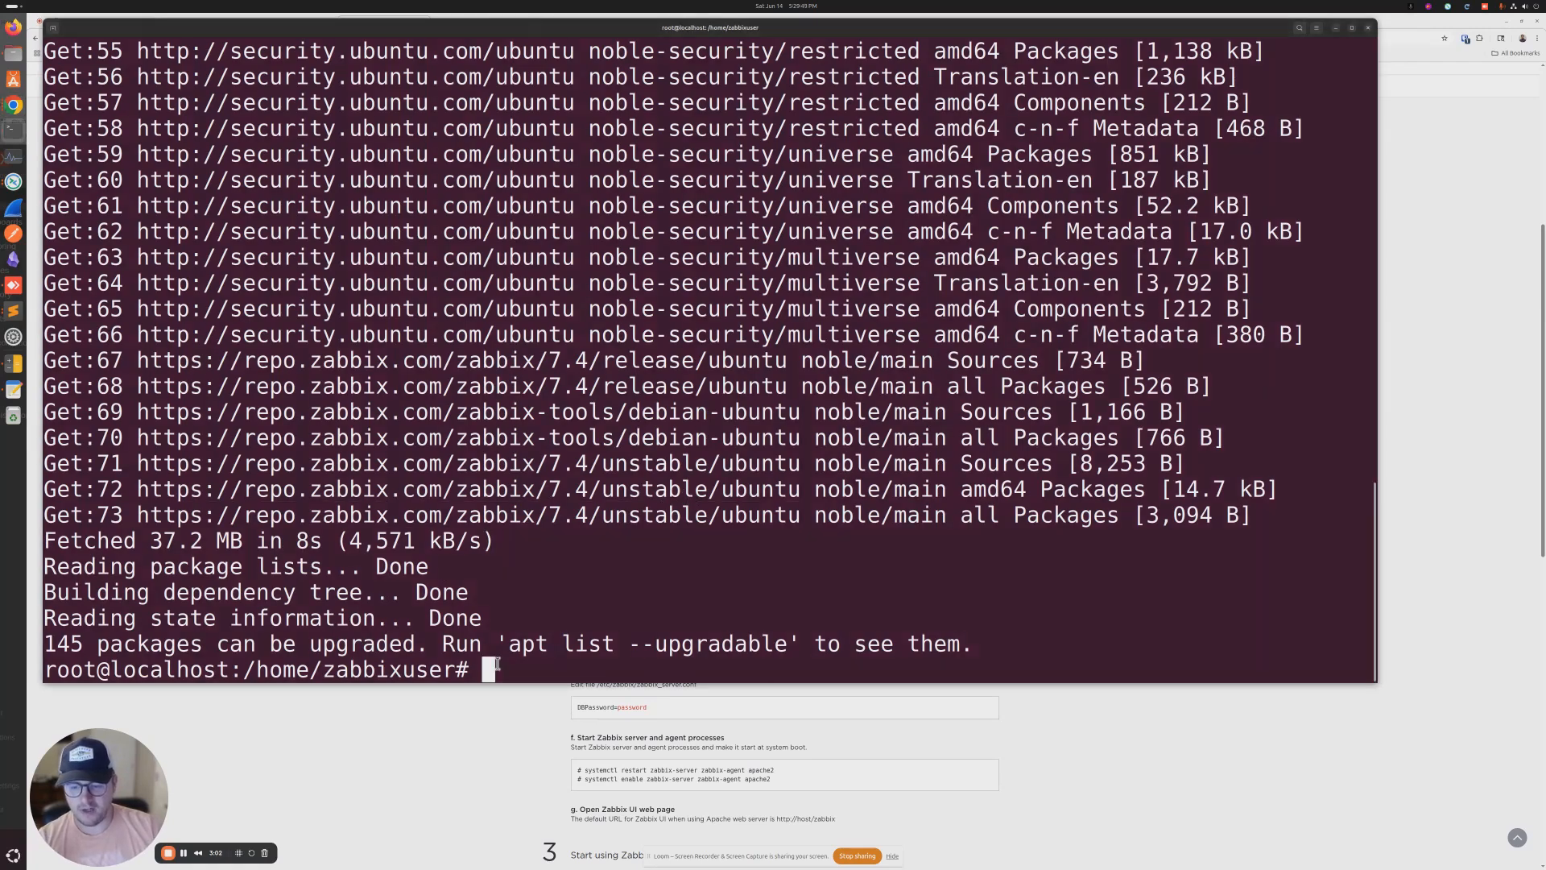
right_click(509, 692)
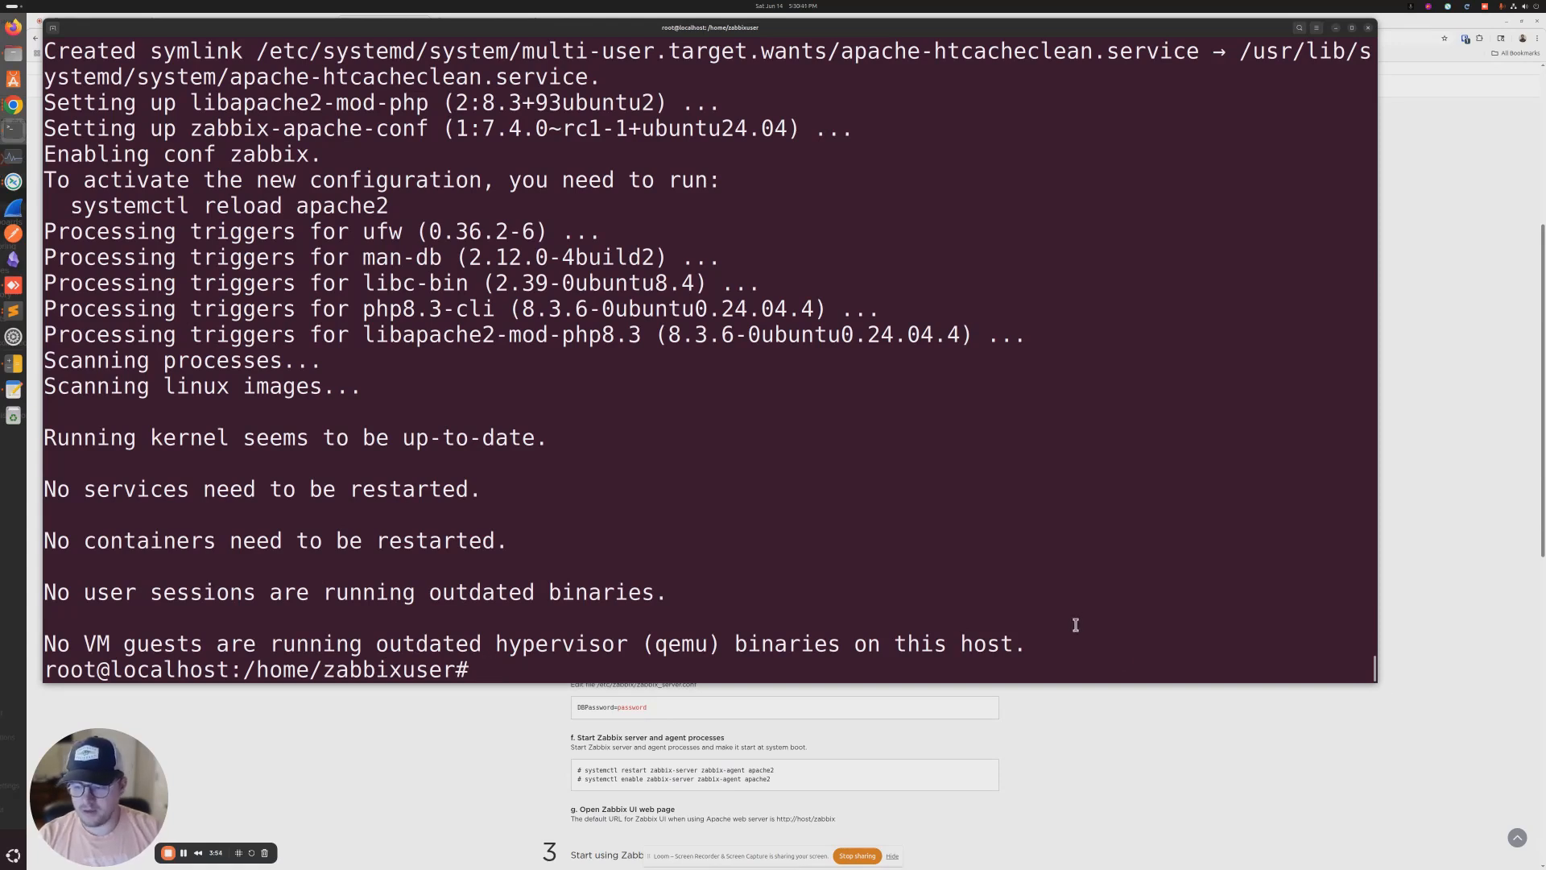
Clear the screen and try 'mysql -uroot -p', which fails with no local server.
text(clear)
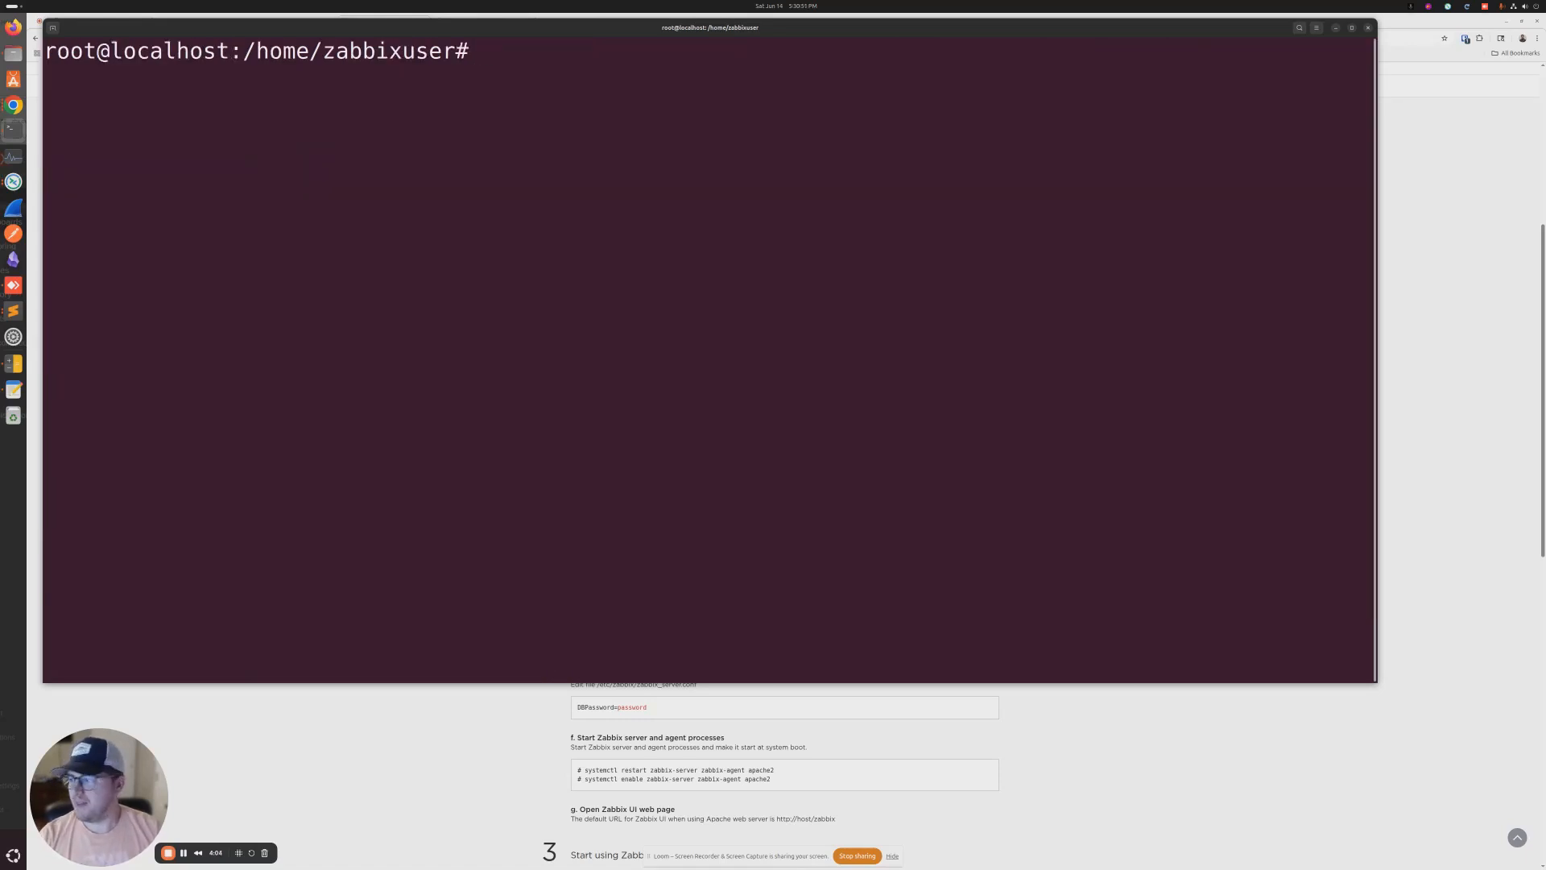
text(my)
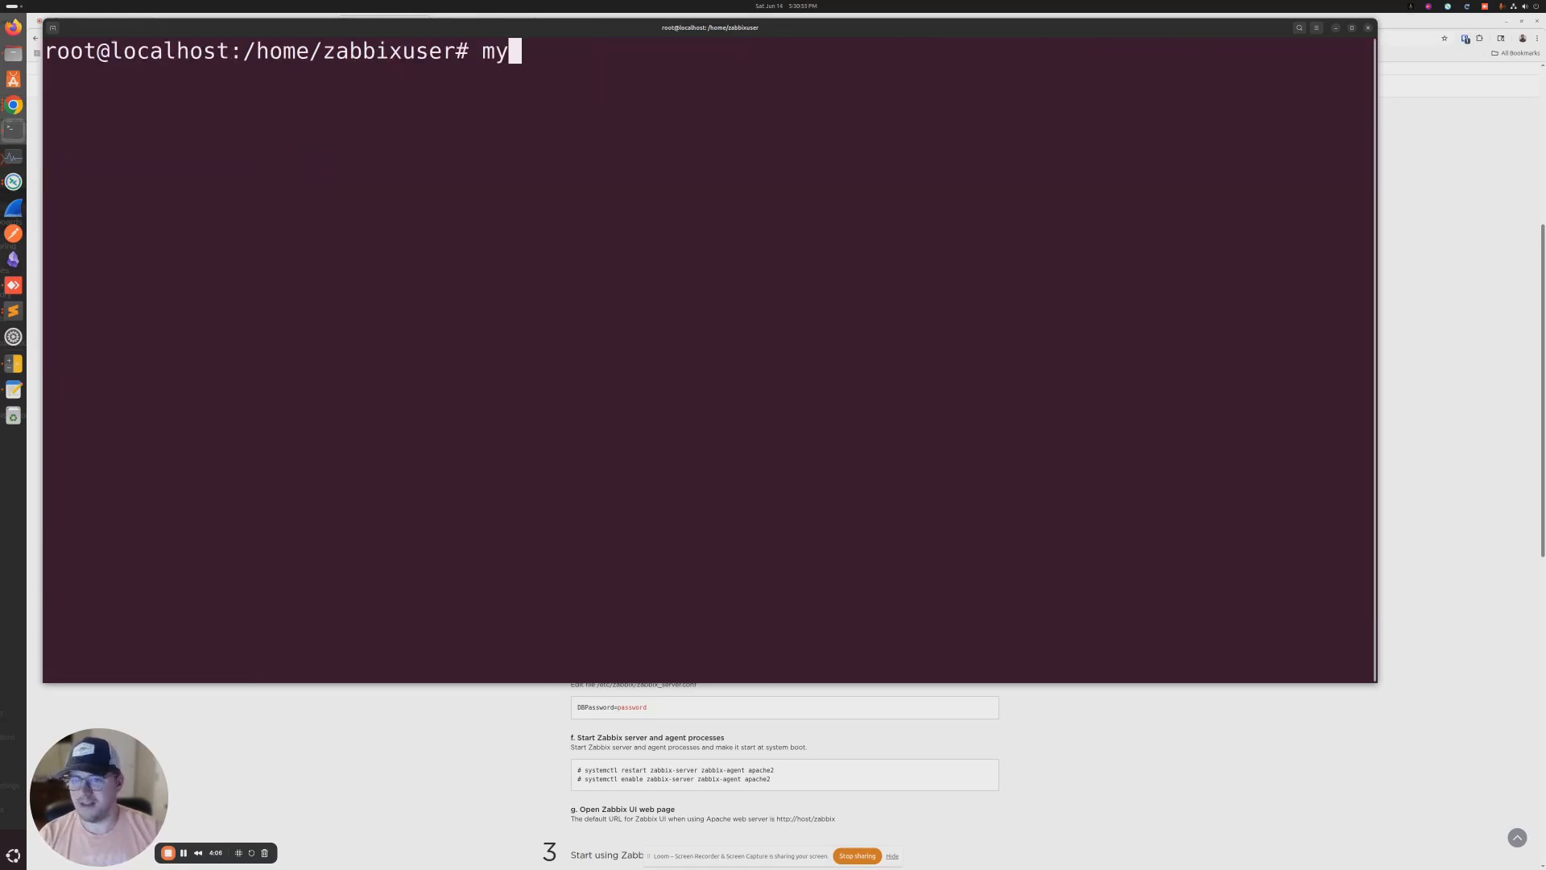
text(sql -)
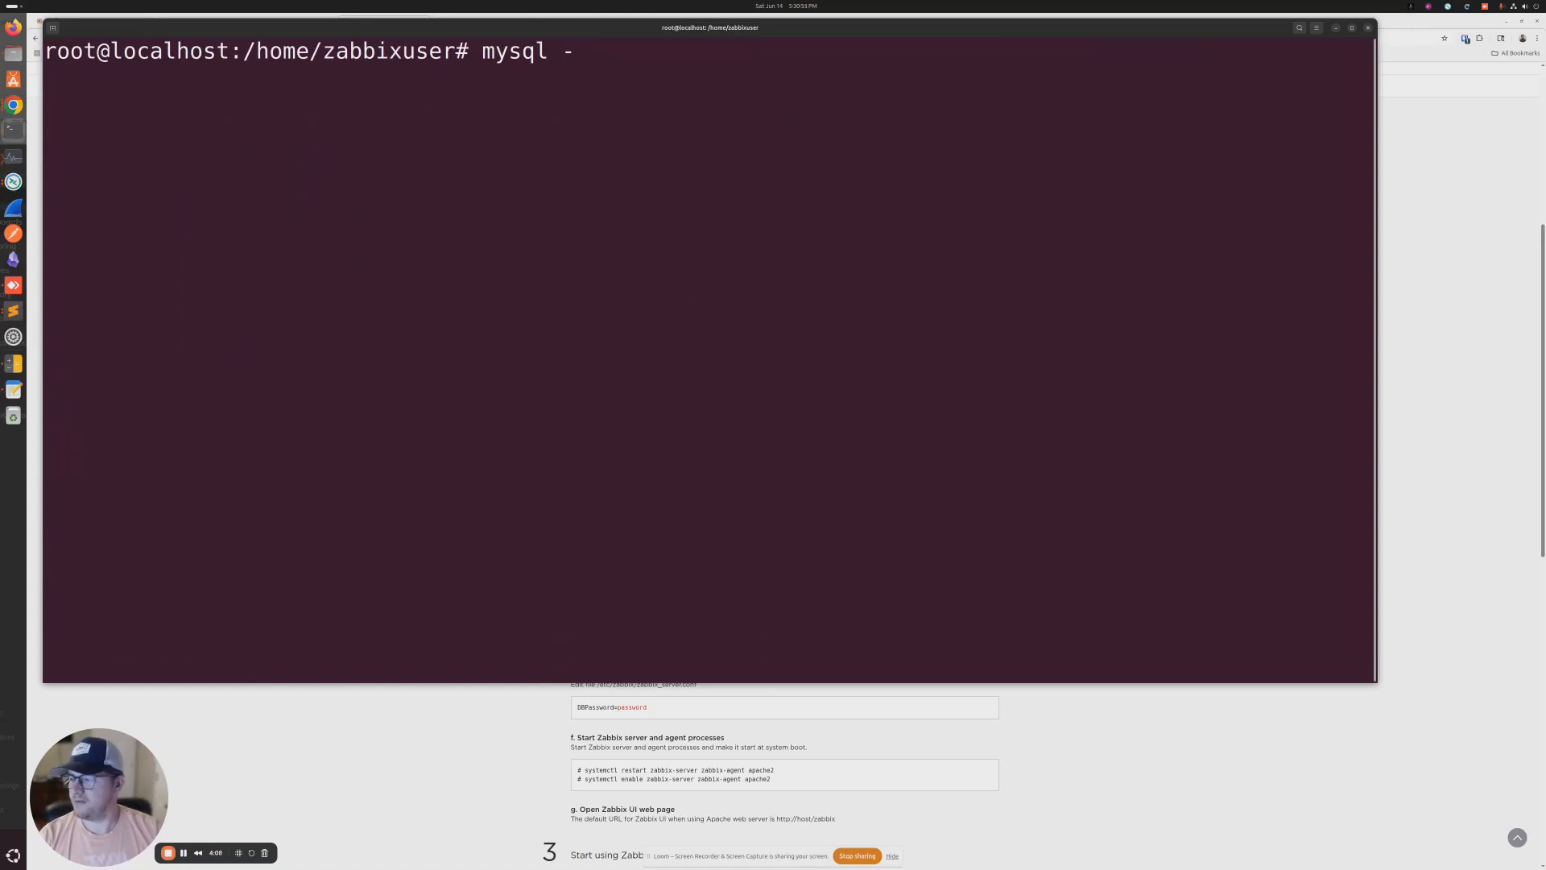
text(uroot -p)
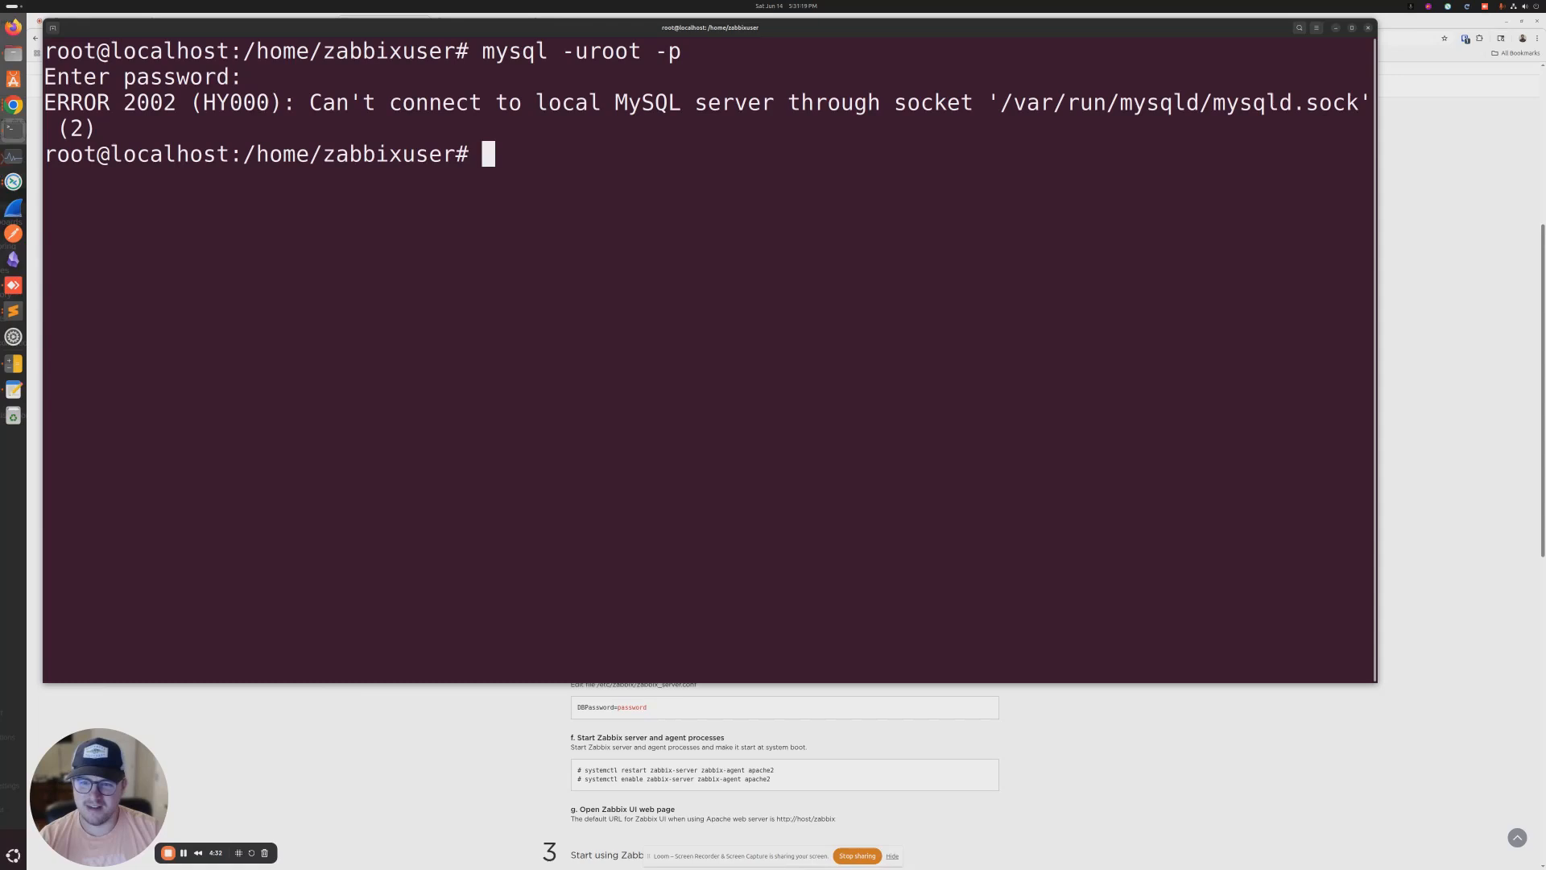
Install MySQL server 8.0 with 'apt install mysql-server -y', then clear the screen.
text(s)
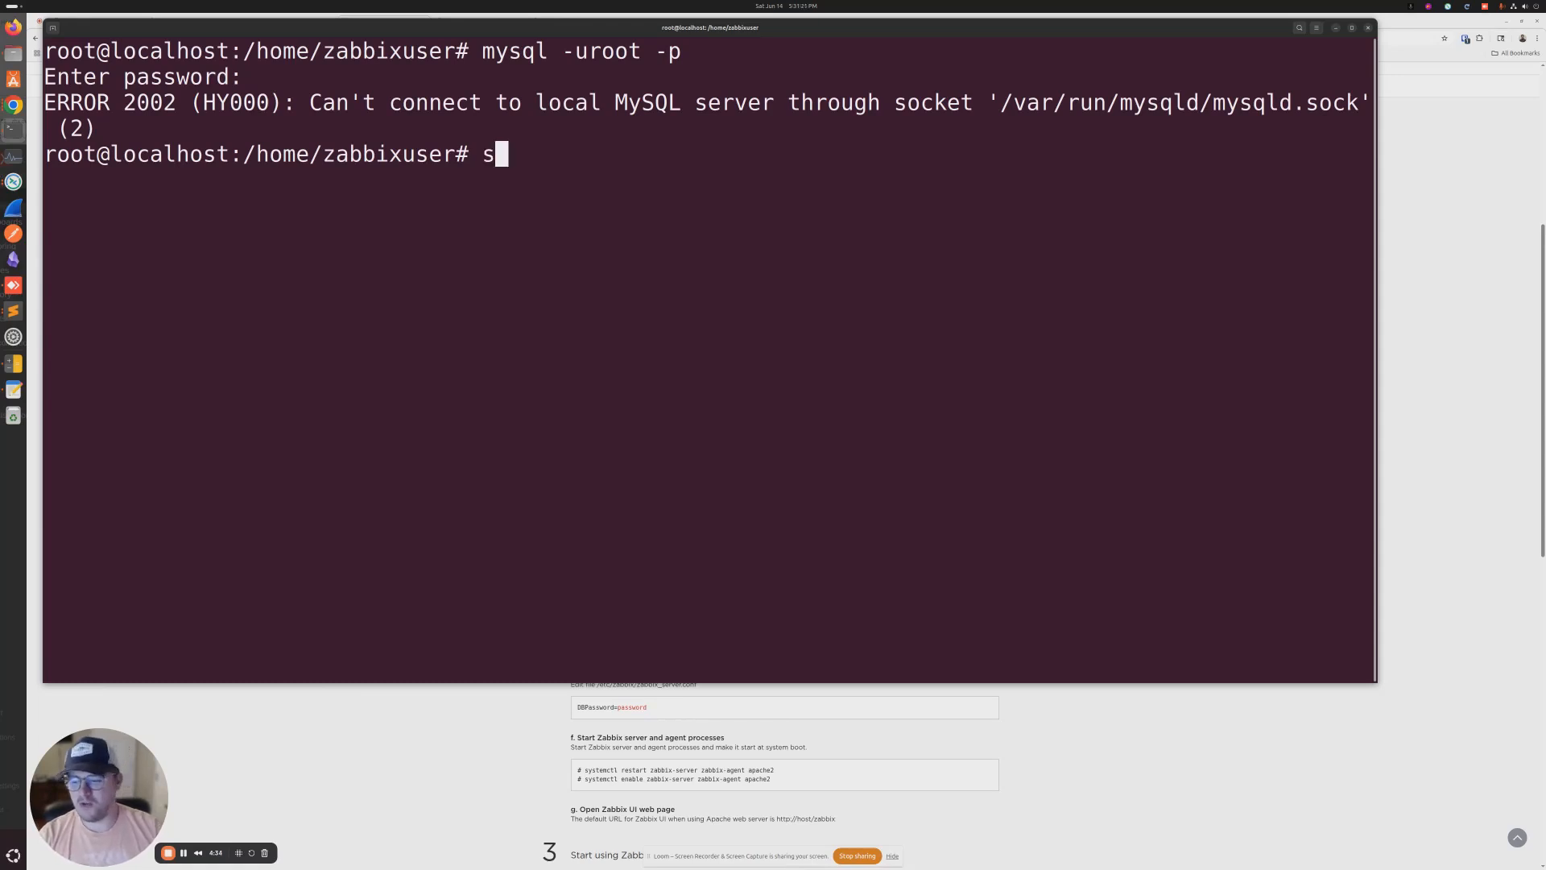
text(ud)
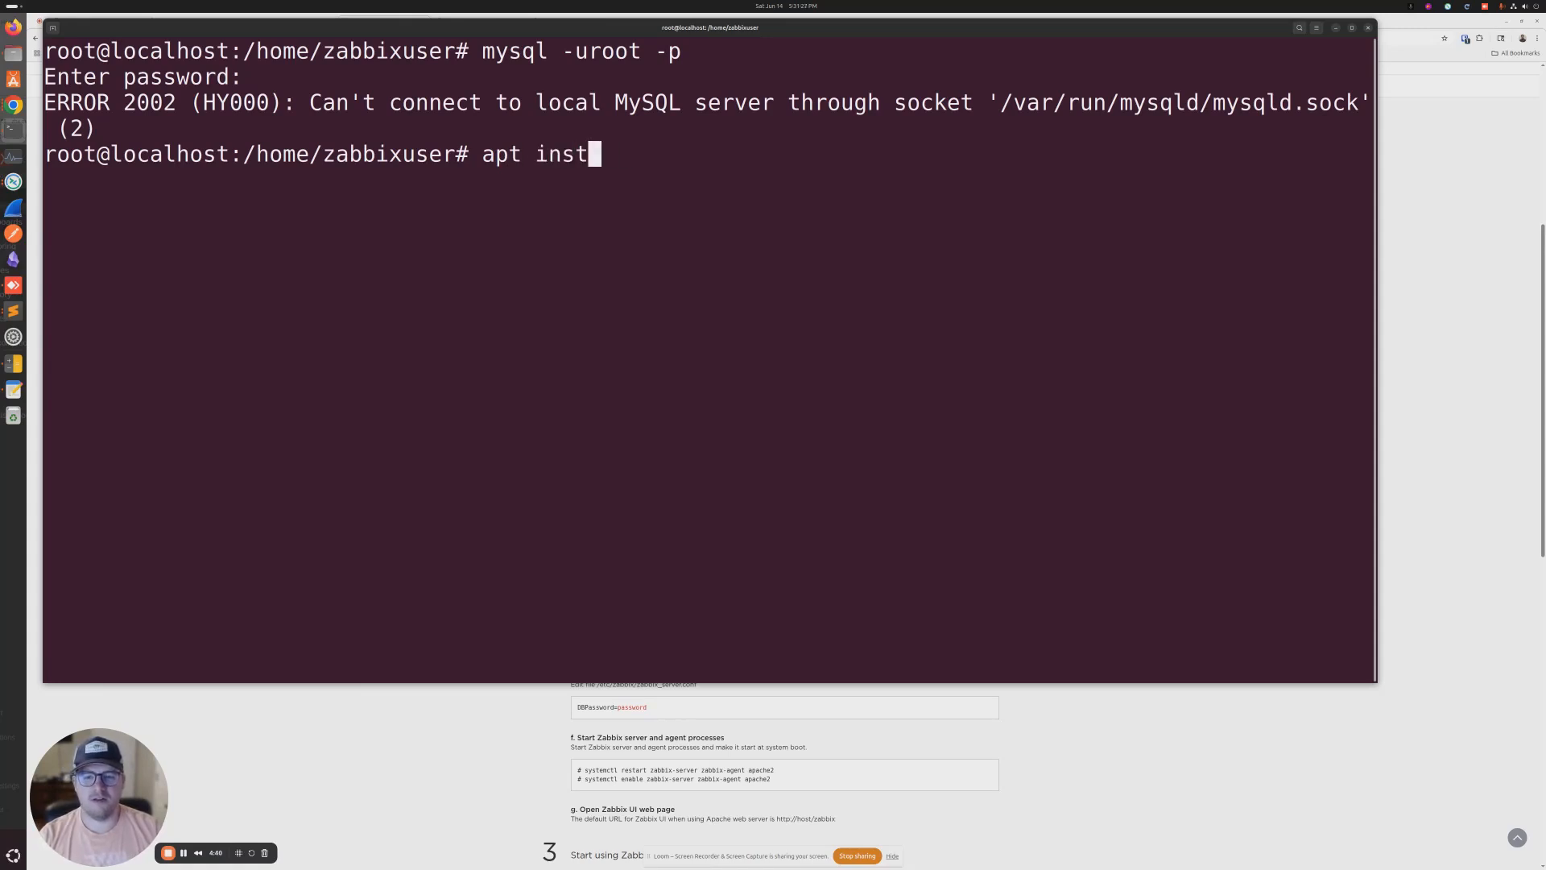
text(all mysql-s)
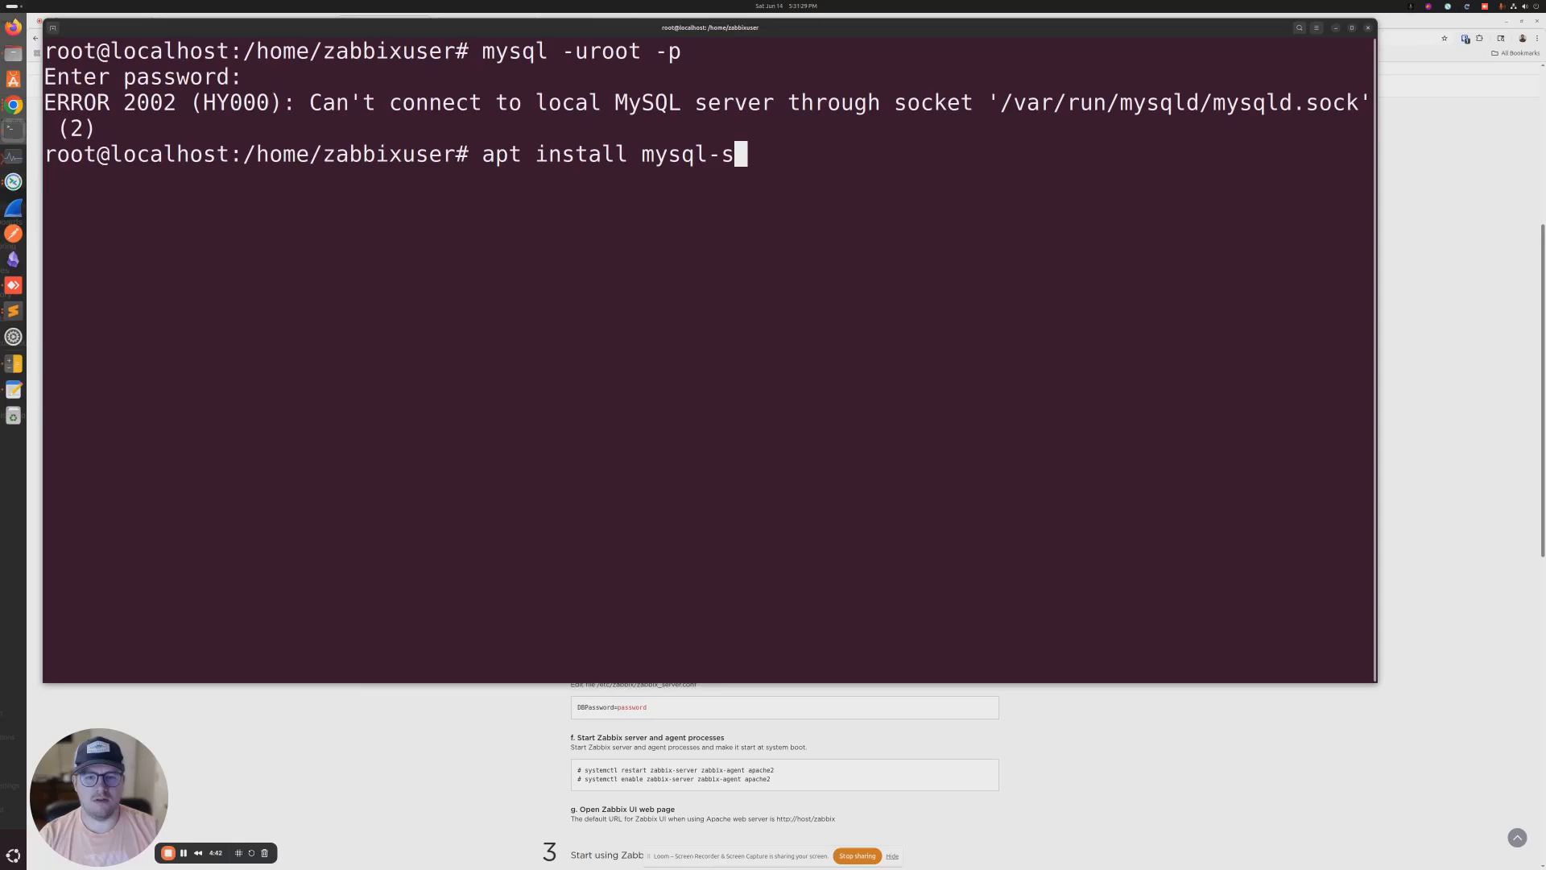
text(erver -y)
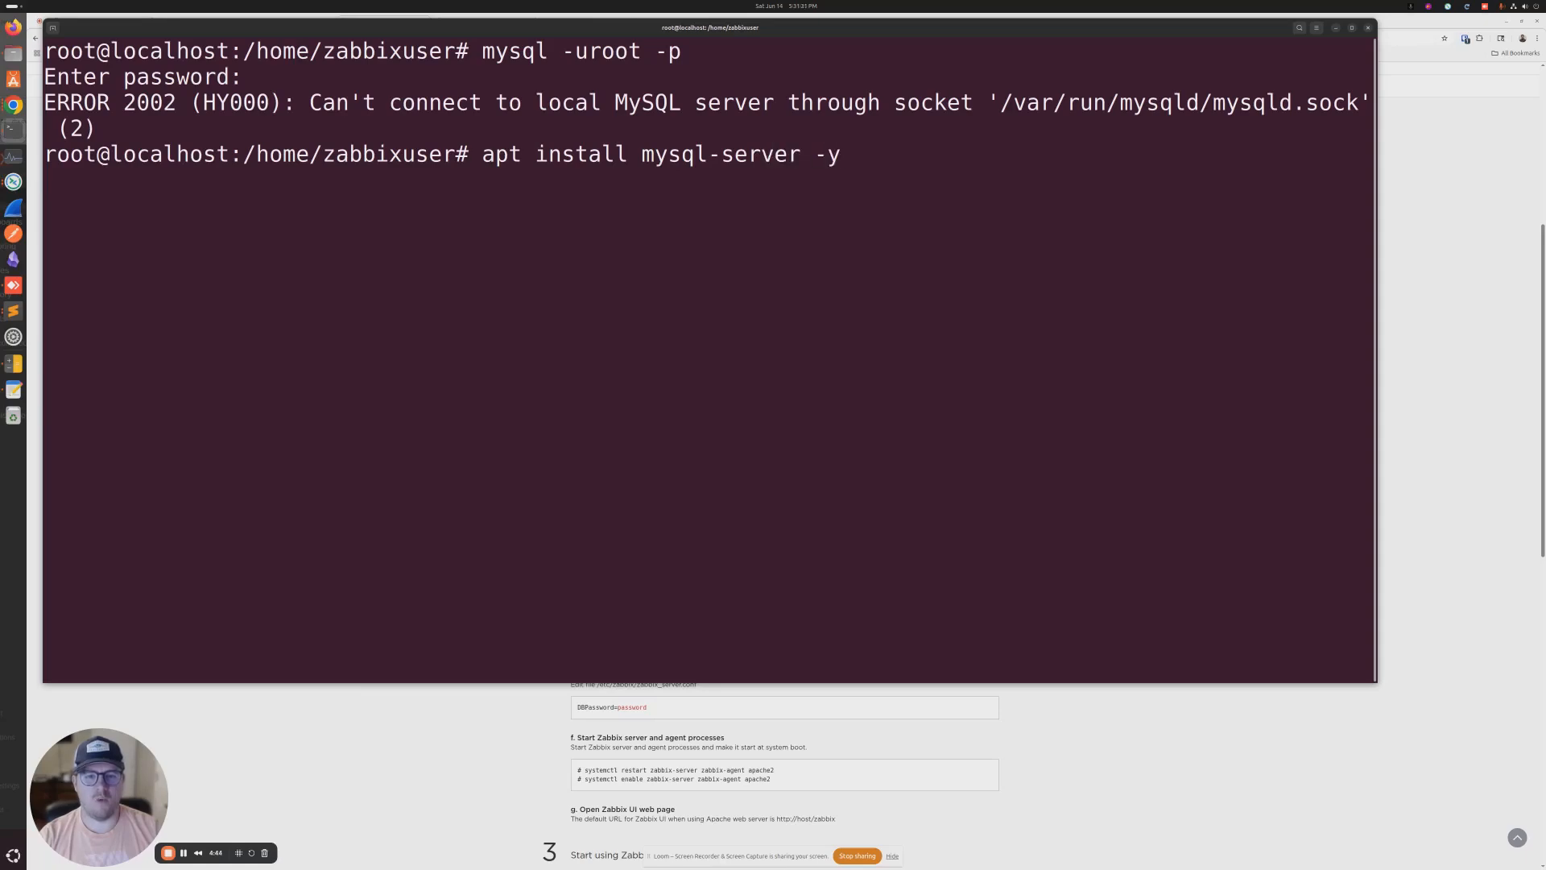
key(Return)
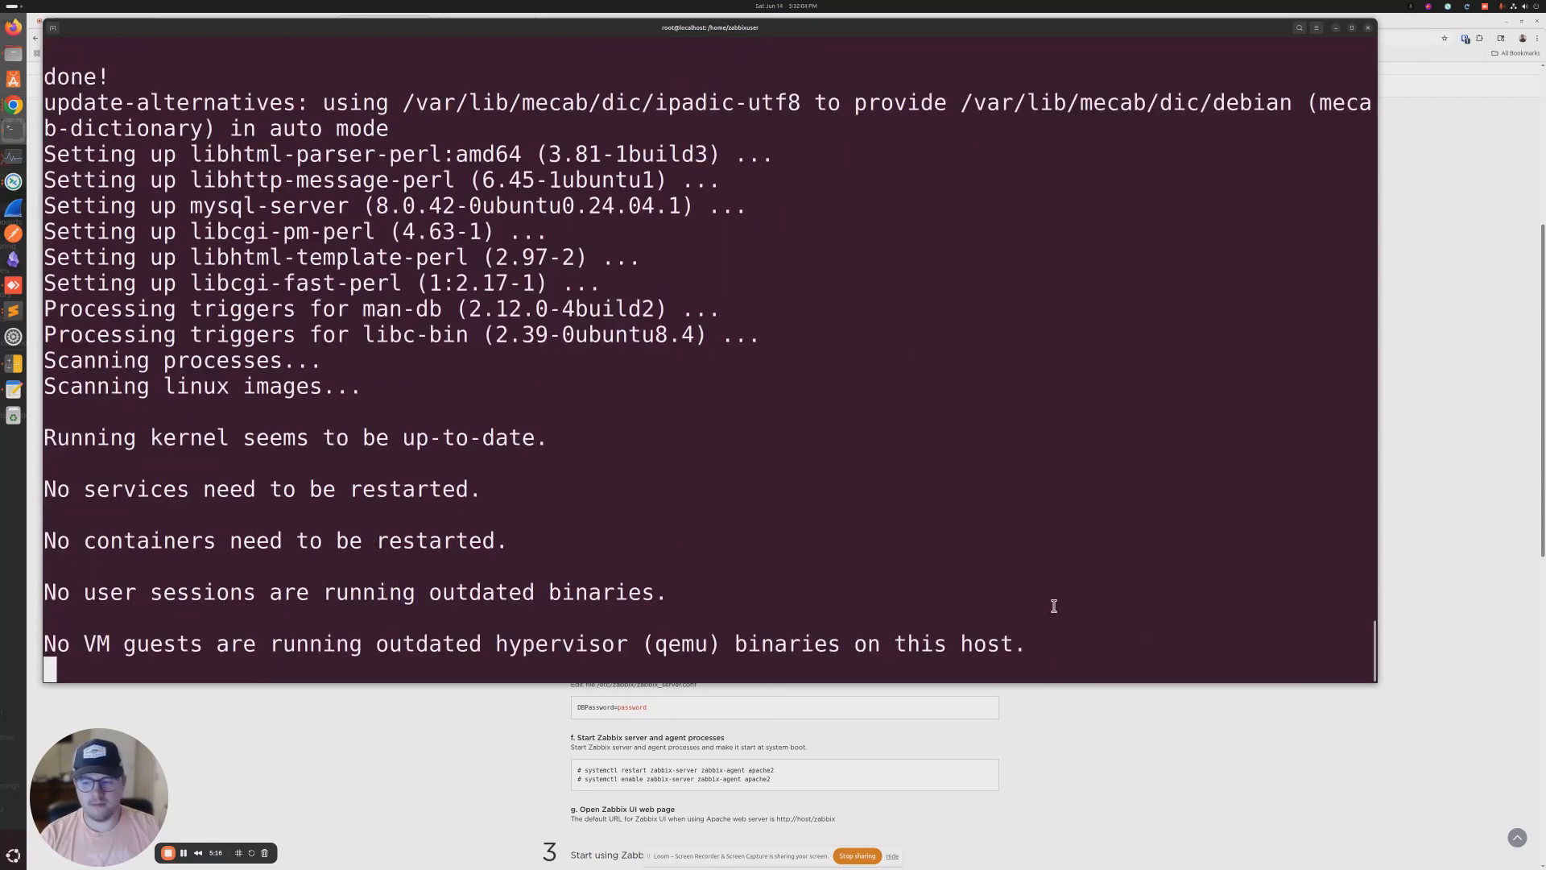
text(c)
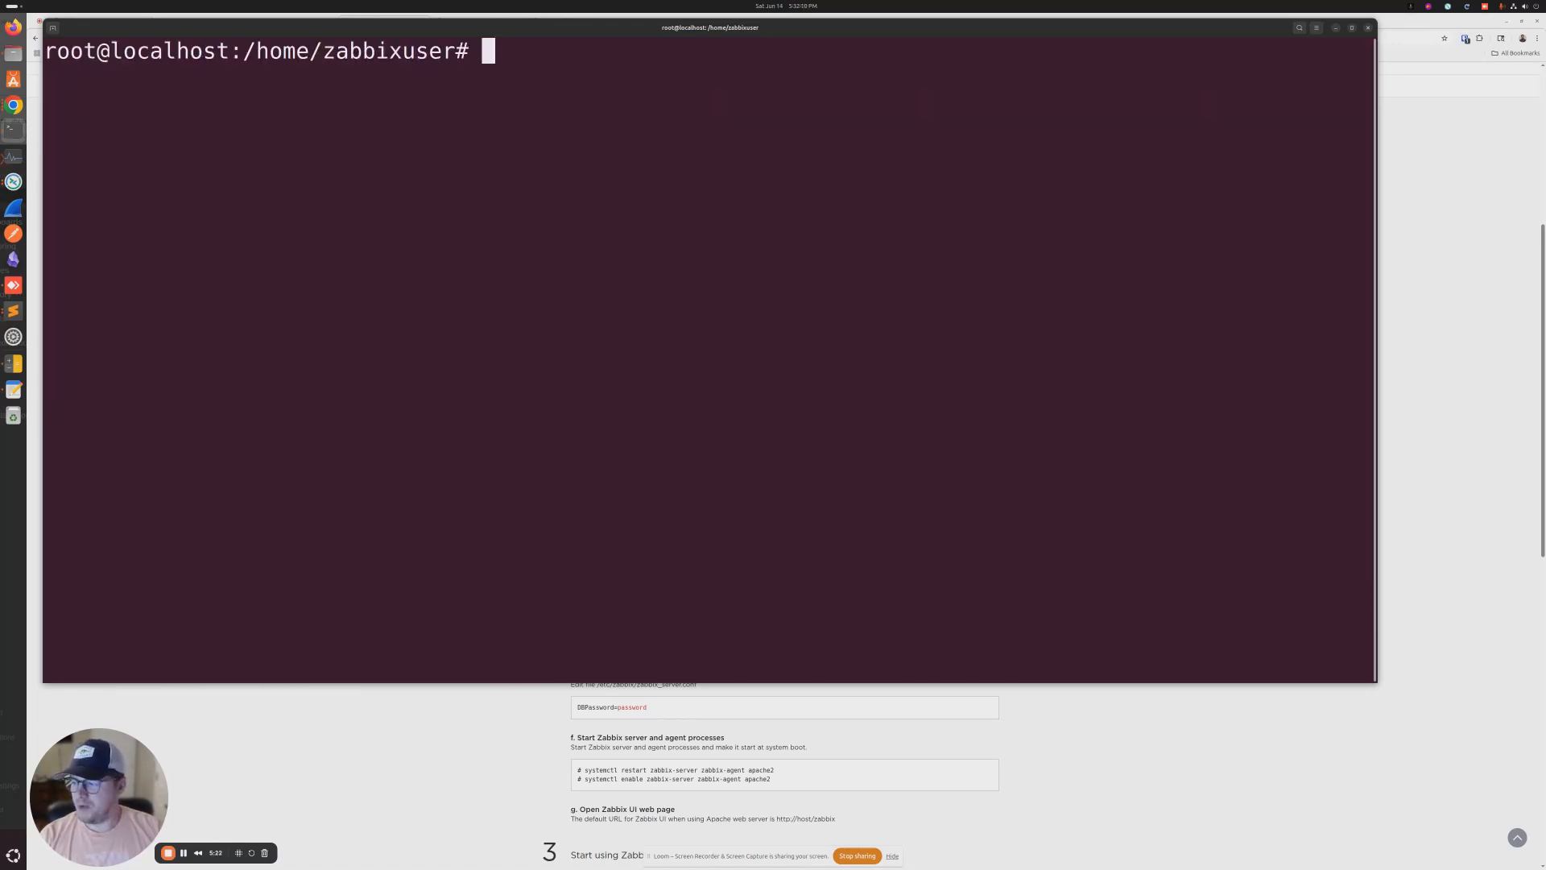
Log in to the MySQL 8.0.42 monitor as root with 'mysql -uroot -p'.
text(mysql -uroot -p)
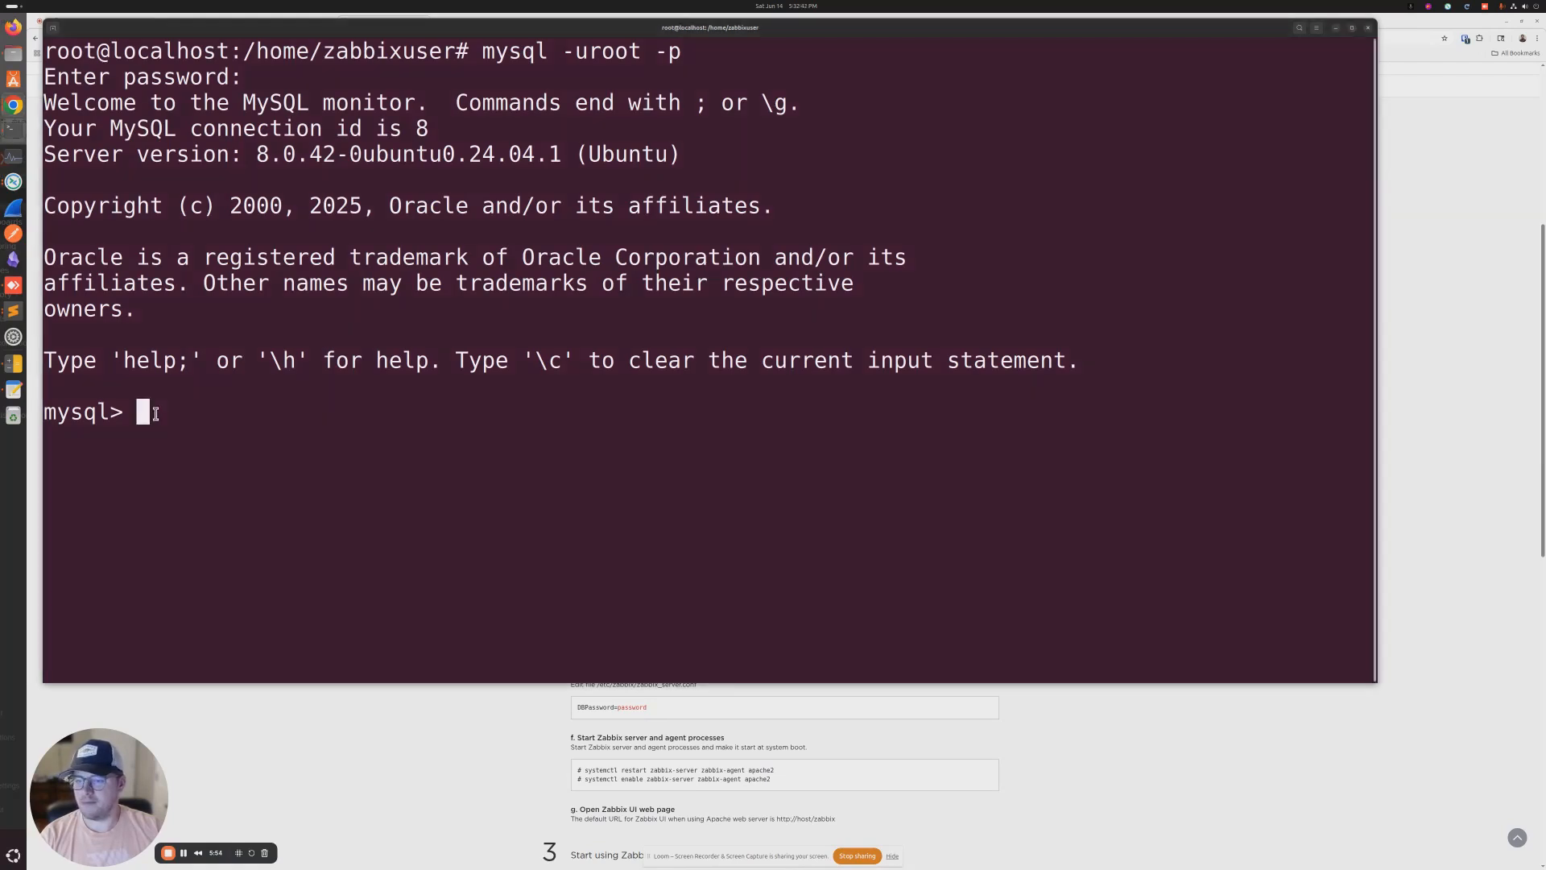
text(create database zabbix character set utf8mb4 collate utf8mb4_bin;)
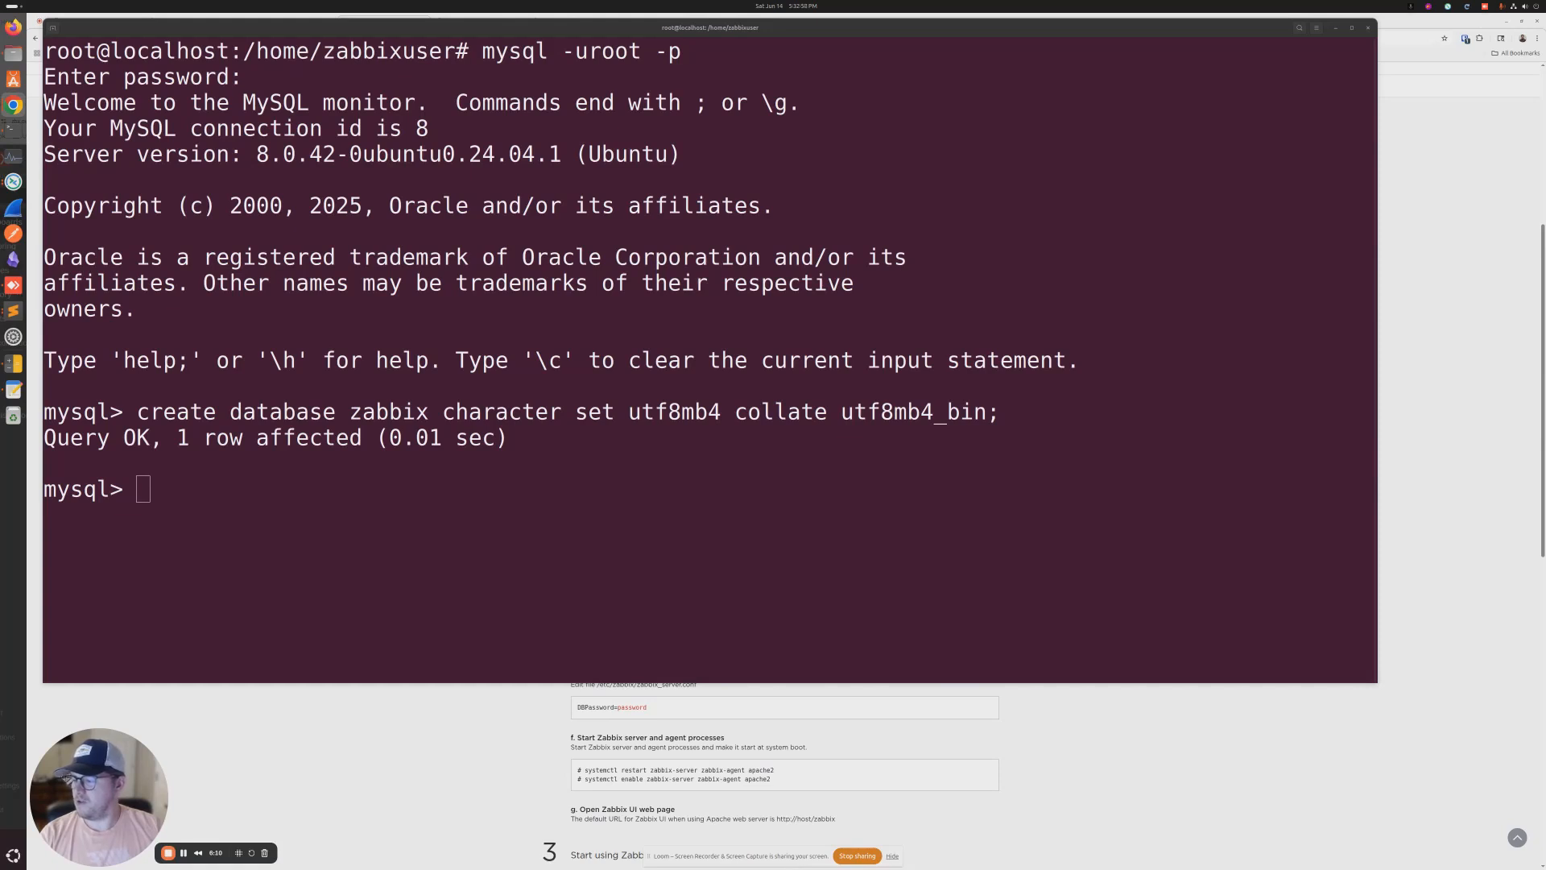
mouse_move(548, 398)
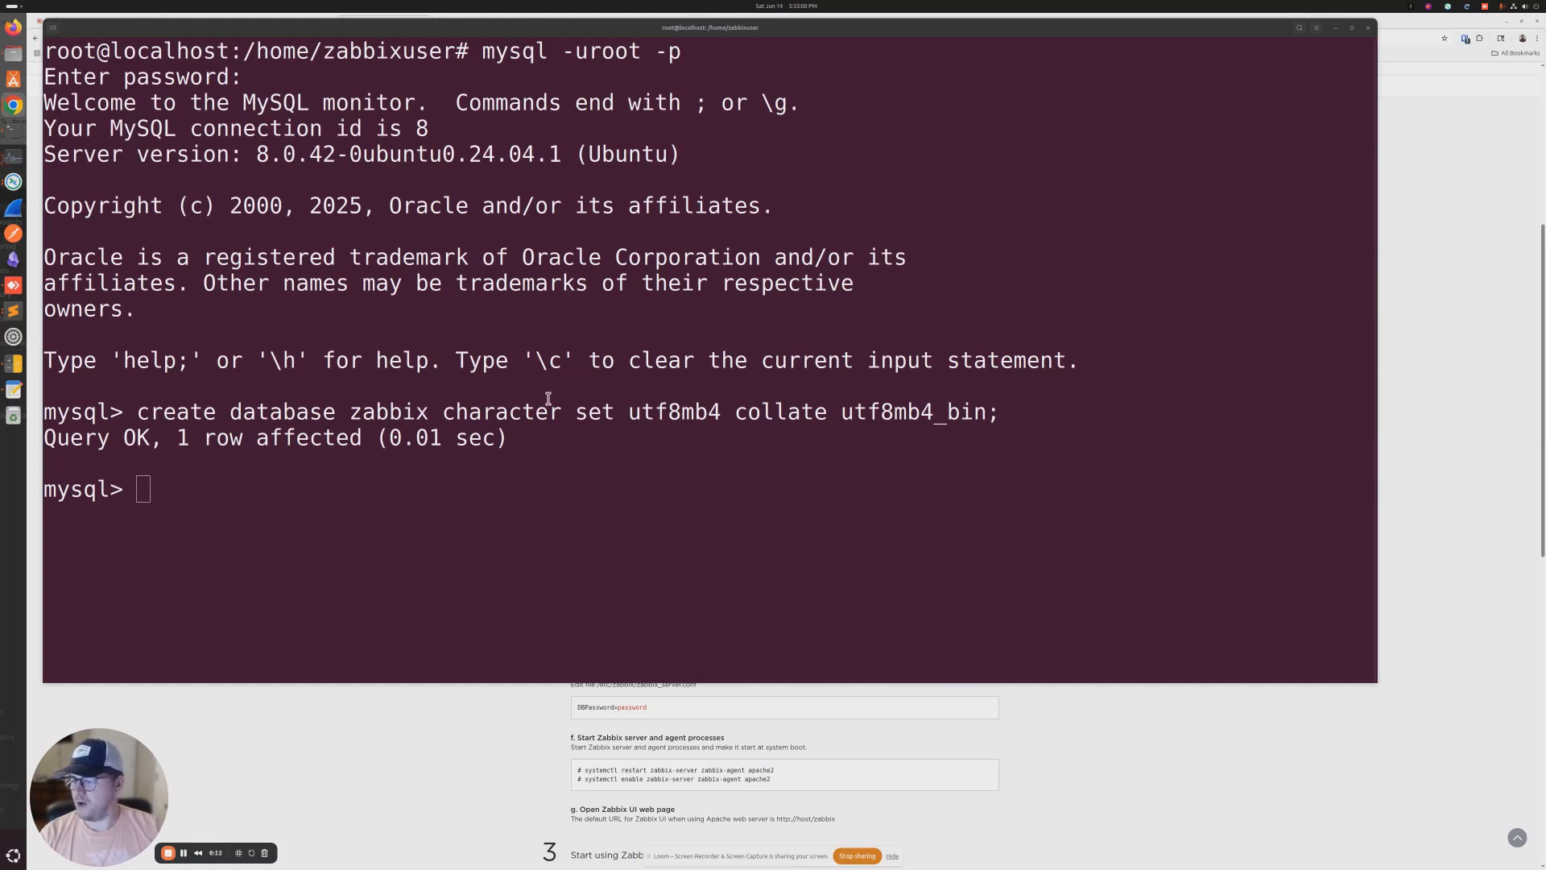
right_click(143, 490)
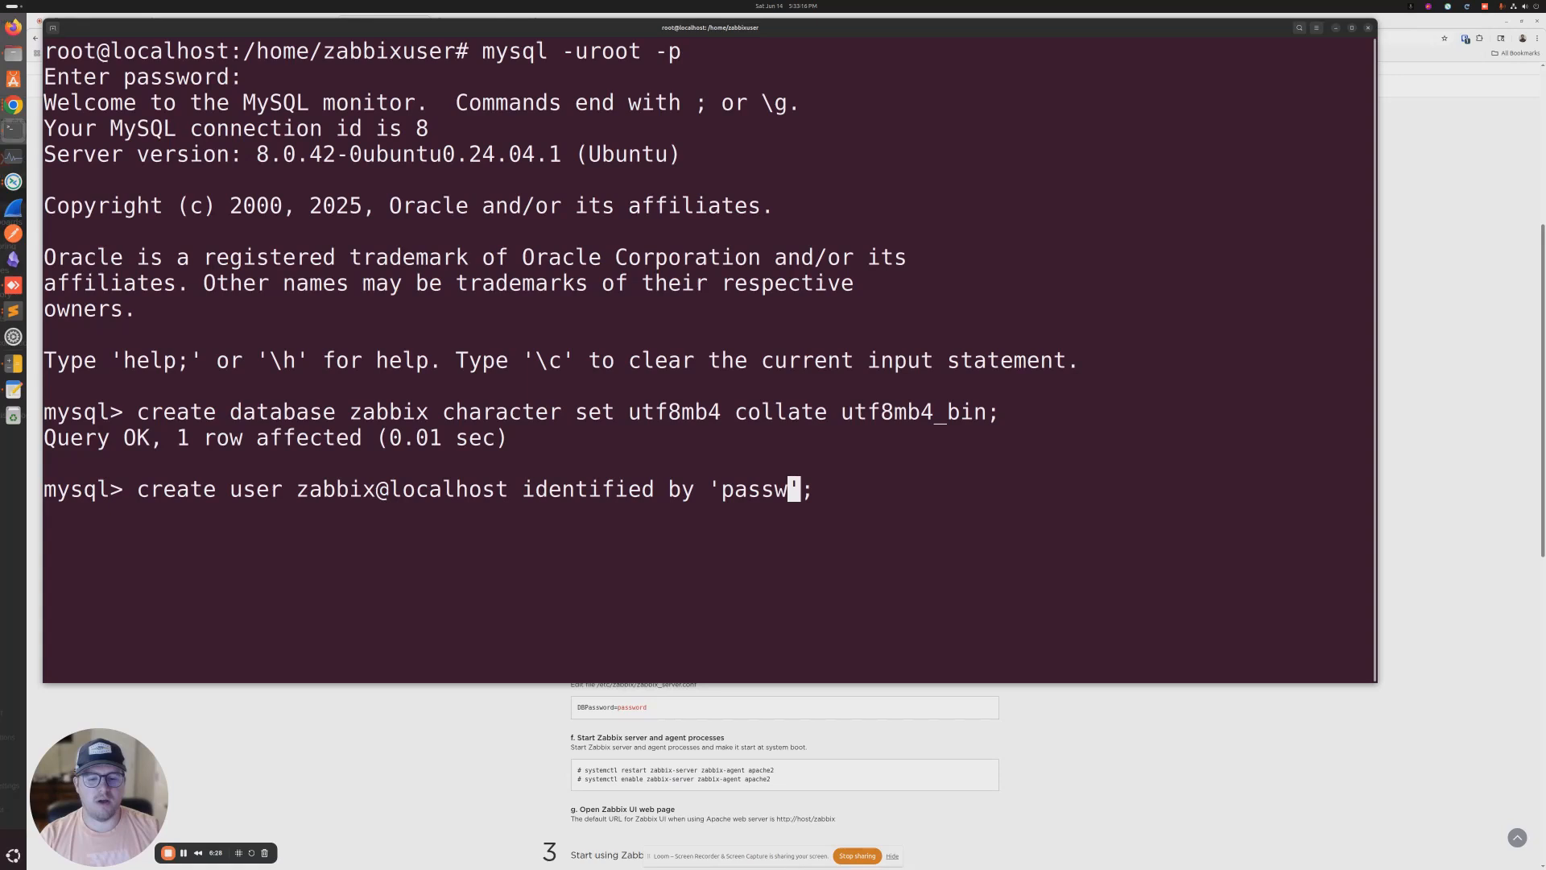
key(BackSpace)
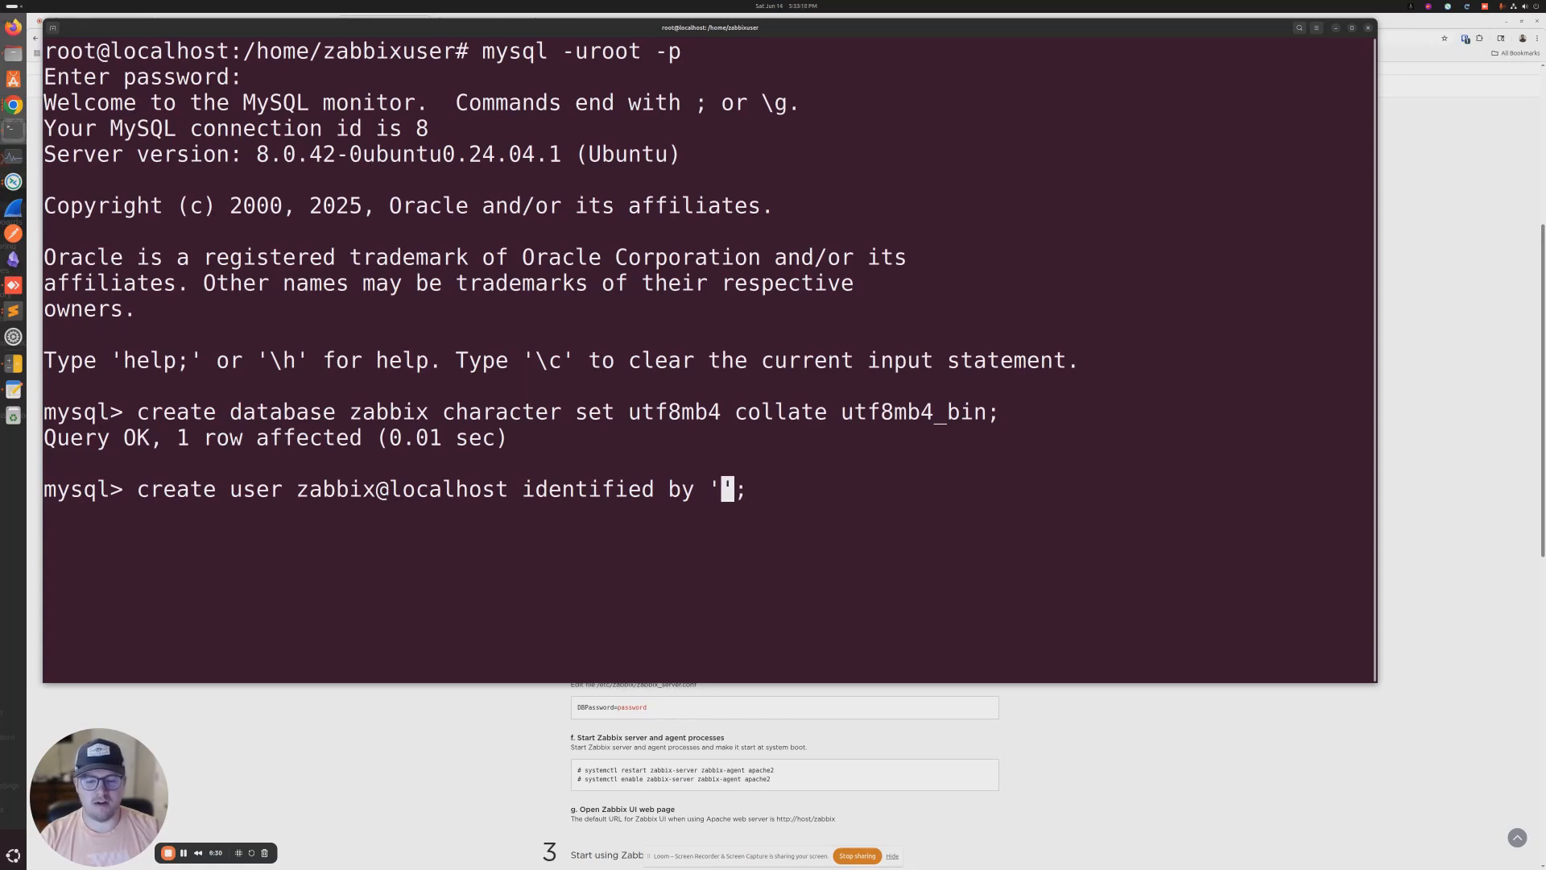
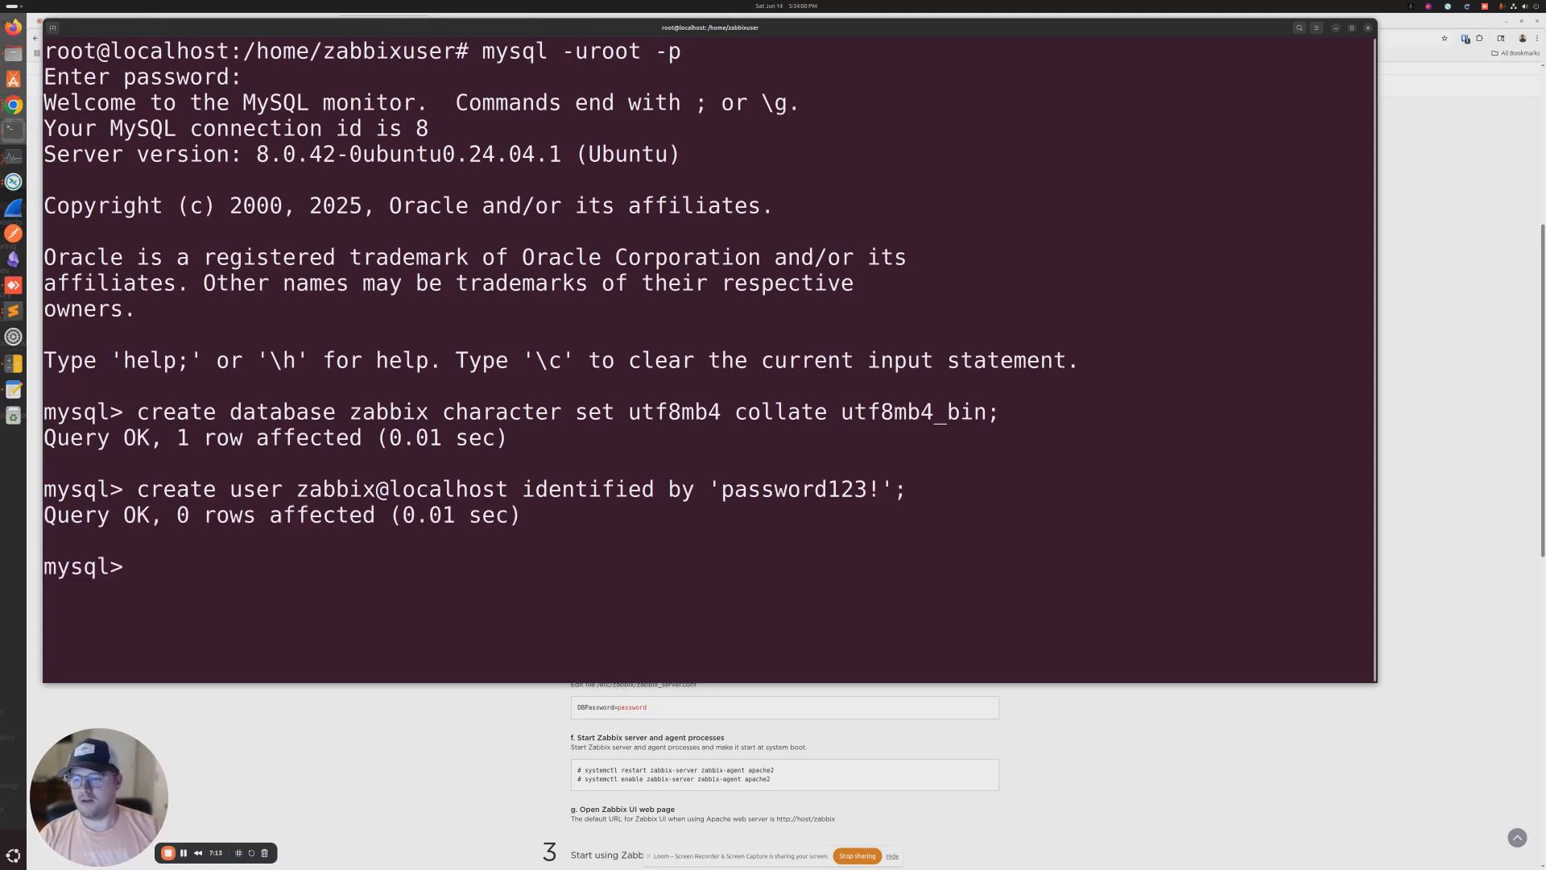
Grant zabbix@localhost all privileges on zabbix.*, set log_bin_trust_function_creators = 1, and quit MySQL.
right_click(178, 567)
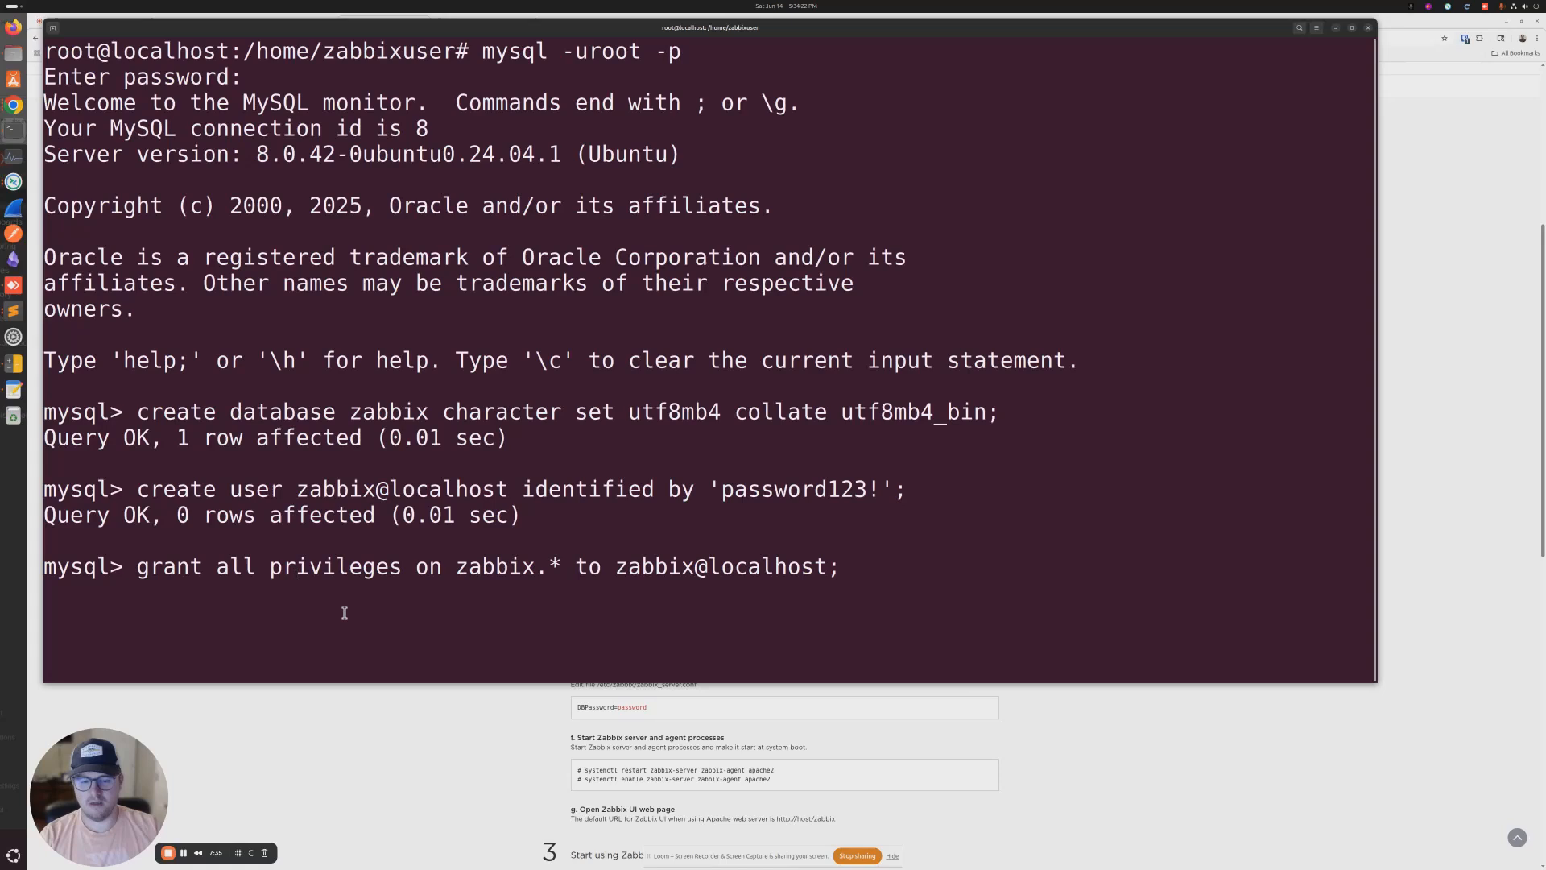
key(Return)
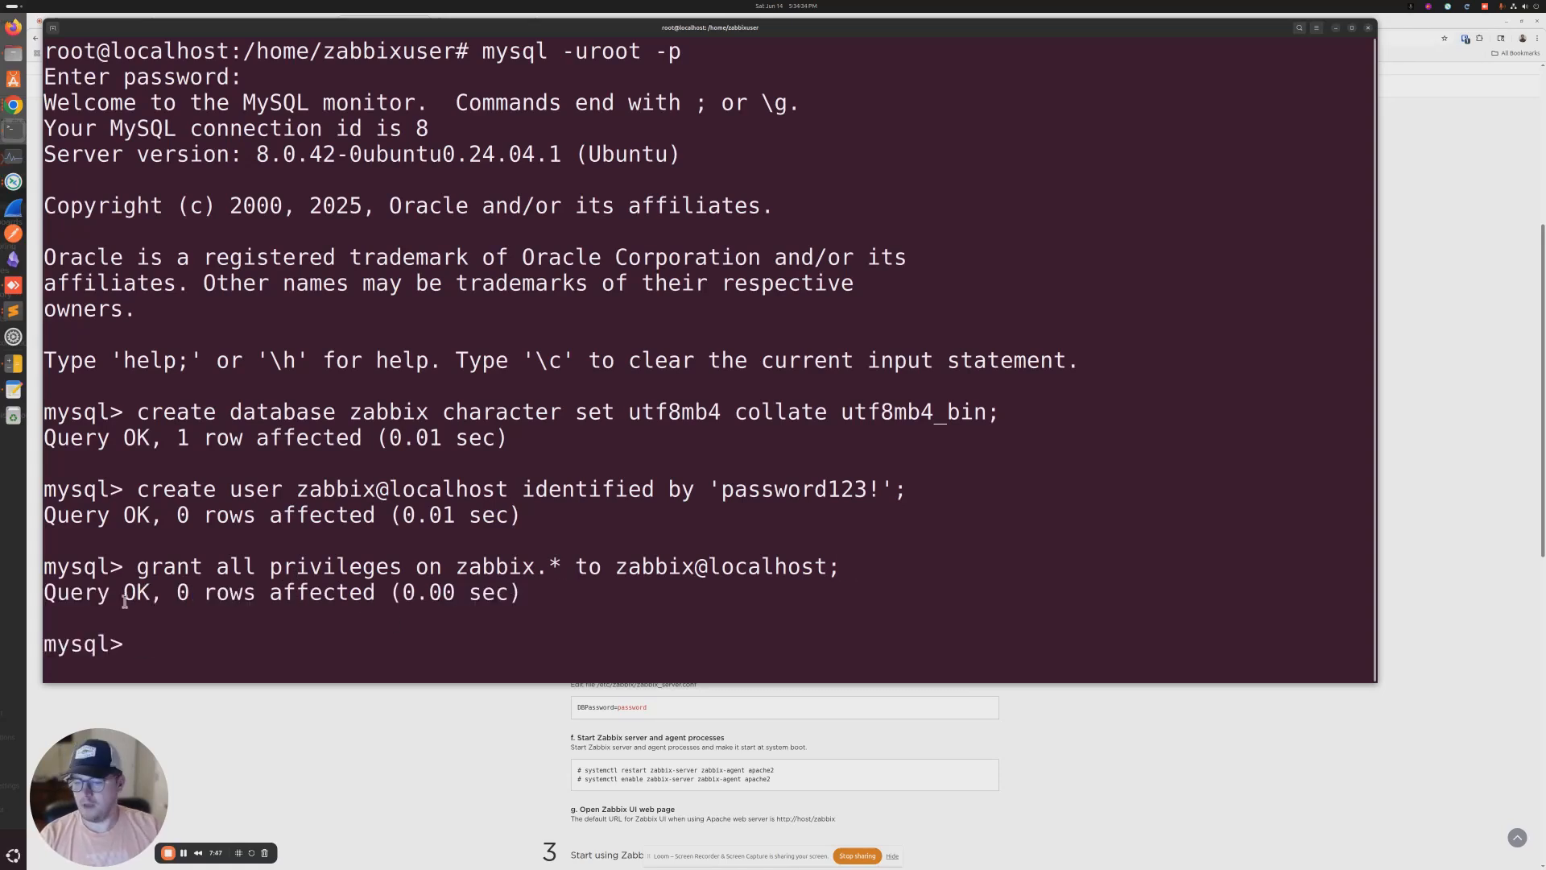
text(set global log_bin_trust_function_creators = 1;)
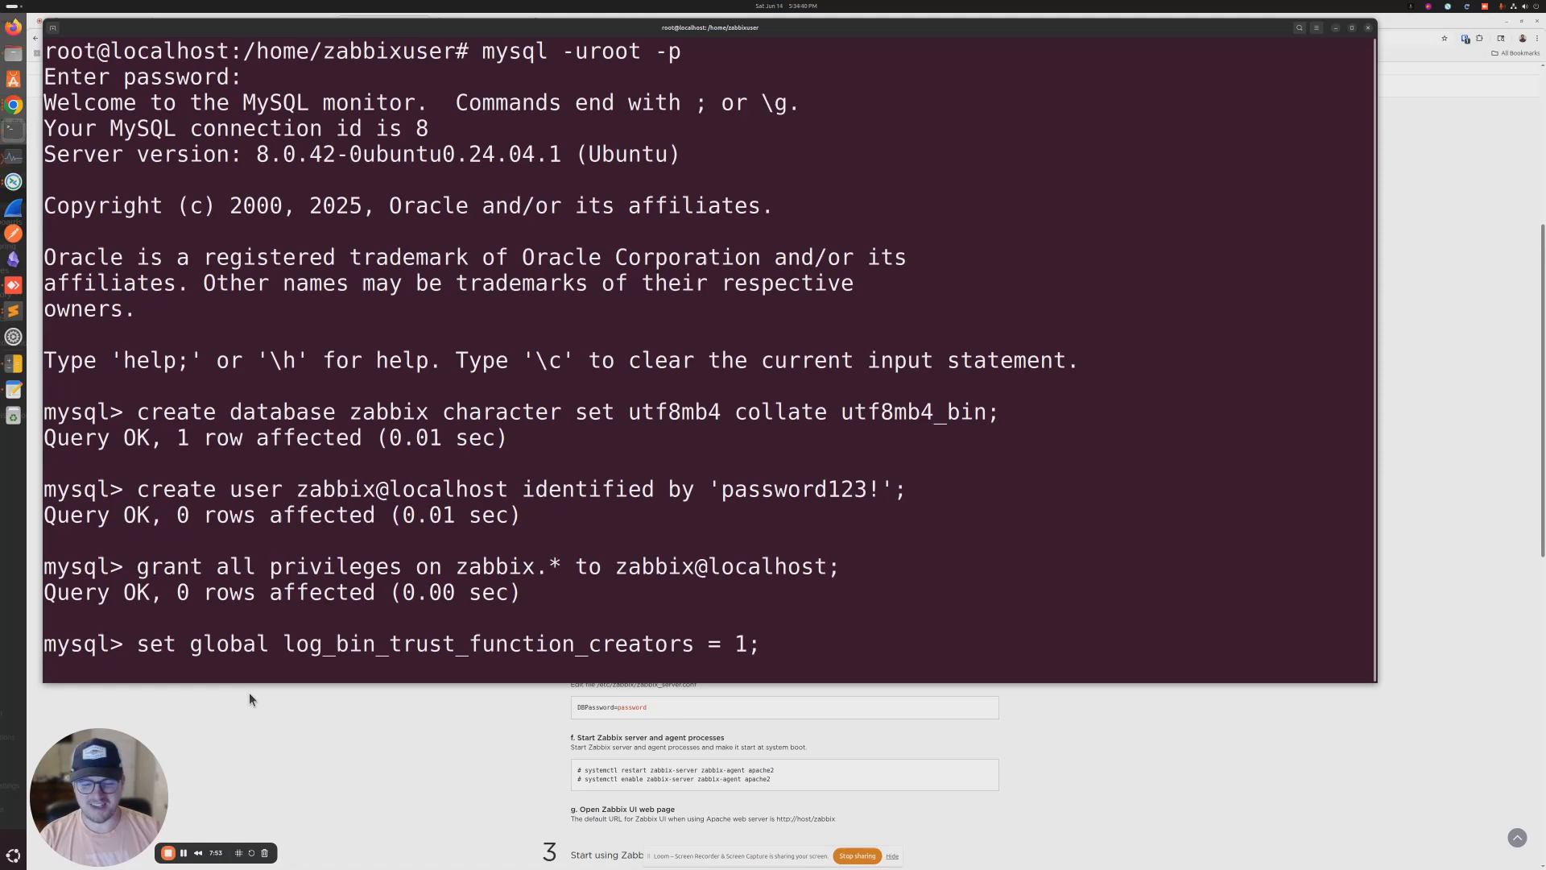
key(Return)
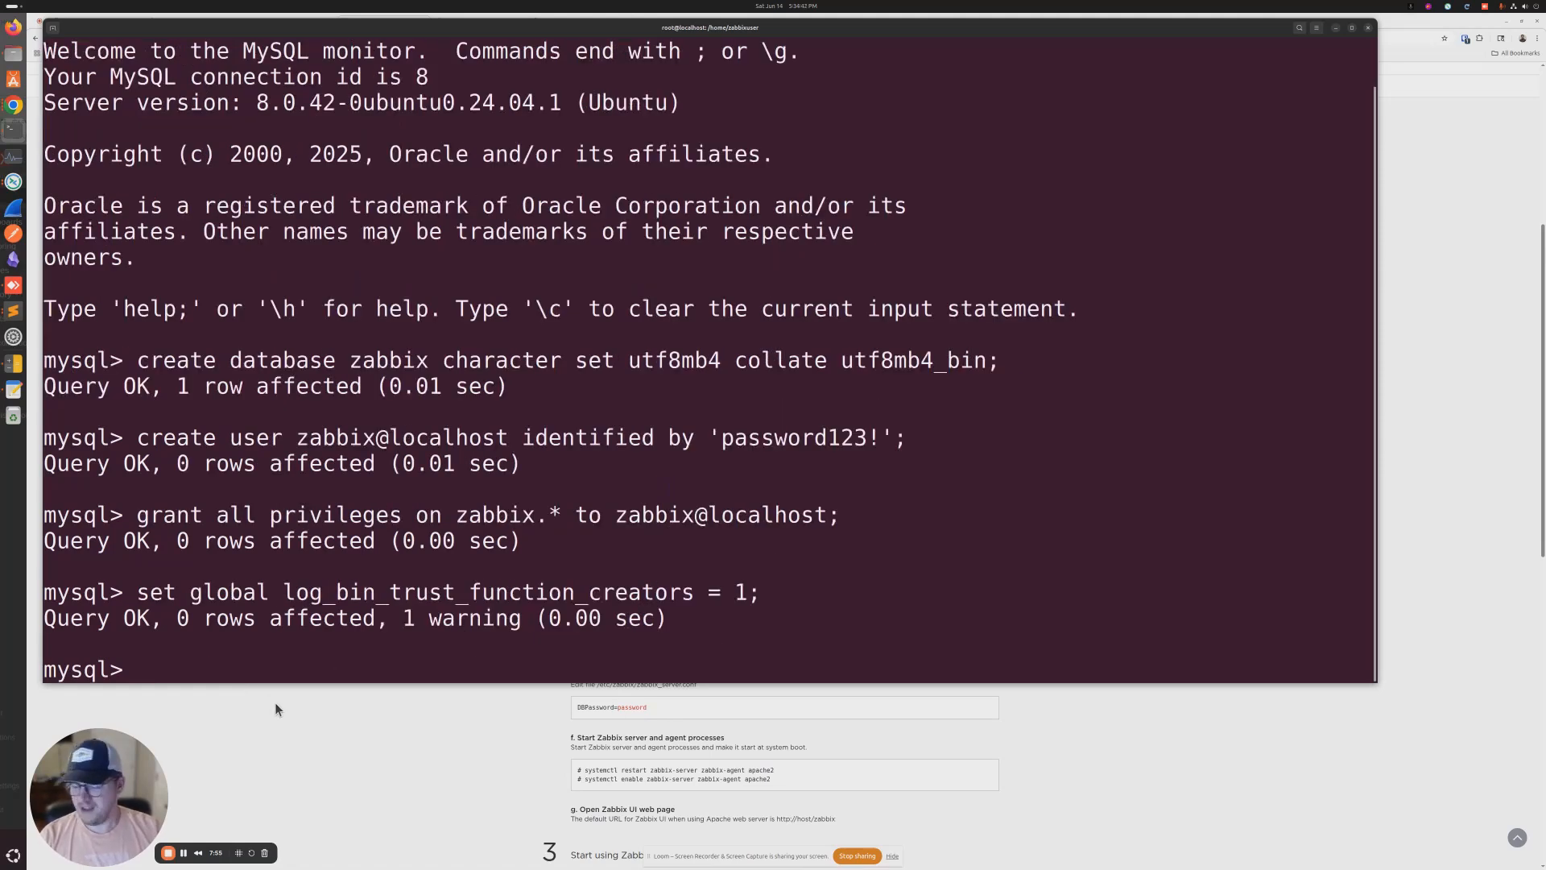
text(quit;)
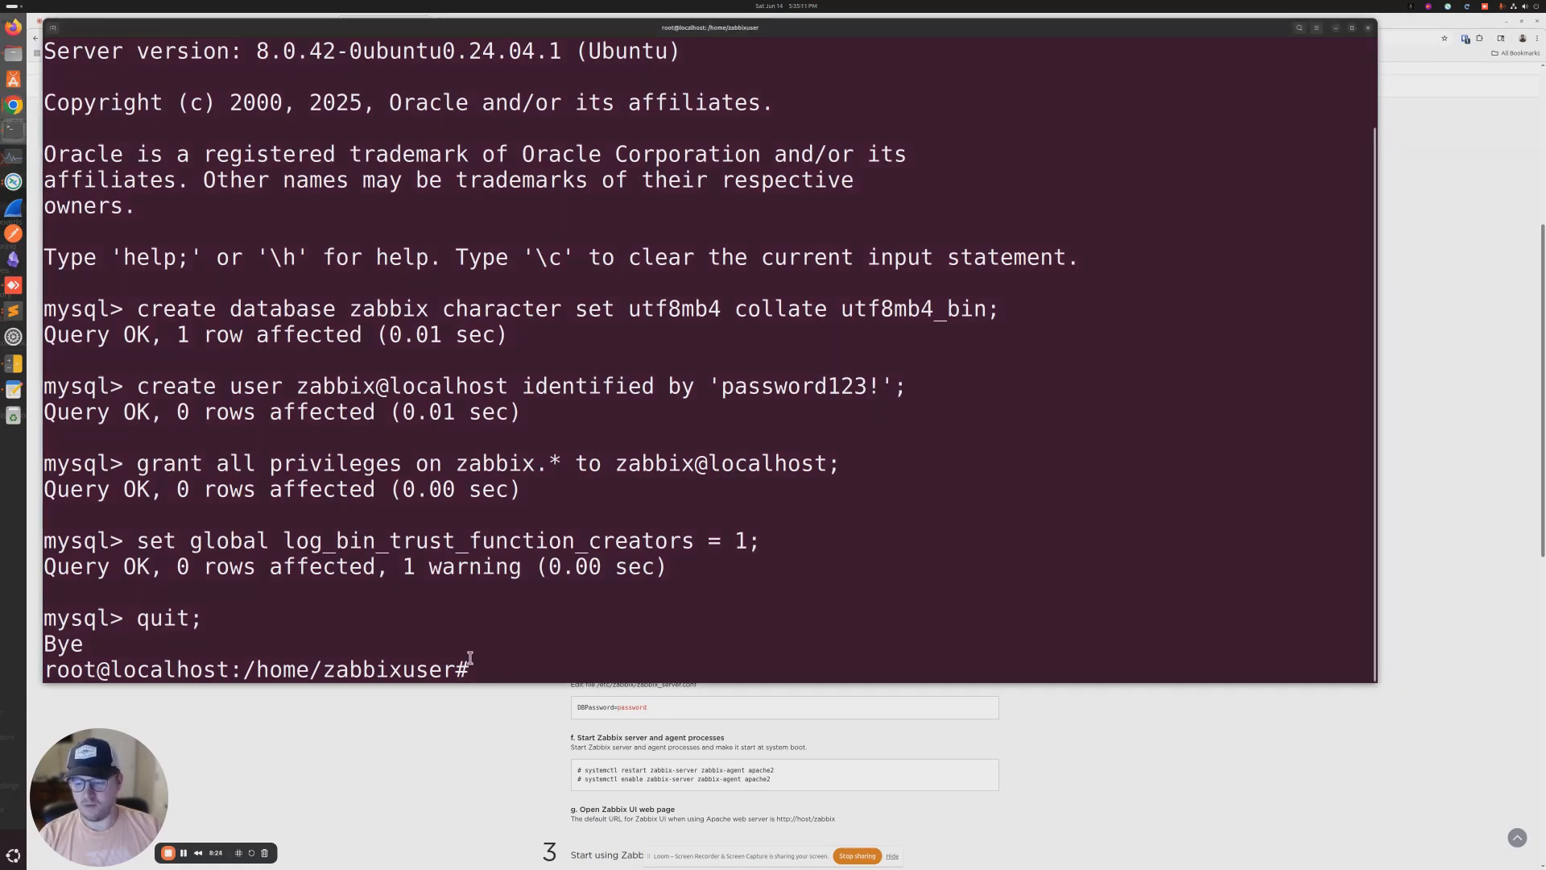
text(zcat /usr/share/zabbix/sql-scripts/mysql/server.sql.gz | mysql --default-character-set=utf8mb4 -uzabbix -p zabbix)
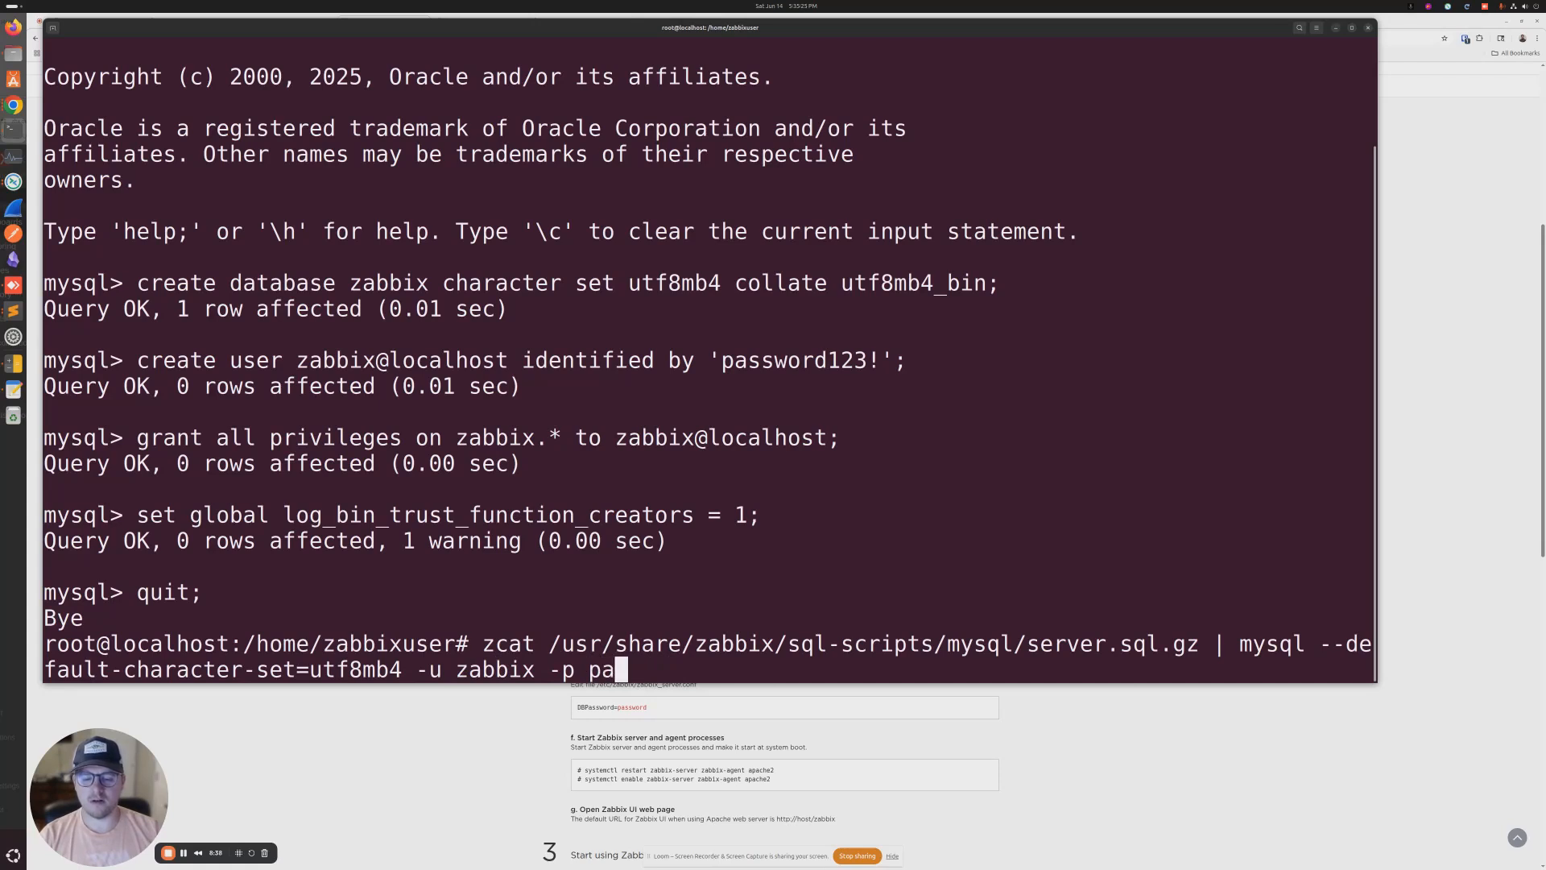
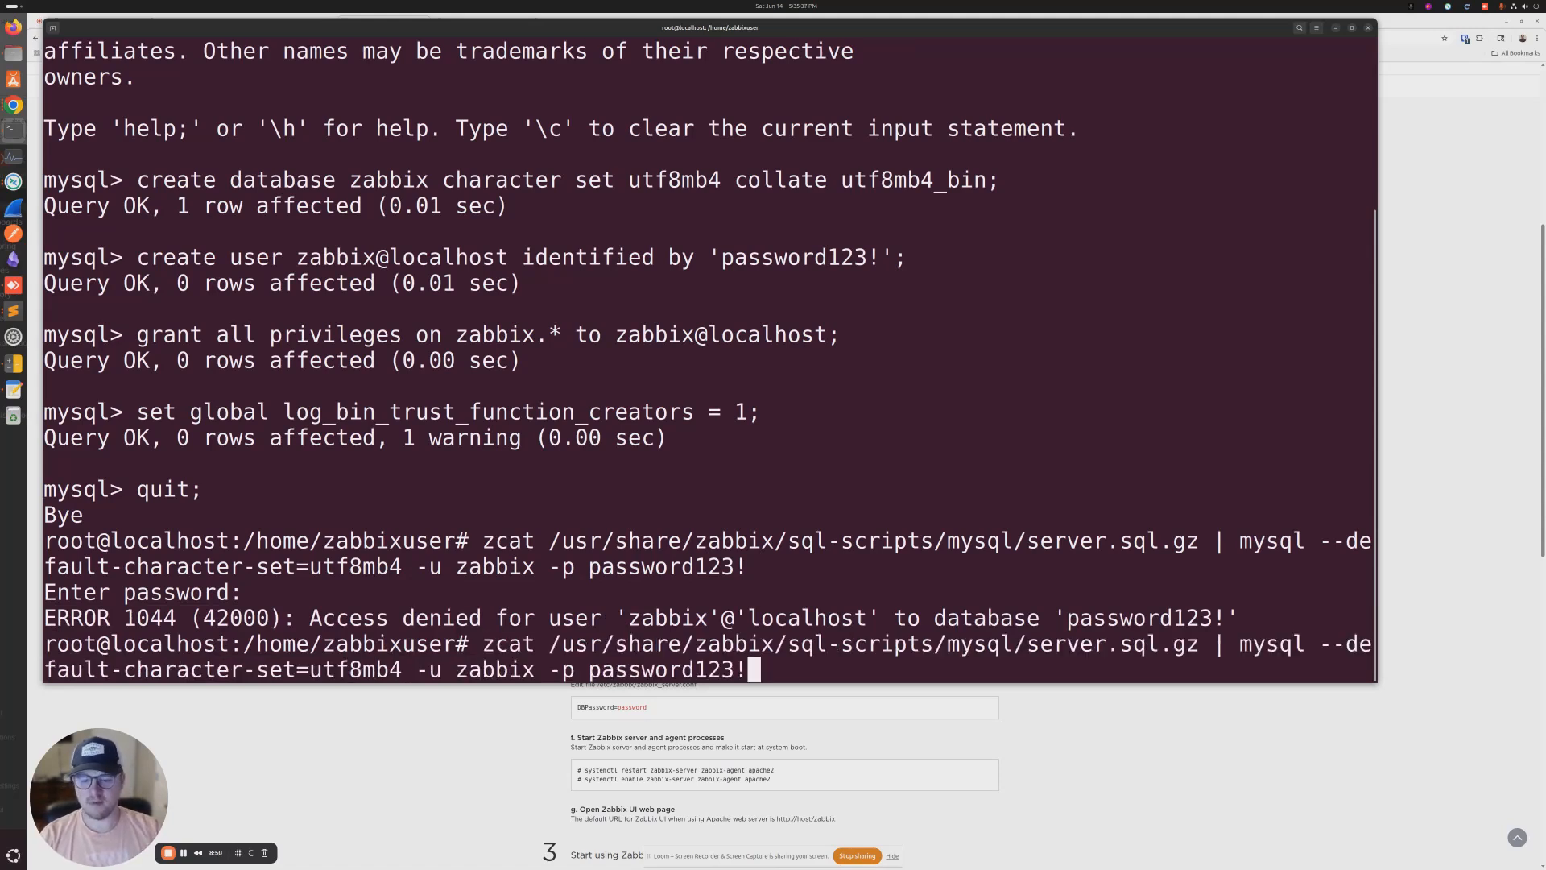
Retry the server.sql.gz import as user zabbix after access-denied errors until a password prompt appears.
key(Return)
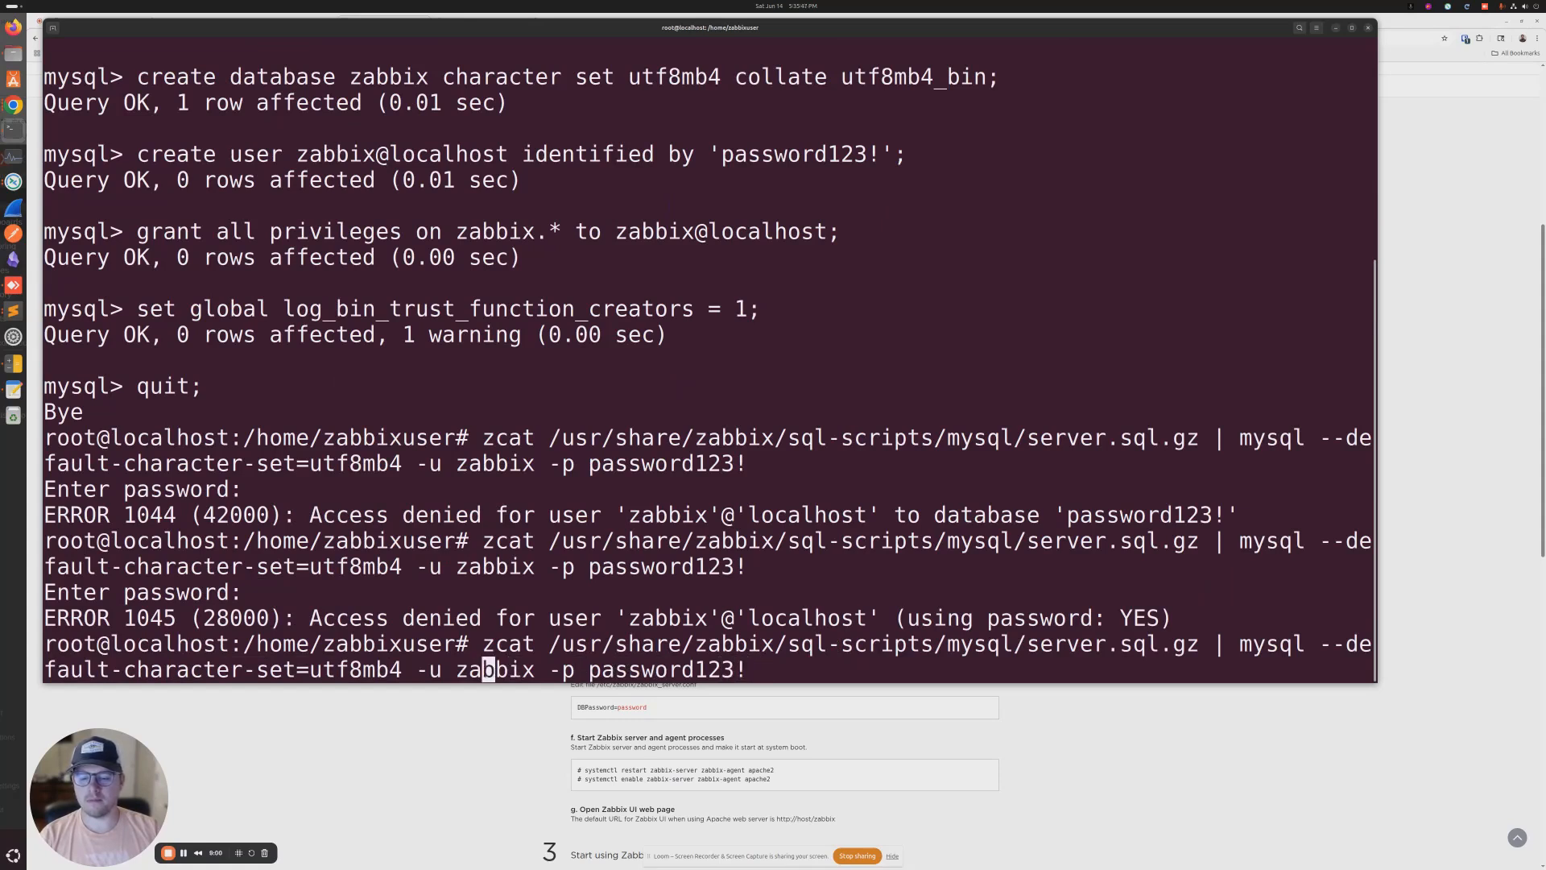
key(Return)
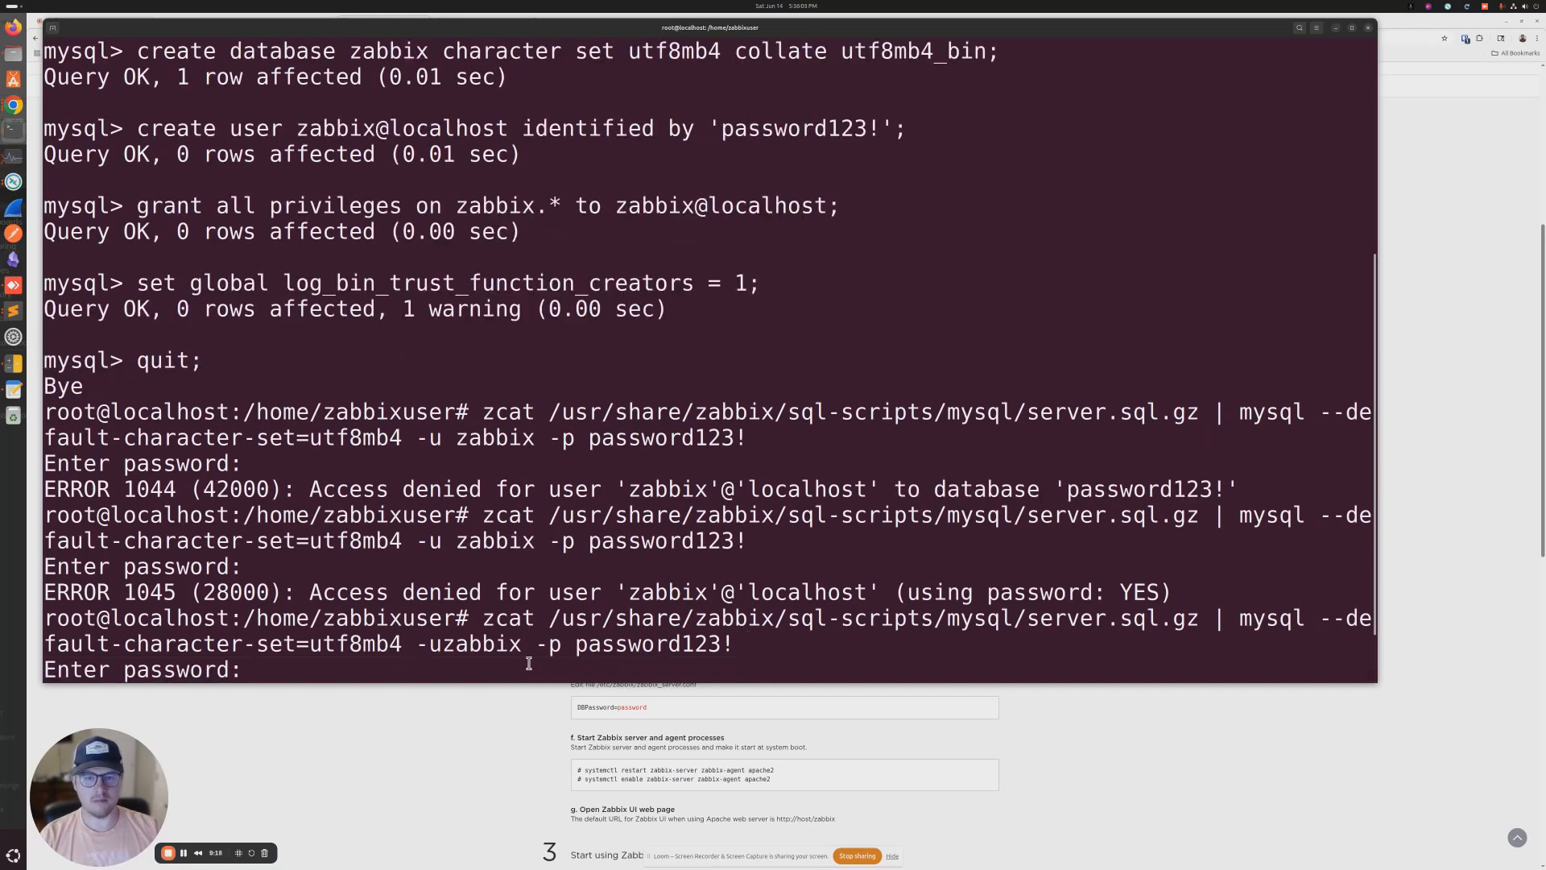
mouse_move(368, 560)
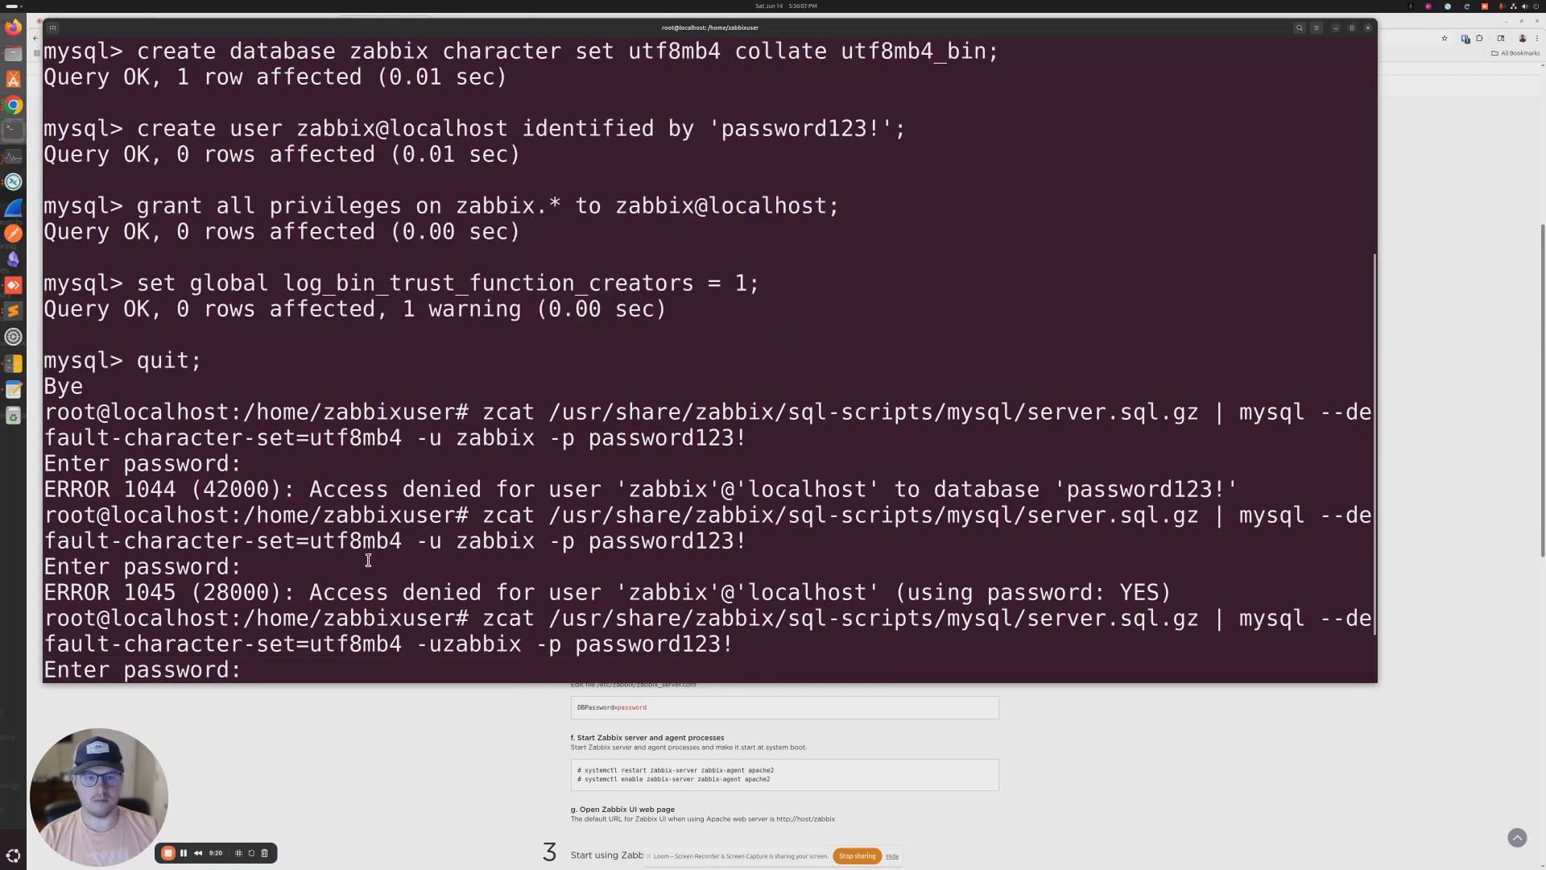
Enter the password so the server schema imports into the zabbix database without errors.
key(Return)
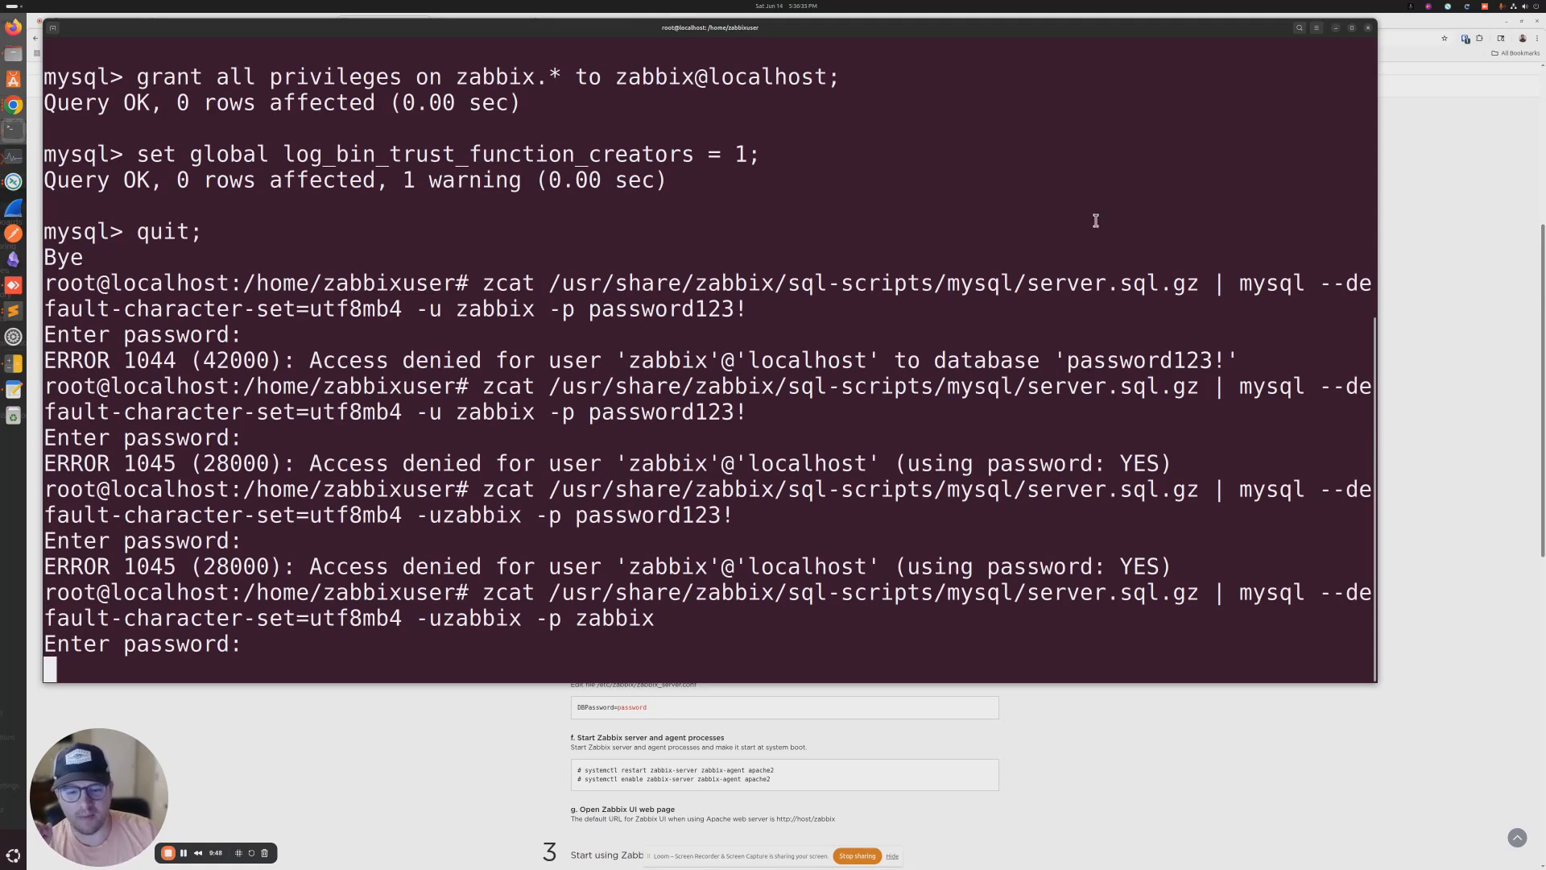
mouse_move(563, 467)
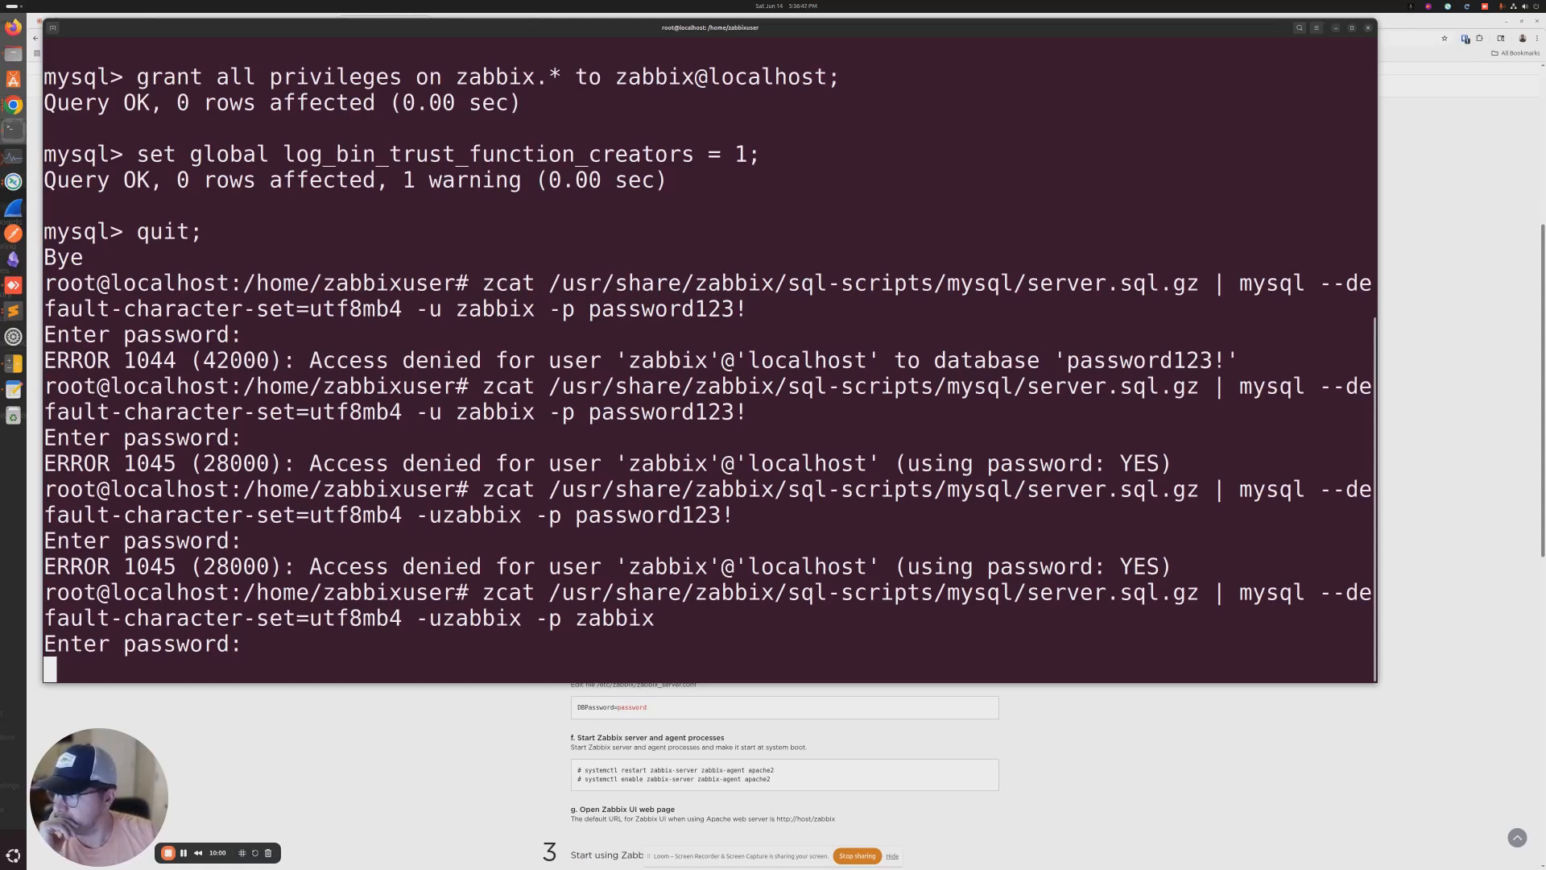
key(Return)
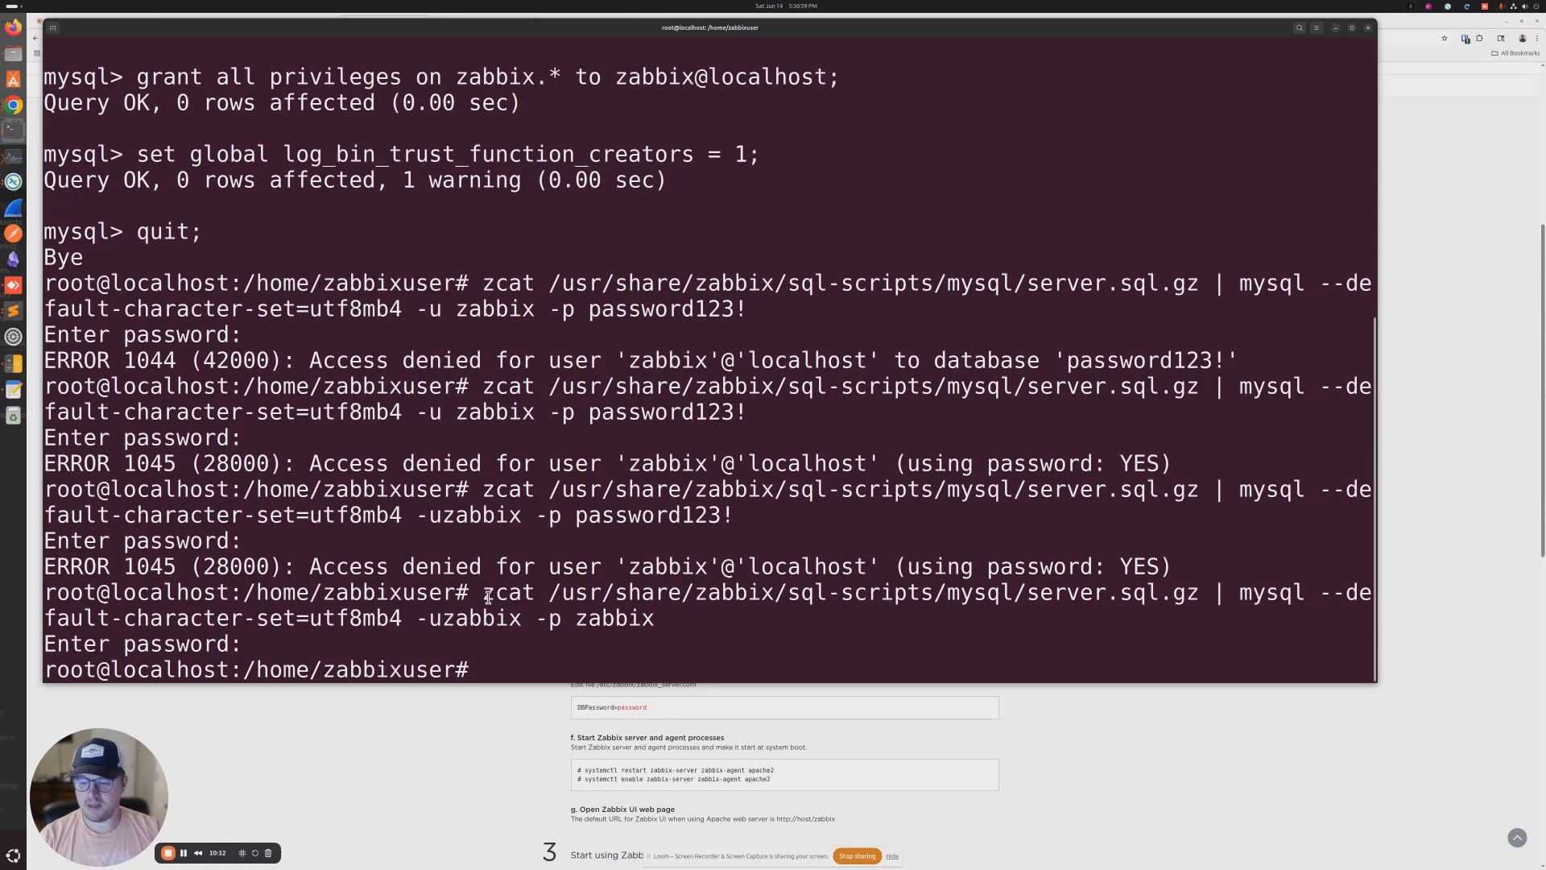
As MySQL root, set global log_bin_trust_function_creators to 0, then quit to the shell.
text(my)
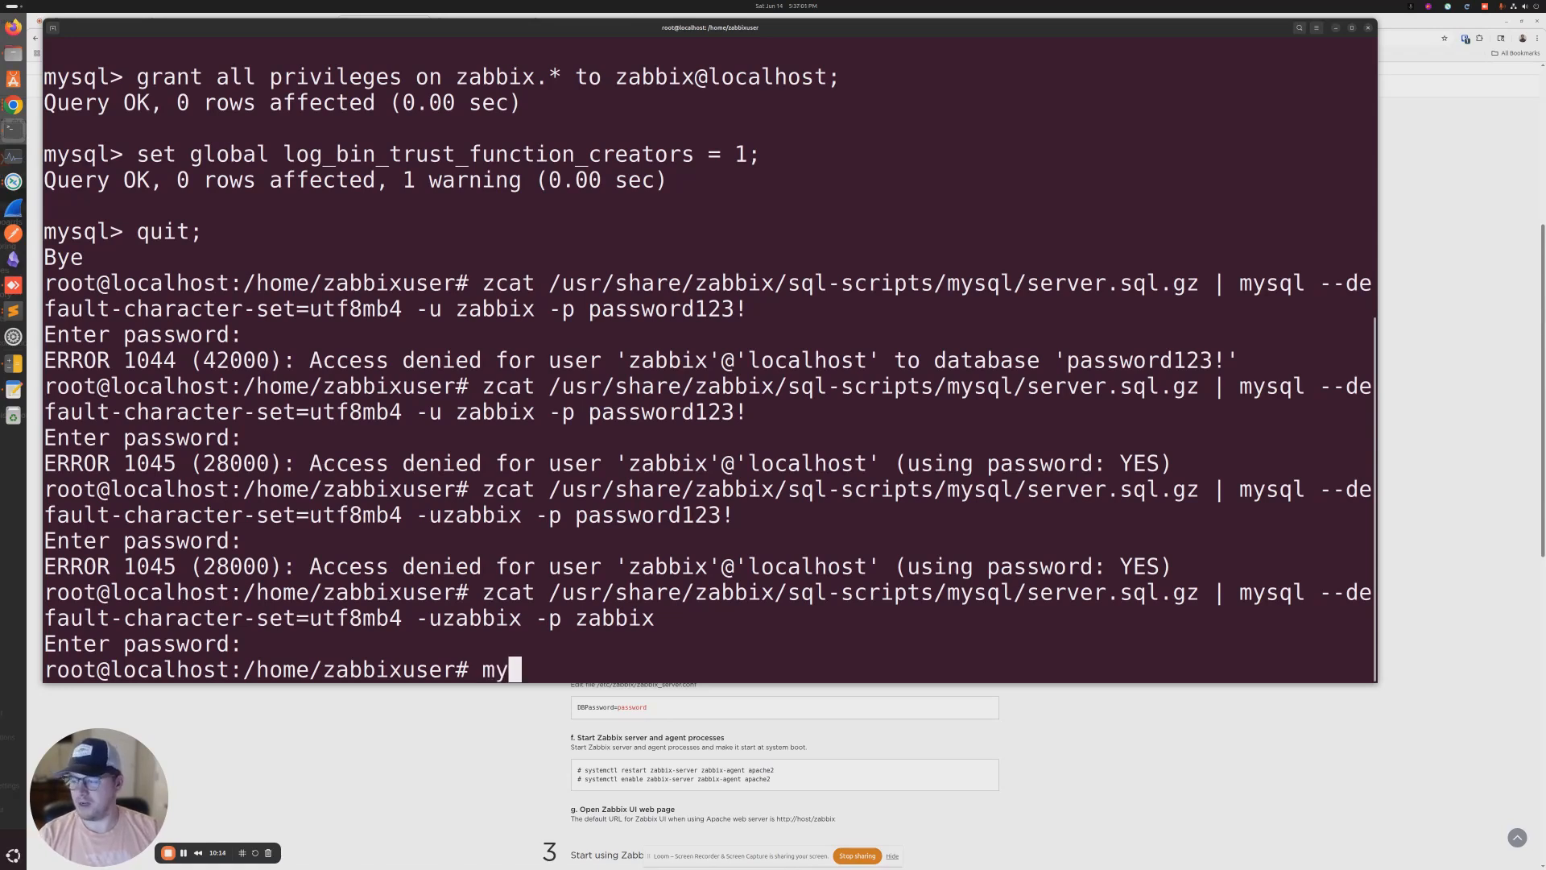
text(sql -uroot -p)
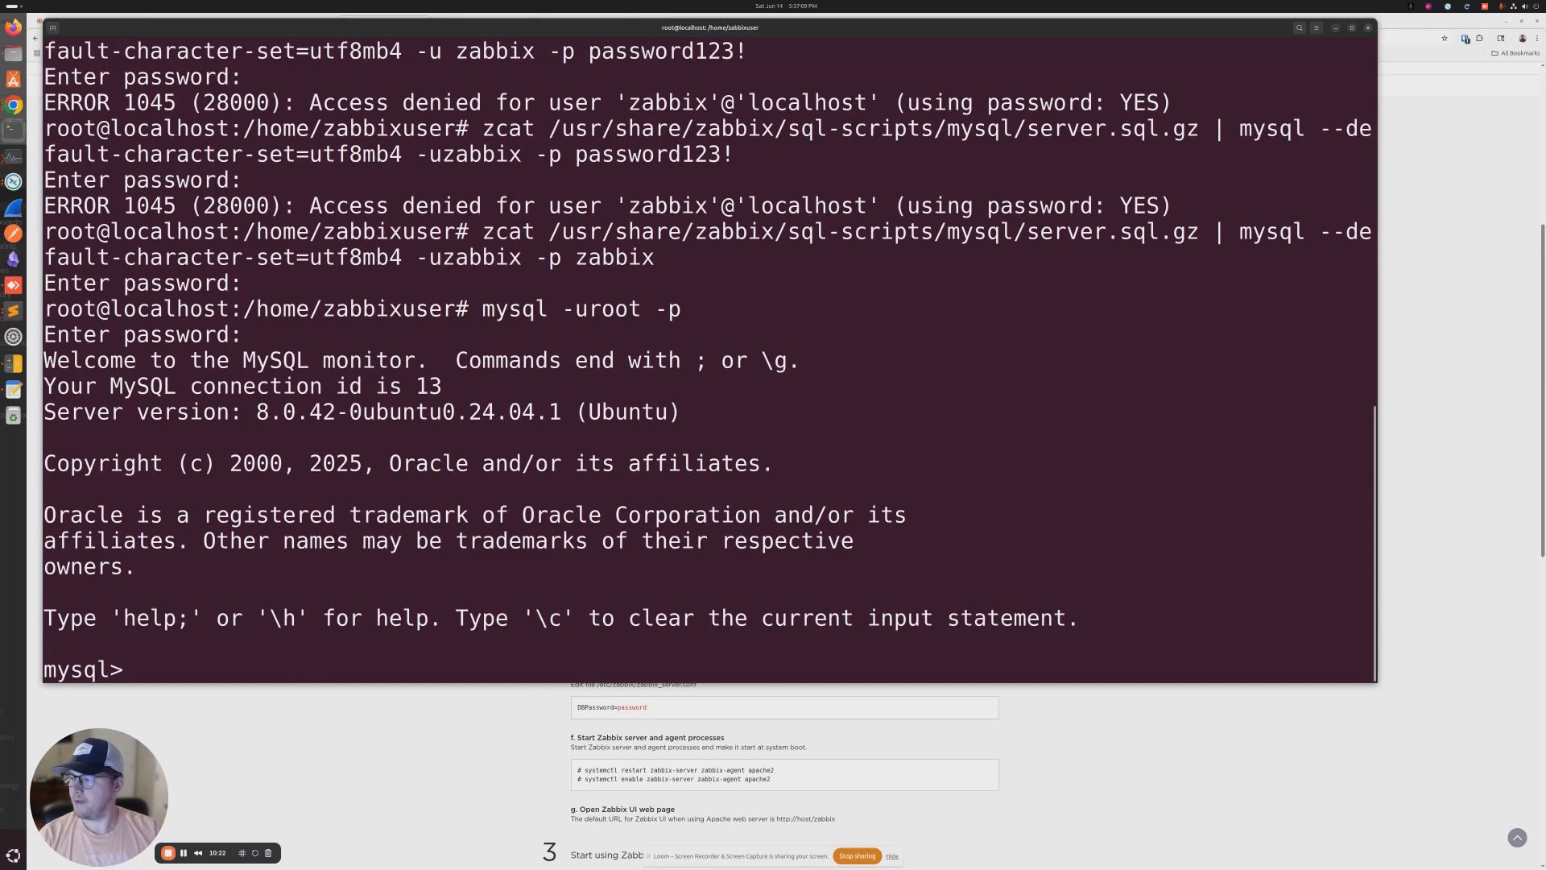
text(set g)
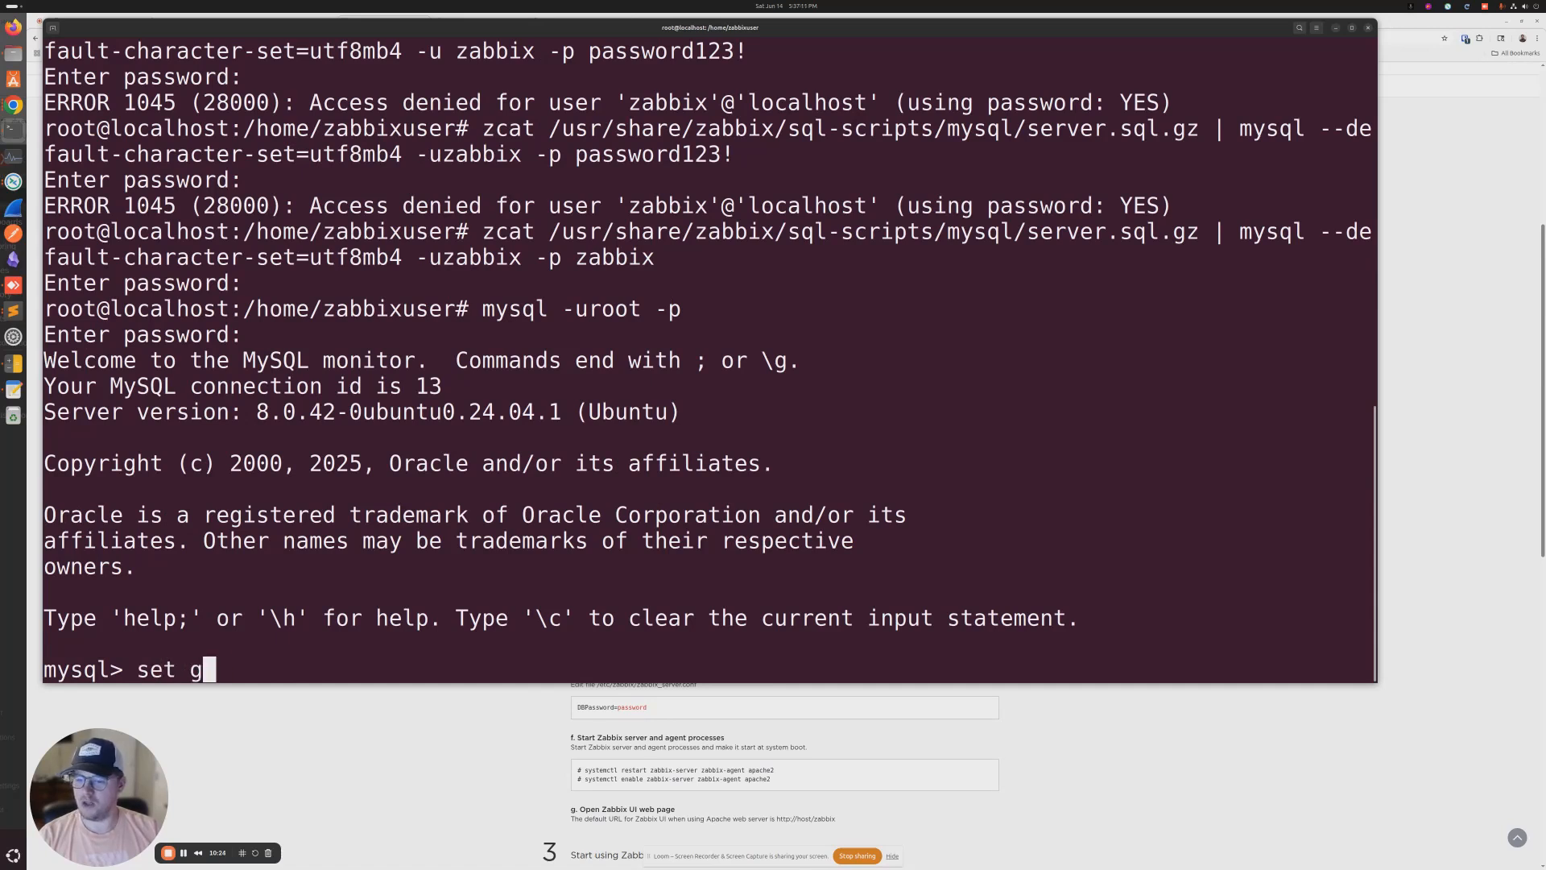
text(lobal log-)
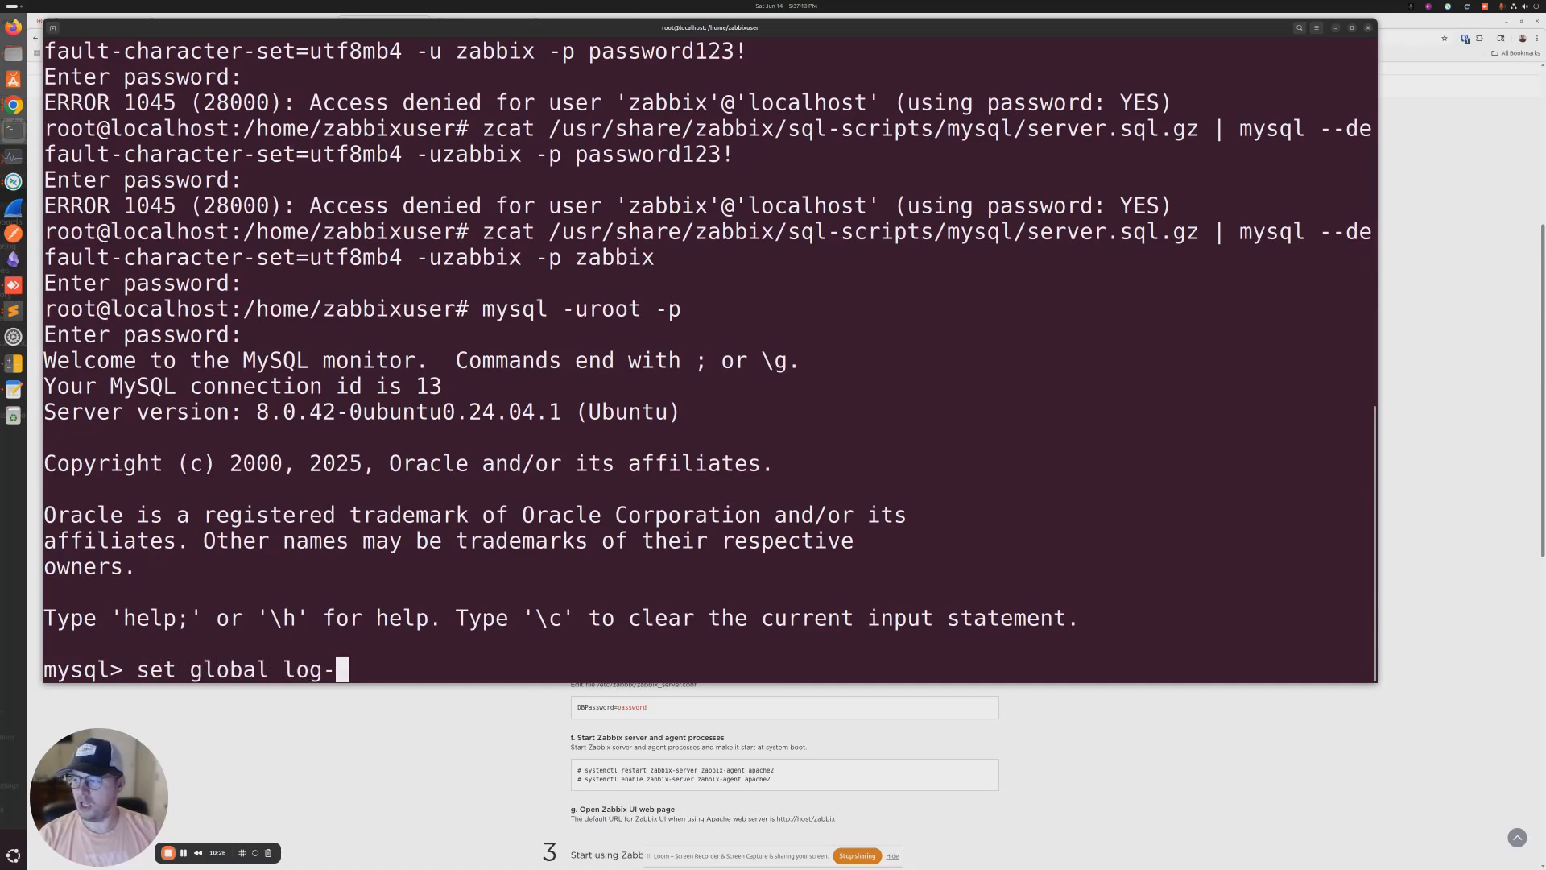
text(bin_tr)
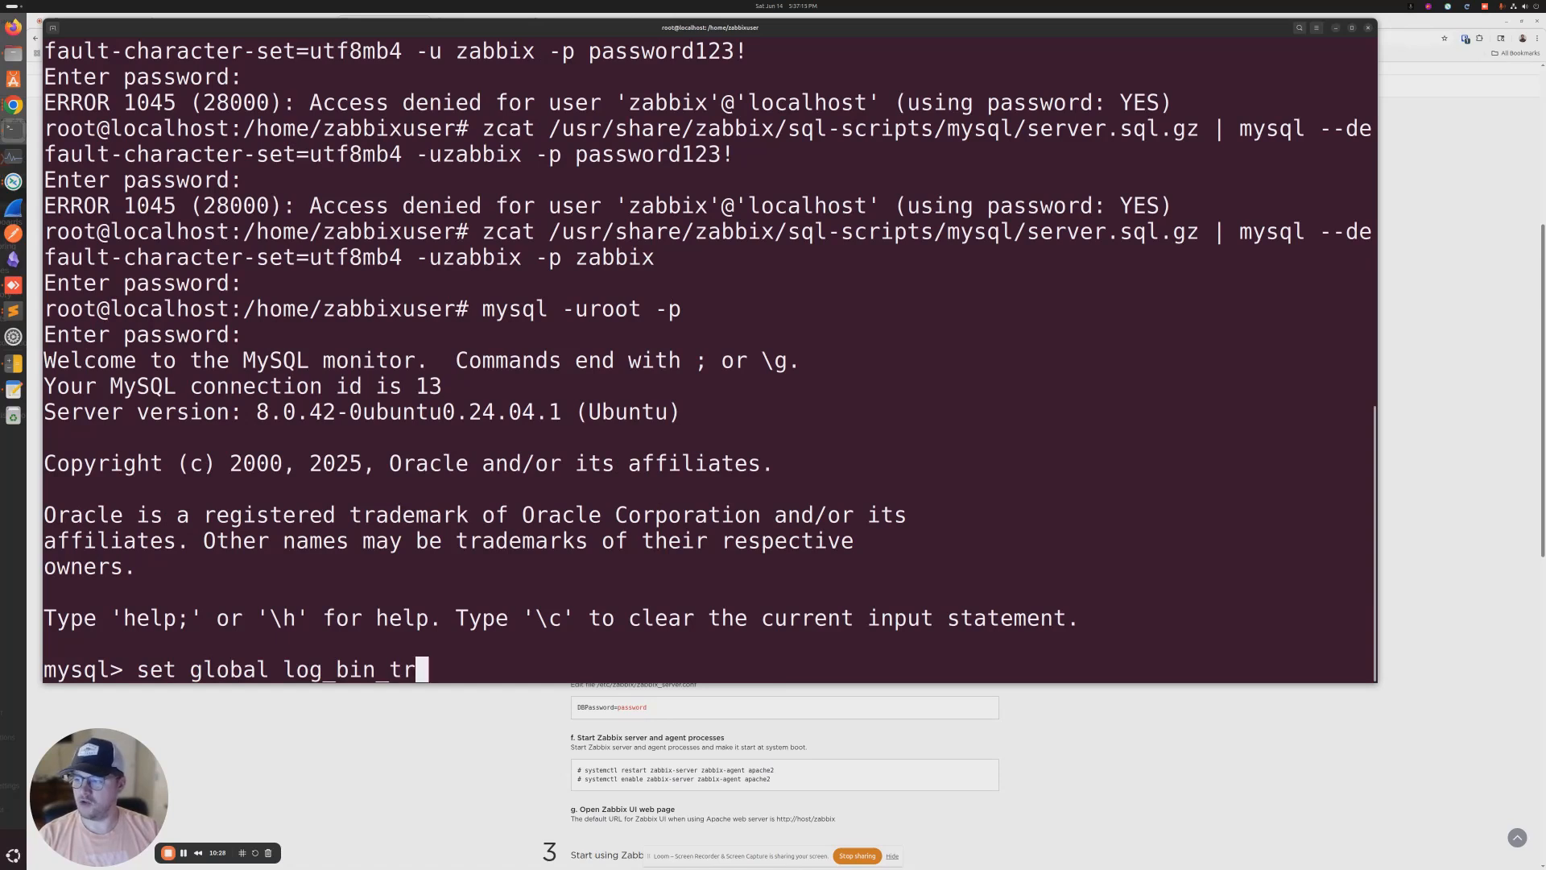
text(ust_function)
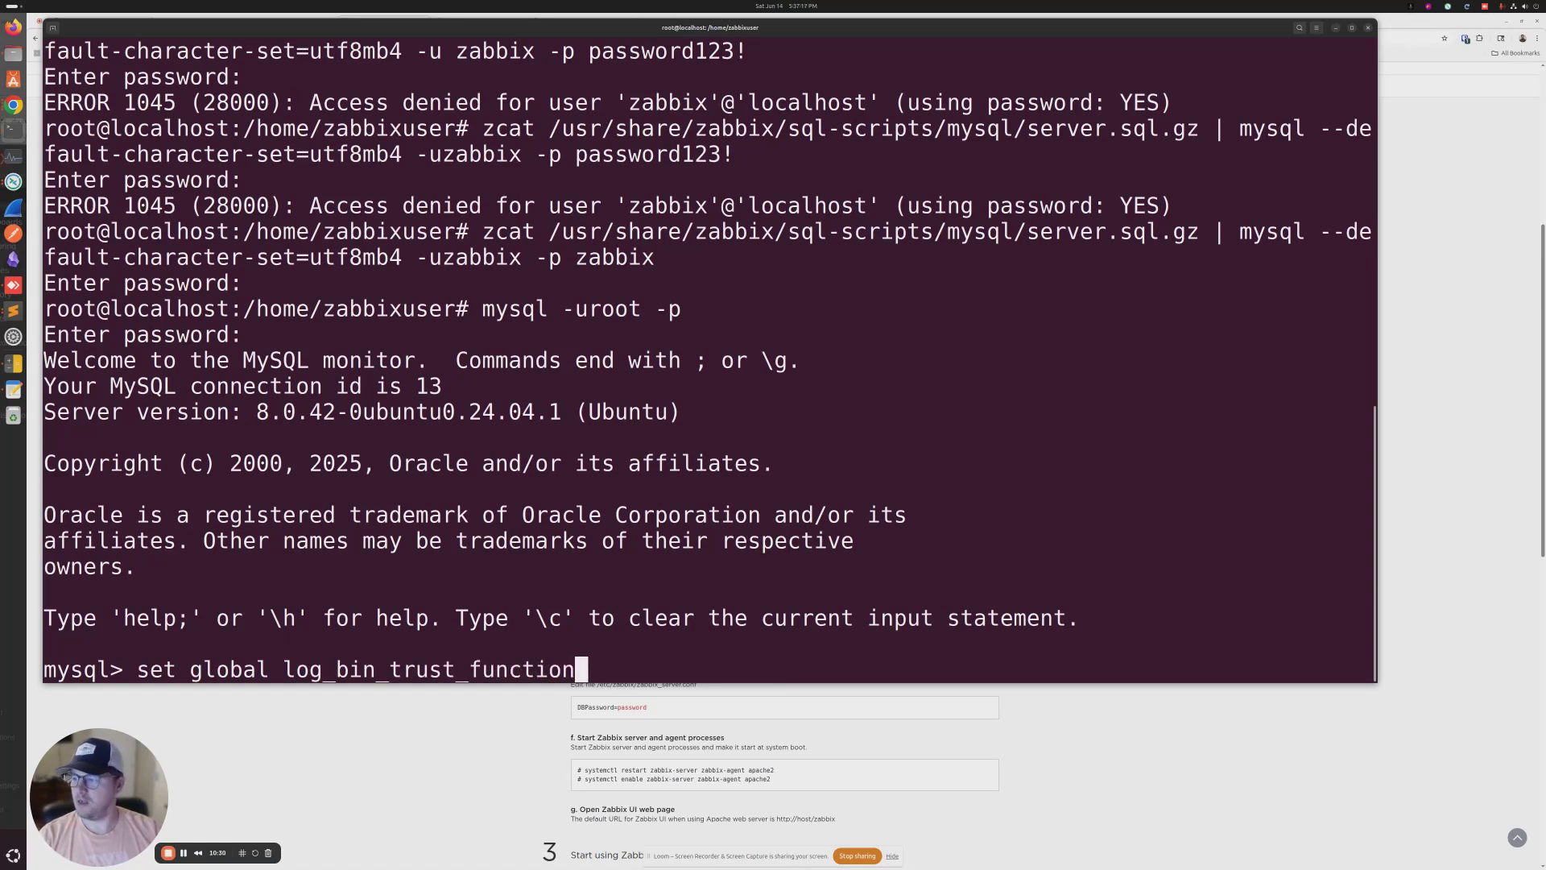
text(_creato)
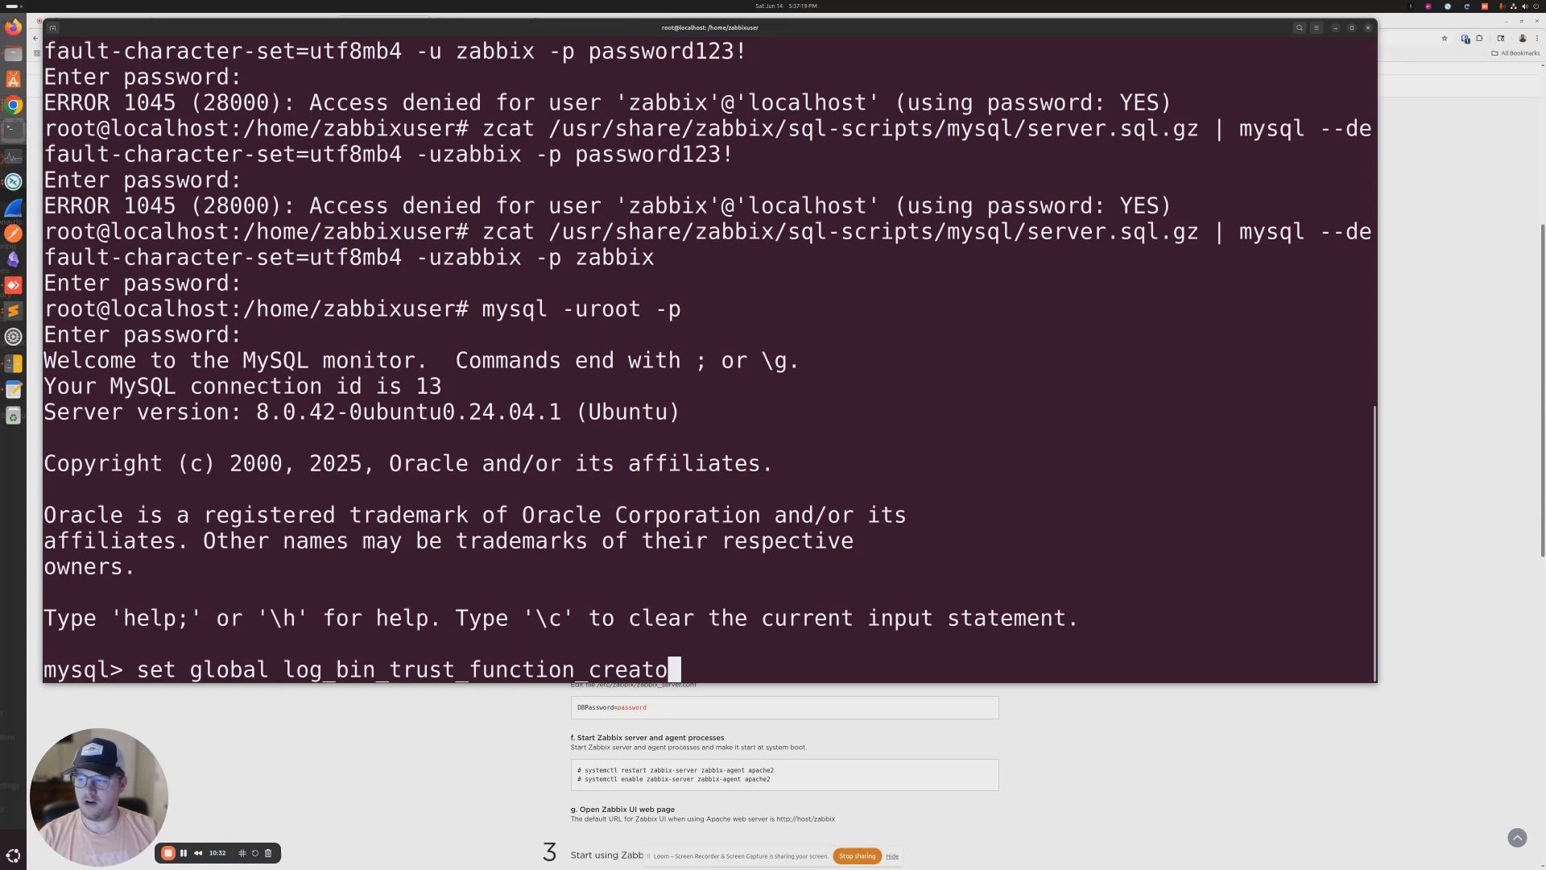
text(rs = 0;)
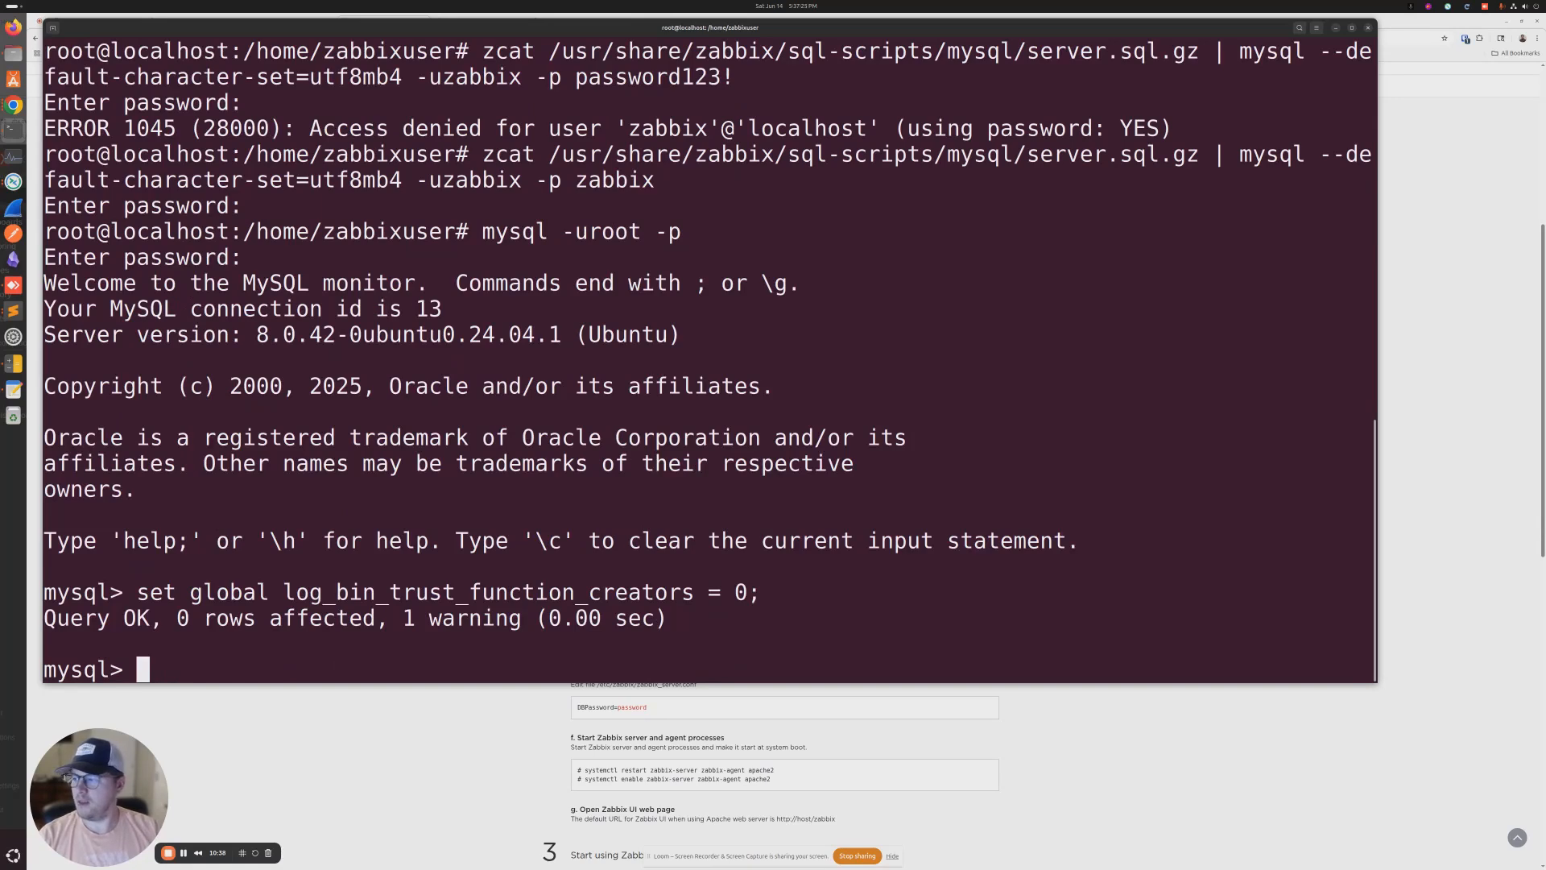
text(quit;)
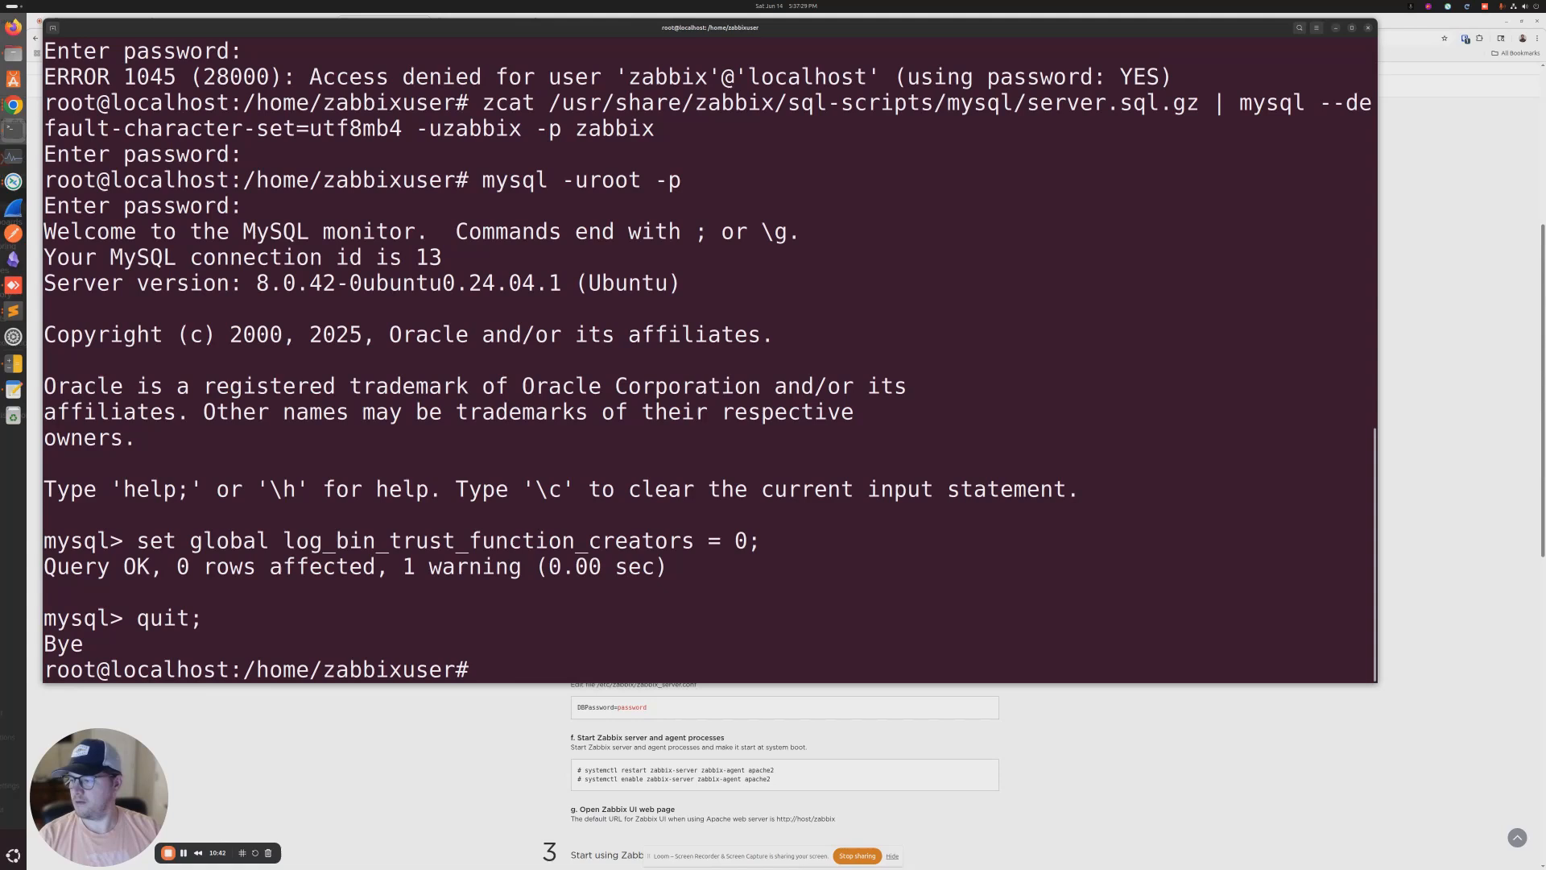
mouse_move(482, 424)
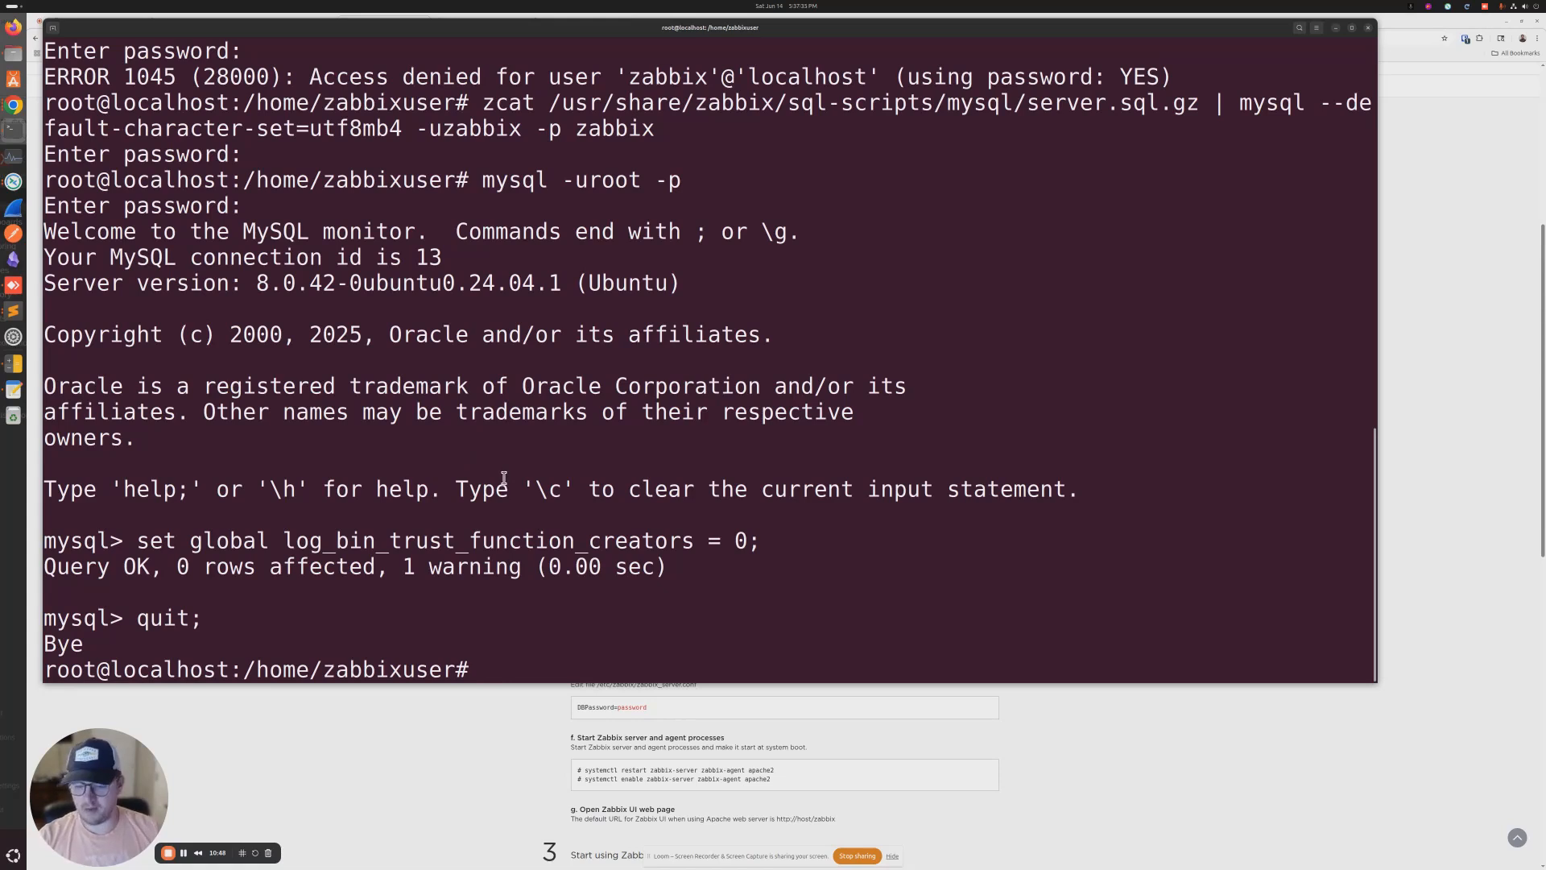
Change to /etc/zabbix, list its files, and edit zabbix_server.conf in nano.
text(cd)
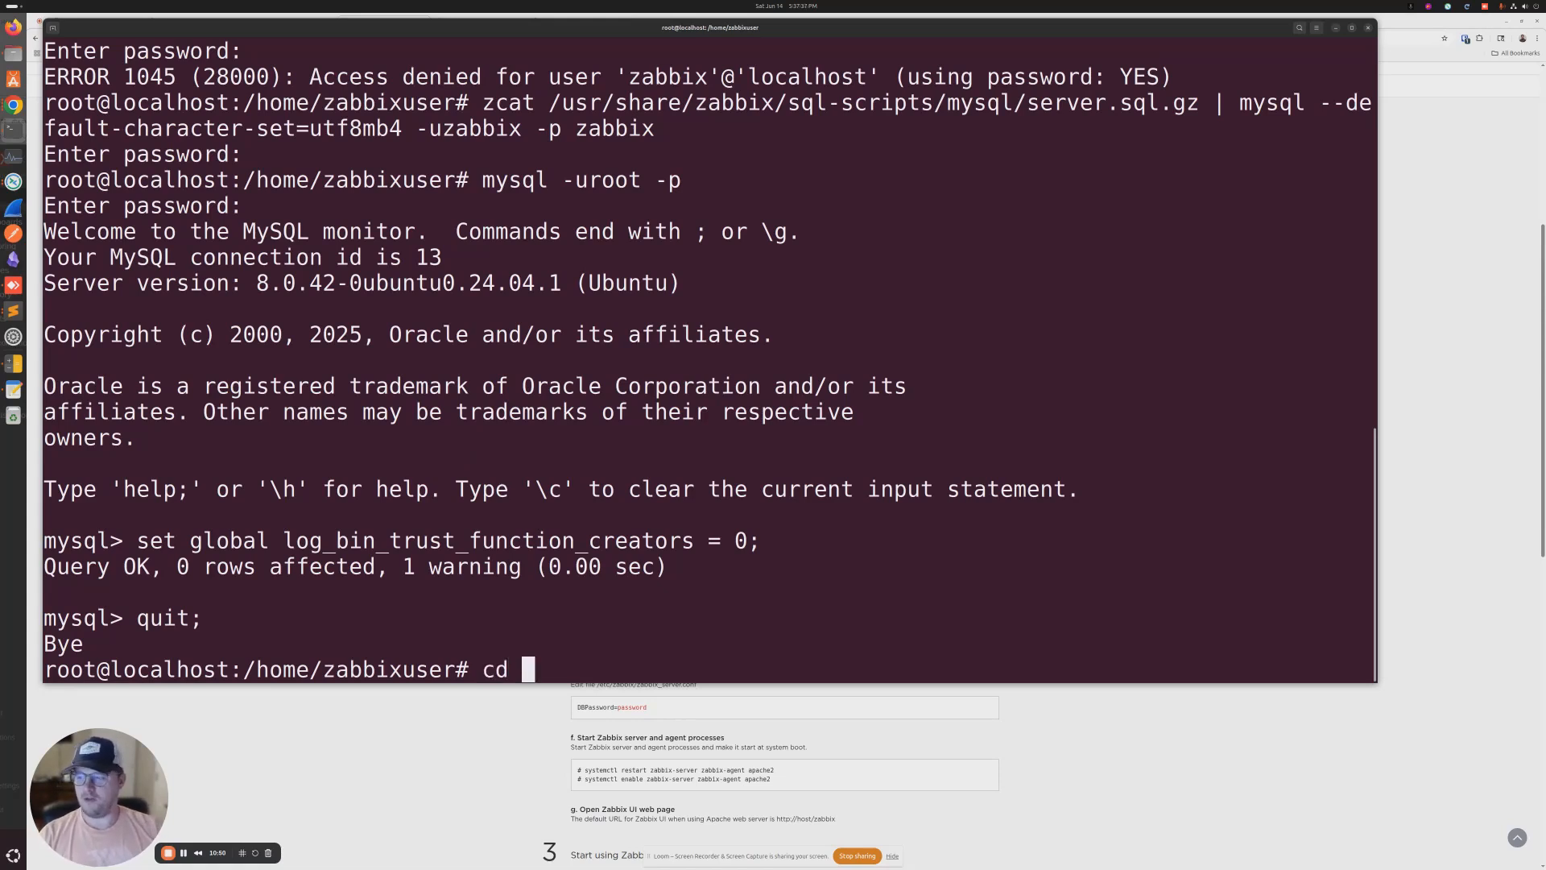
text(/etc/zabbix/)
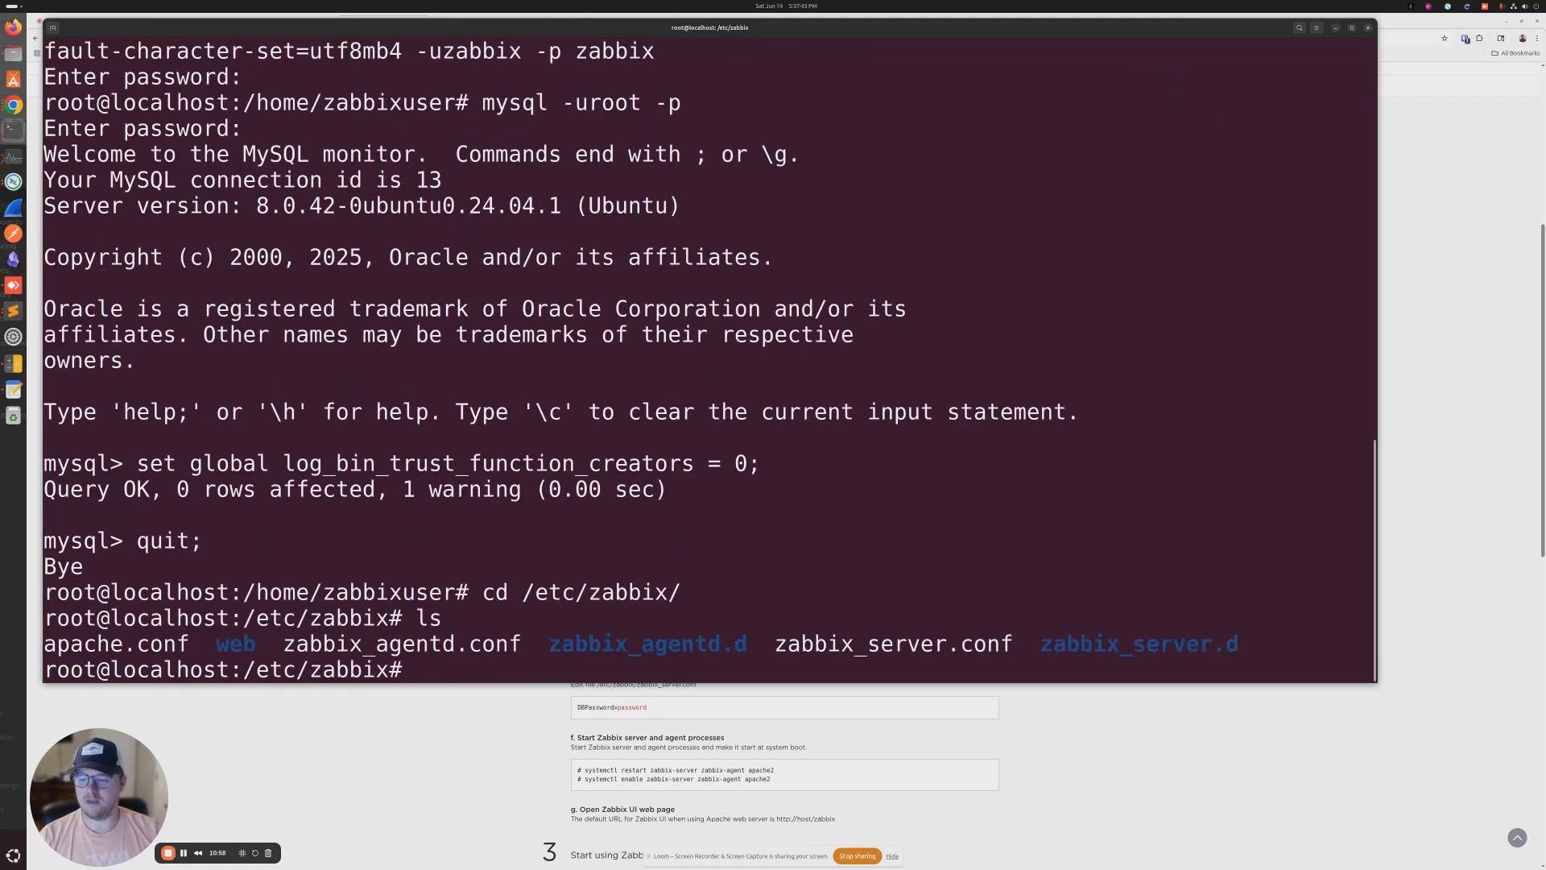
text(nano)
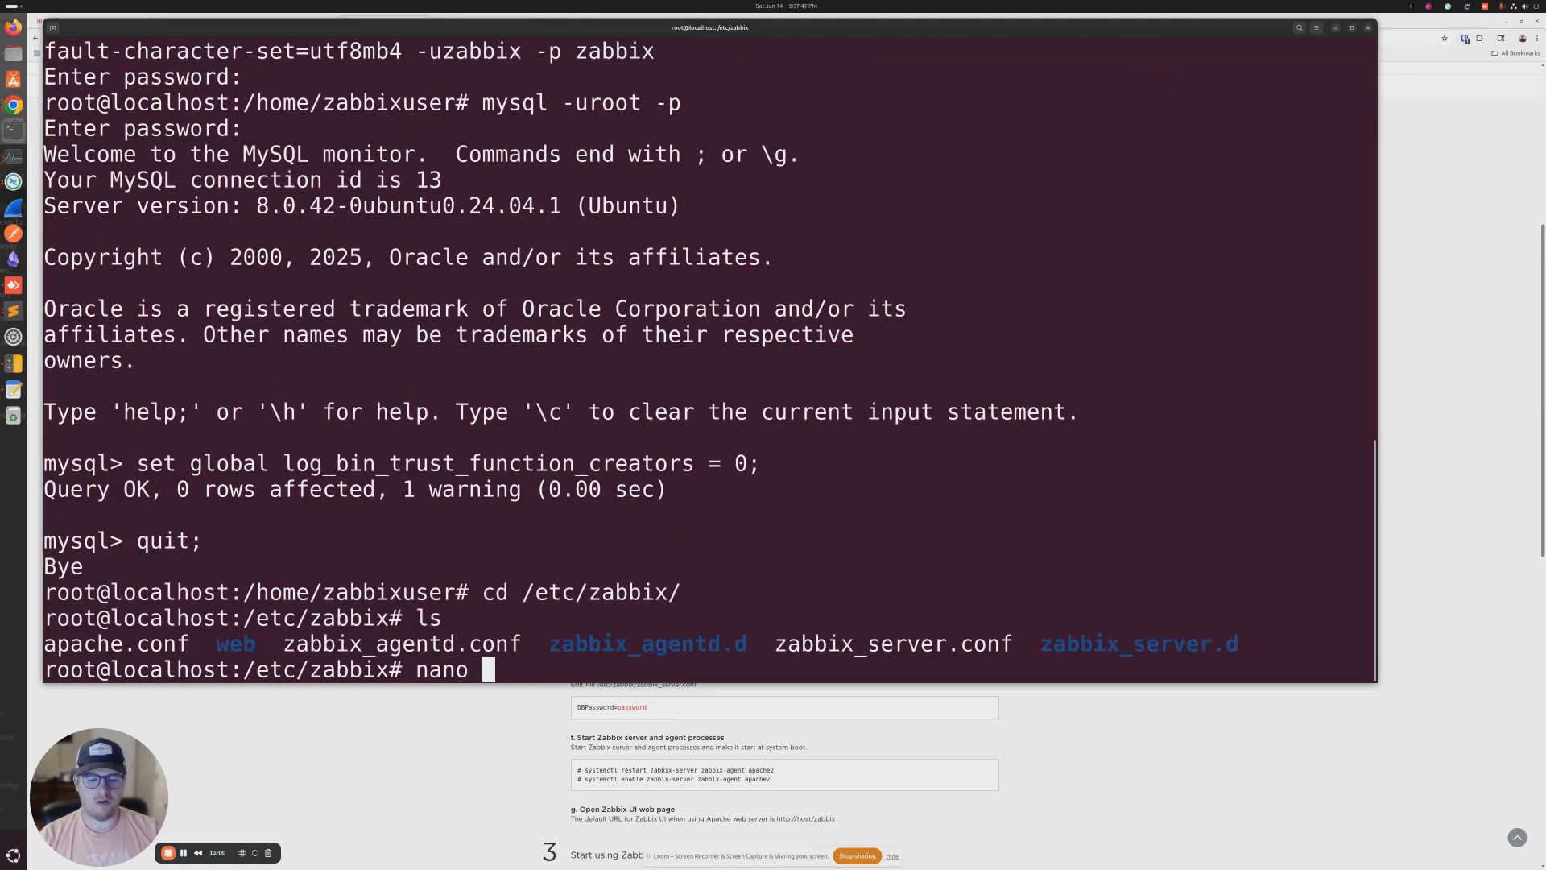
text(zabbi)
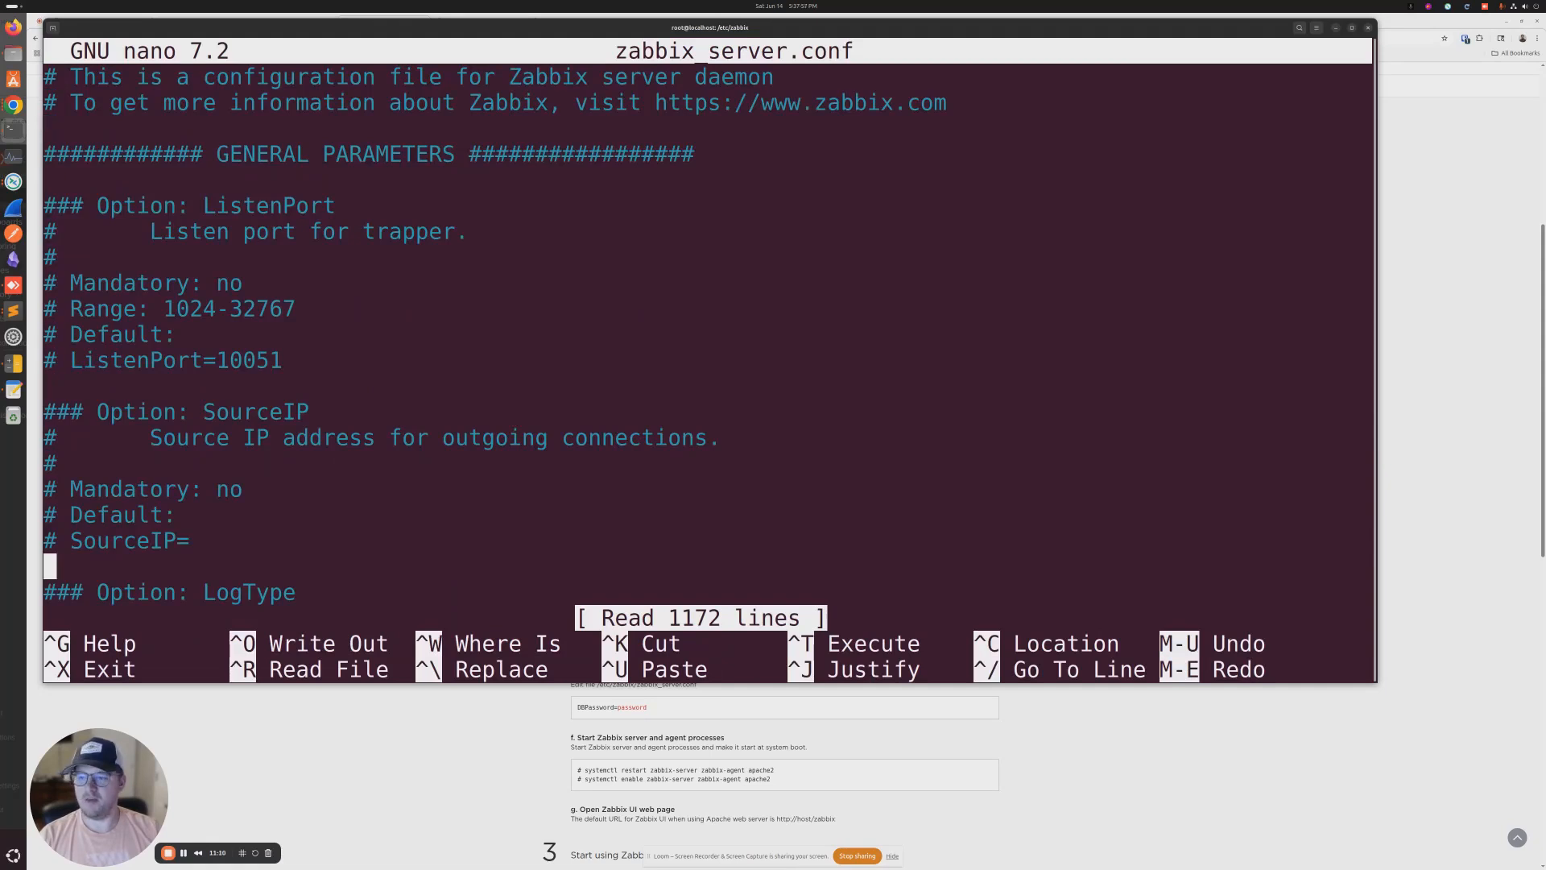
scroll(down, 3)
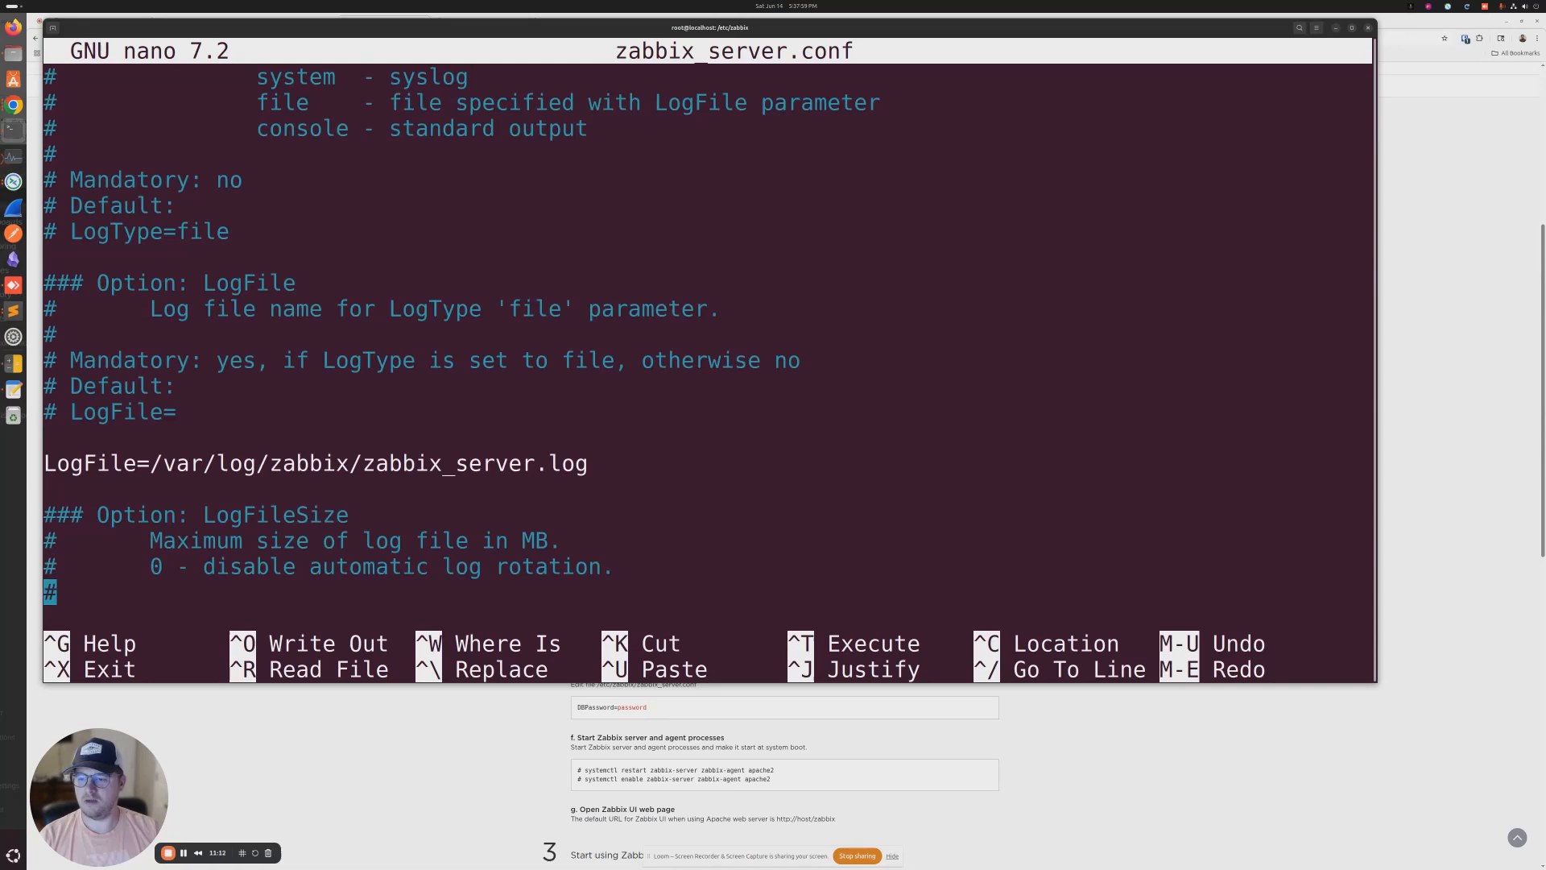
scroll(down, 3)
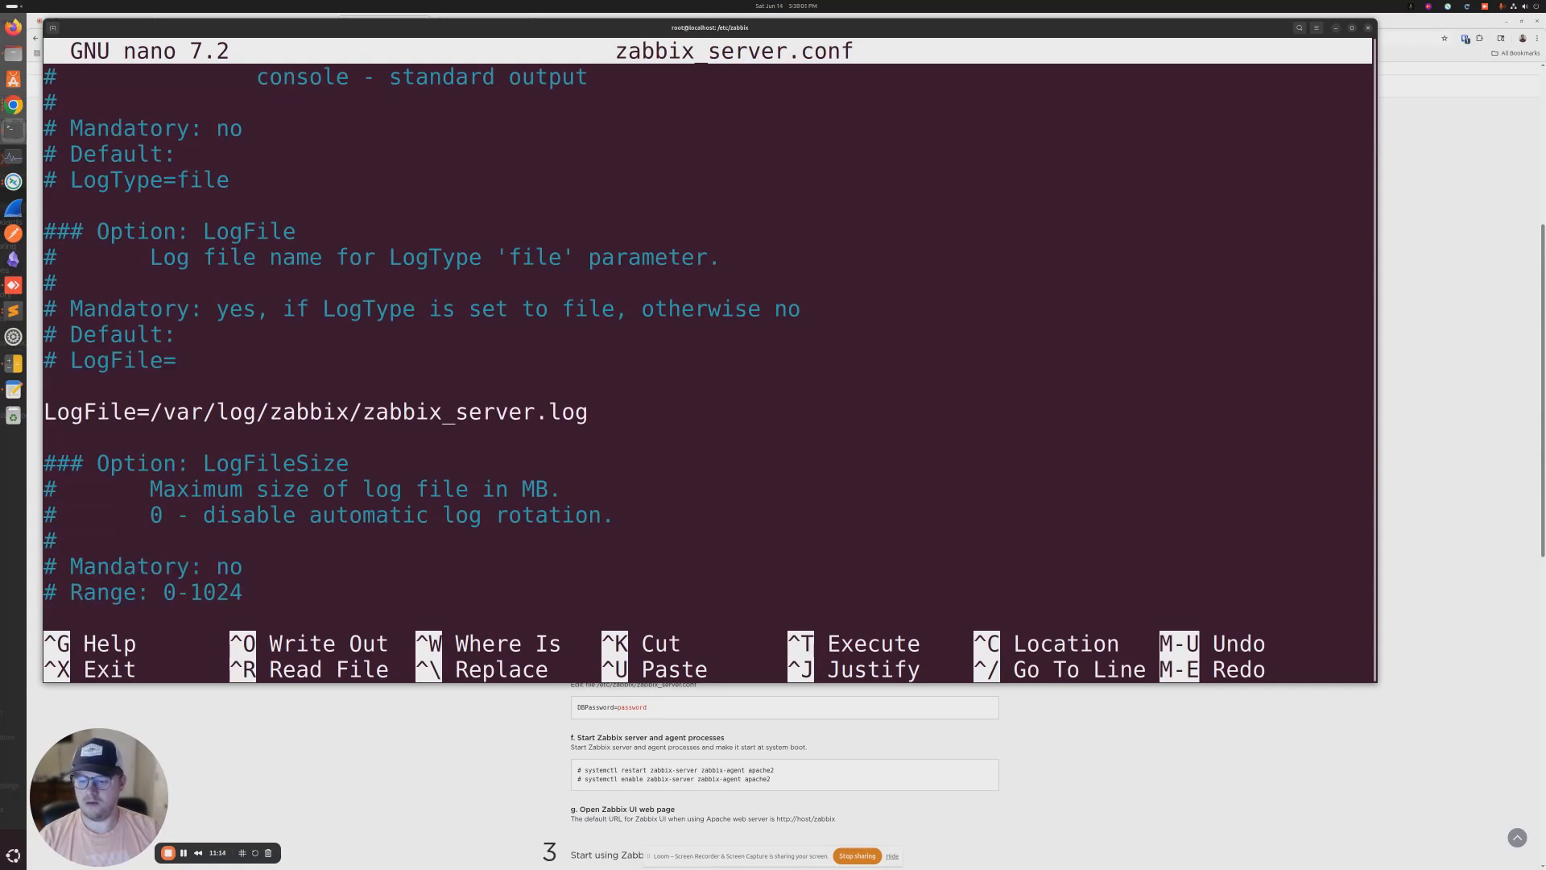
text(DB)
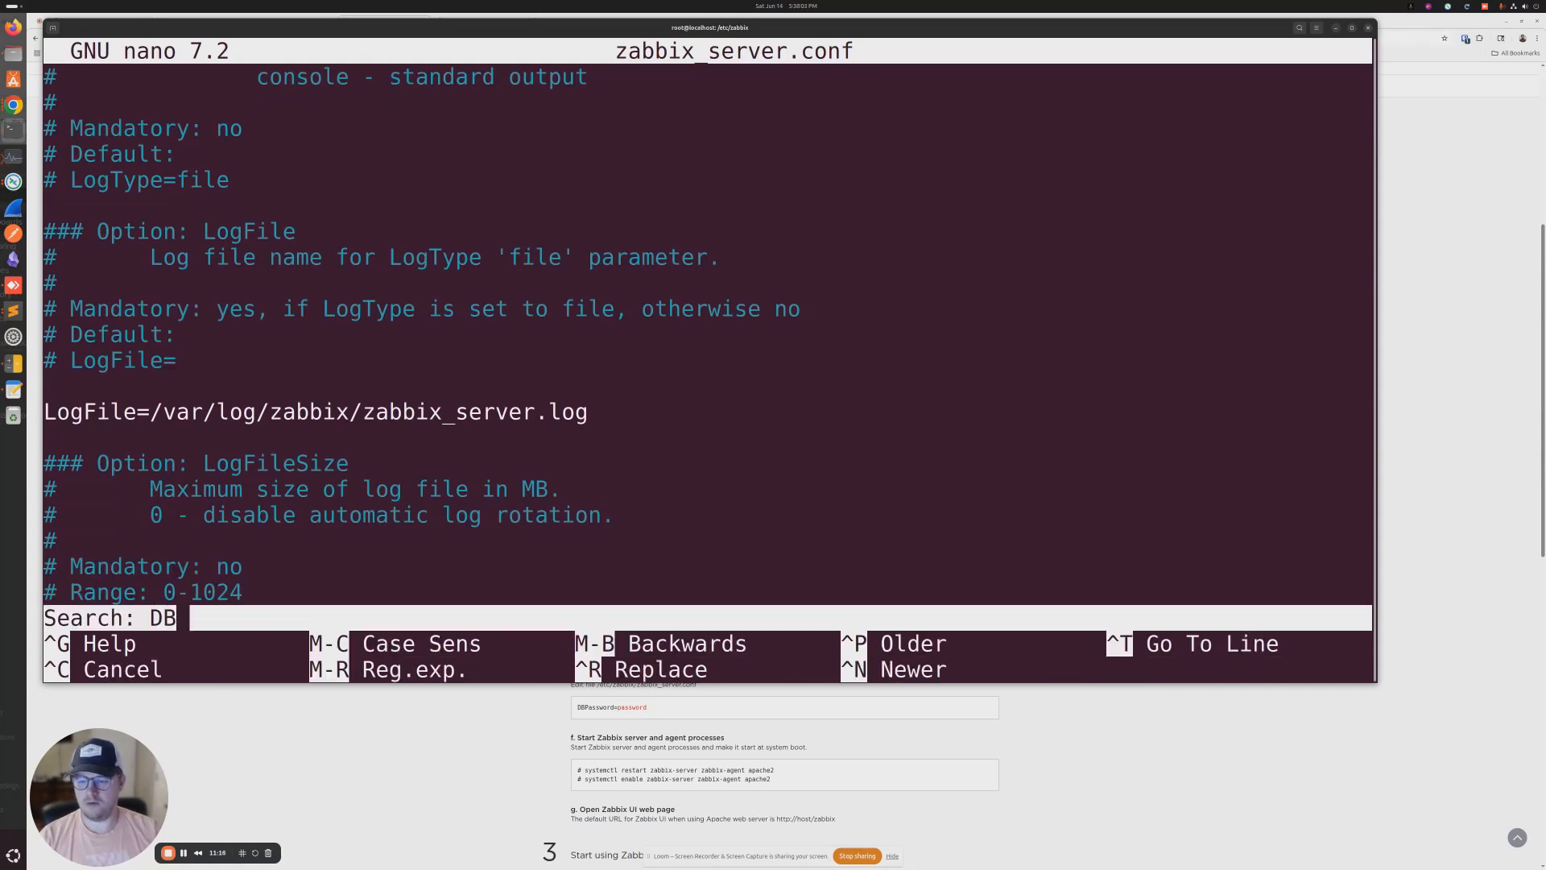
key(Enter)
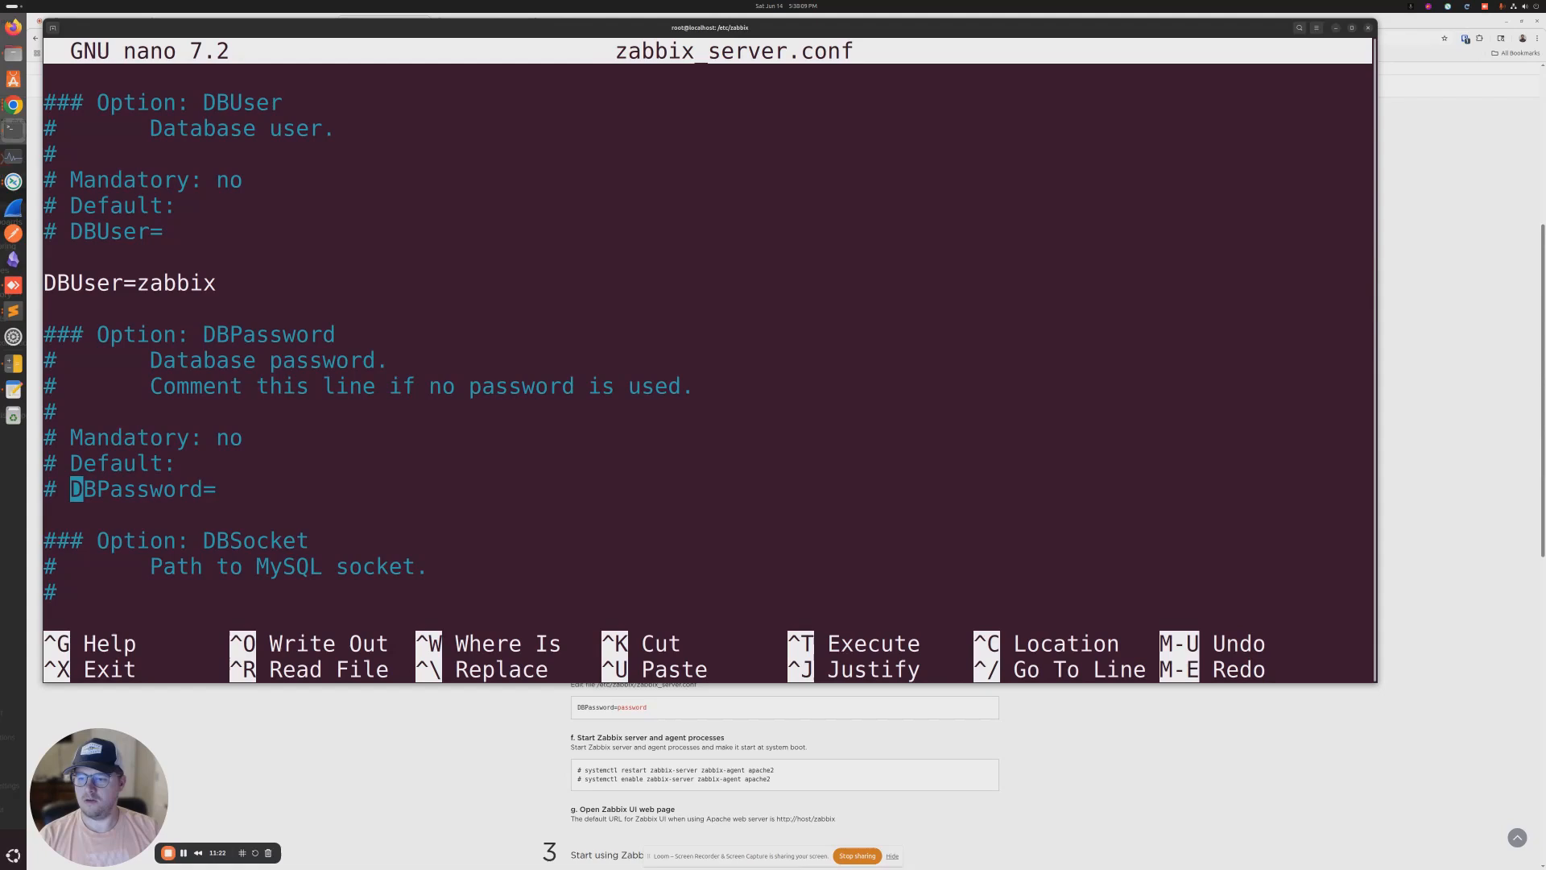
key(Delete)
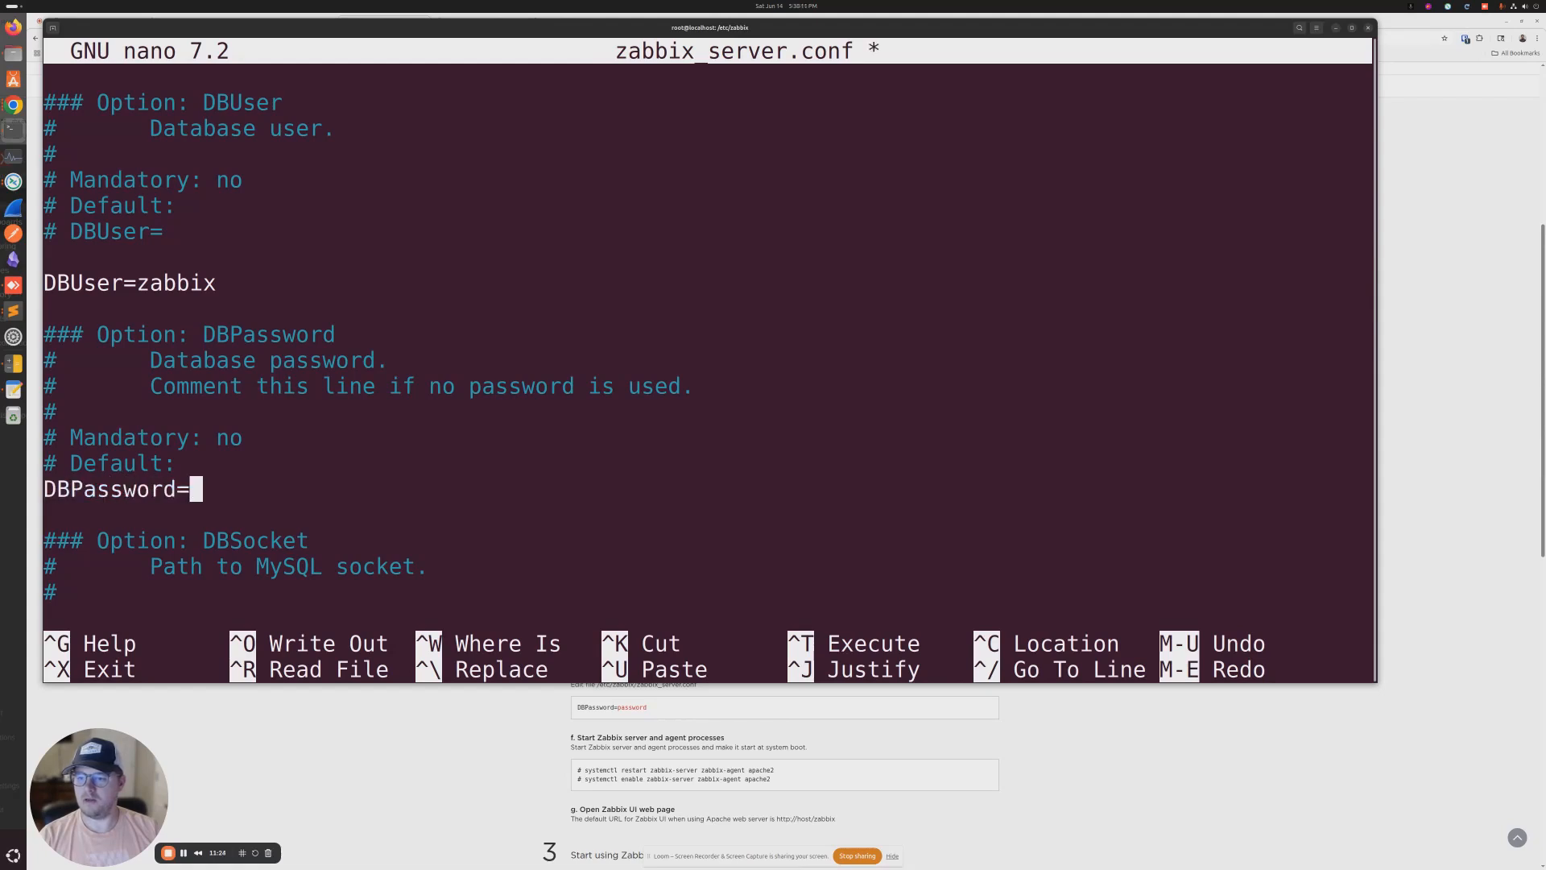
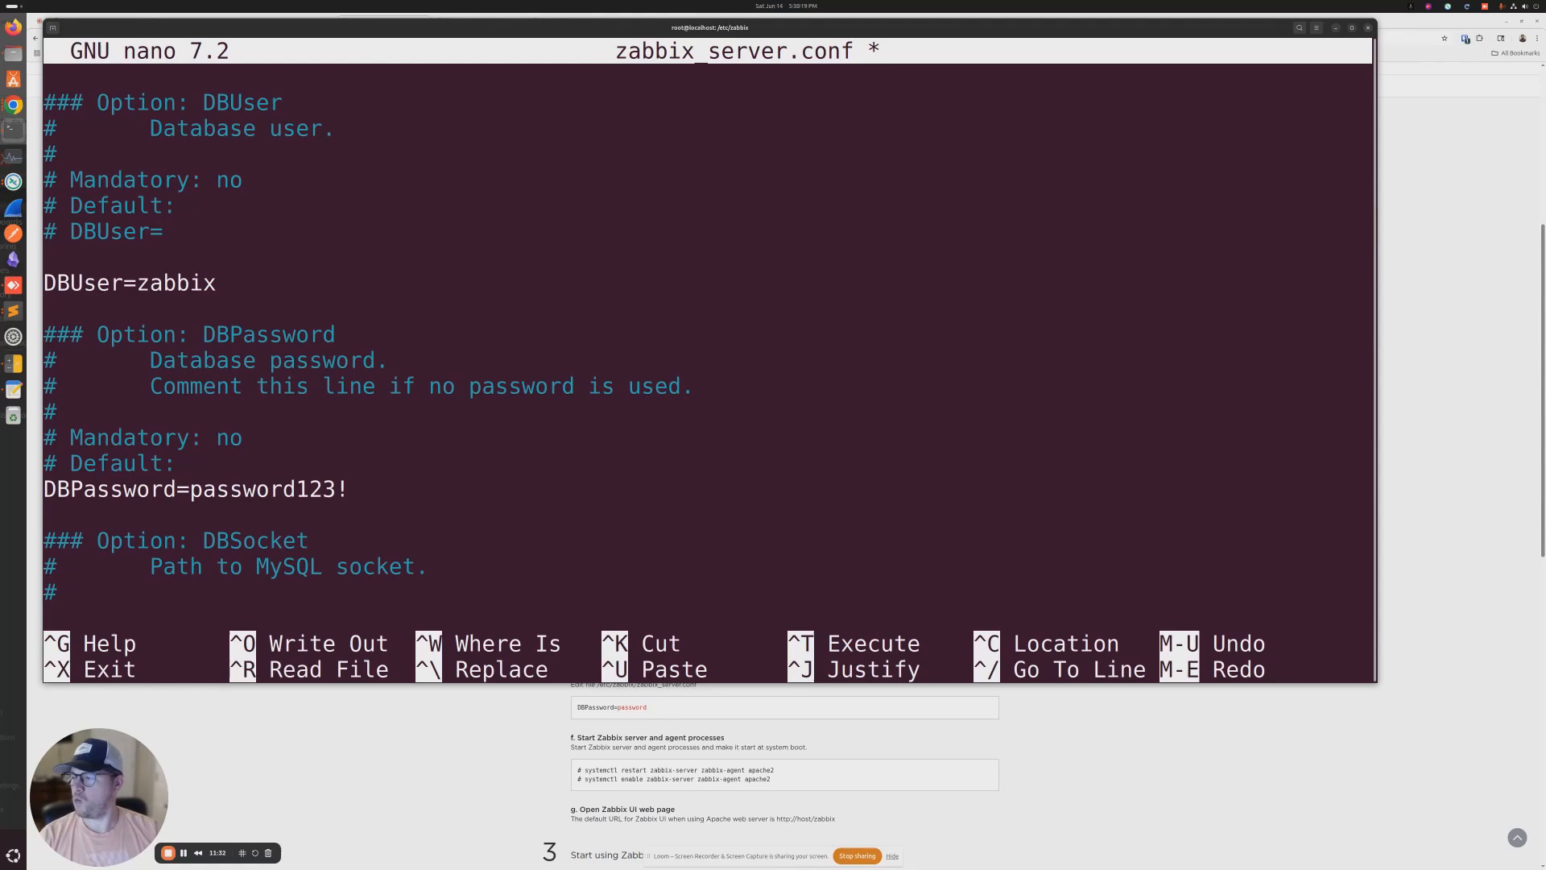
click(351, 489)
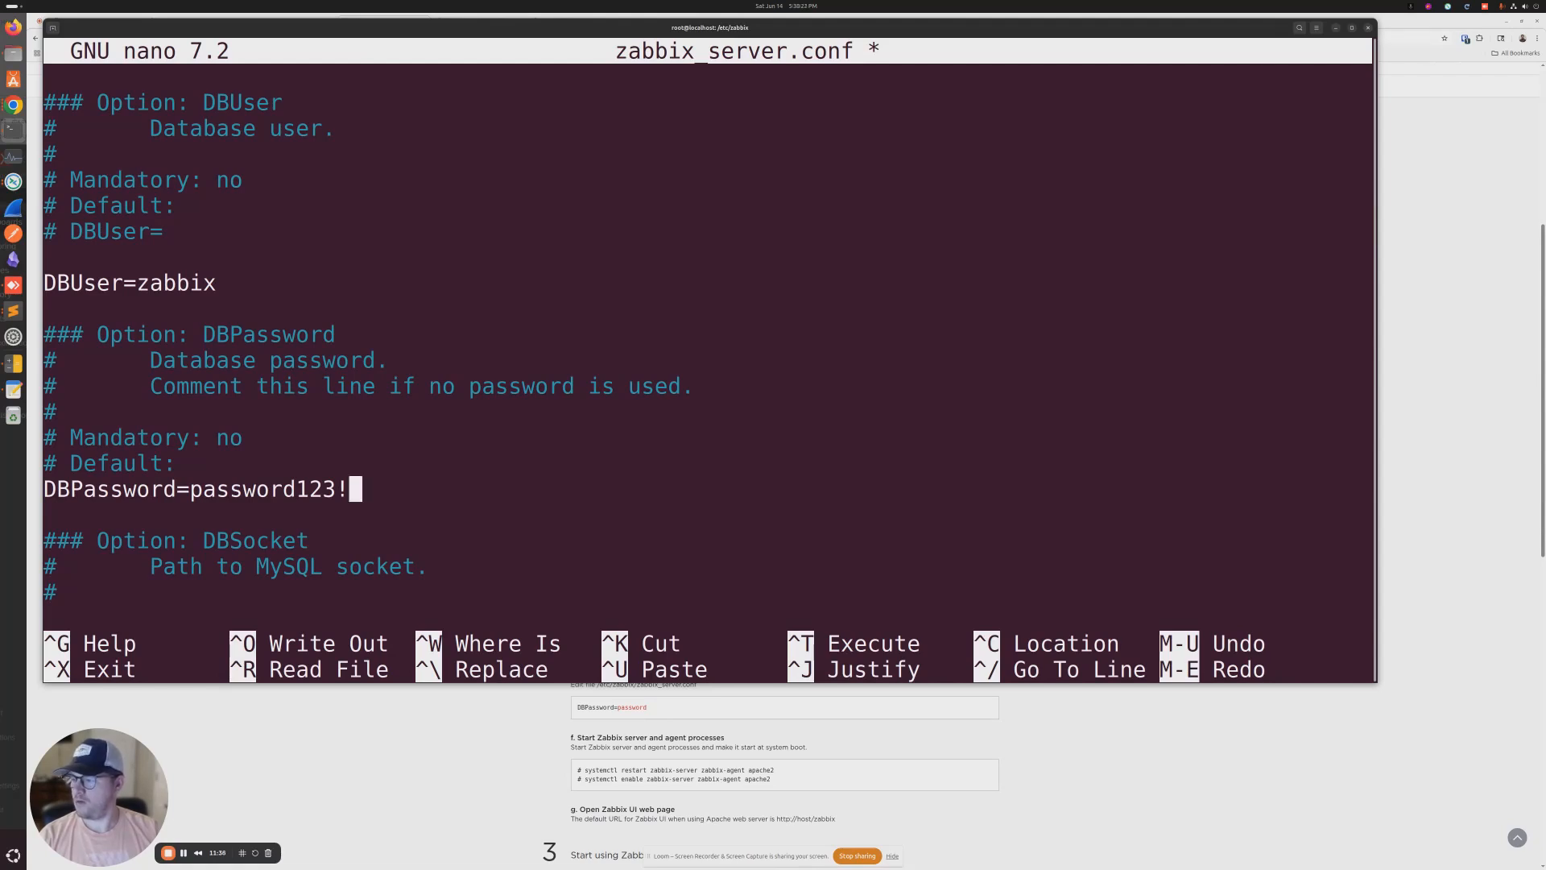
key(ctrl+x)
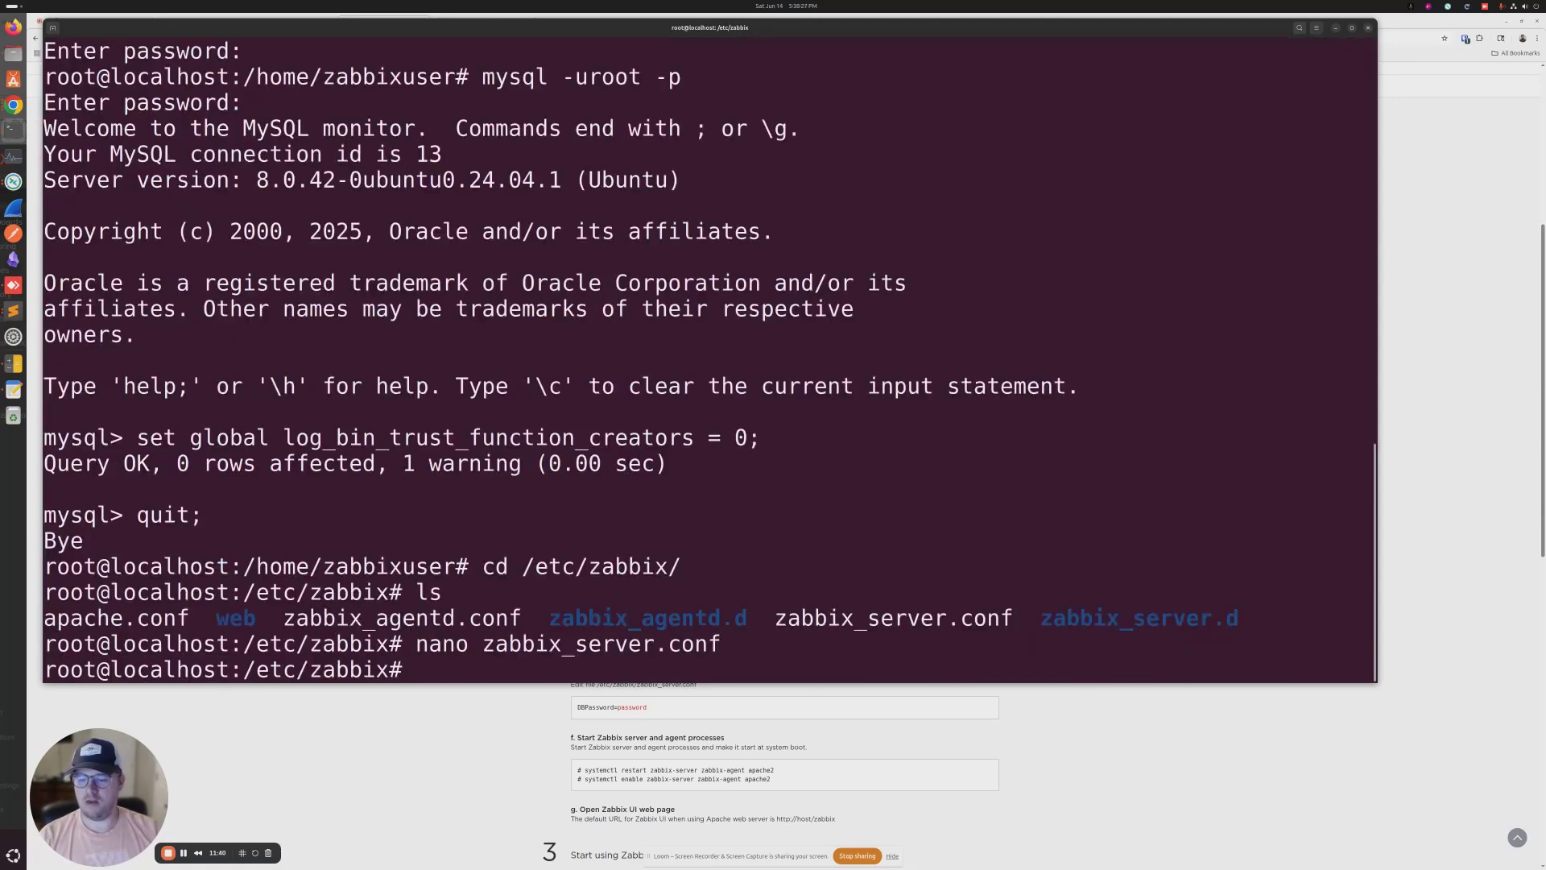
Restart zabbix-server, zabbix-agent and apache2 with systemctl, and enable them at boot.
text(sy)
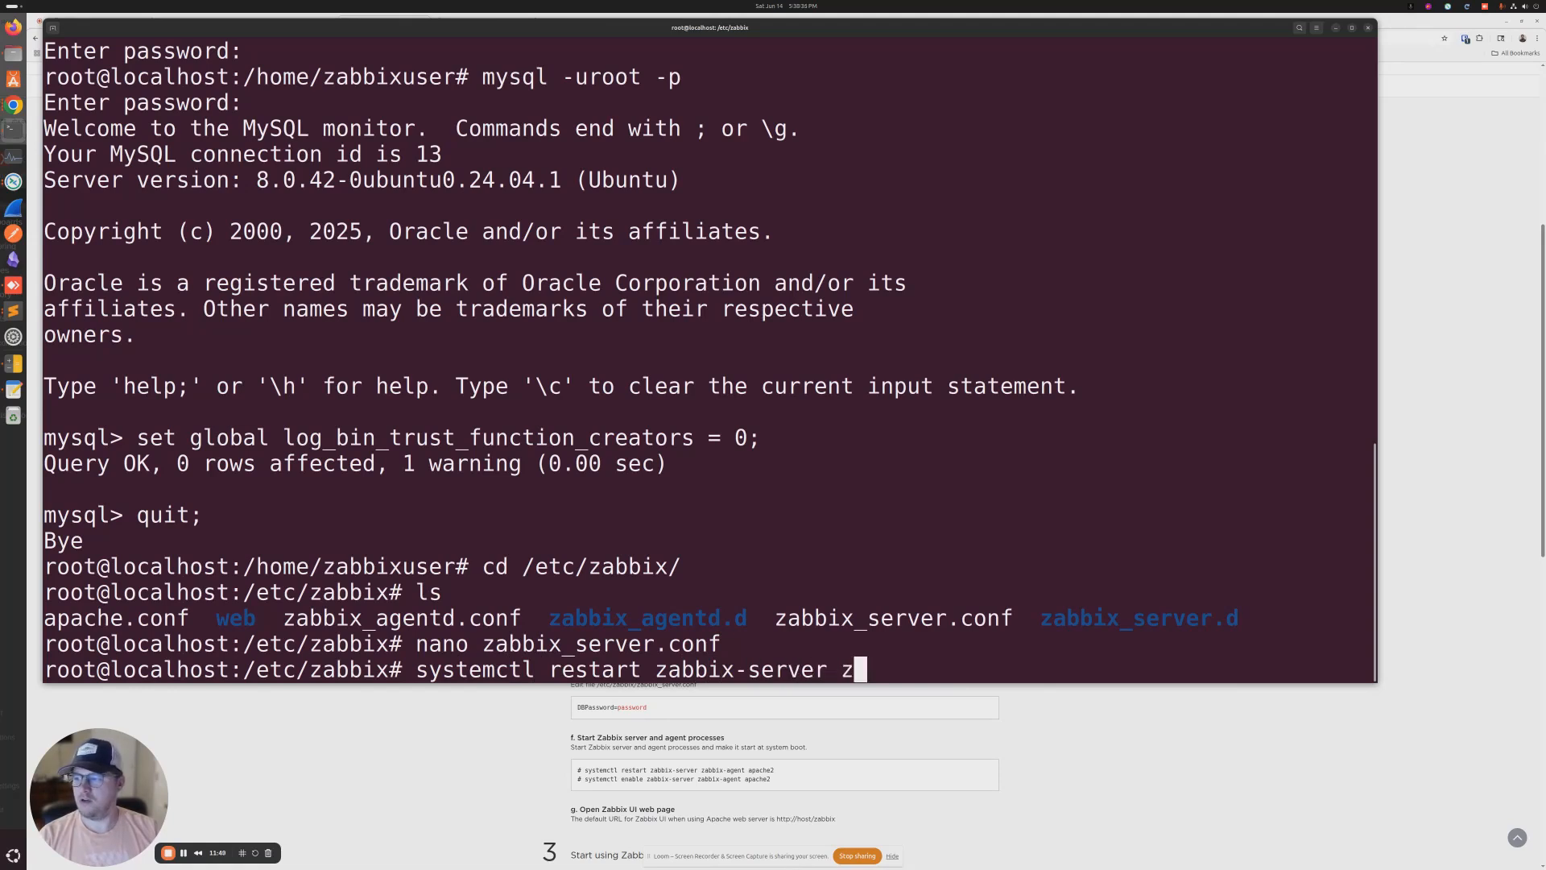
text(abbix-agent apache2)
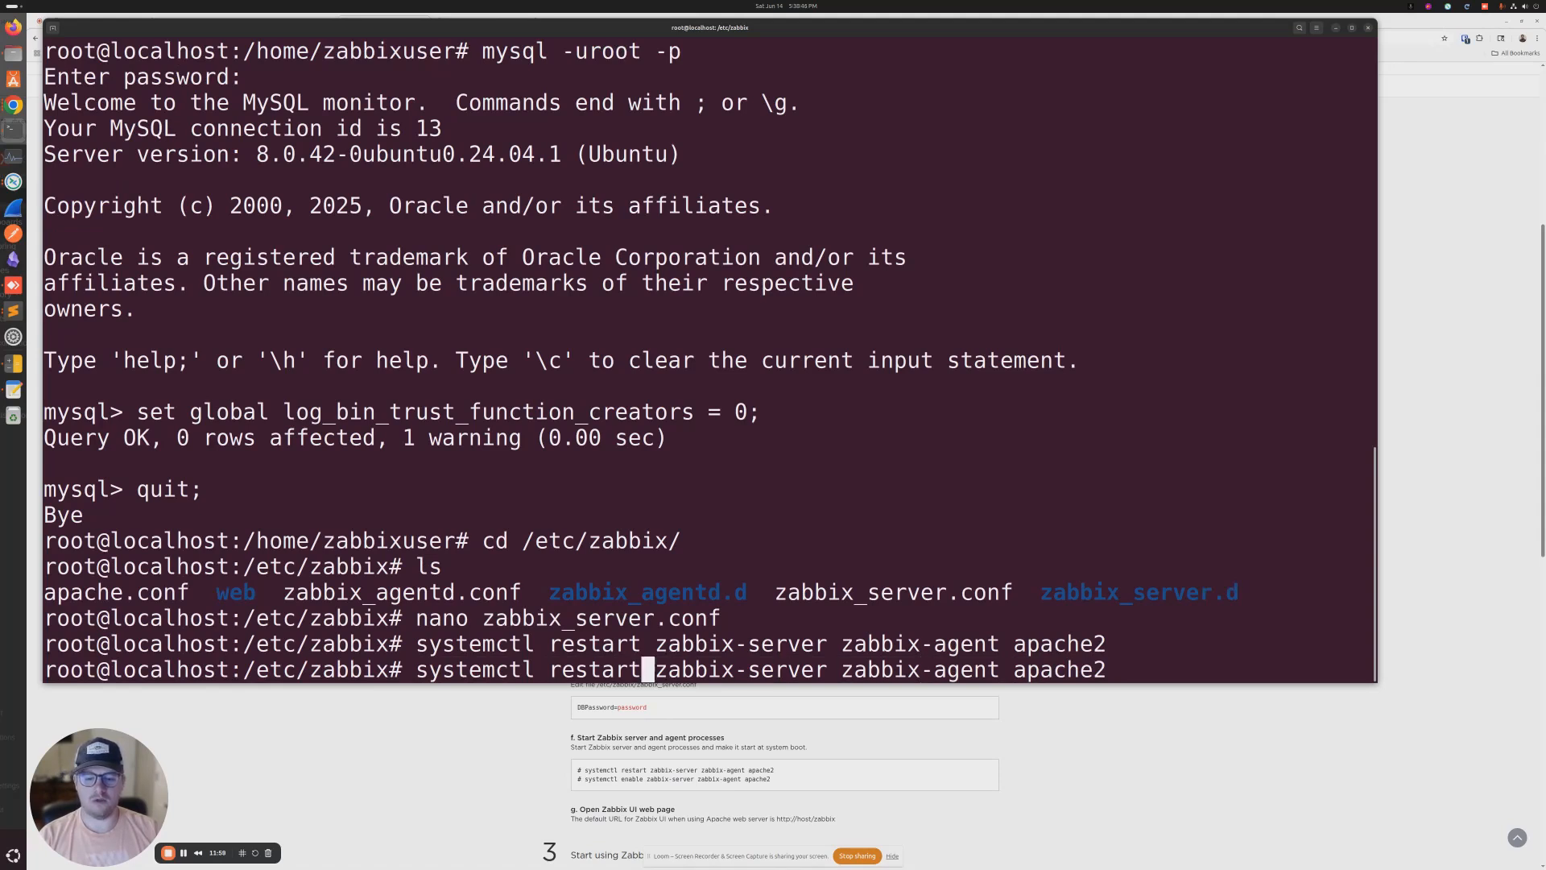
text(enable)
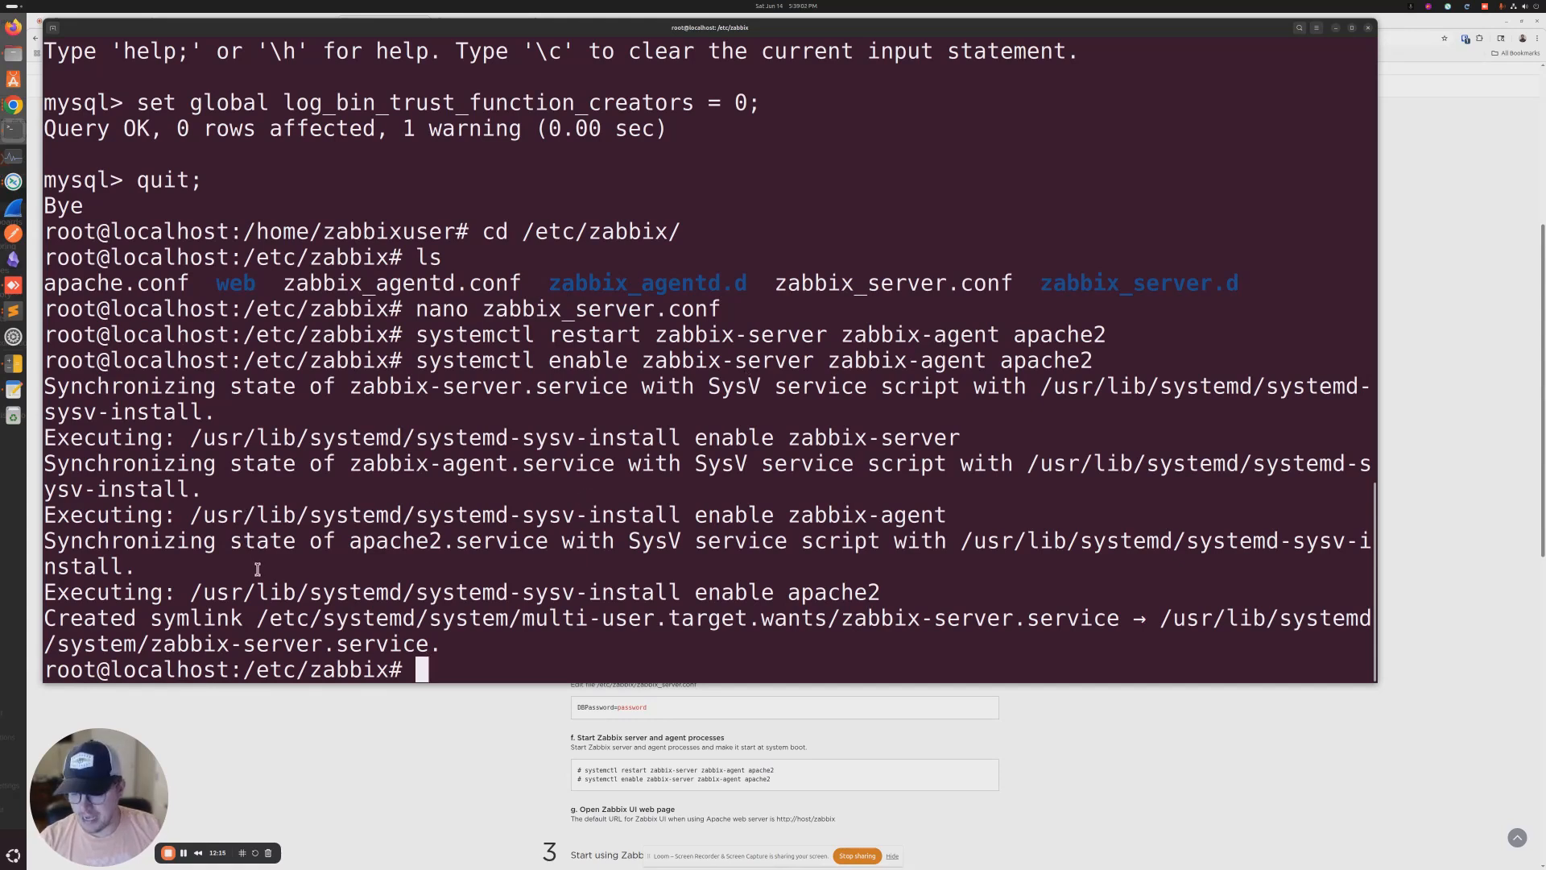
mouse_move(295, 477)
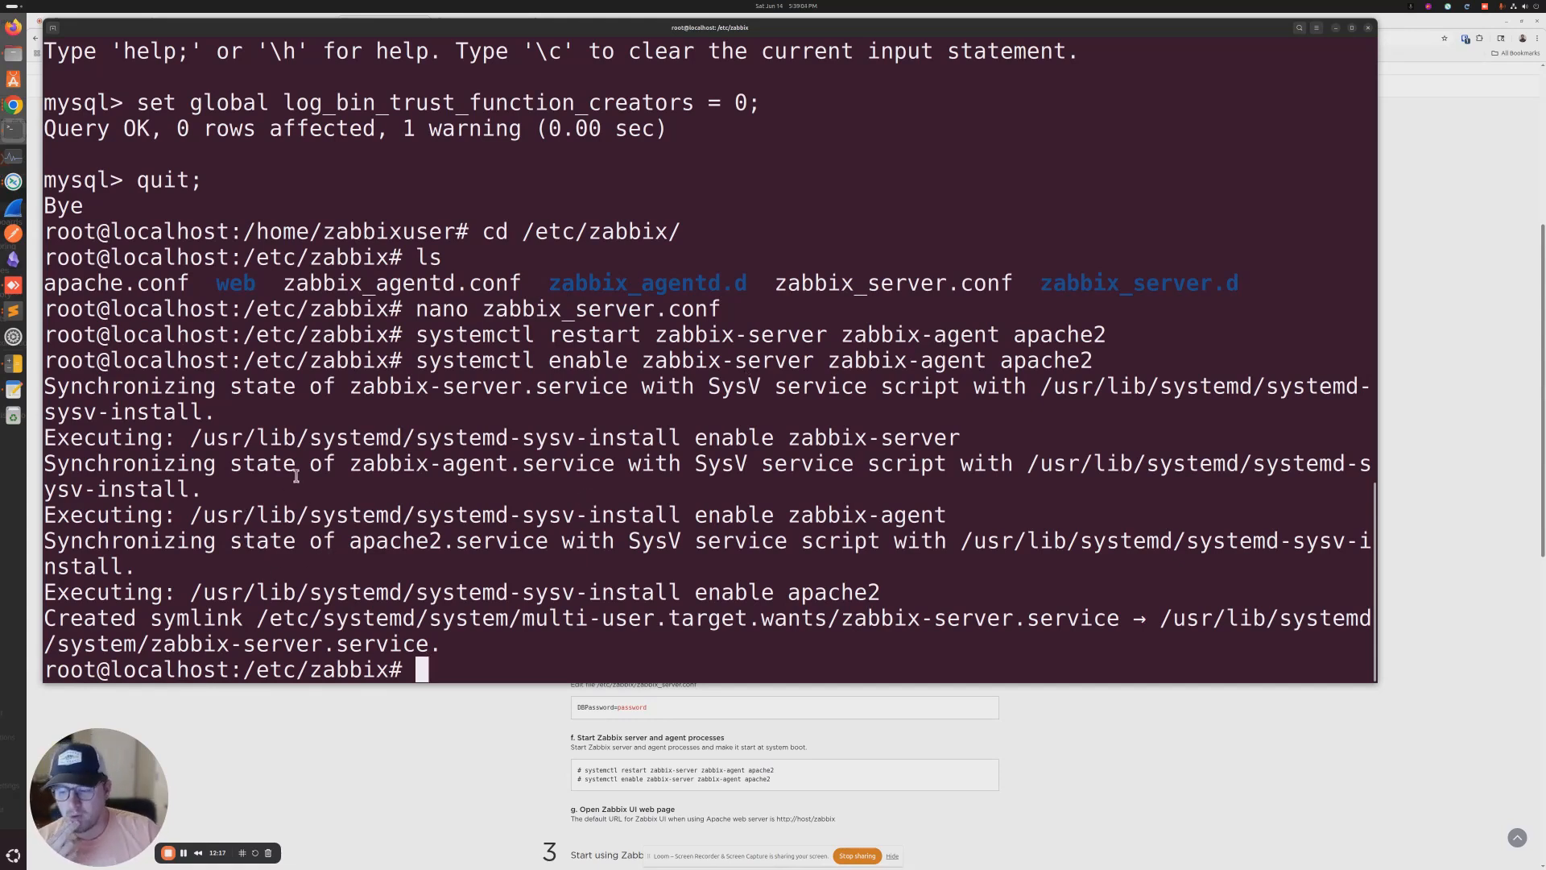
mouse_move(284, 386)
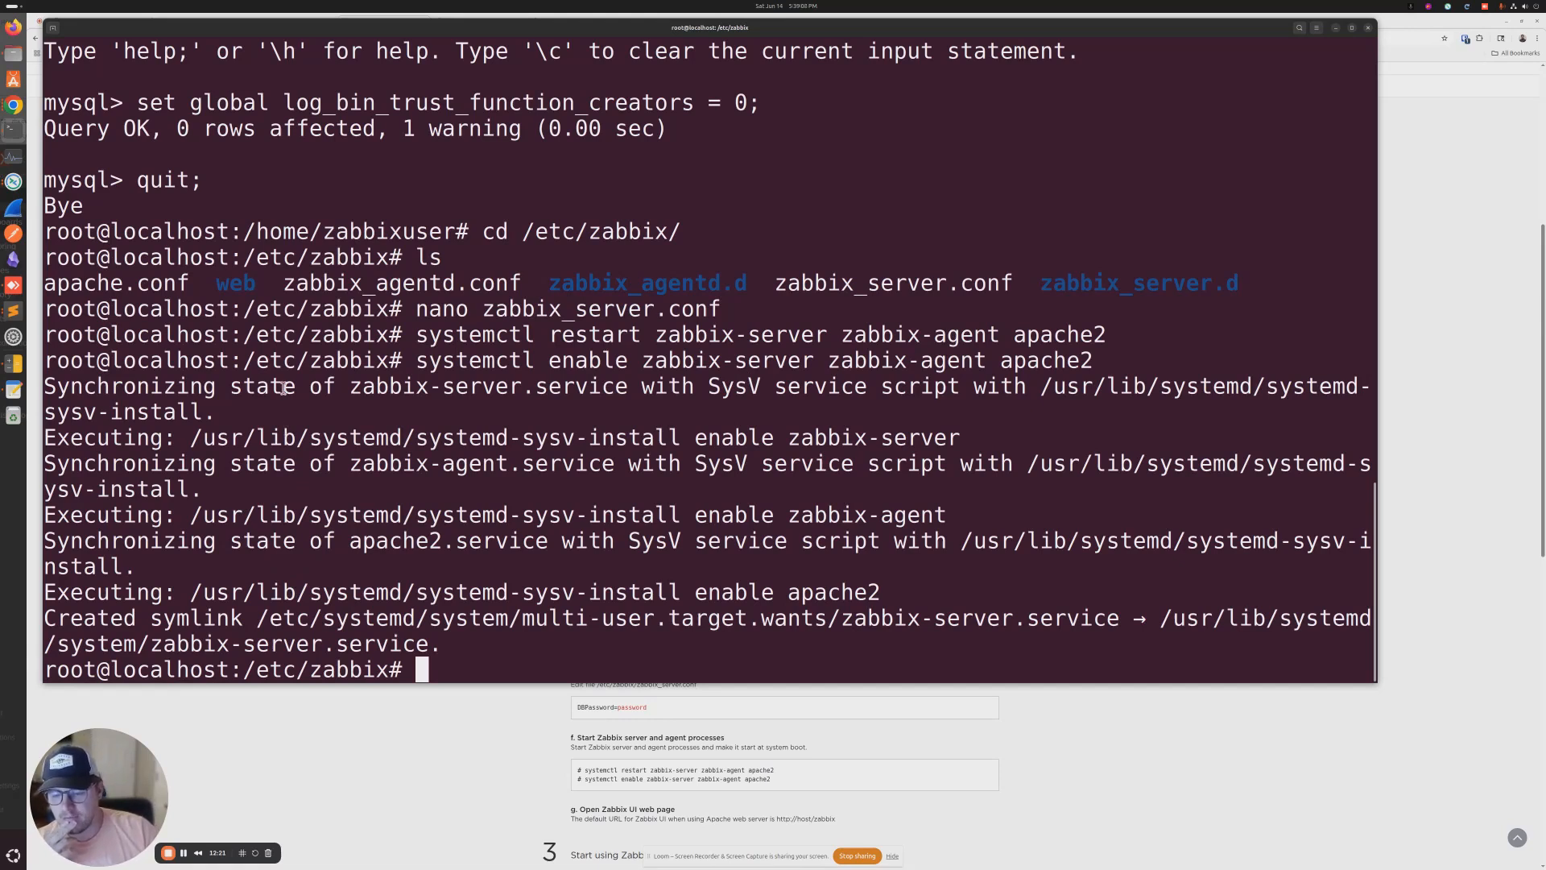
mouse_move(679, 435)
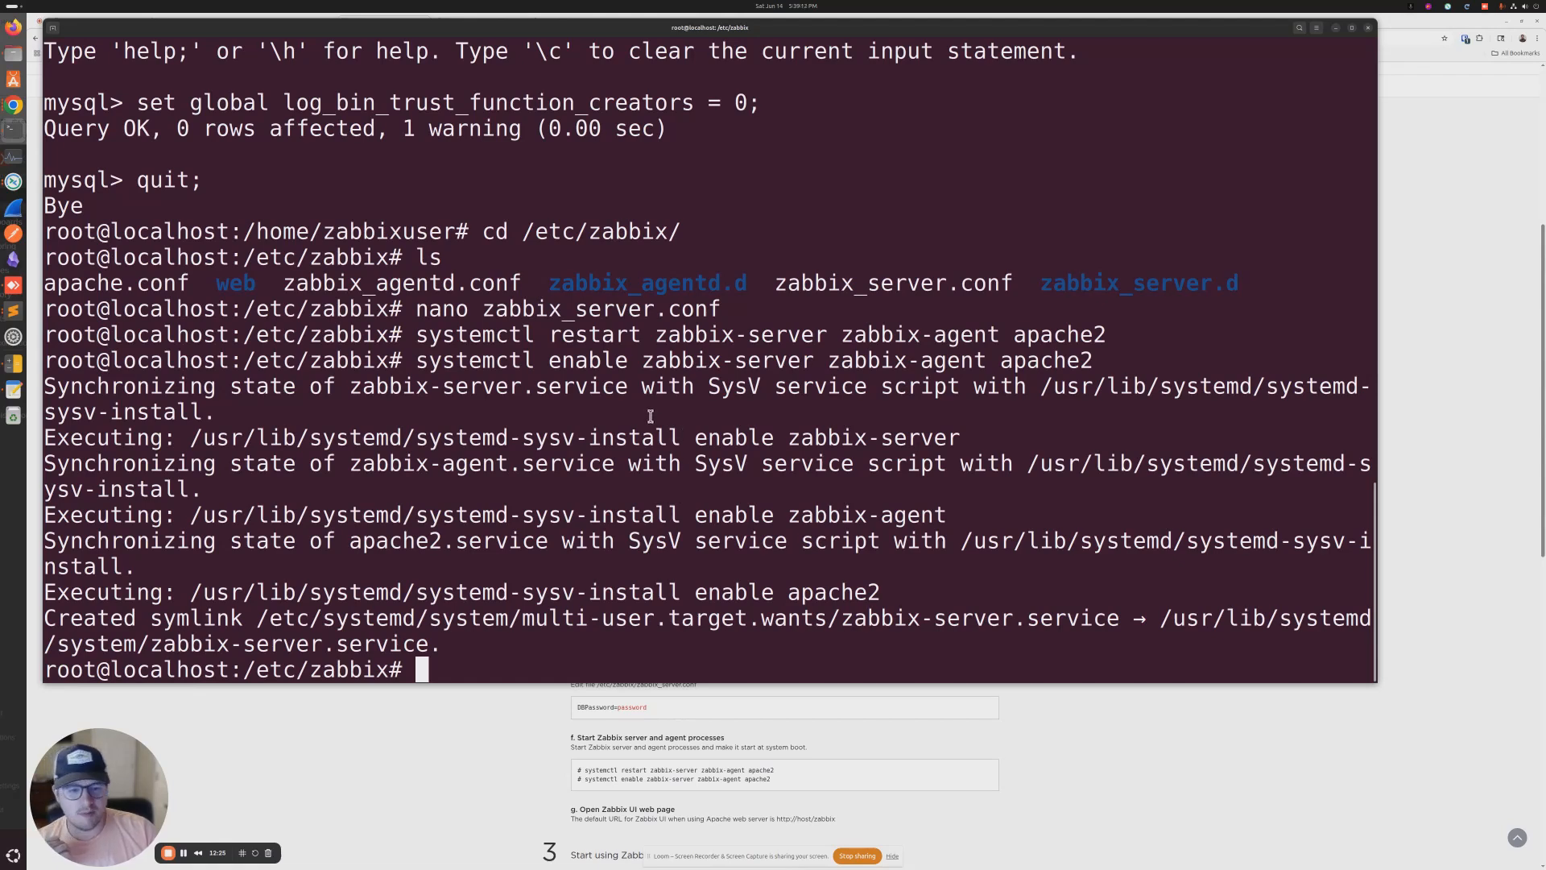
mouse_move(1342, 129)
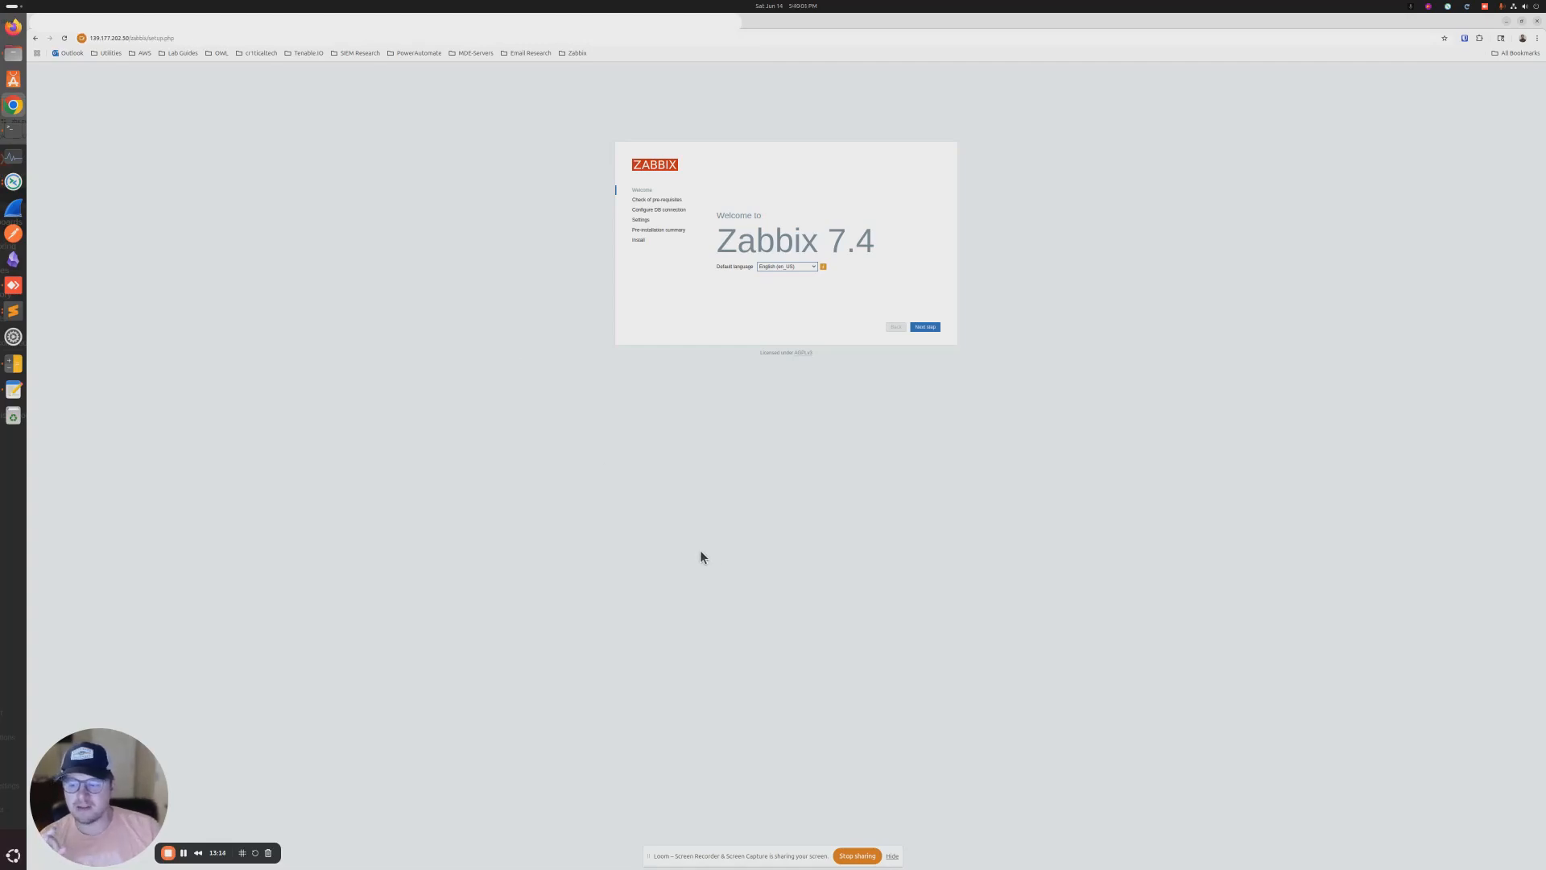
mouse_move(695, 558)
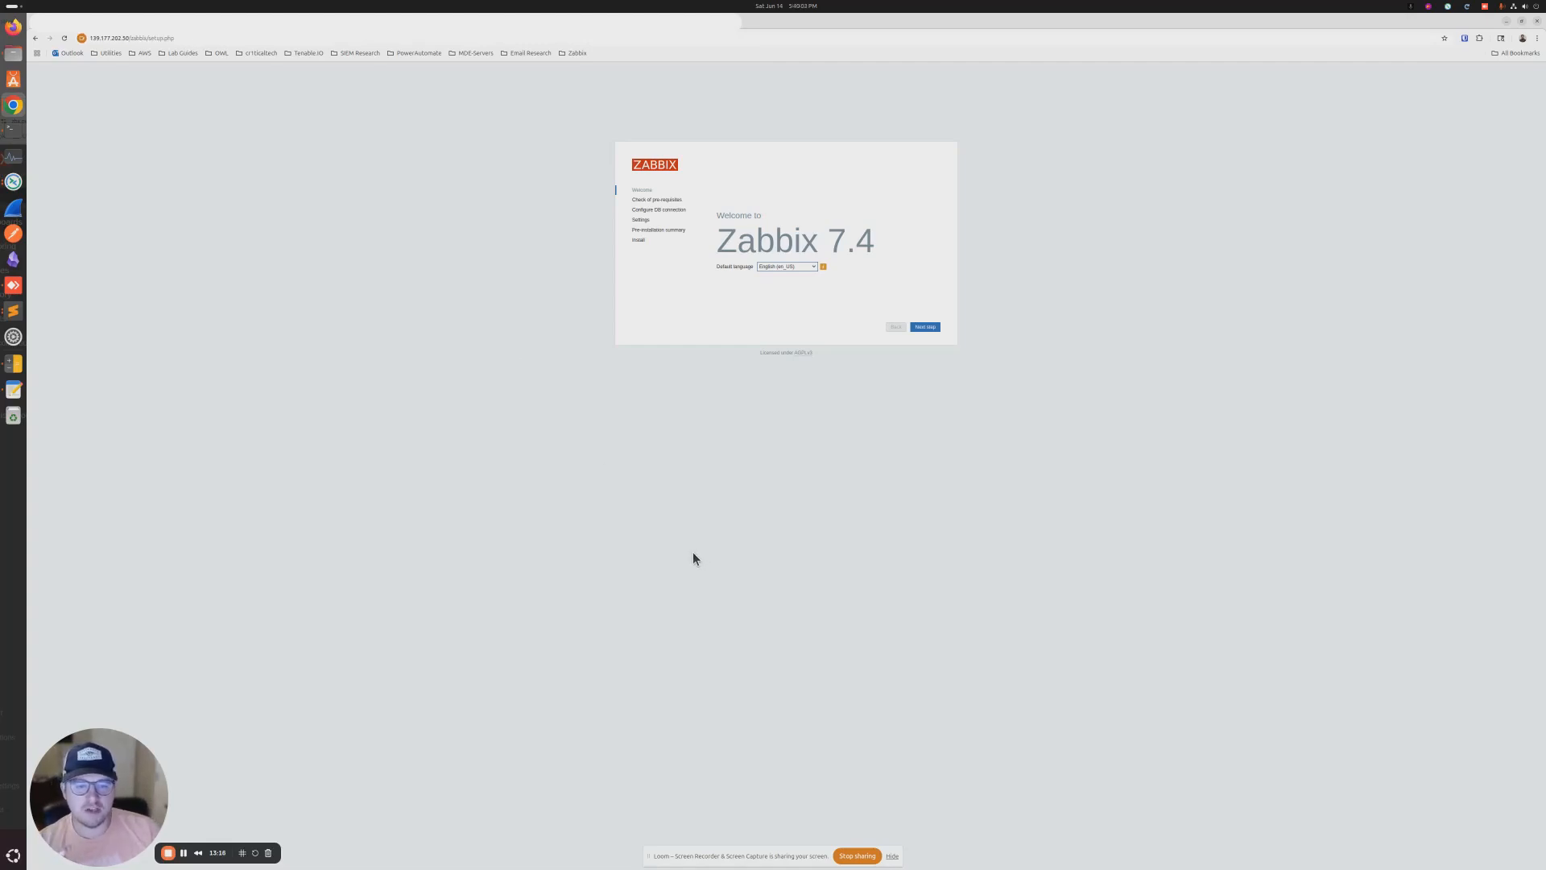
mouse_move(183, 88)
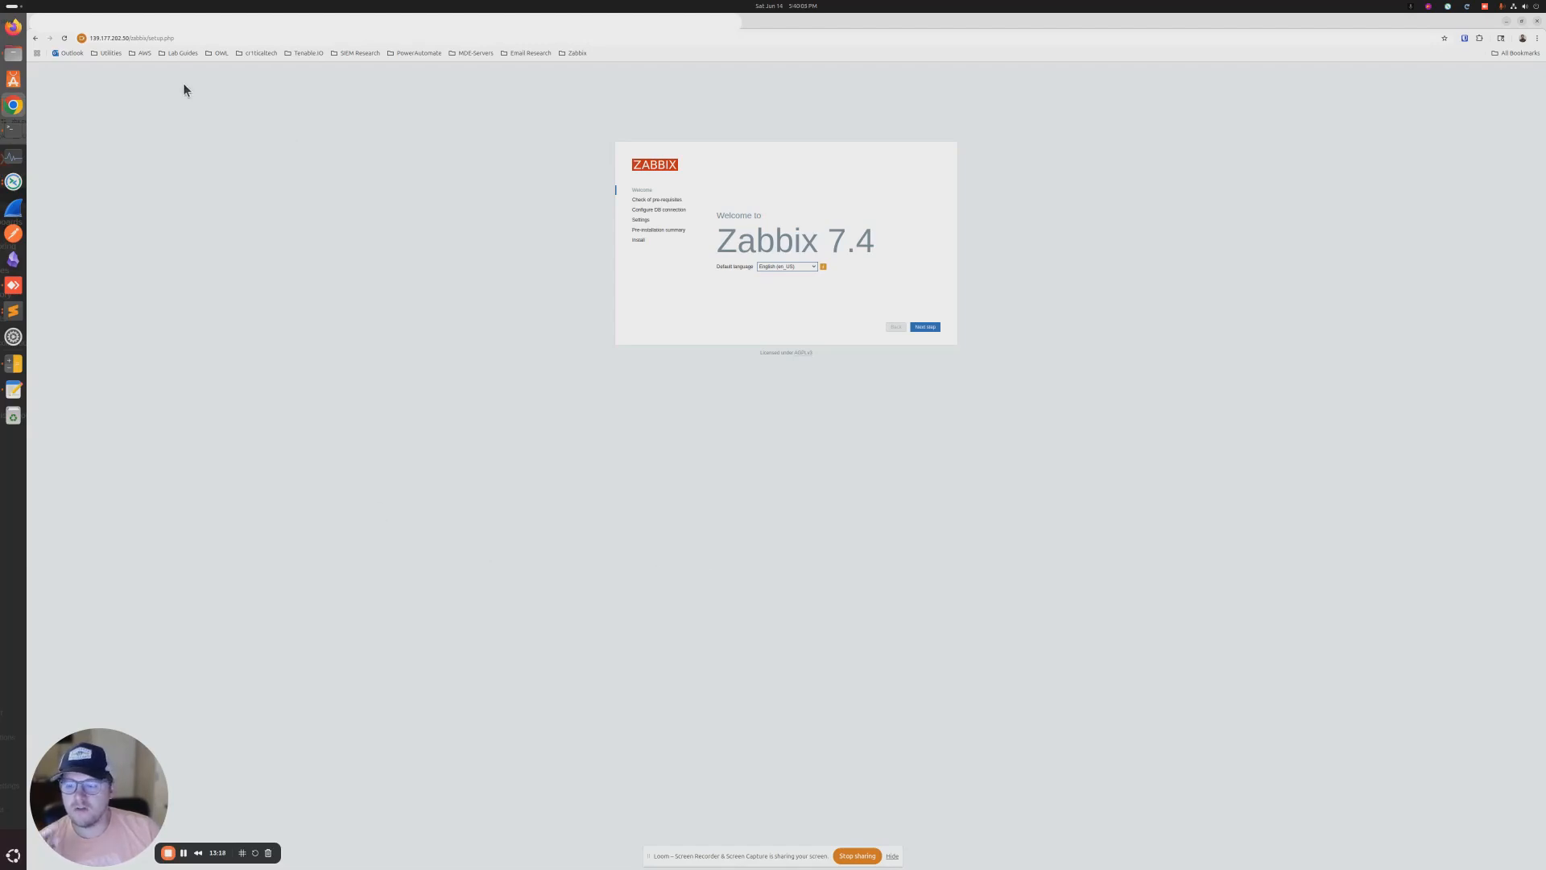
mouse_move(864, 251)
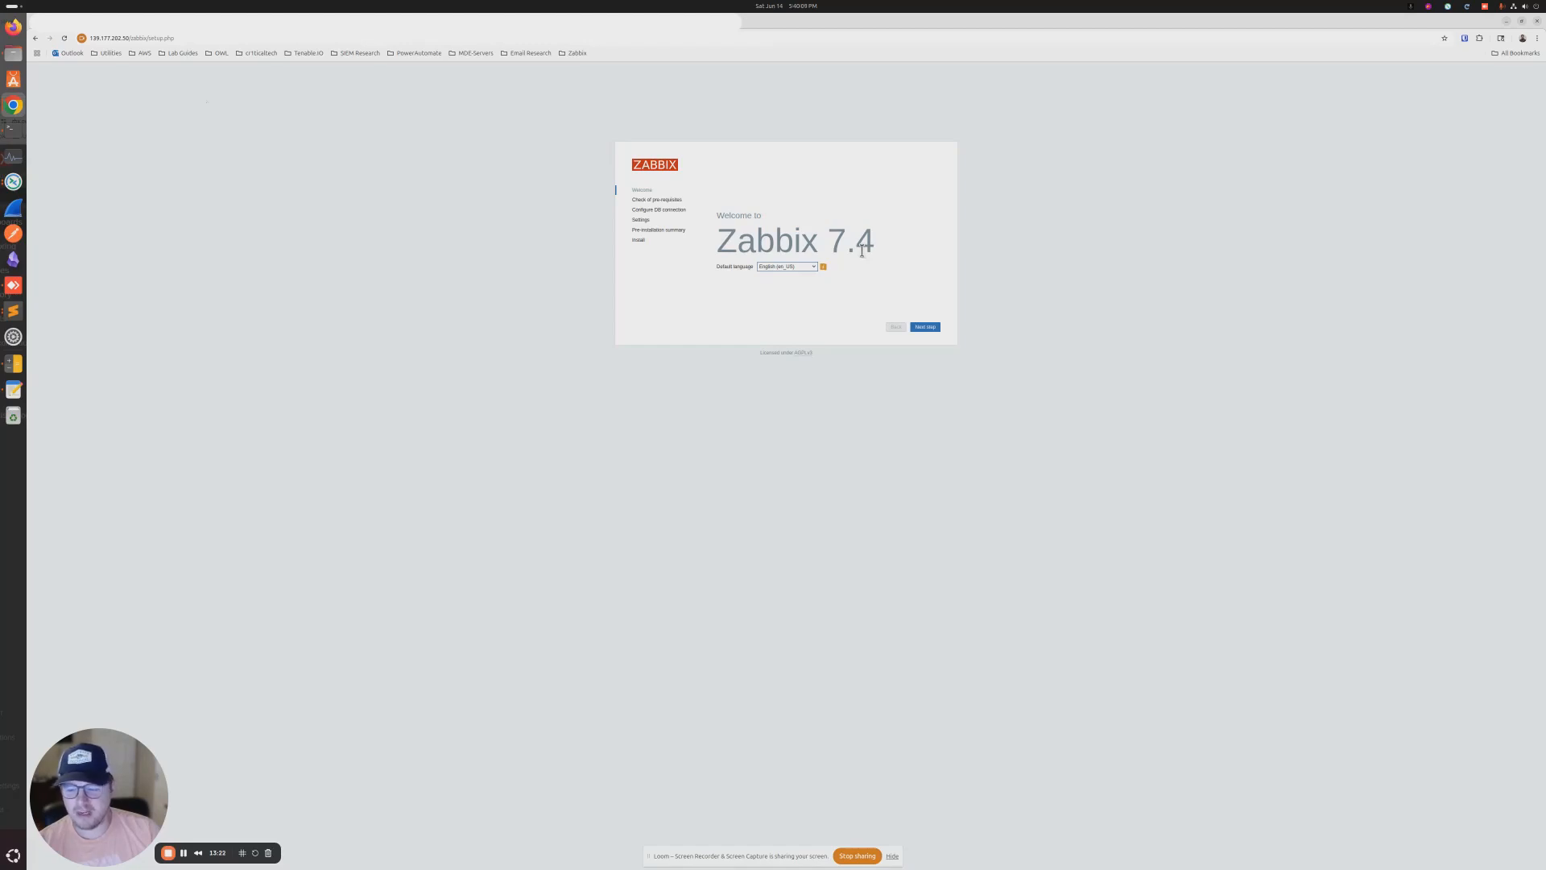
mouse_move(855, 280)
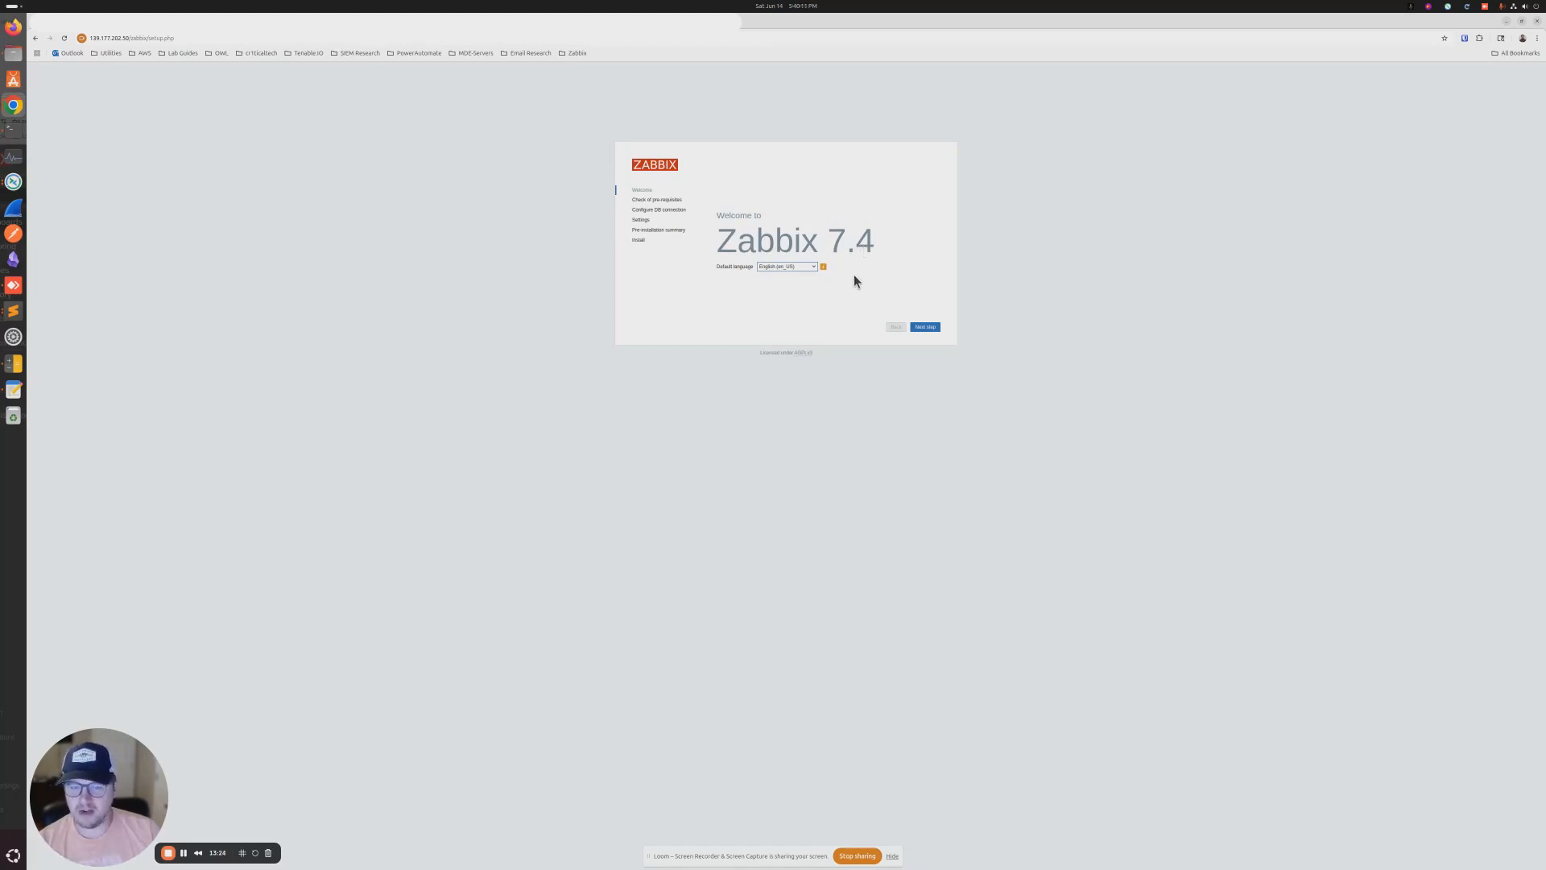
mouse_move(687, 182)
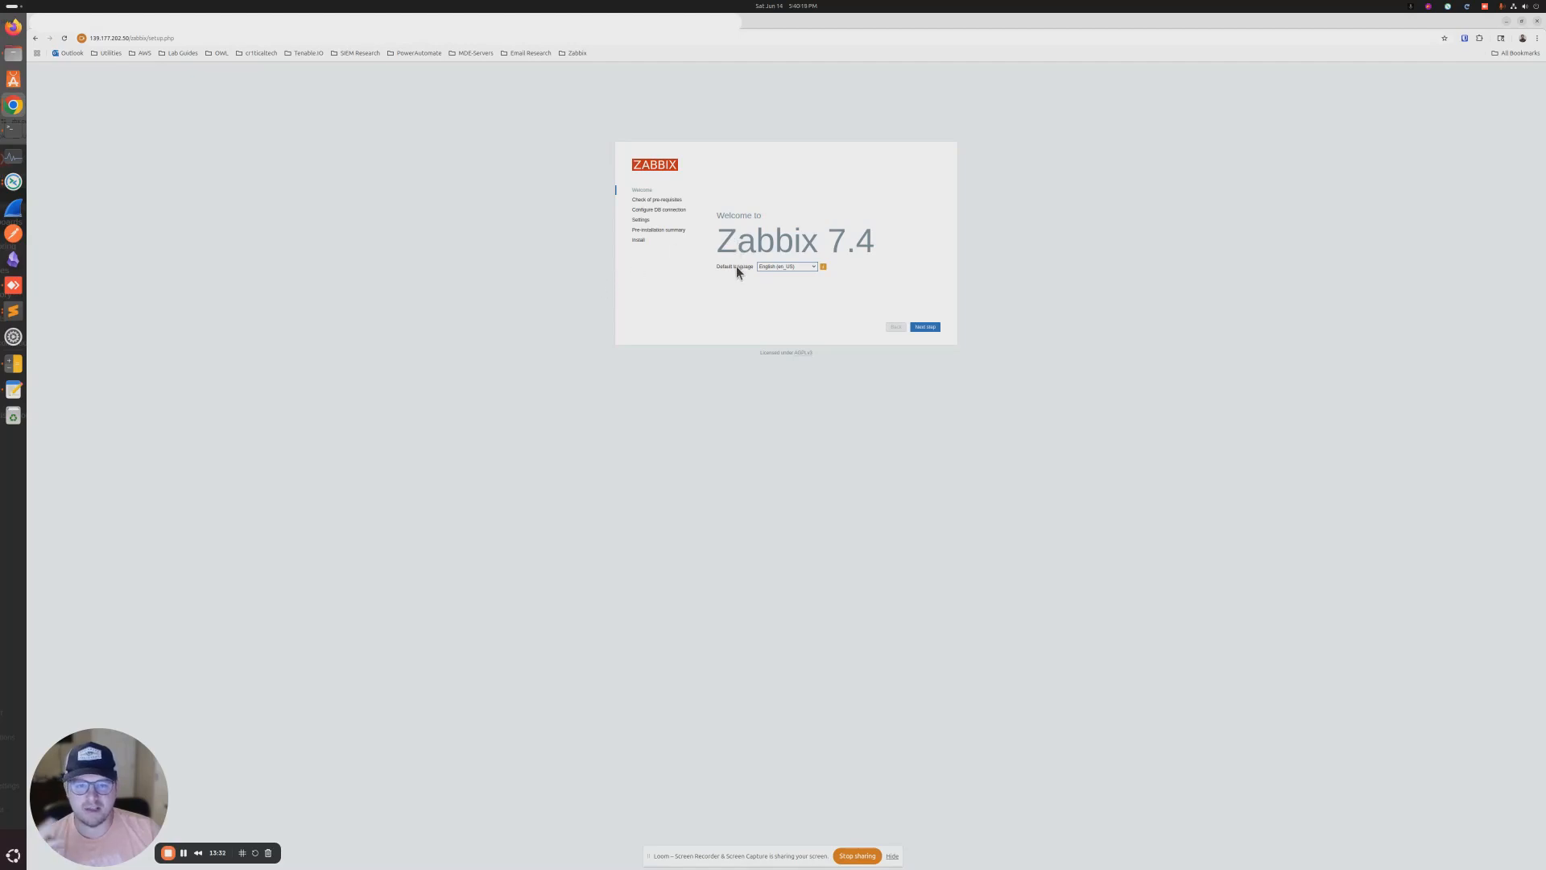
mouse_move(801, 319)
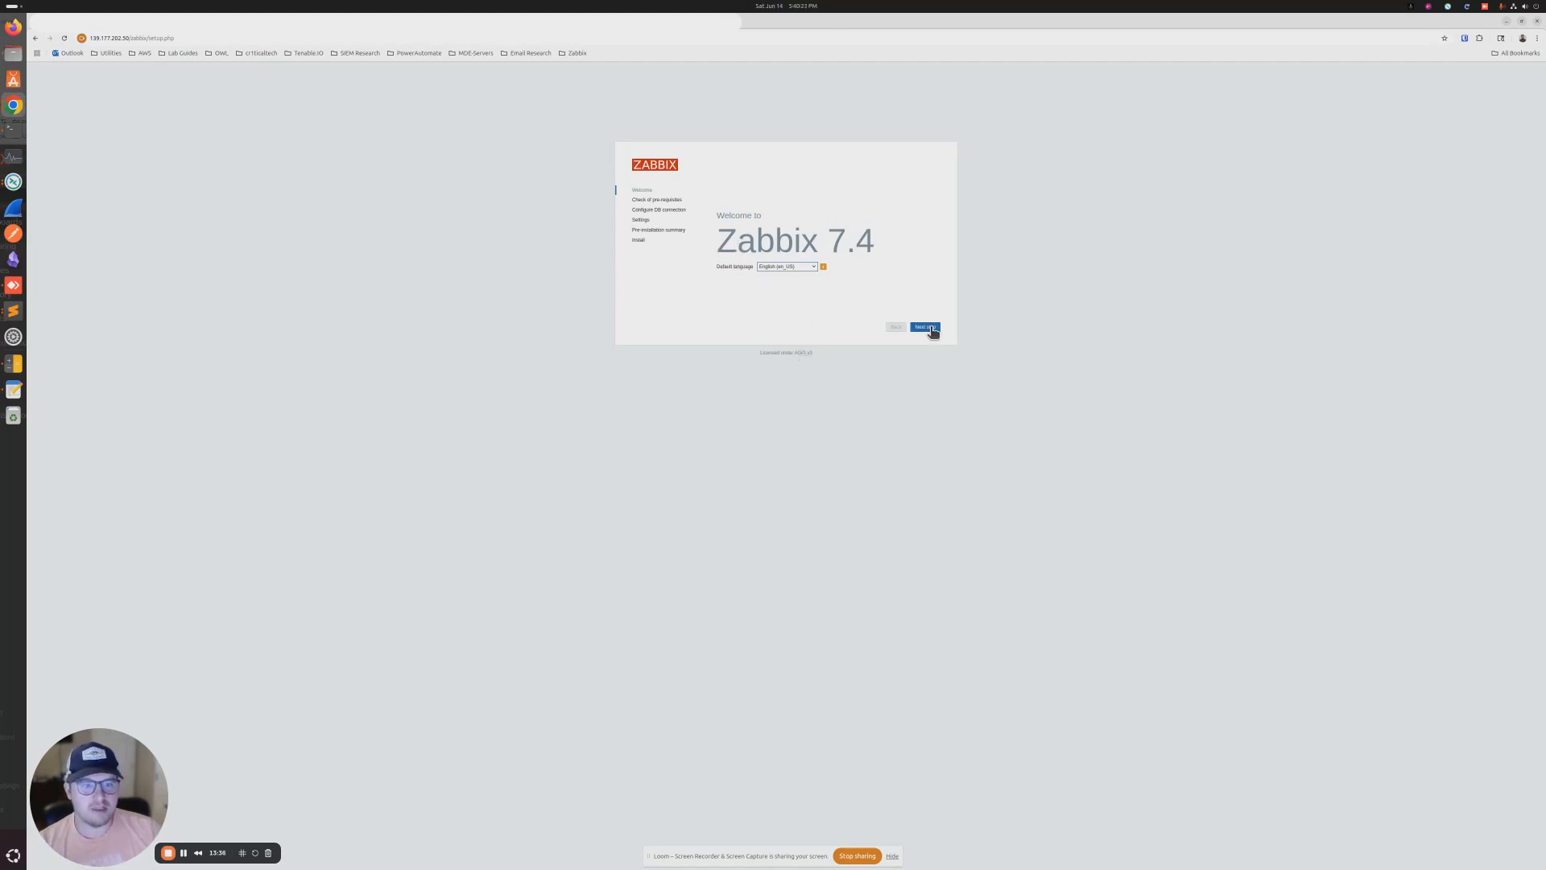
Advance past the welcome page and pre-requisite checks to the DB connection form.
click(925, 327)
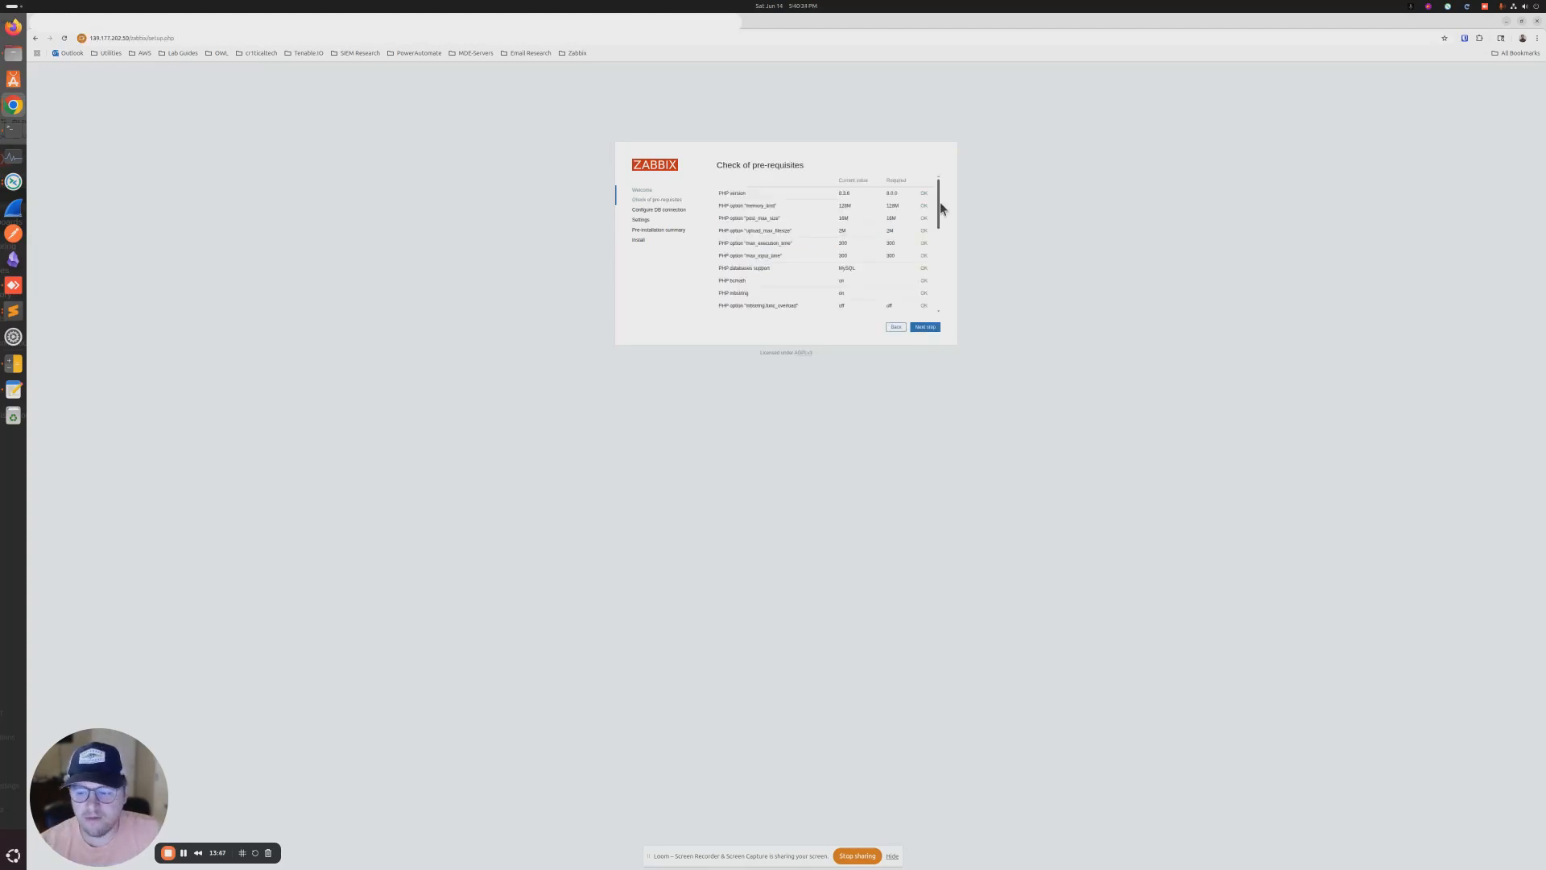
scroll(down, 3)
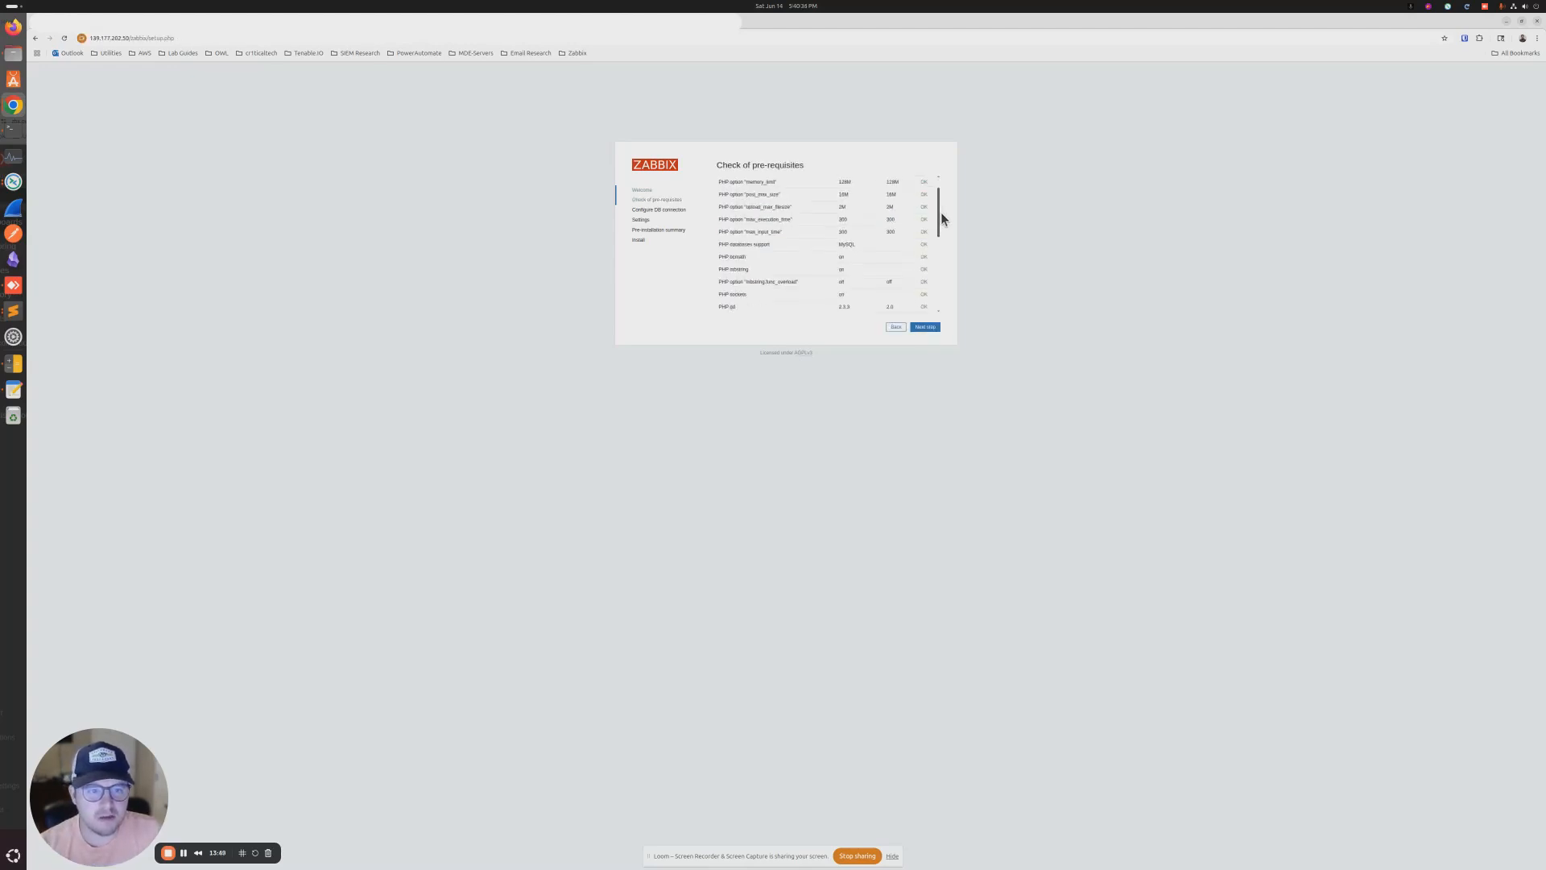
scroll(down, 3)
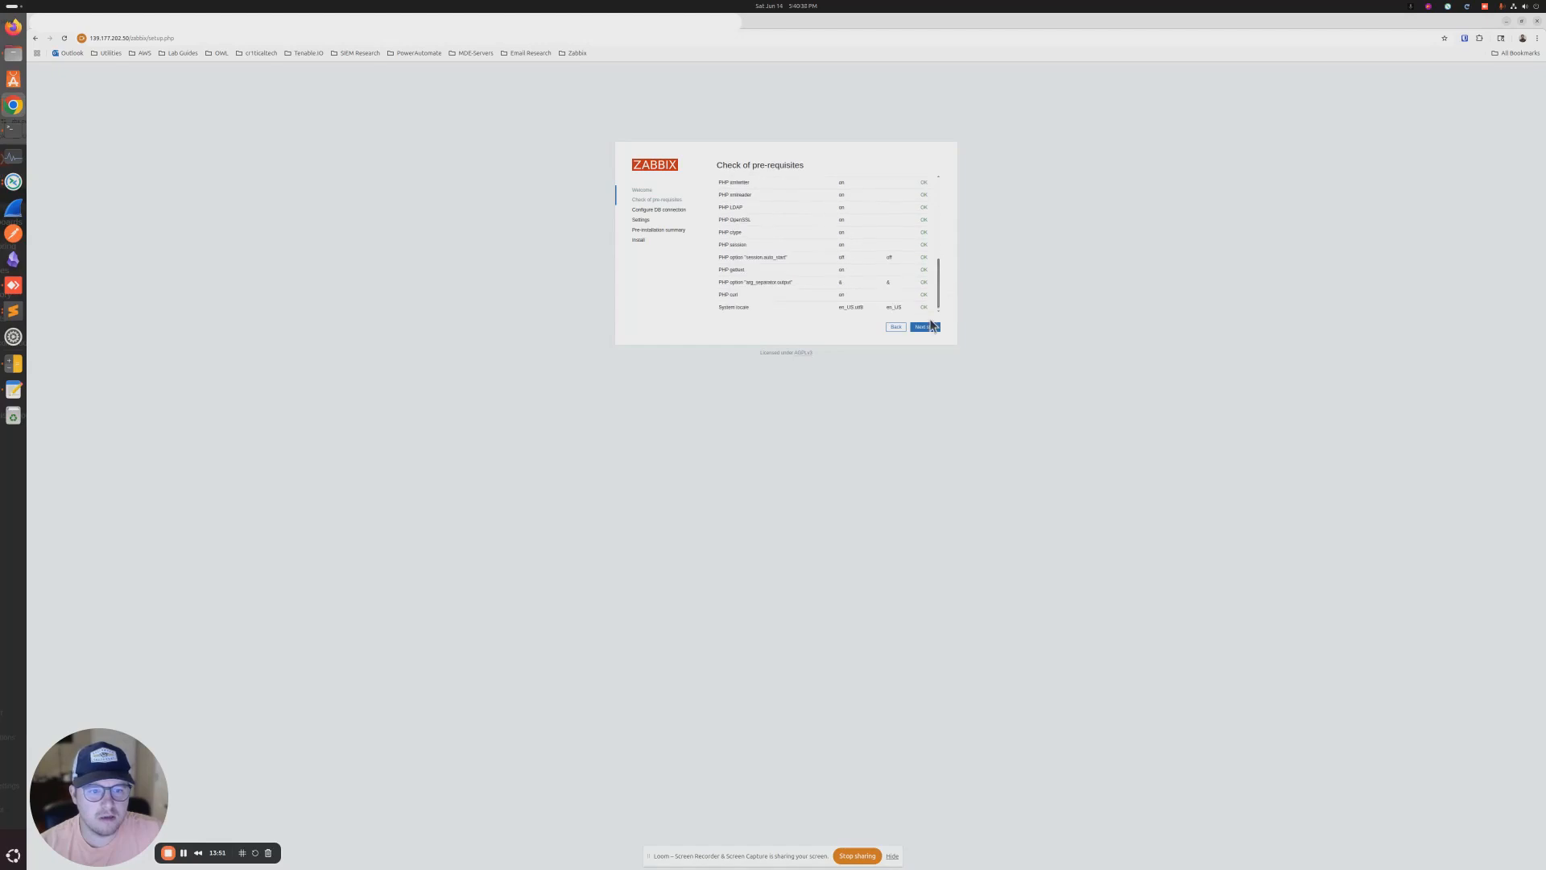
click(920, 326)
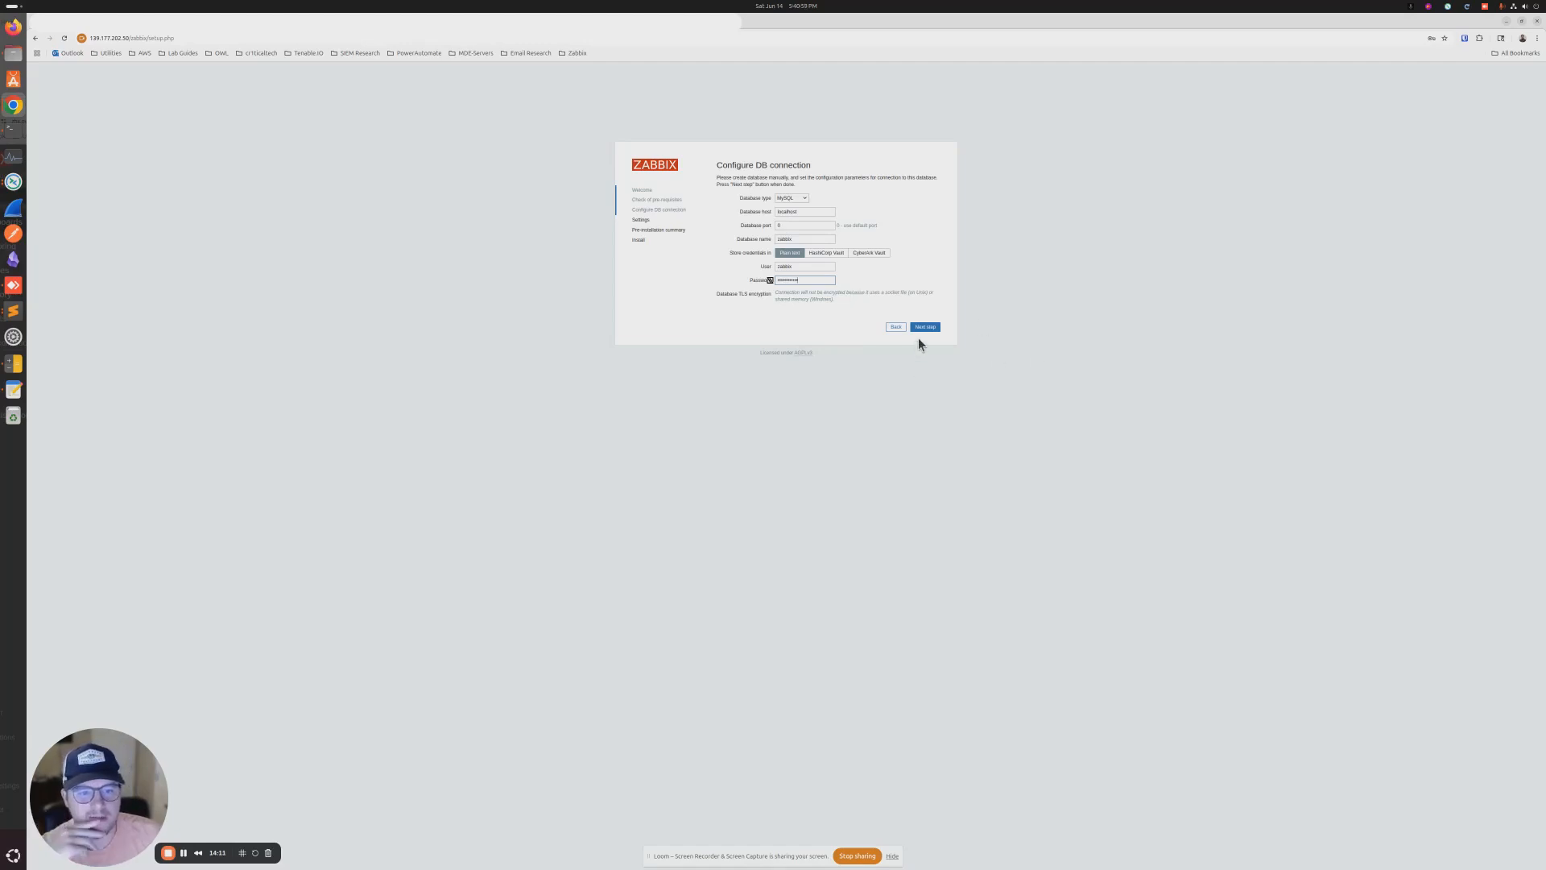
Submit the DB connection, enter a server name, and pick the America/Chicago time zone.
click(924, 326)
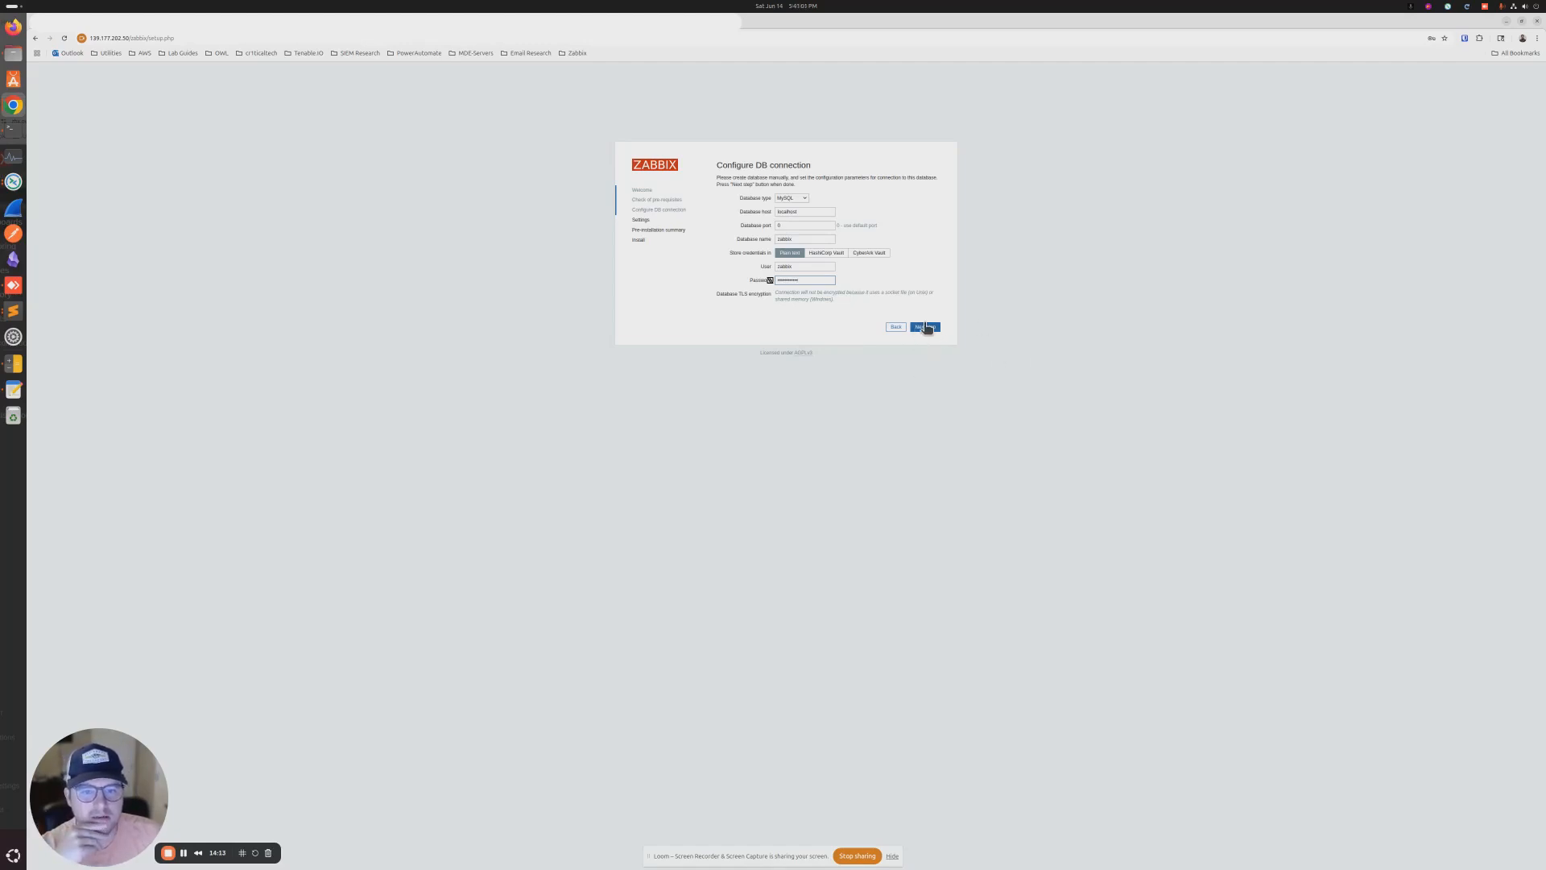
click(922, 327)
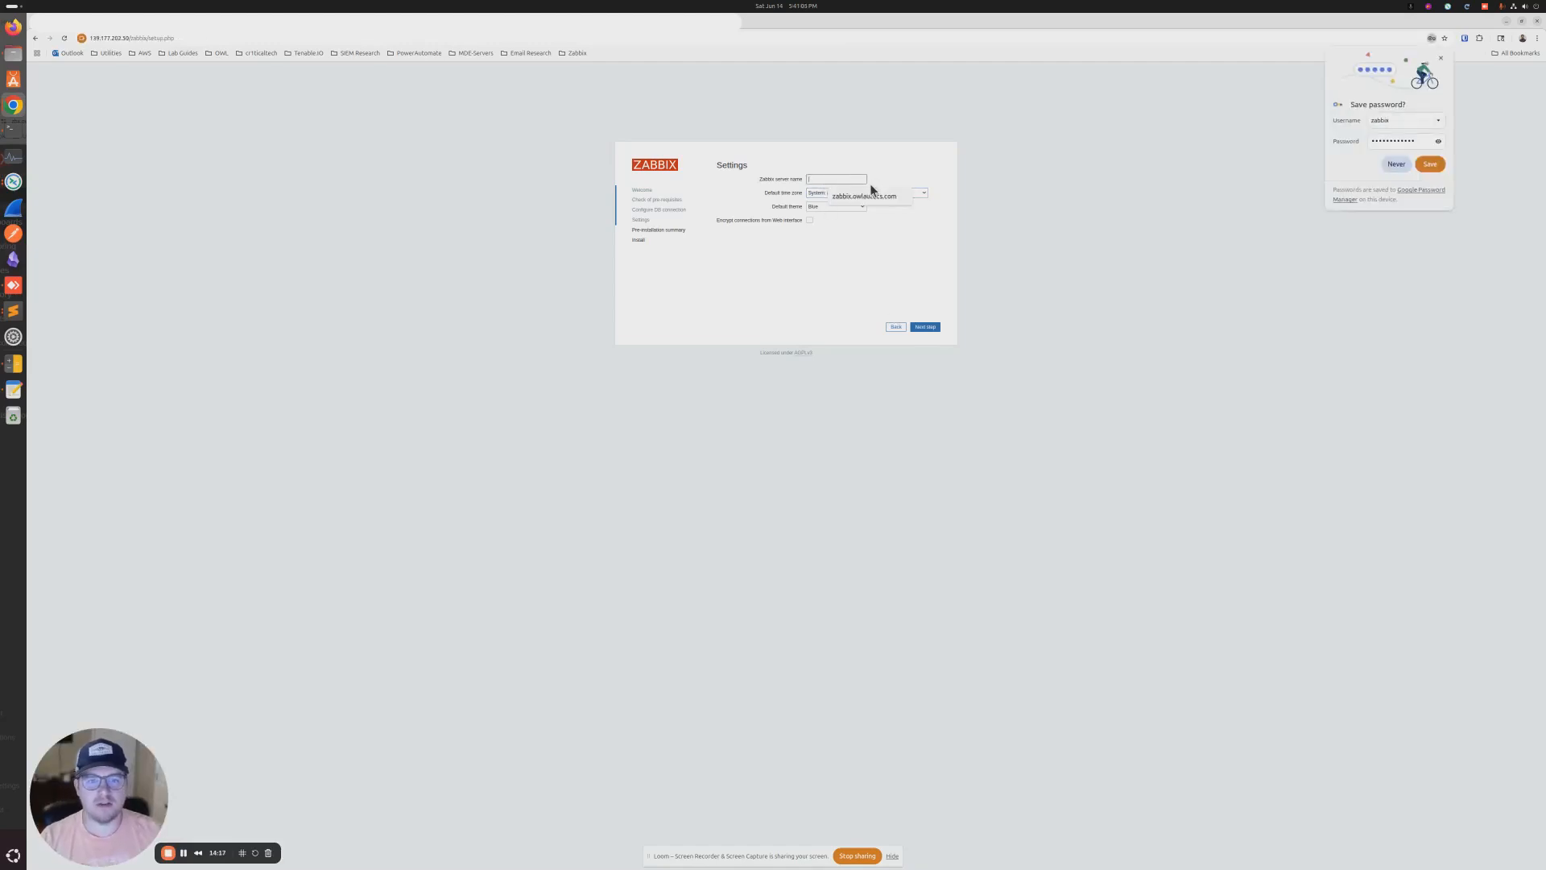
text(Z)
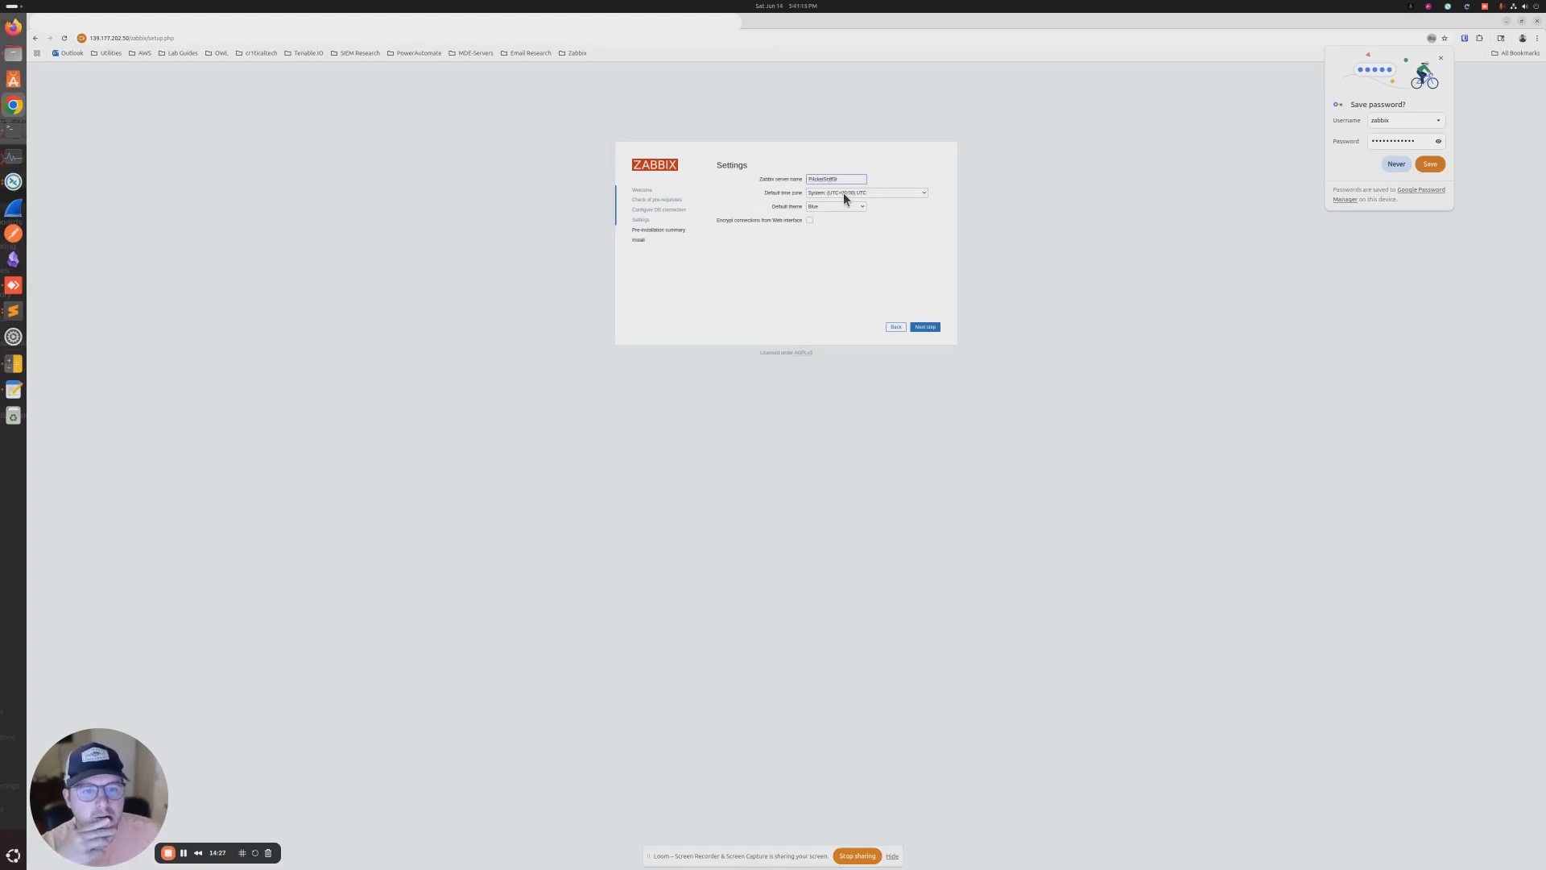
click(866, 192)
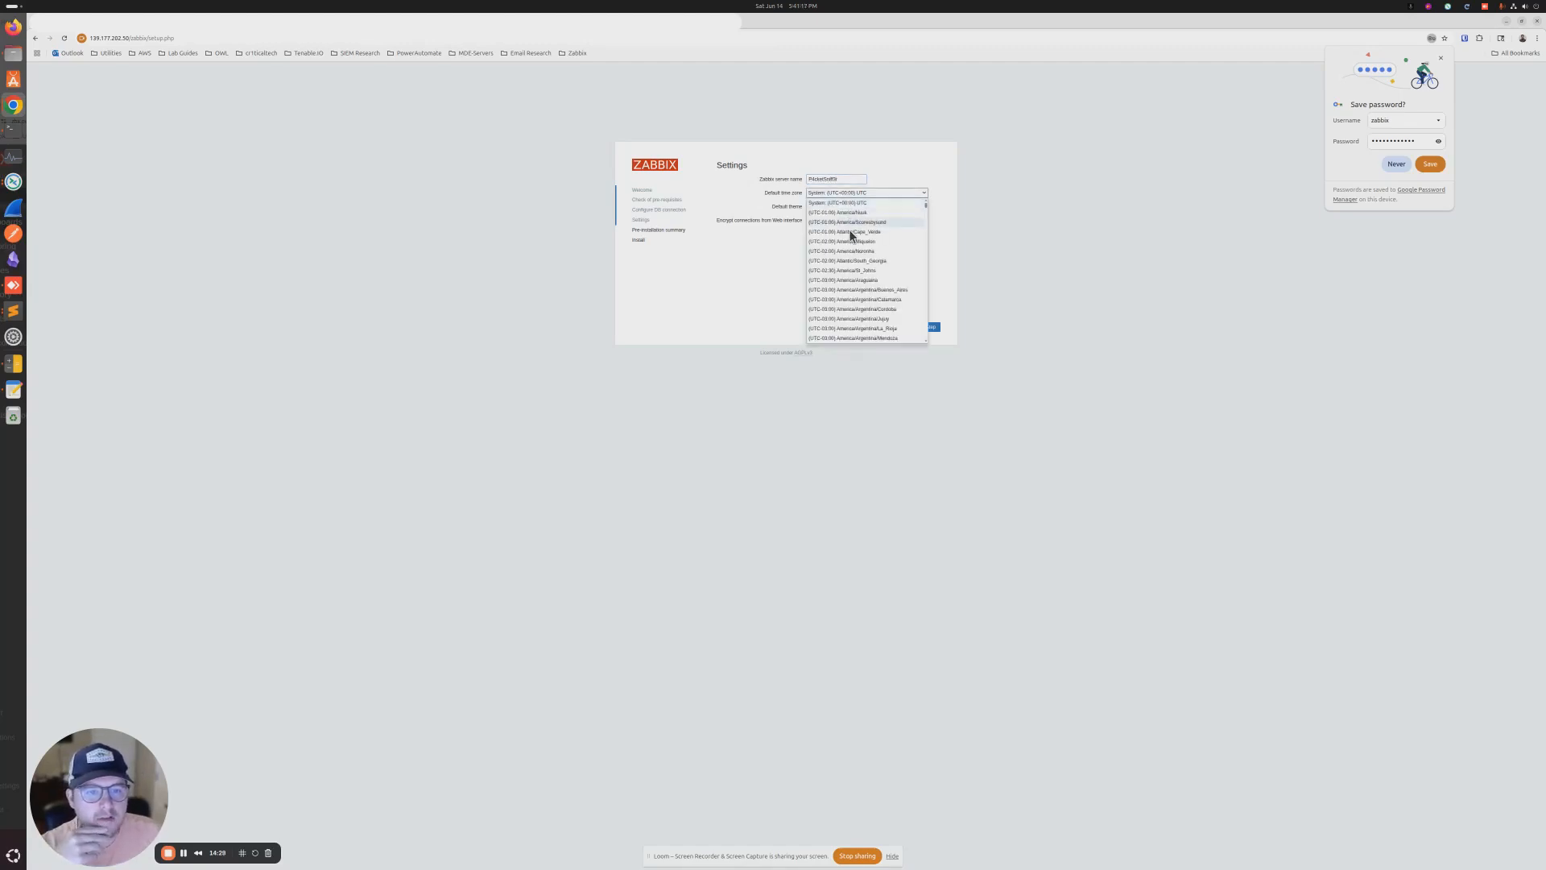
scroll(down, 3)
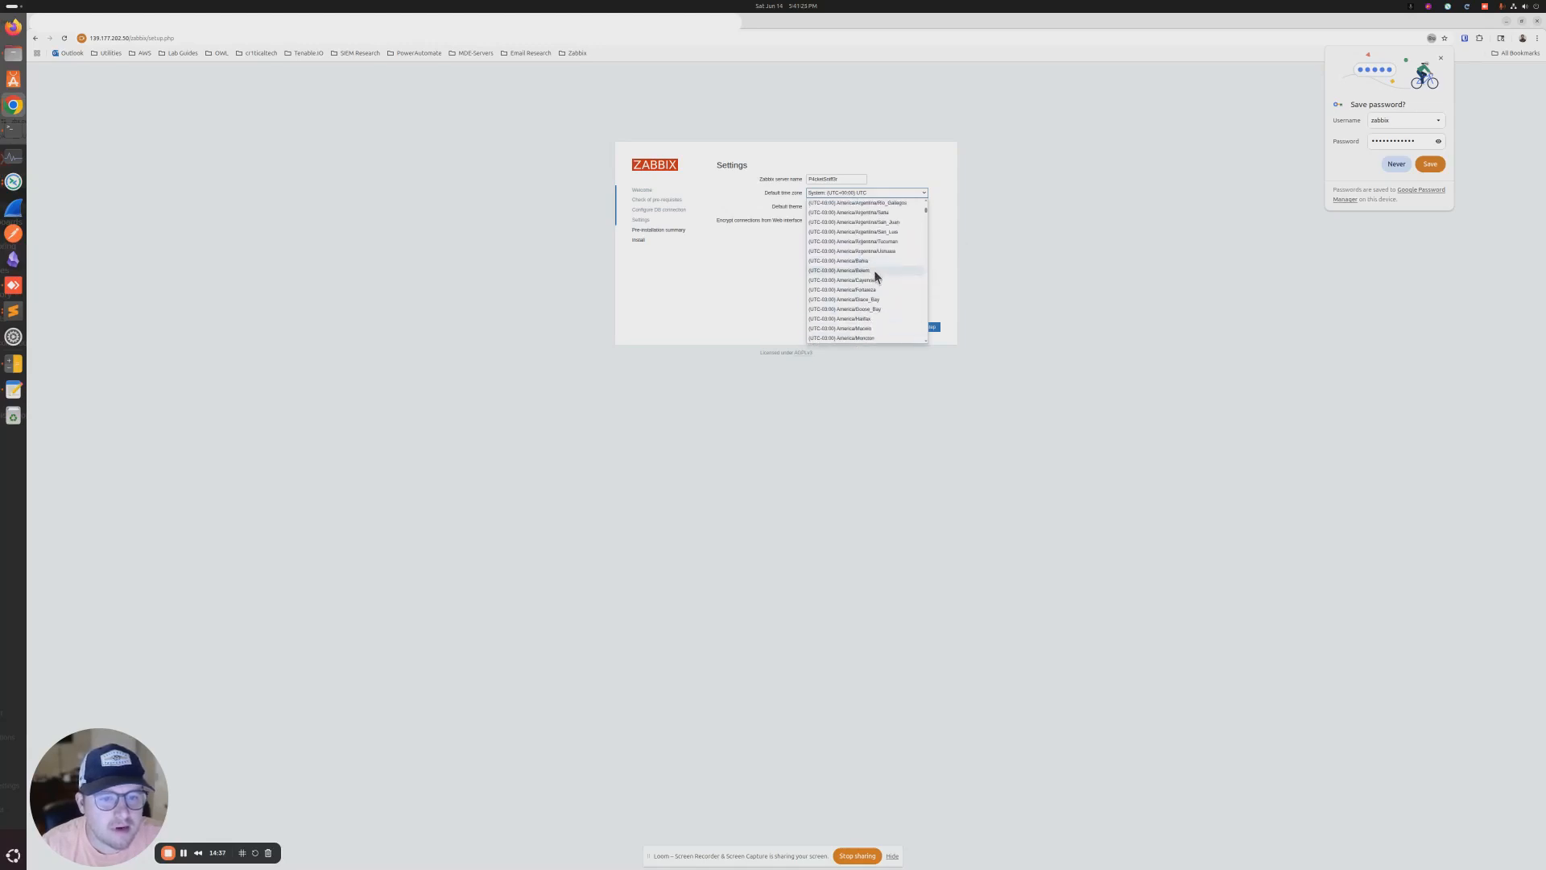
scroll(down, 3)
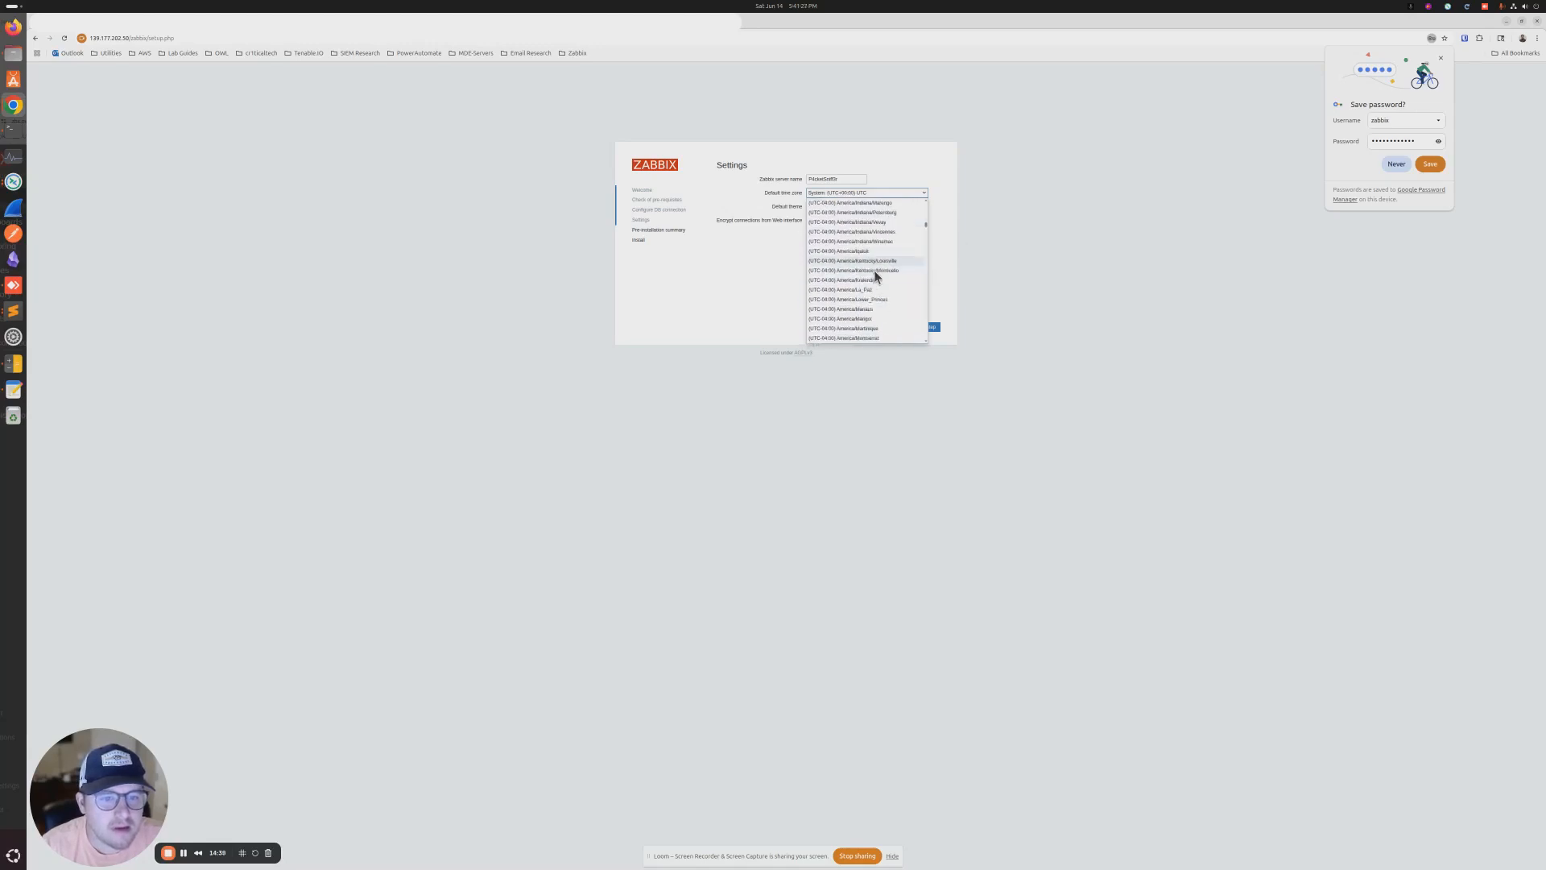
scroll(down, 3)
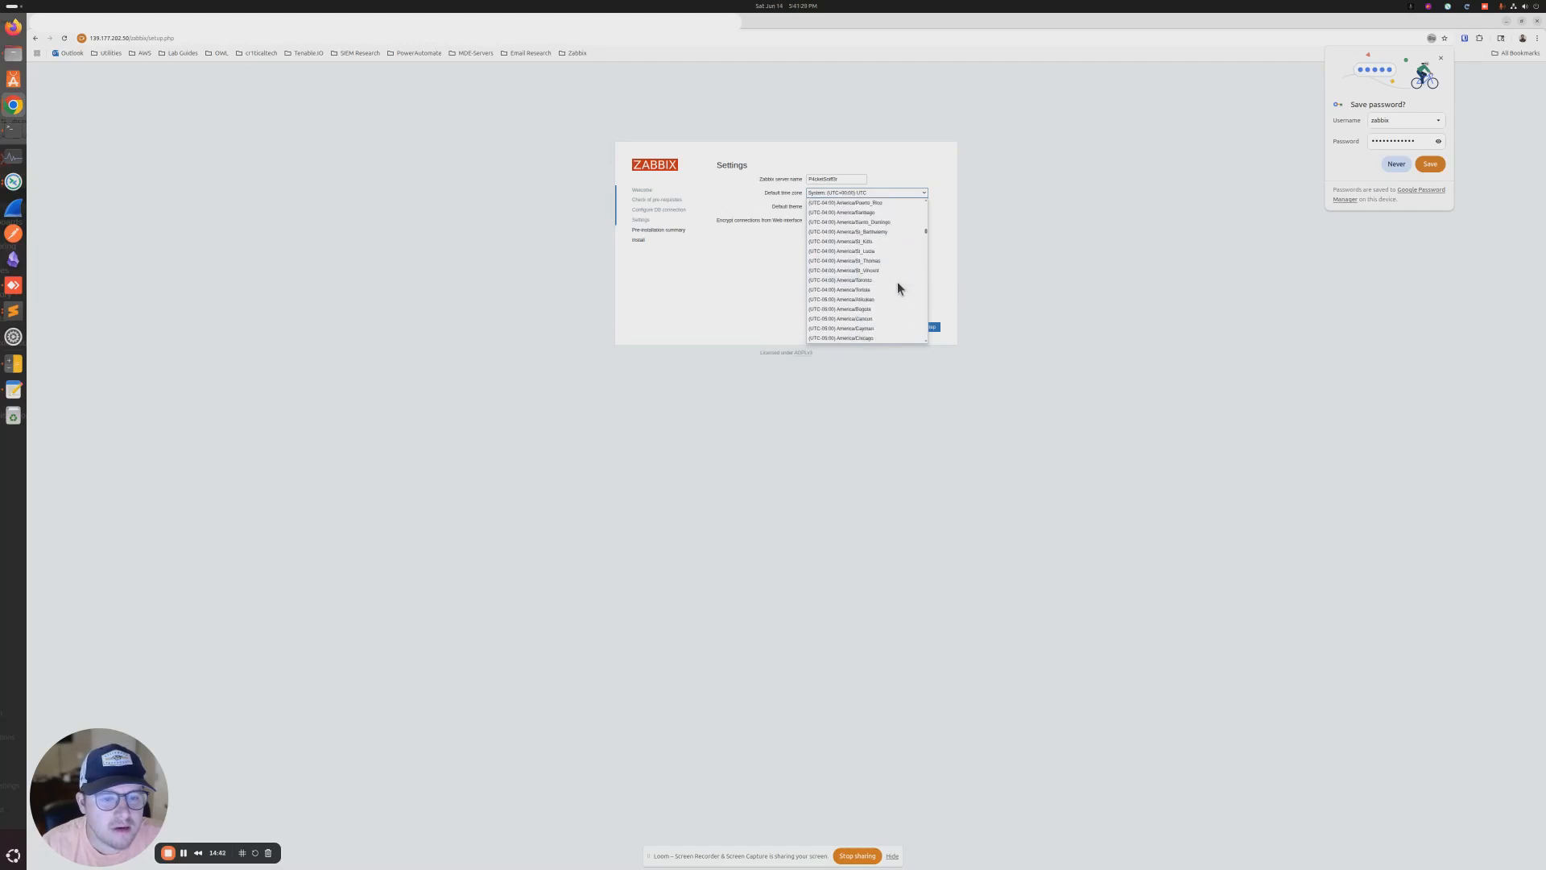
click(840, 338)
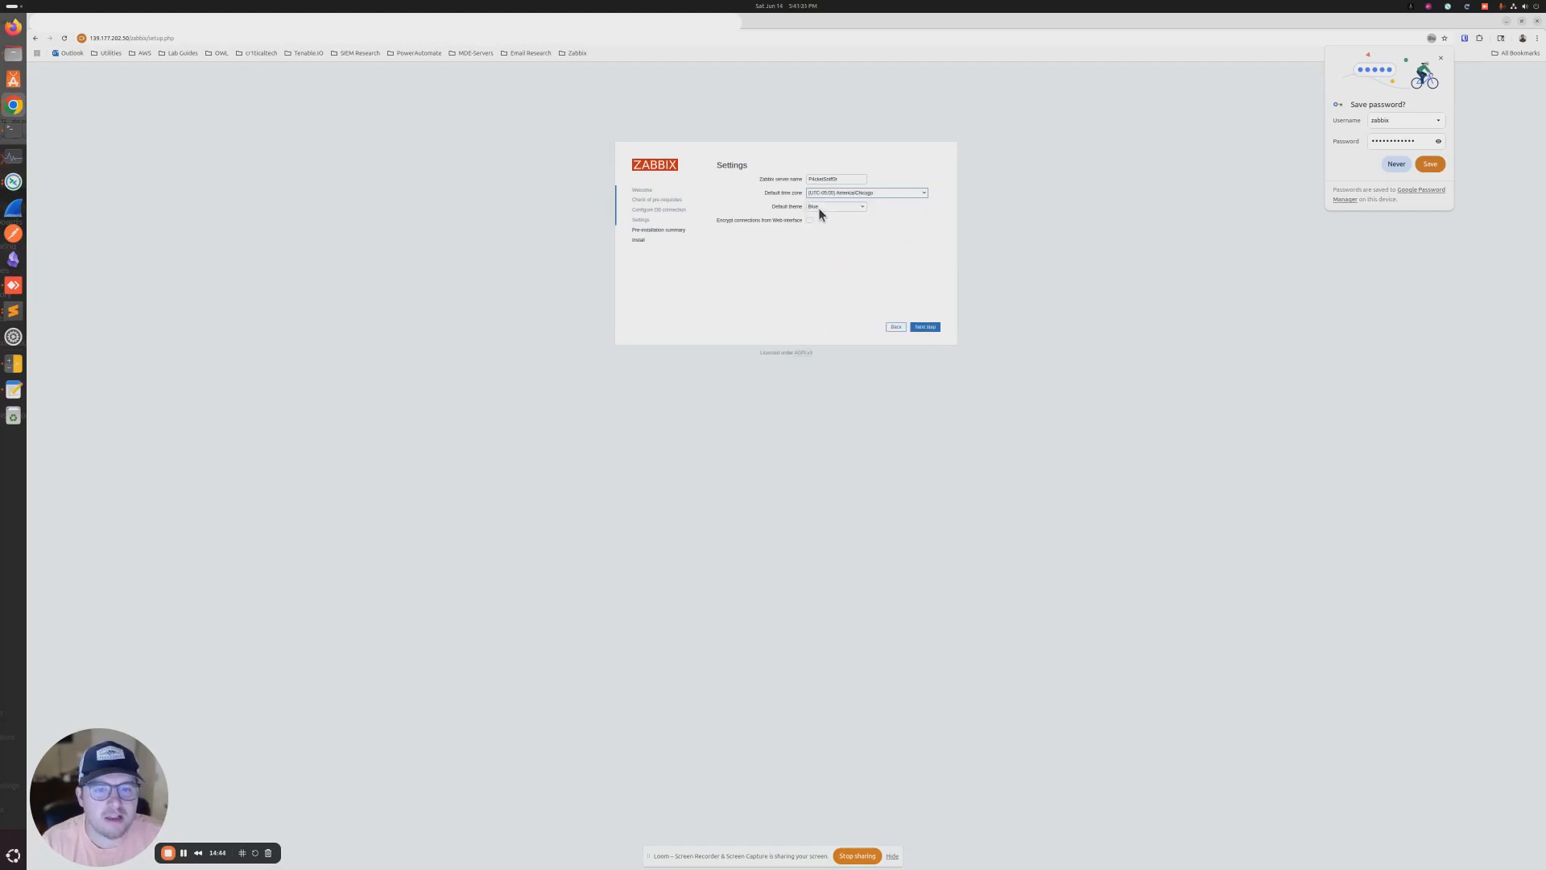
Select the Dark theme and toggle web-interface TLS encryption on and back off.
click(837, 206)
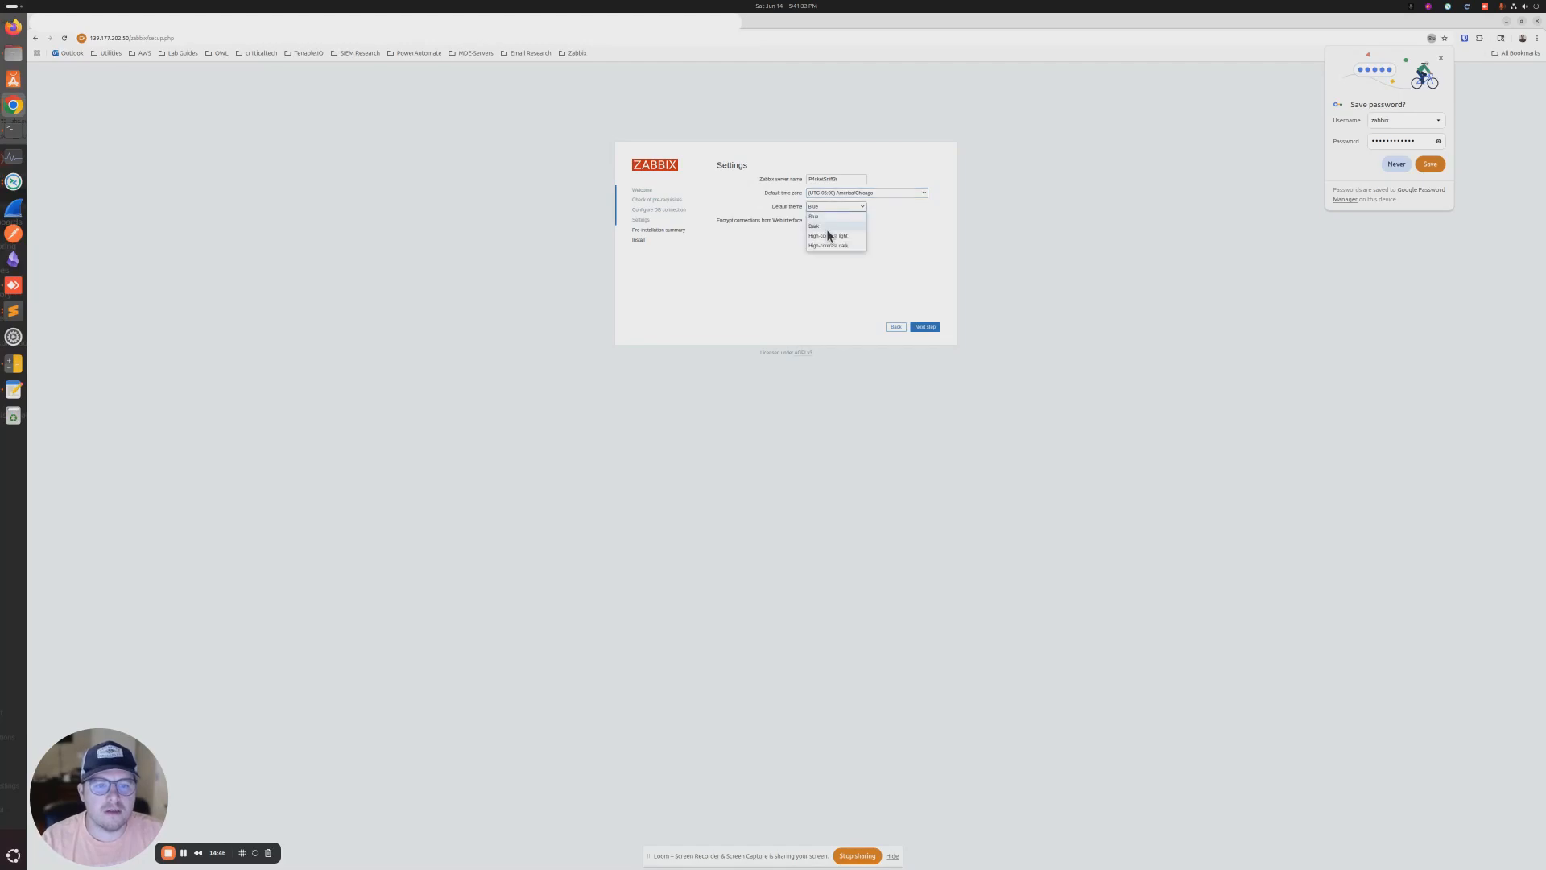
click(814, 226)
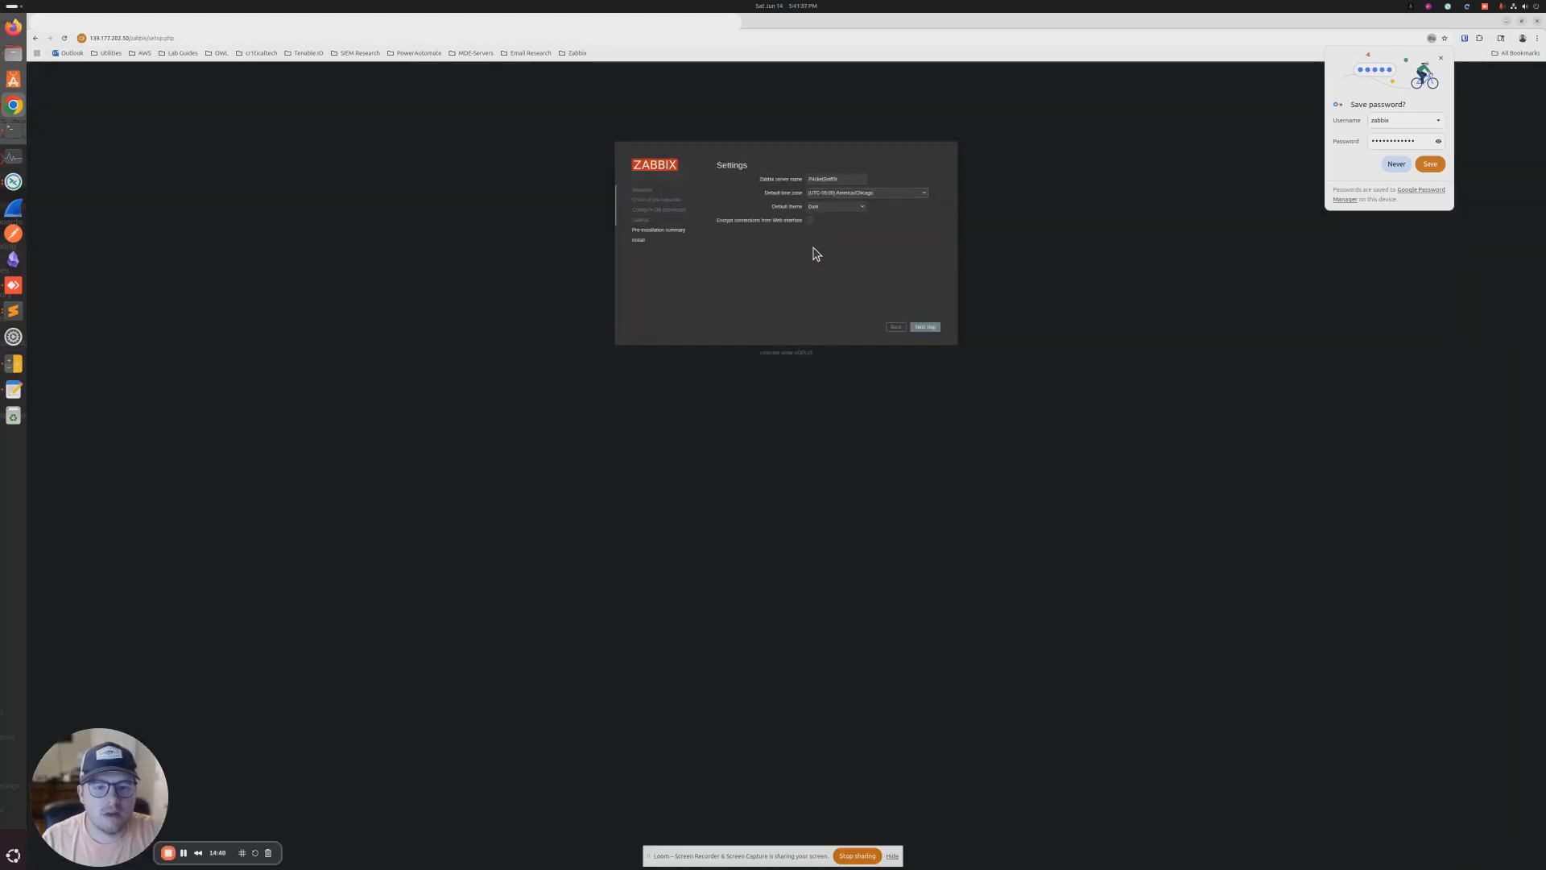
click(812, 220)
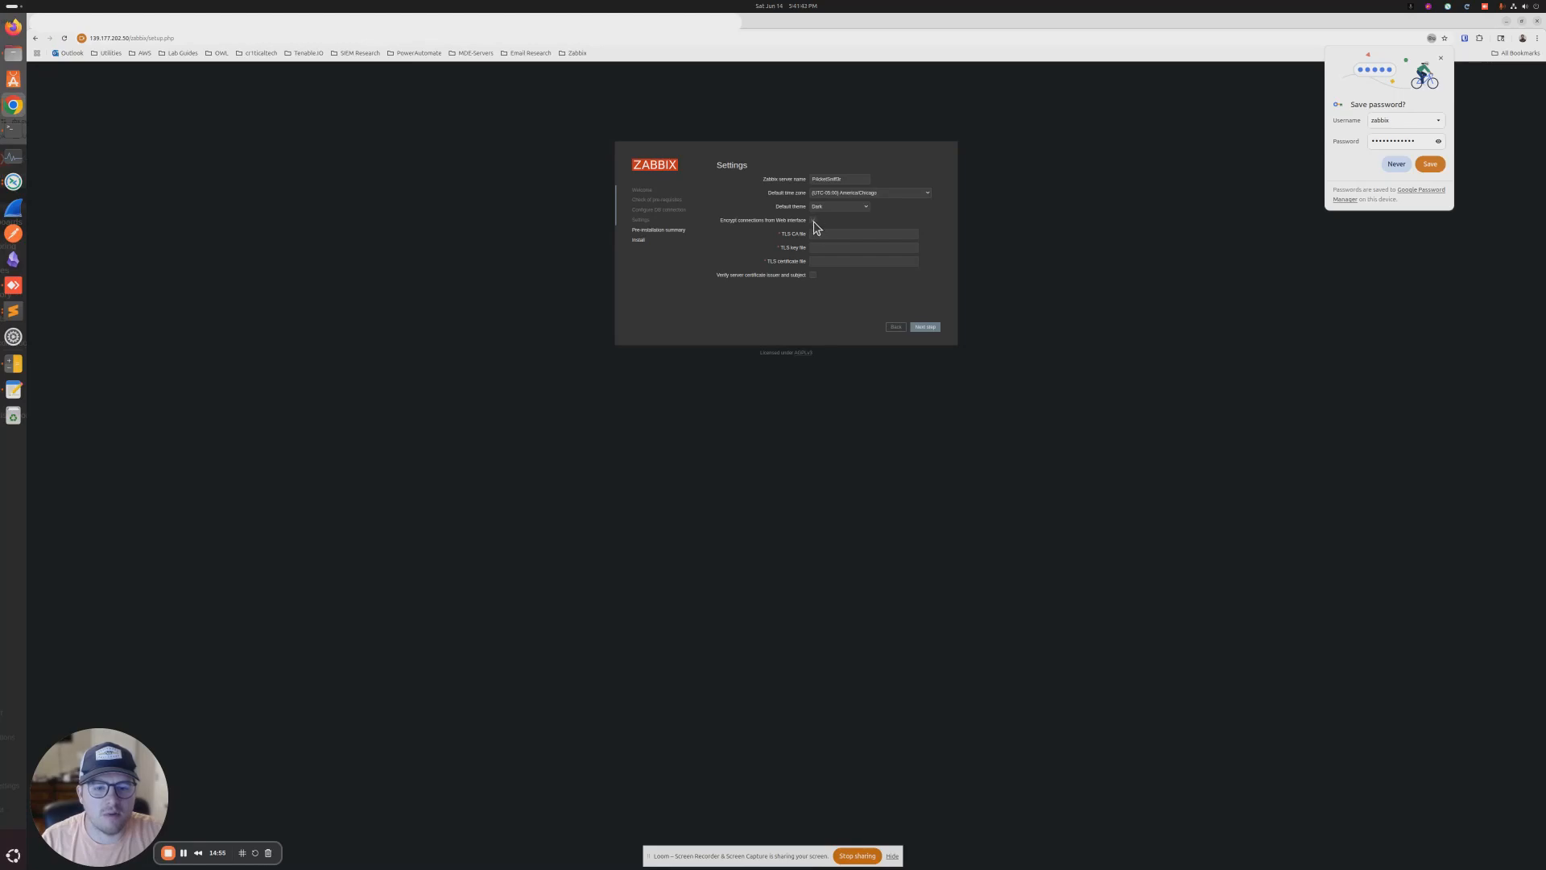
click(809, 220)
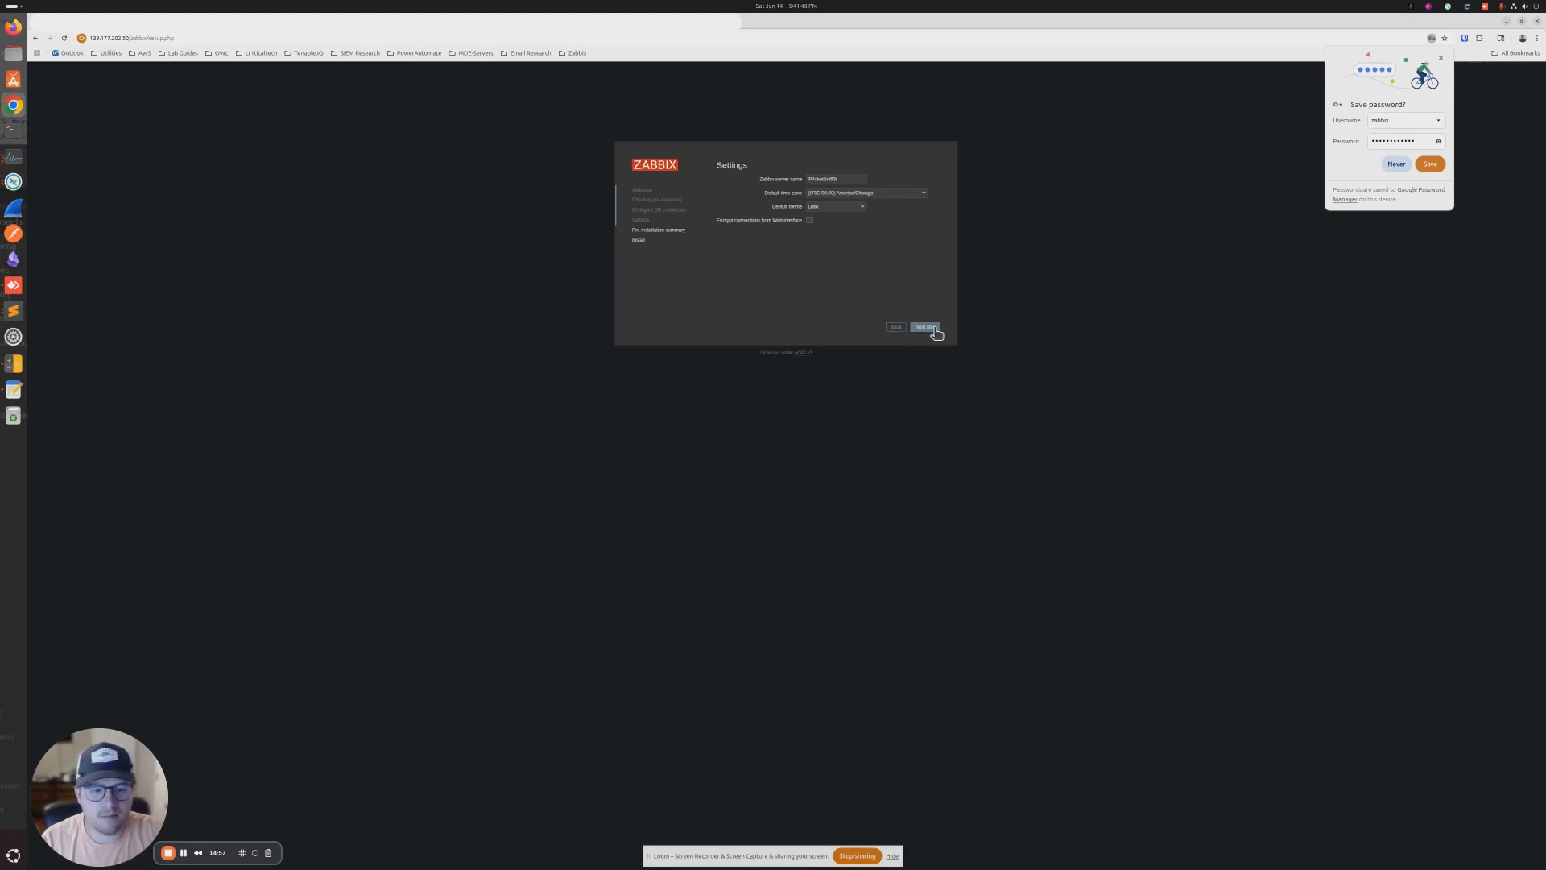
Move through the pre-installation summary, install the frontend, and finish the wizard.
click(925, 327)
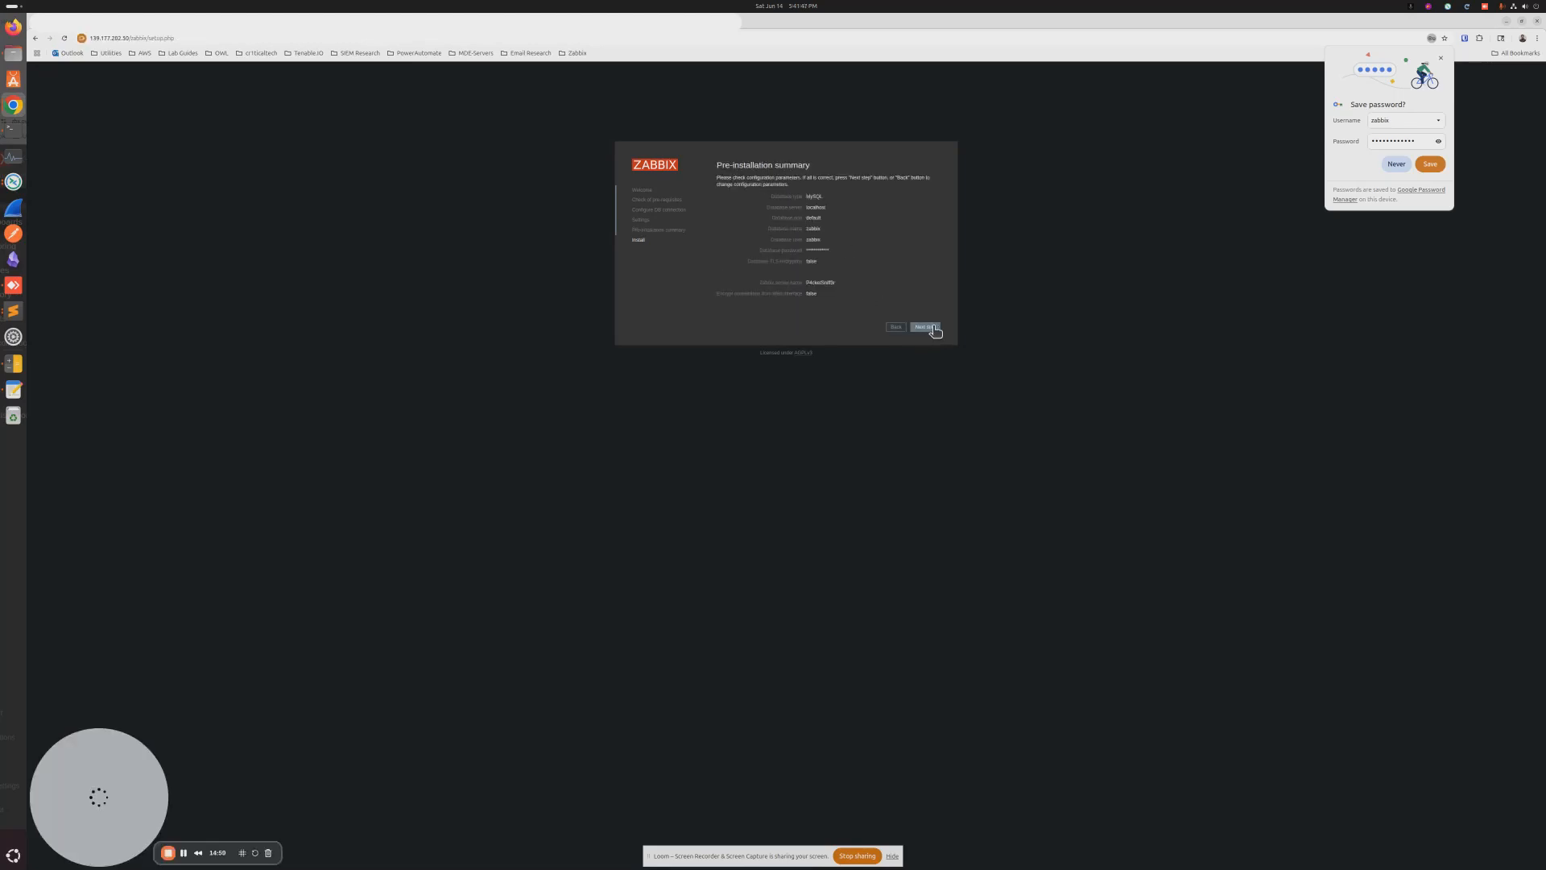
click(925, 326)
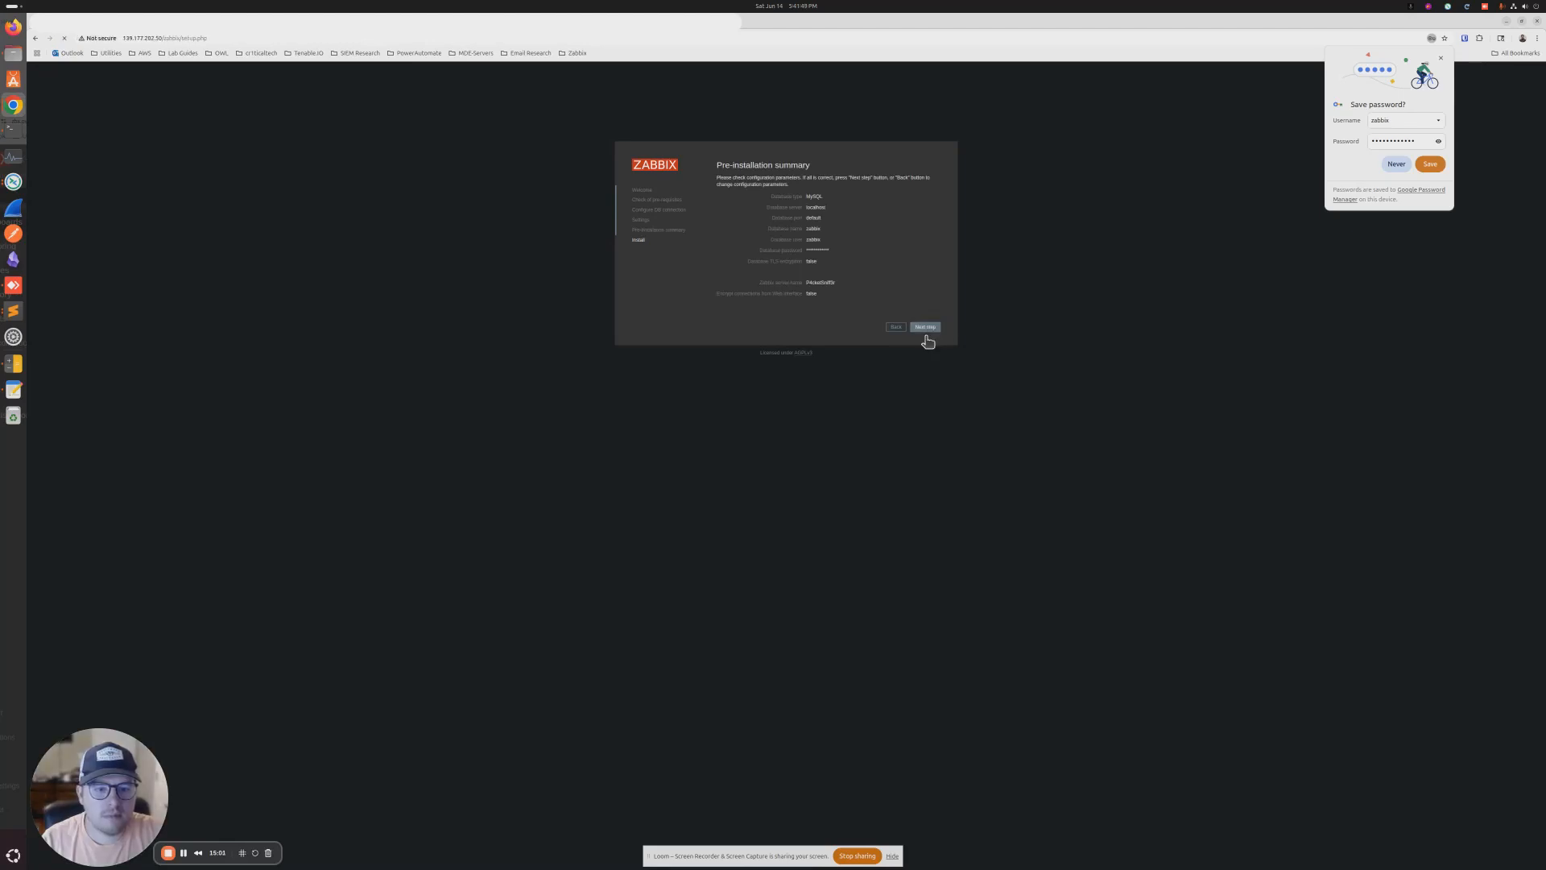
click(924, 326)
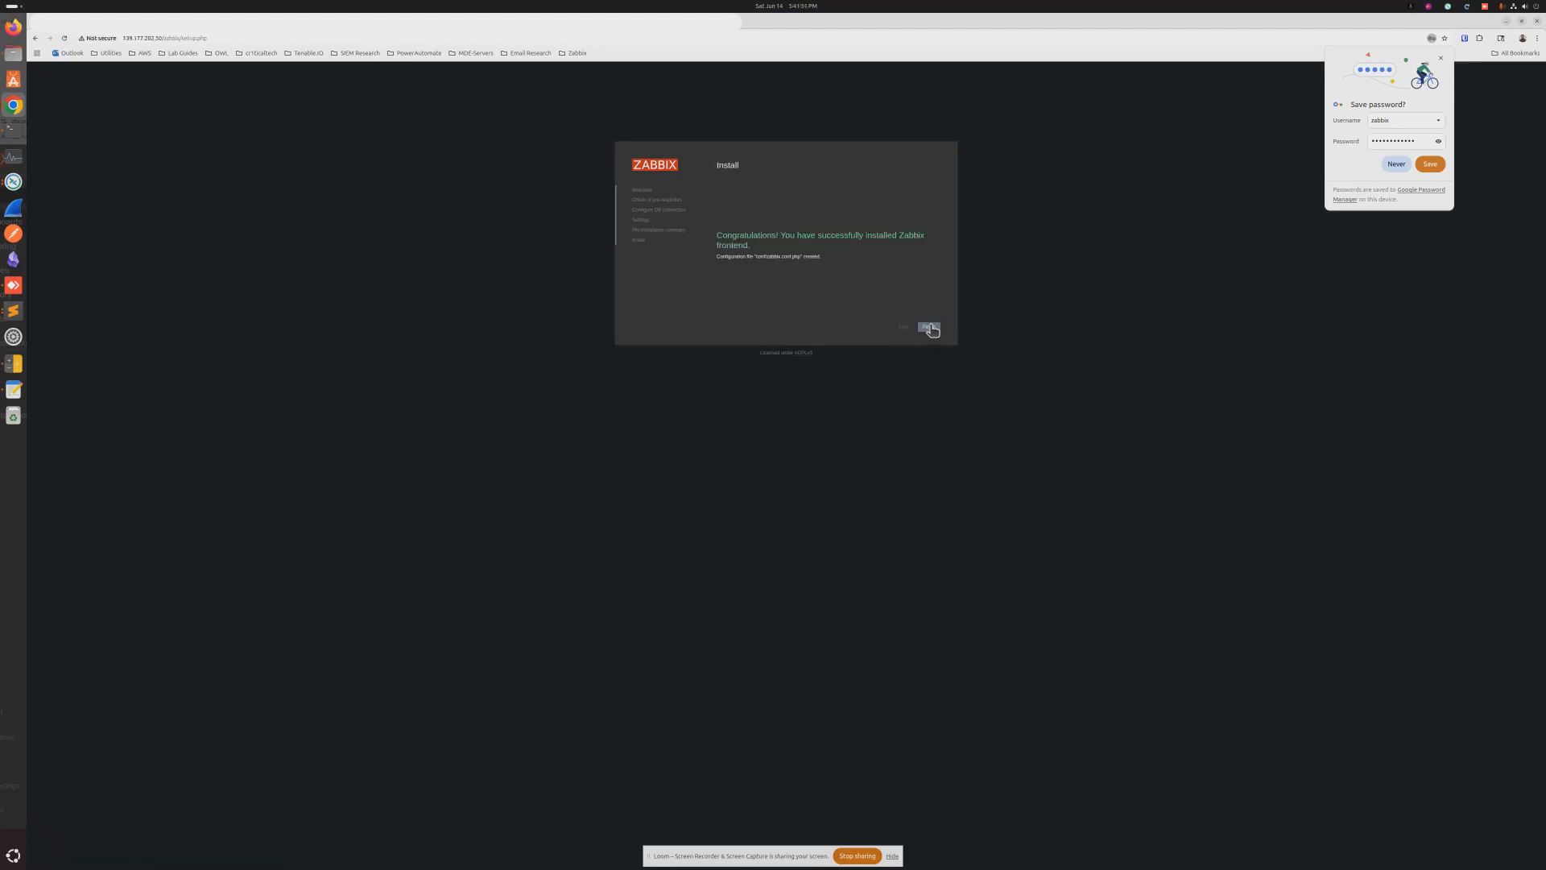
click(925, 328)
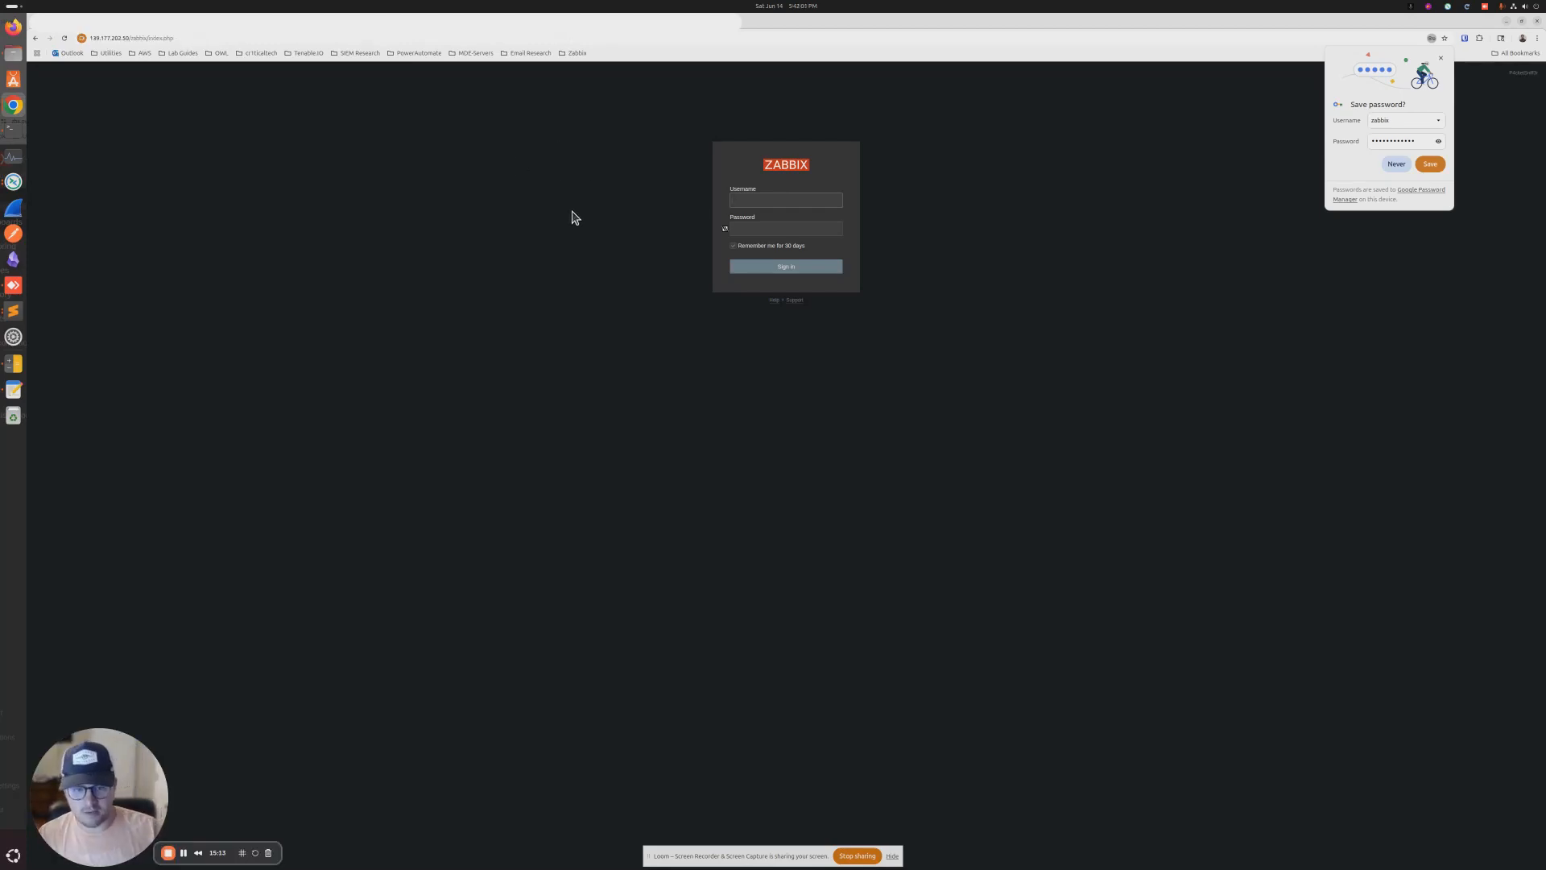
mouse_move(742, 418)
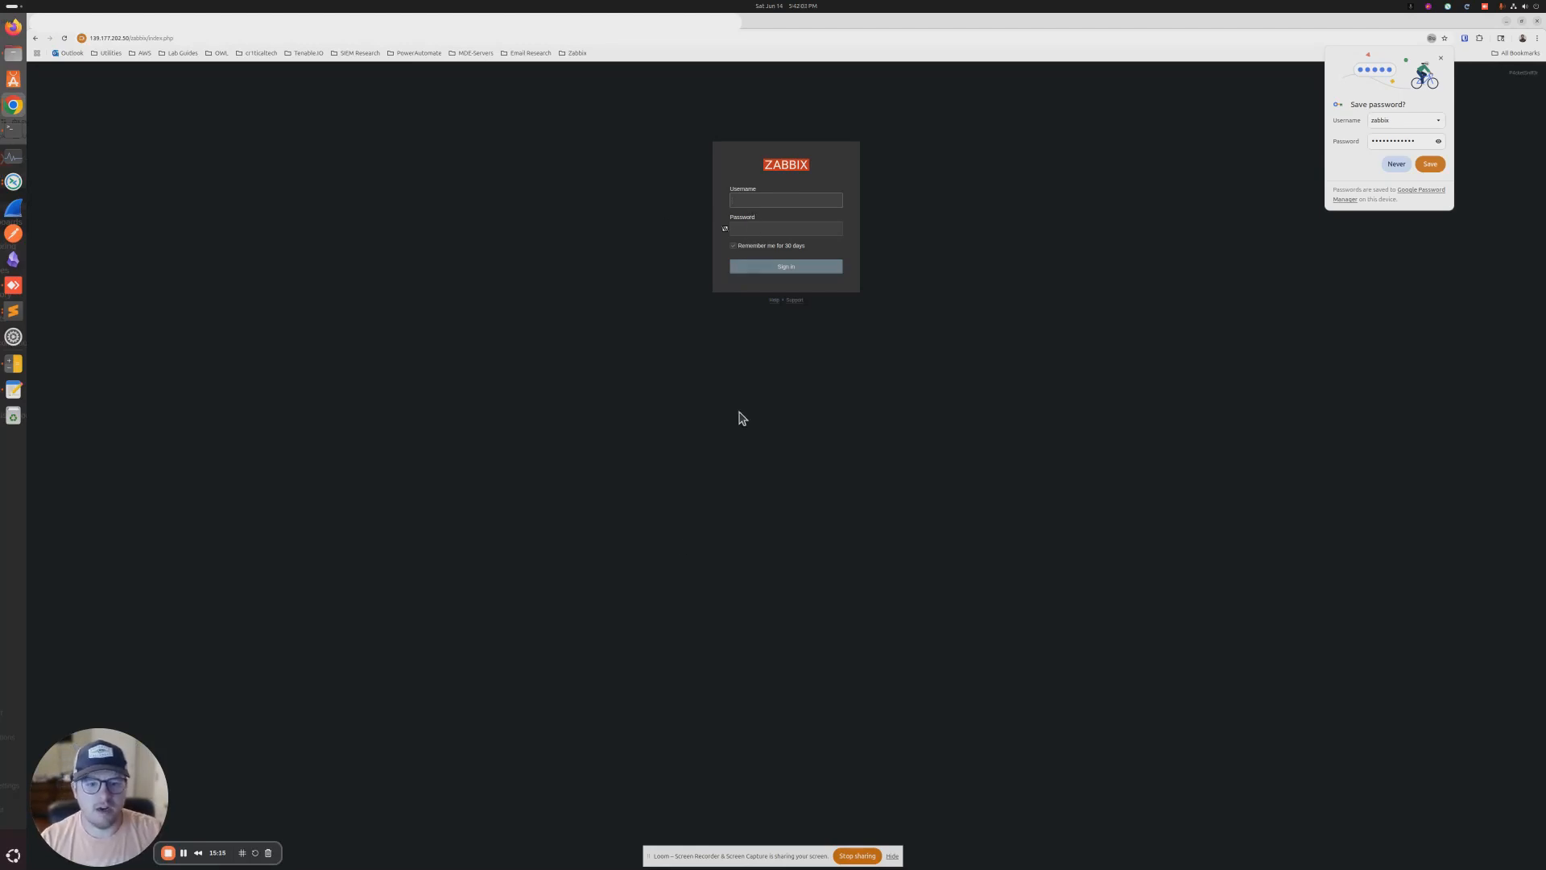
Log in with username Admin and its password to reach the Global view dashboard.
click(785, 200)
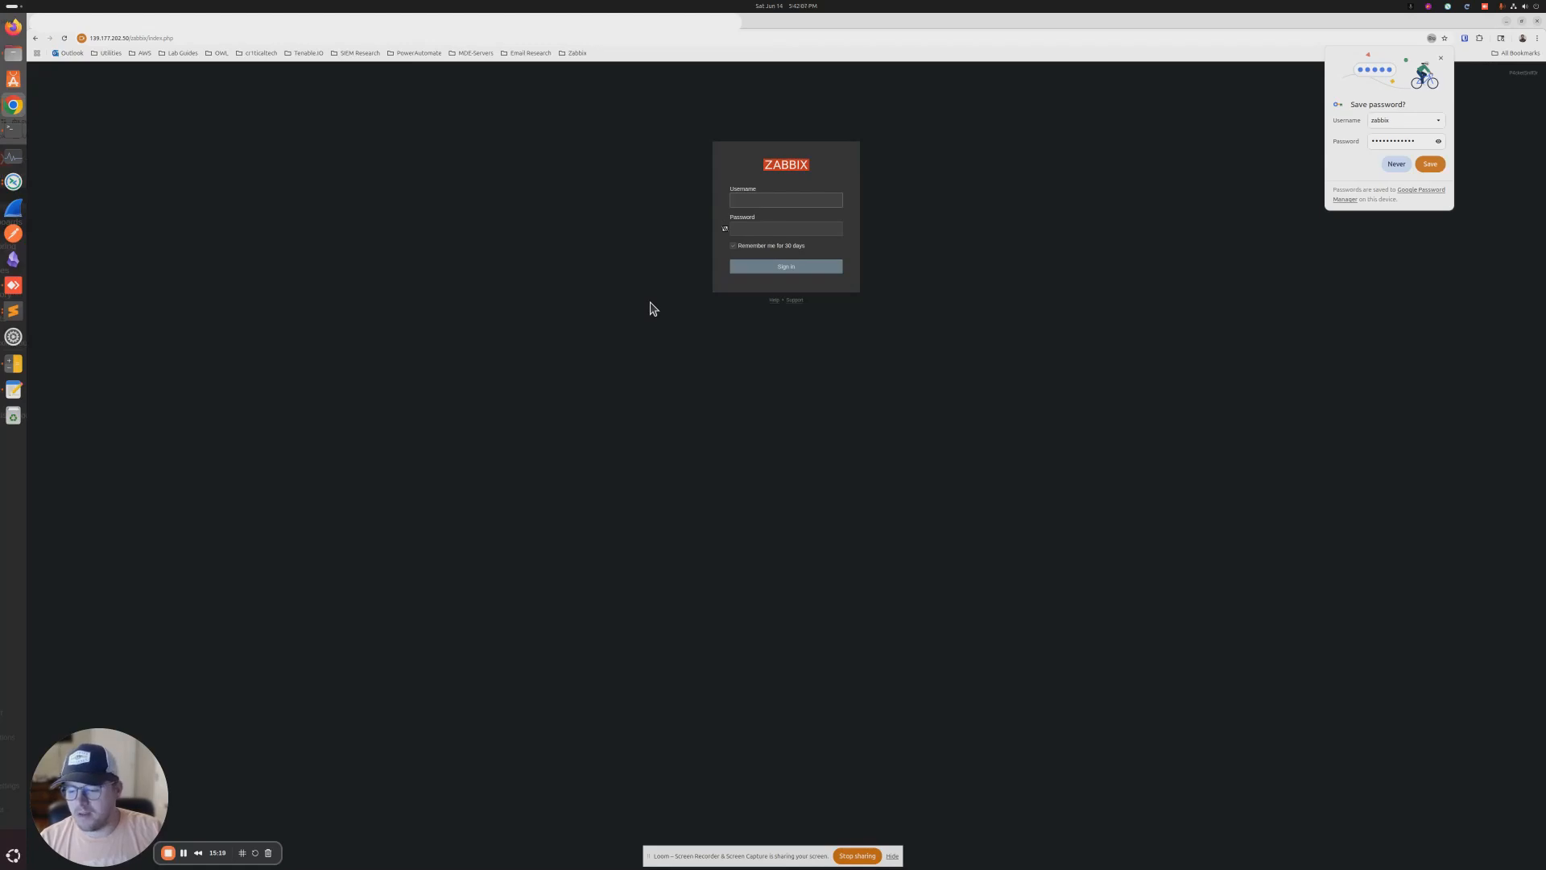
mouse_move(452, 448)
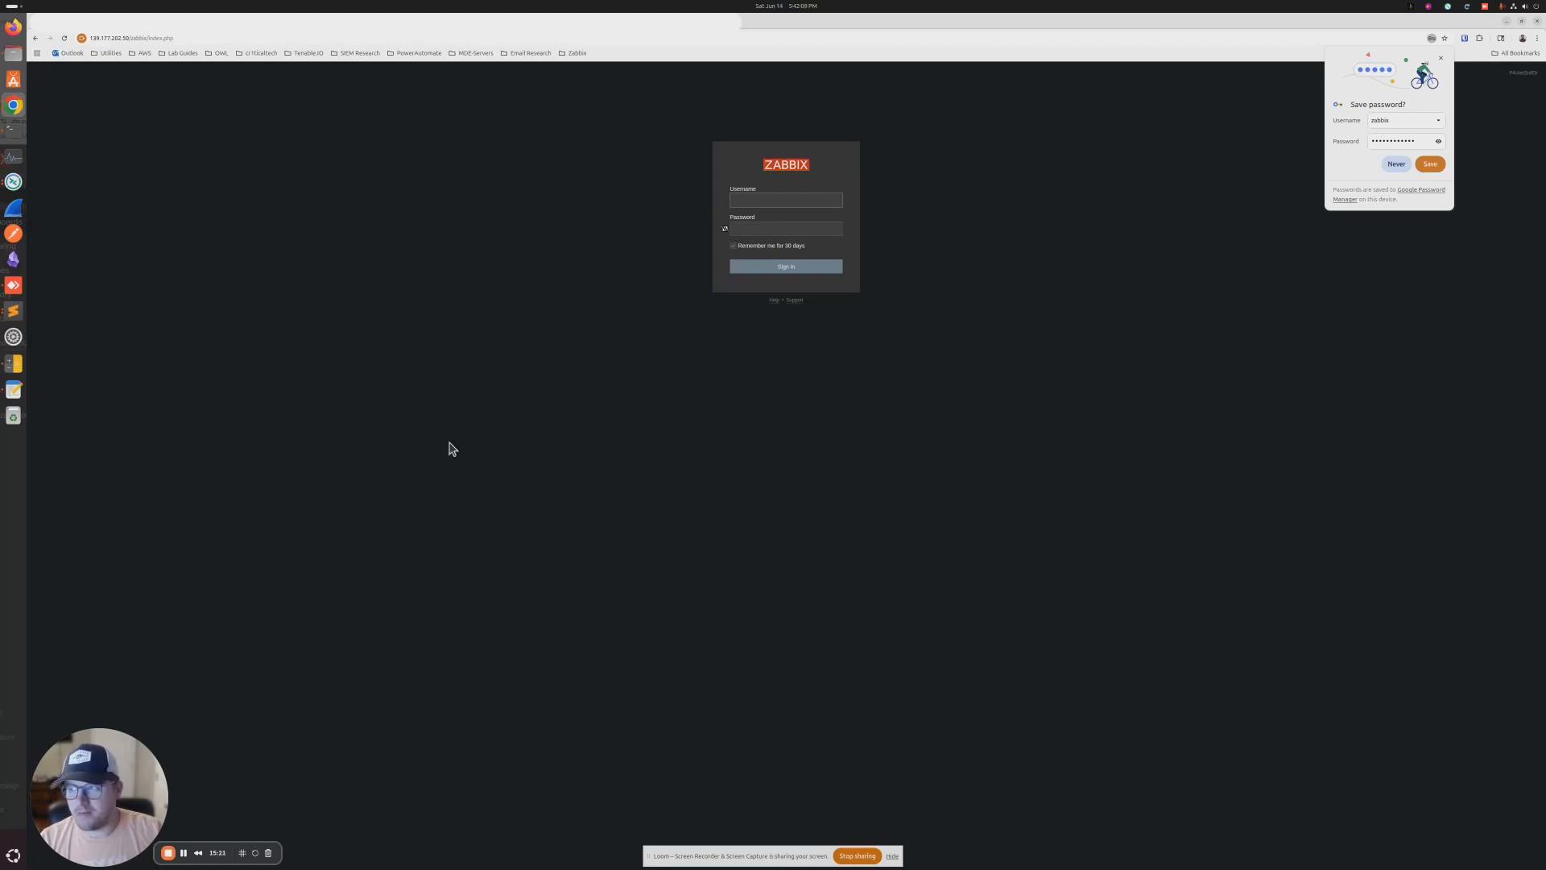
click(785, 199)
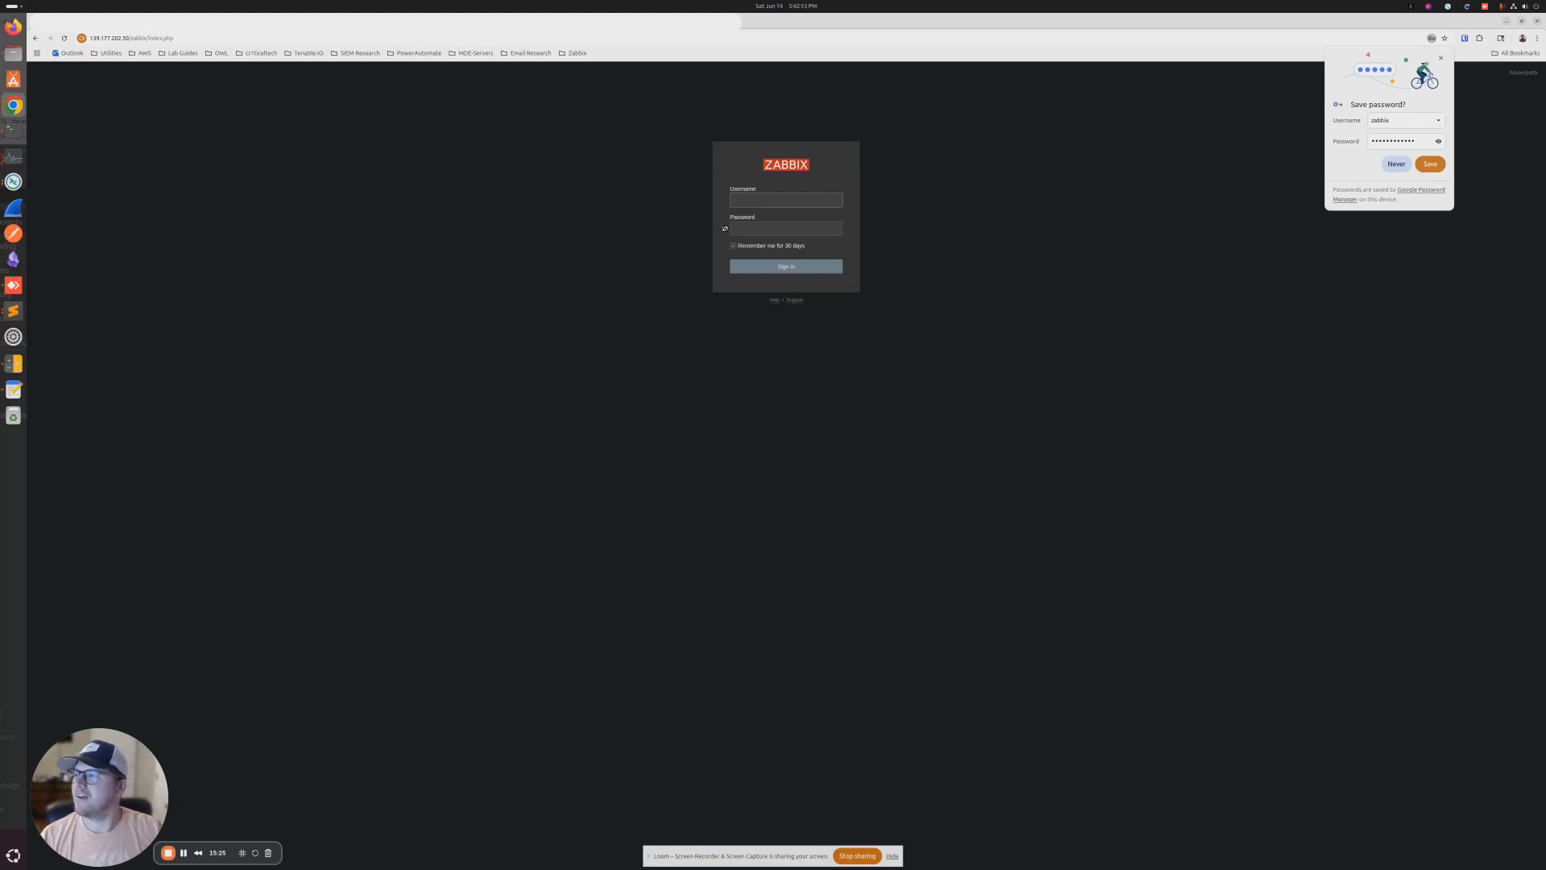
click(1396, 164)
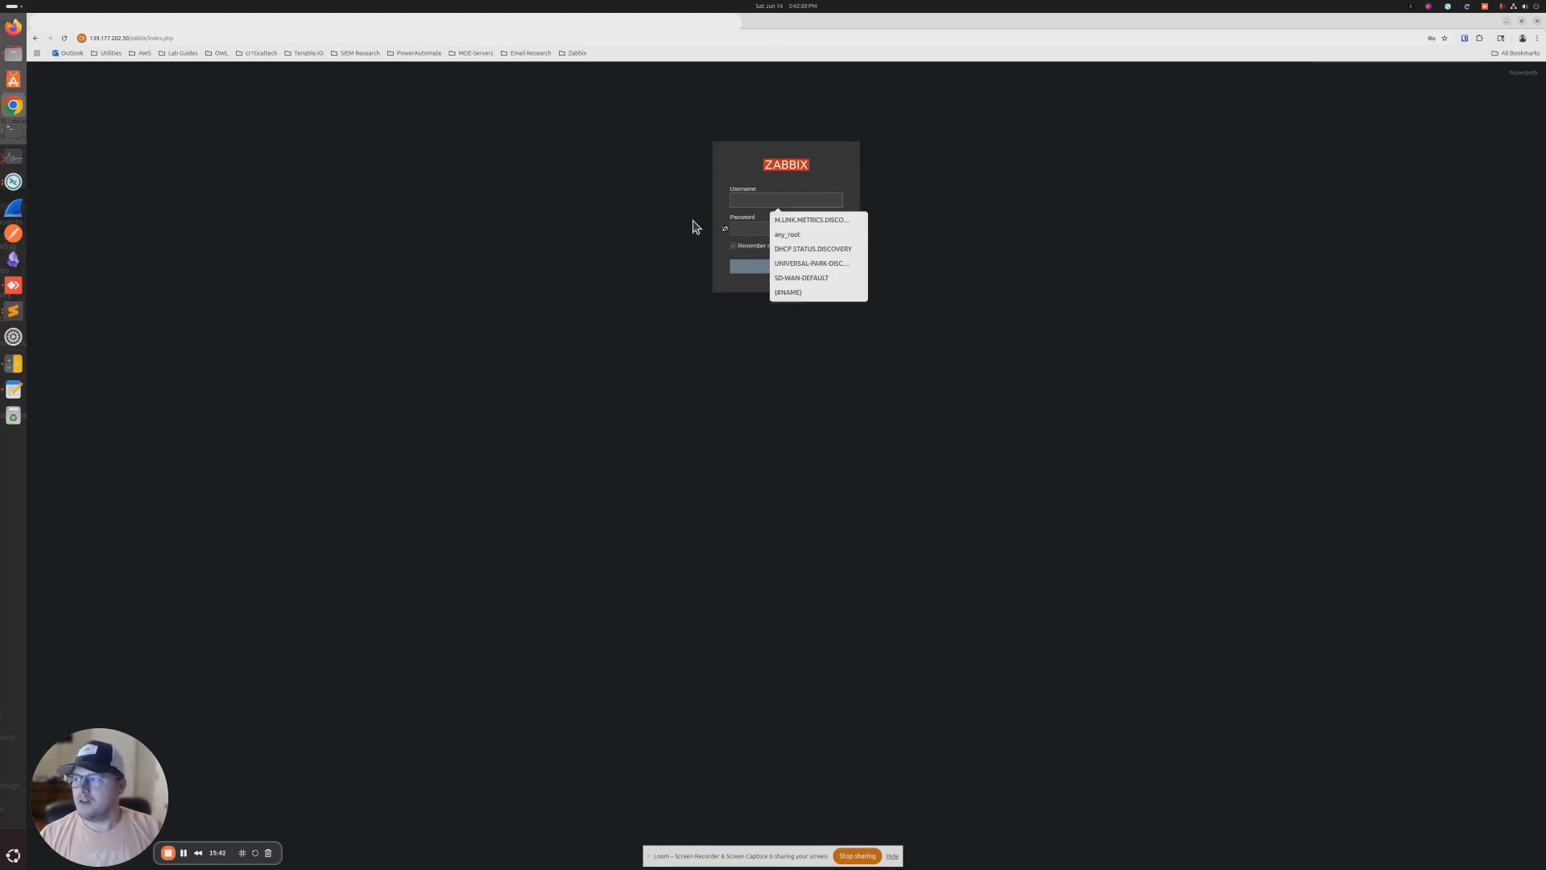
text(Admin)
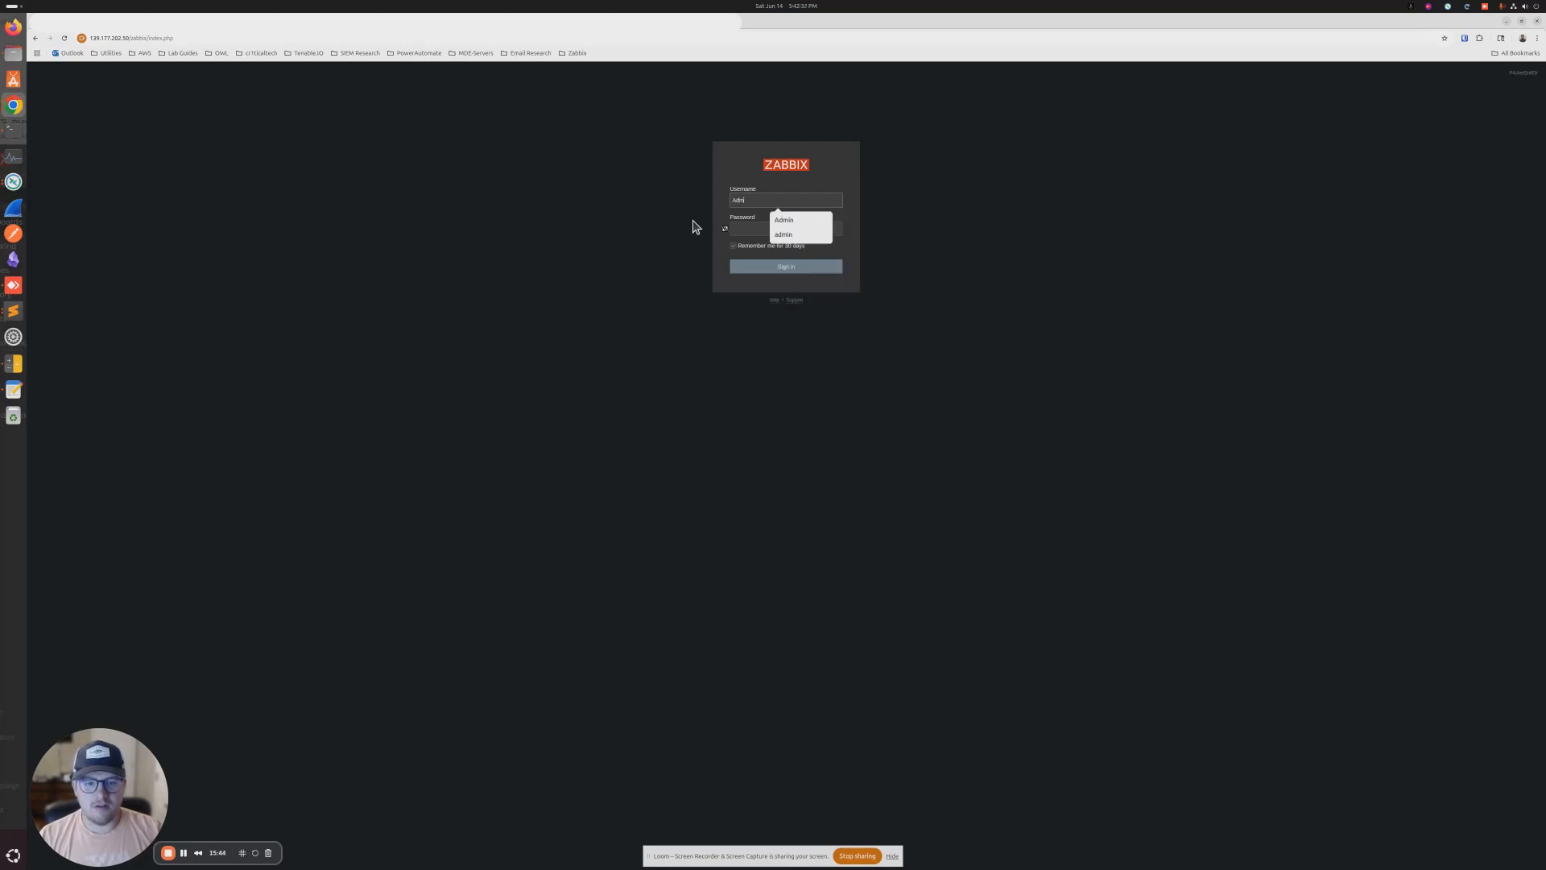
click(785, 228)
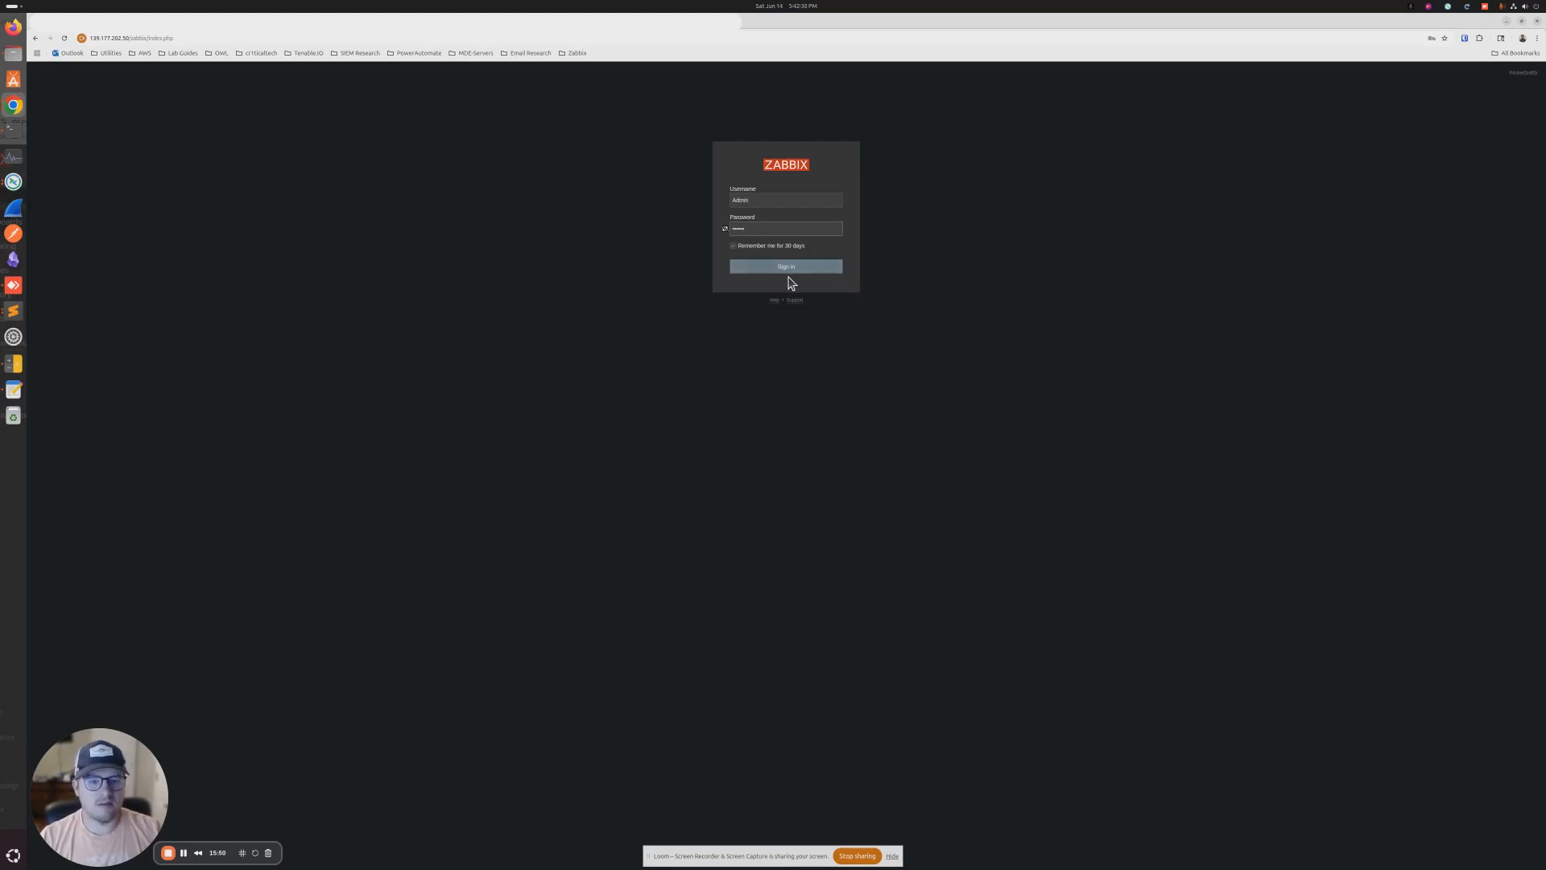
click(786, 265)
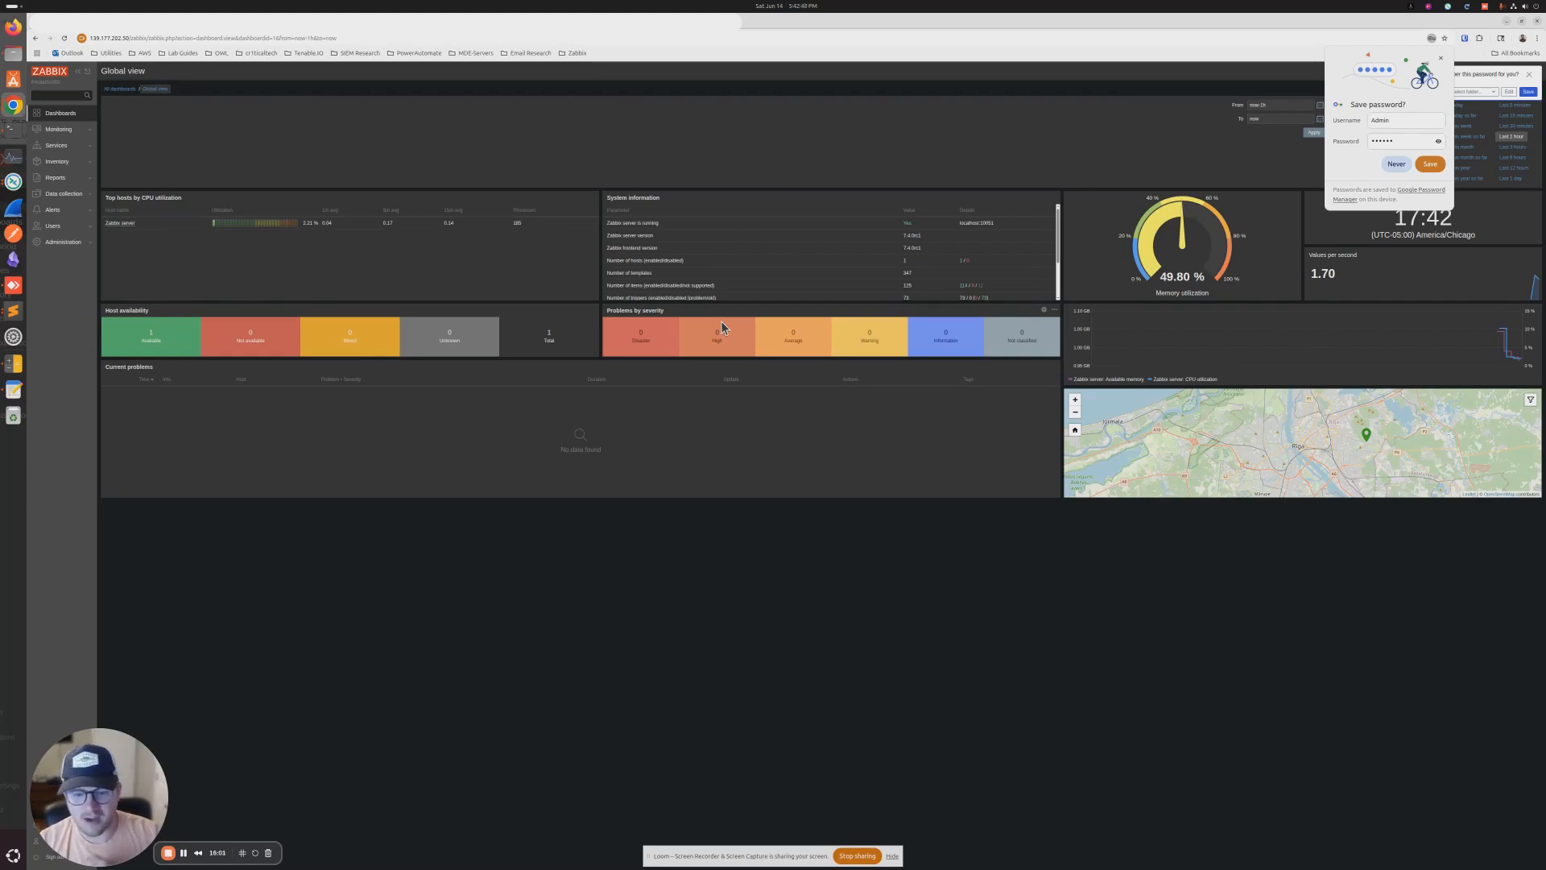
mouse_move(1397, 8)
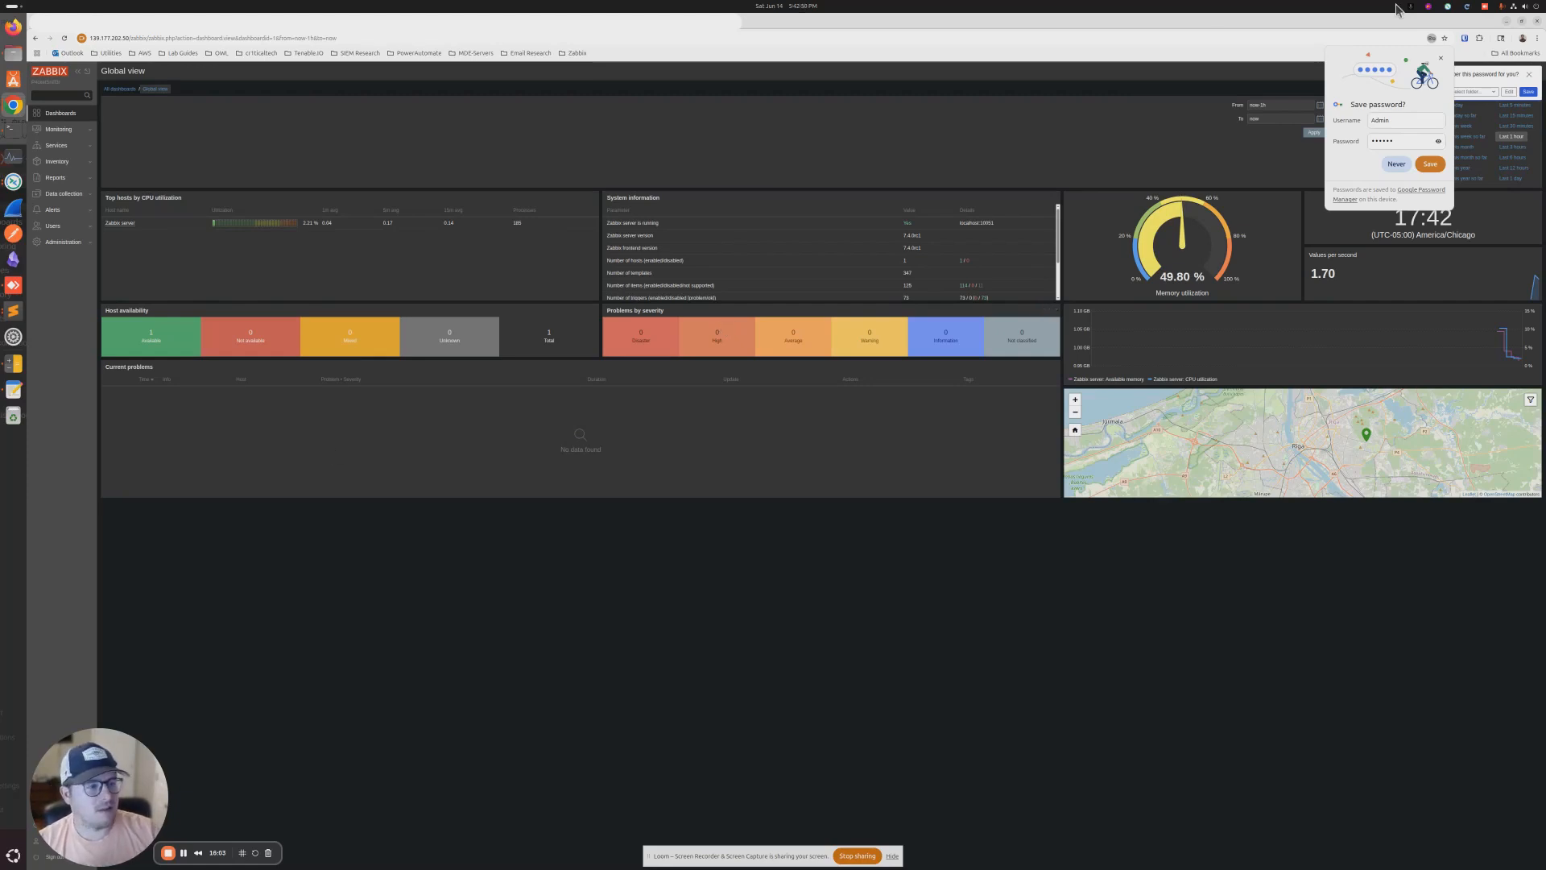